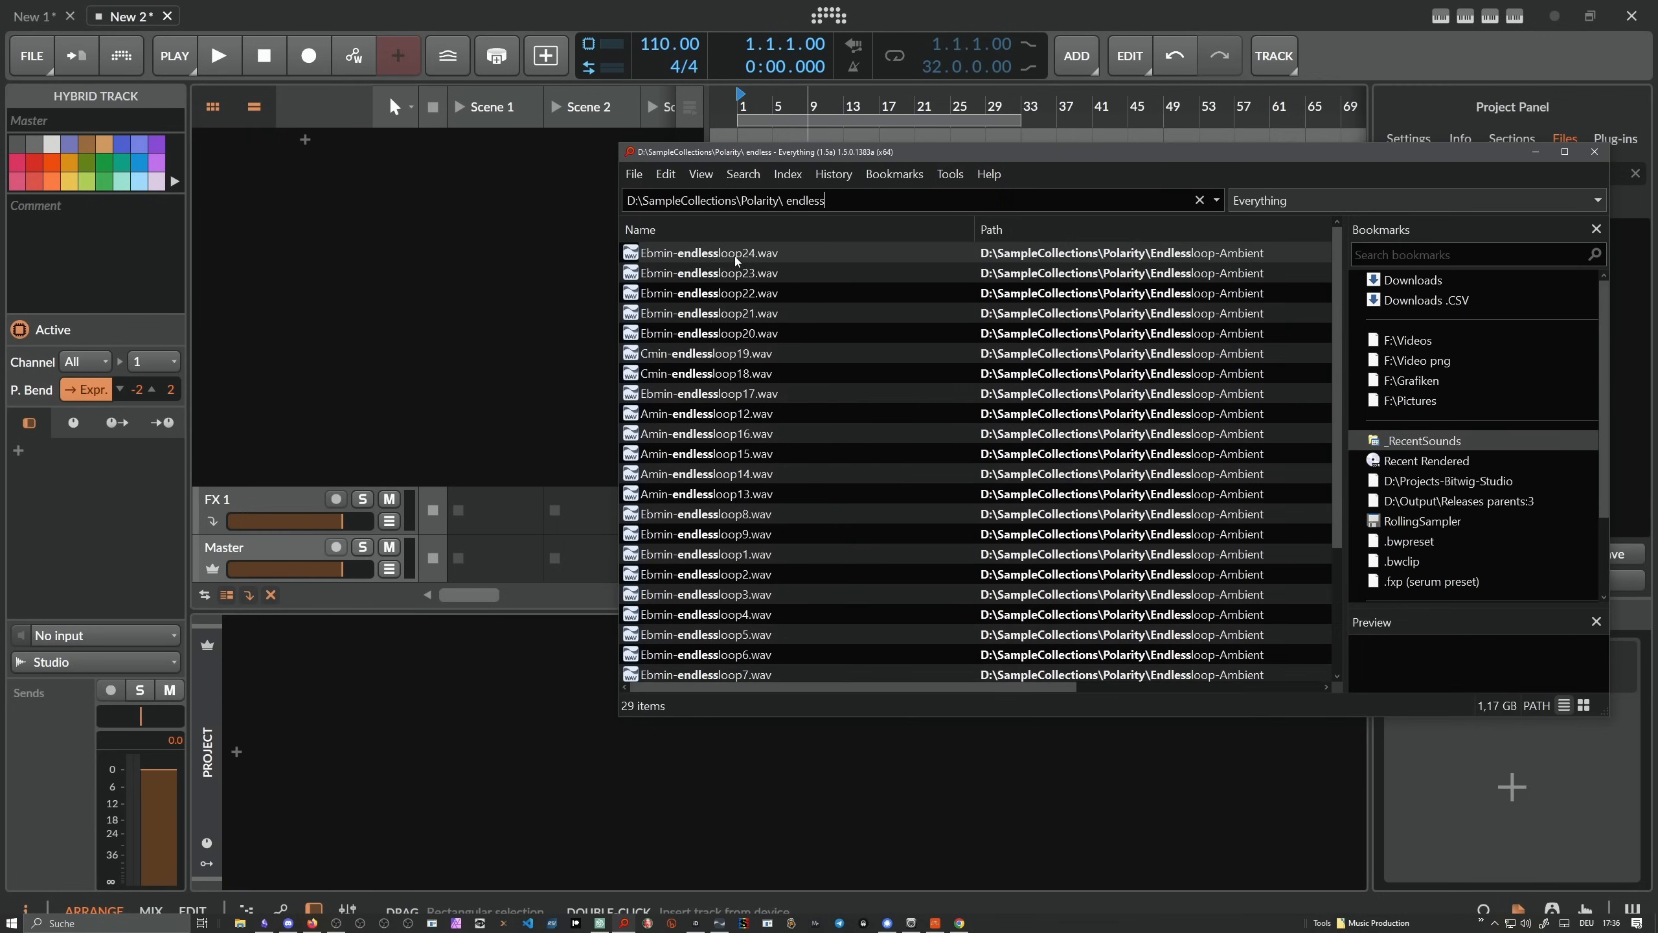
Select Ebmin-endlessloop22.wav in the results and launch it for preview in Resonic Pro.
left_click(706, 292)
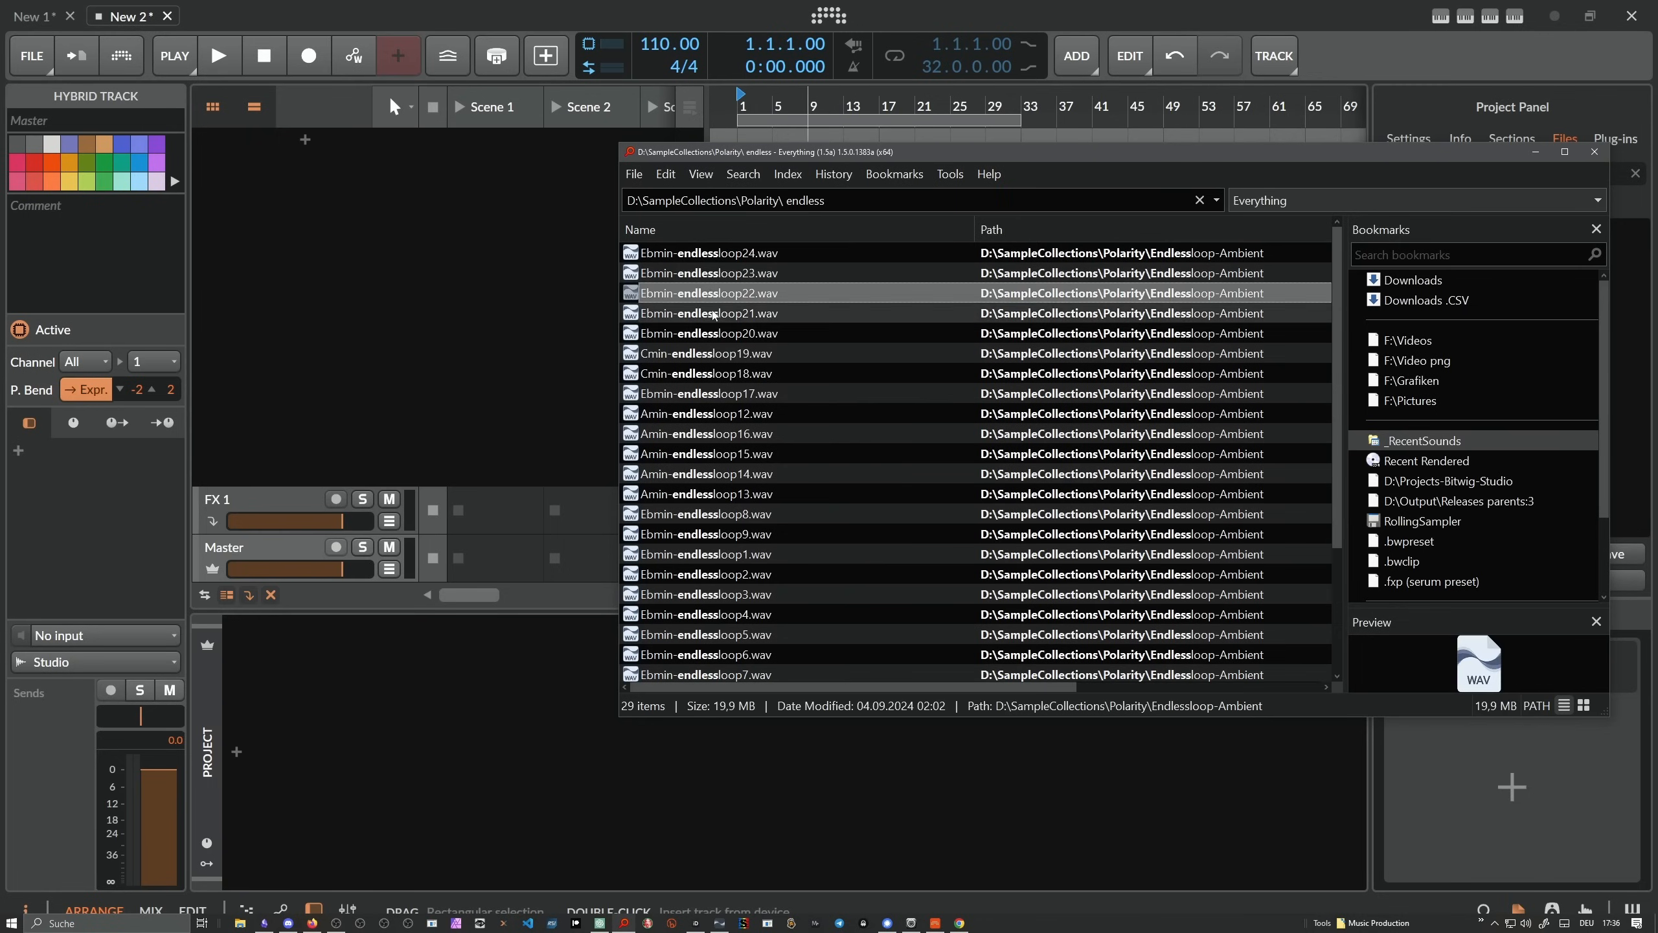
double_click(709, 293)
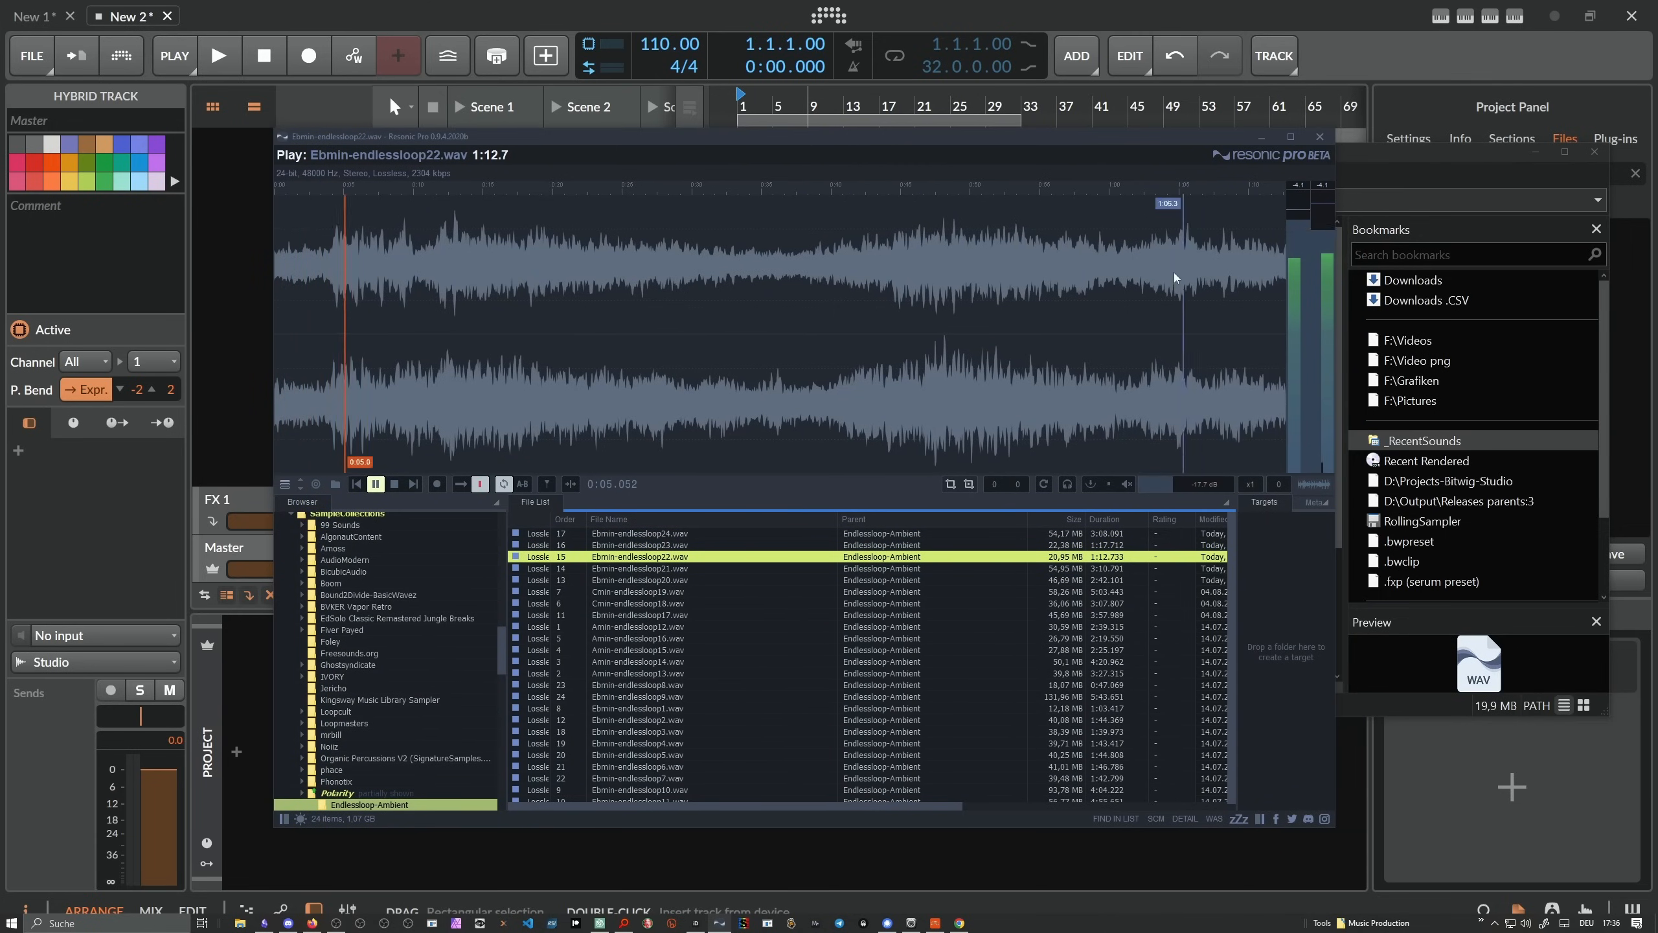
Audition the loop near its start, stop playback, and park the play position at the file start.
left_click(1183, 307)
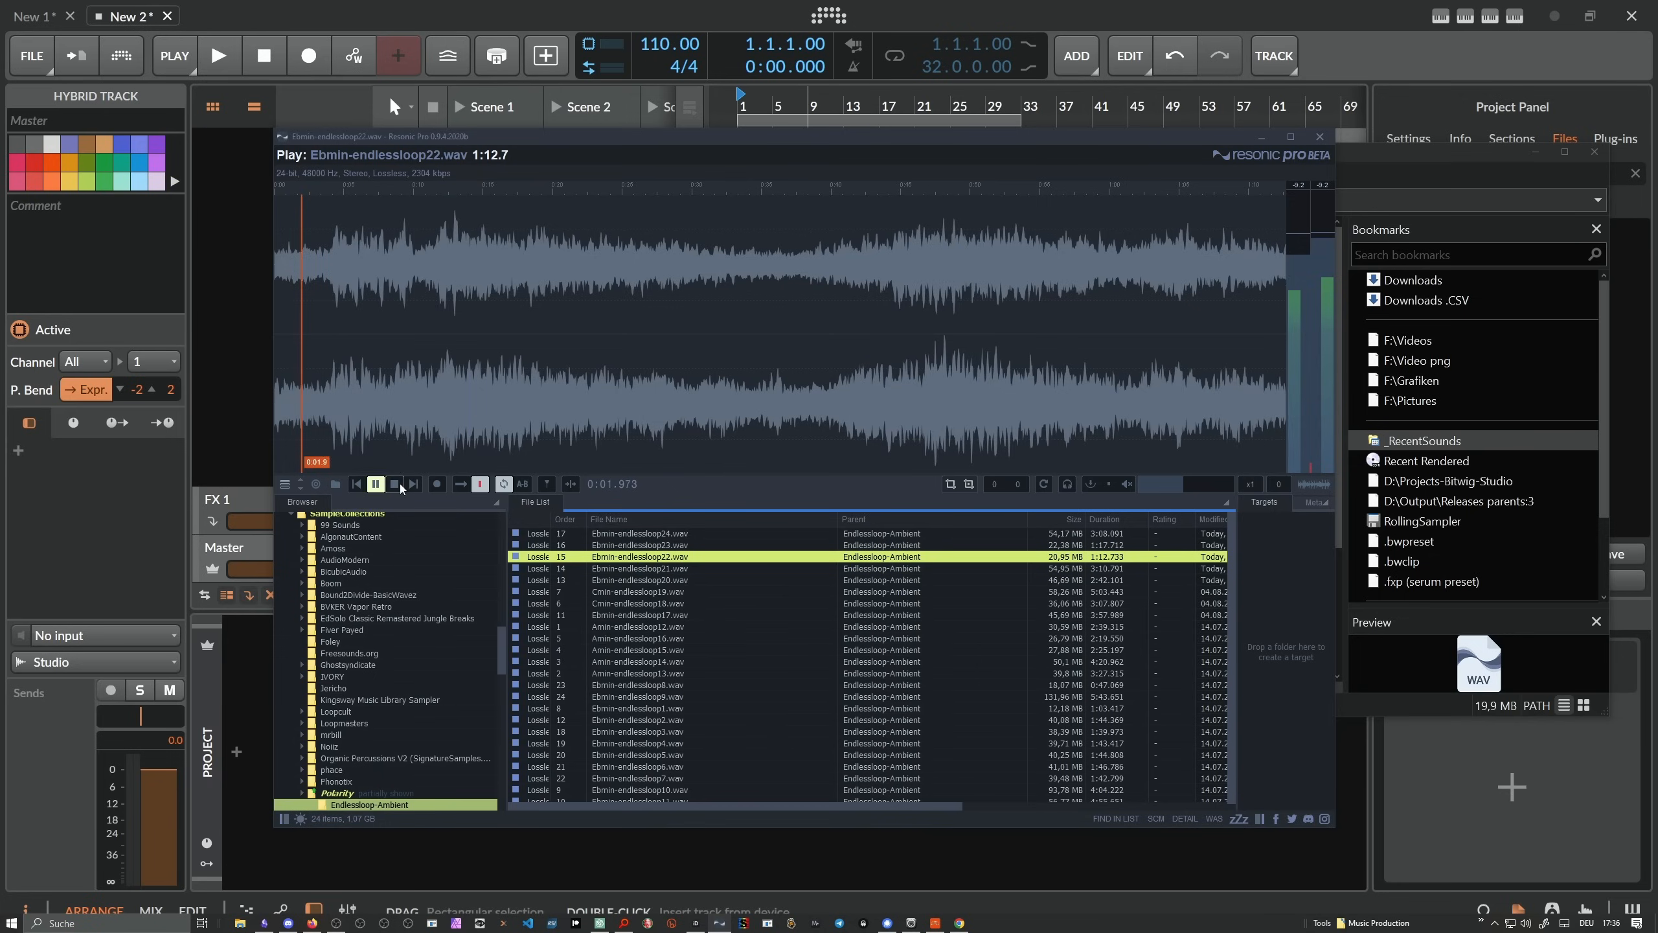
left_click(375, 483)
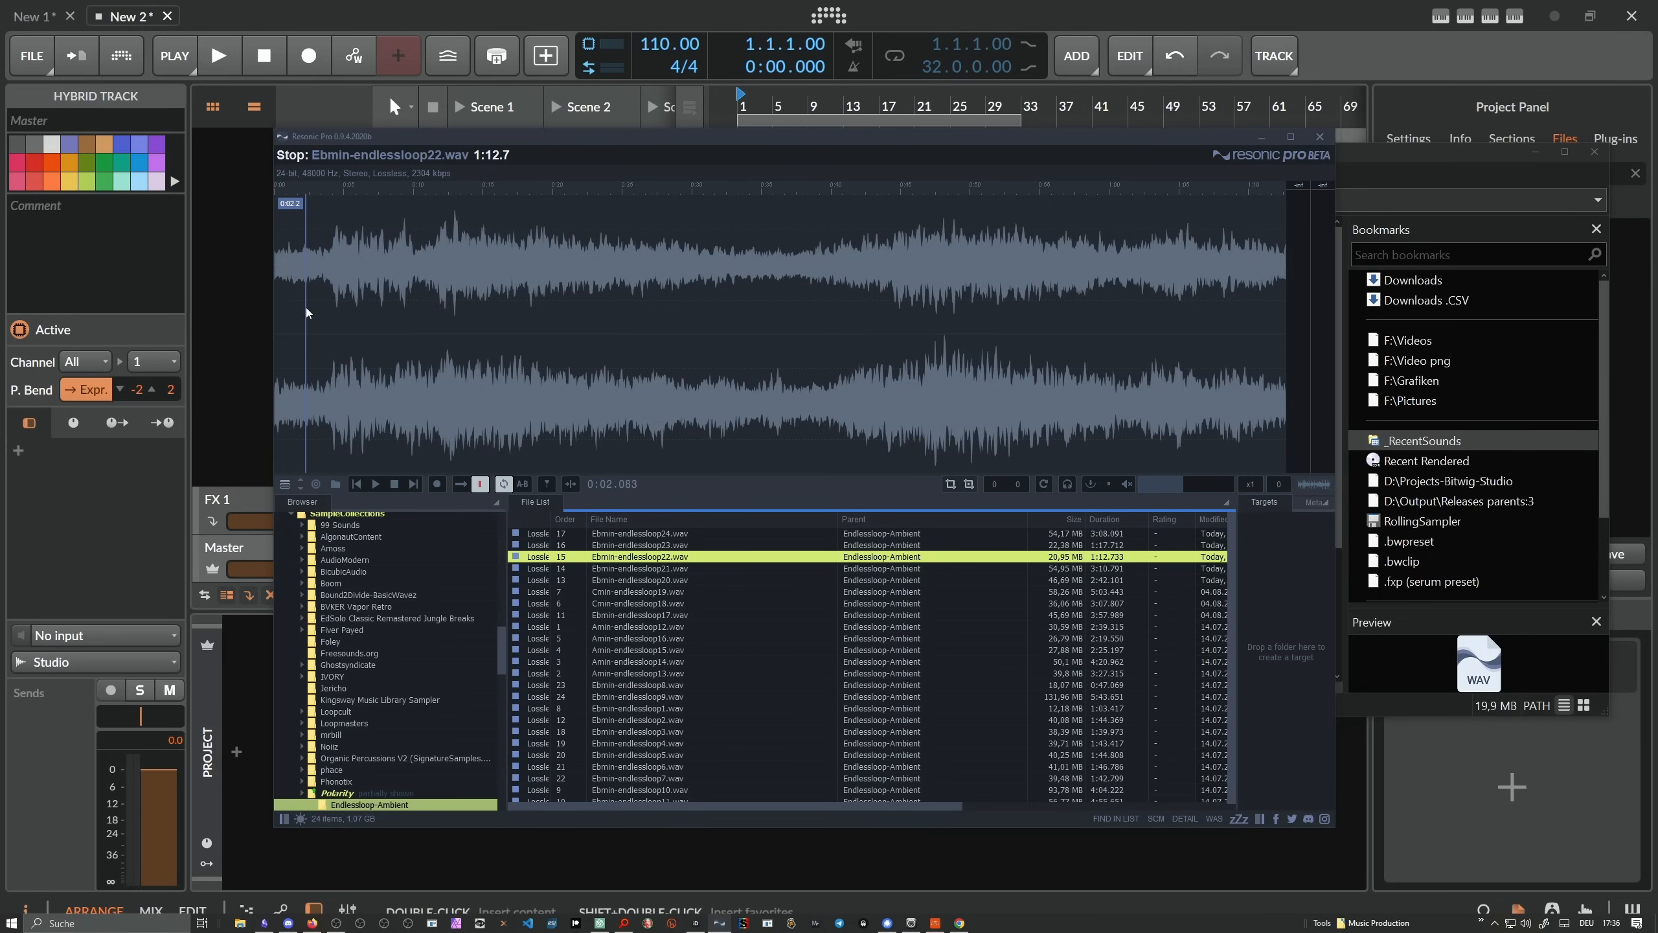
left_click(592, 317)
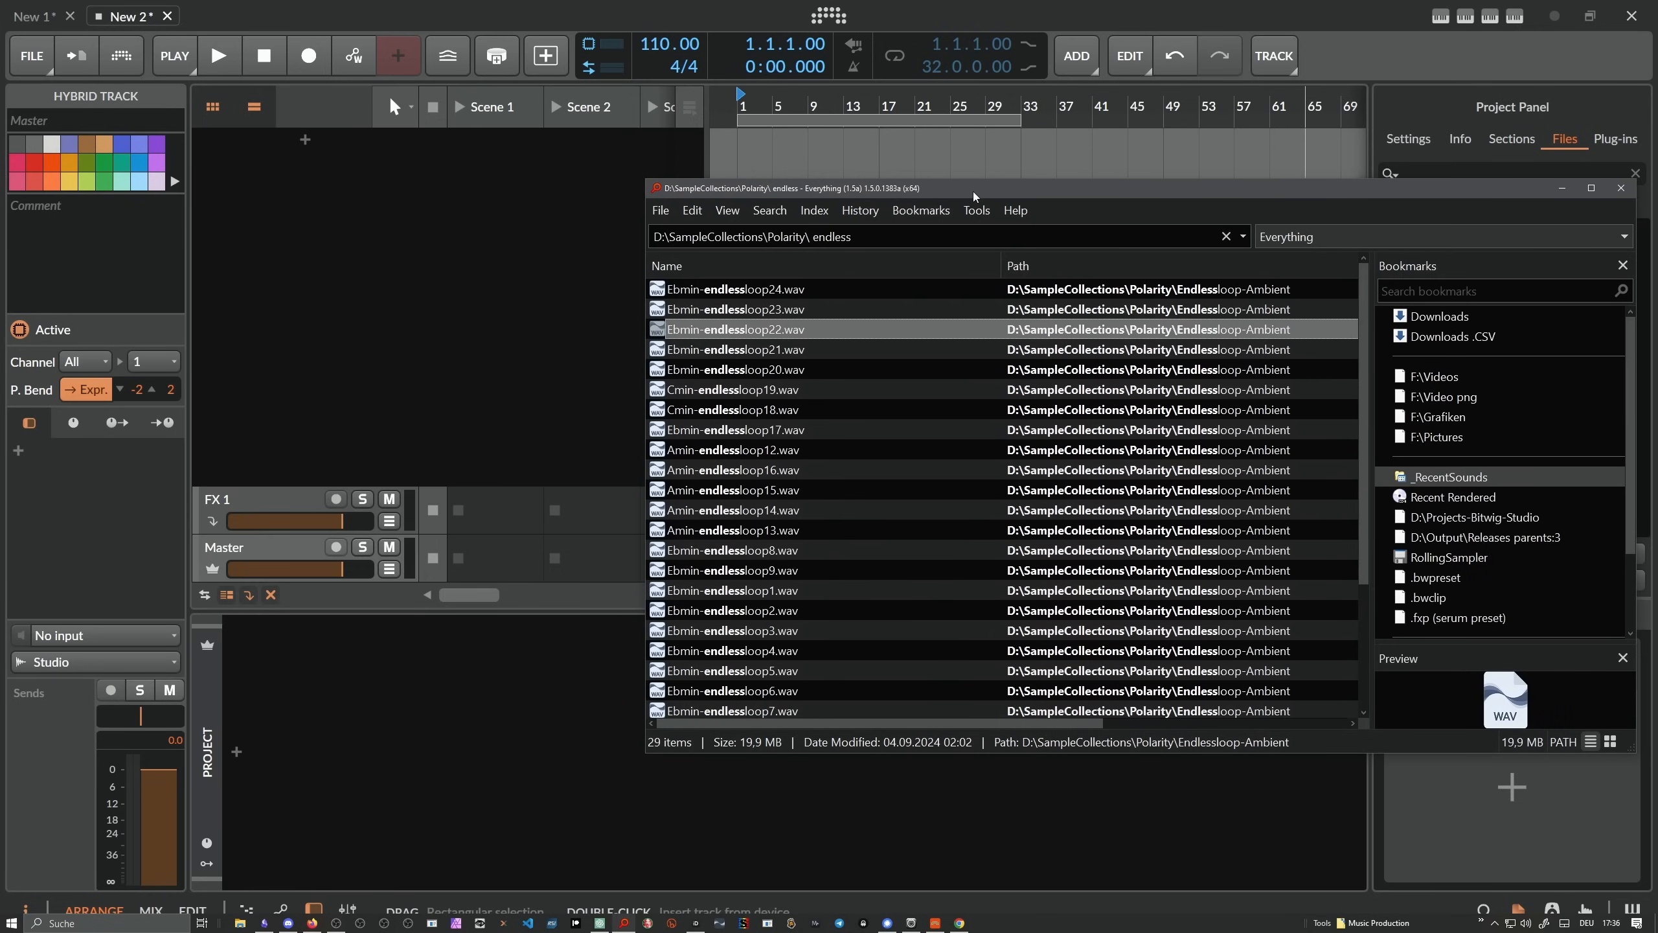
mouse_move(729, 309)
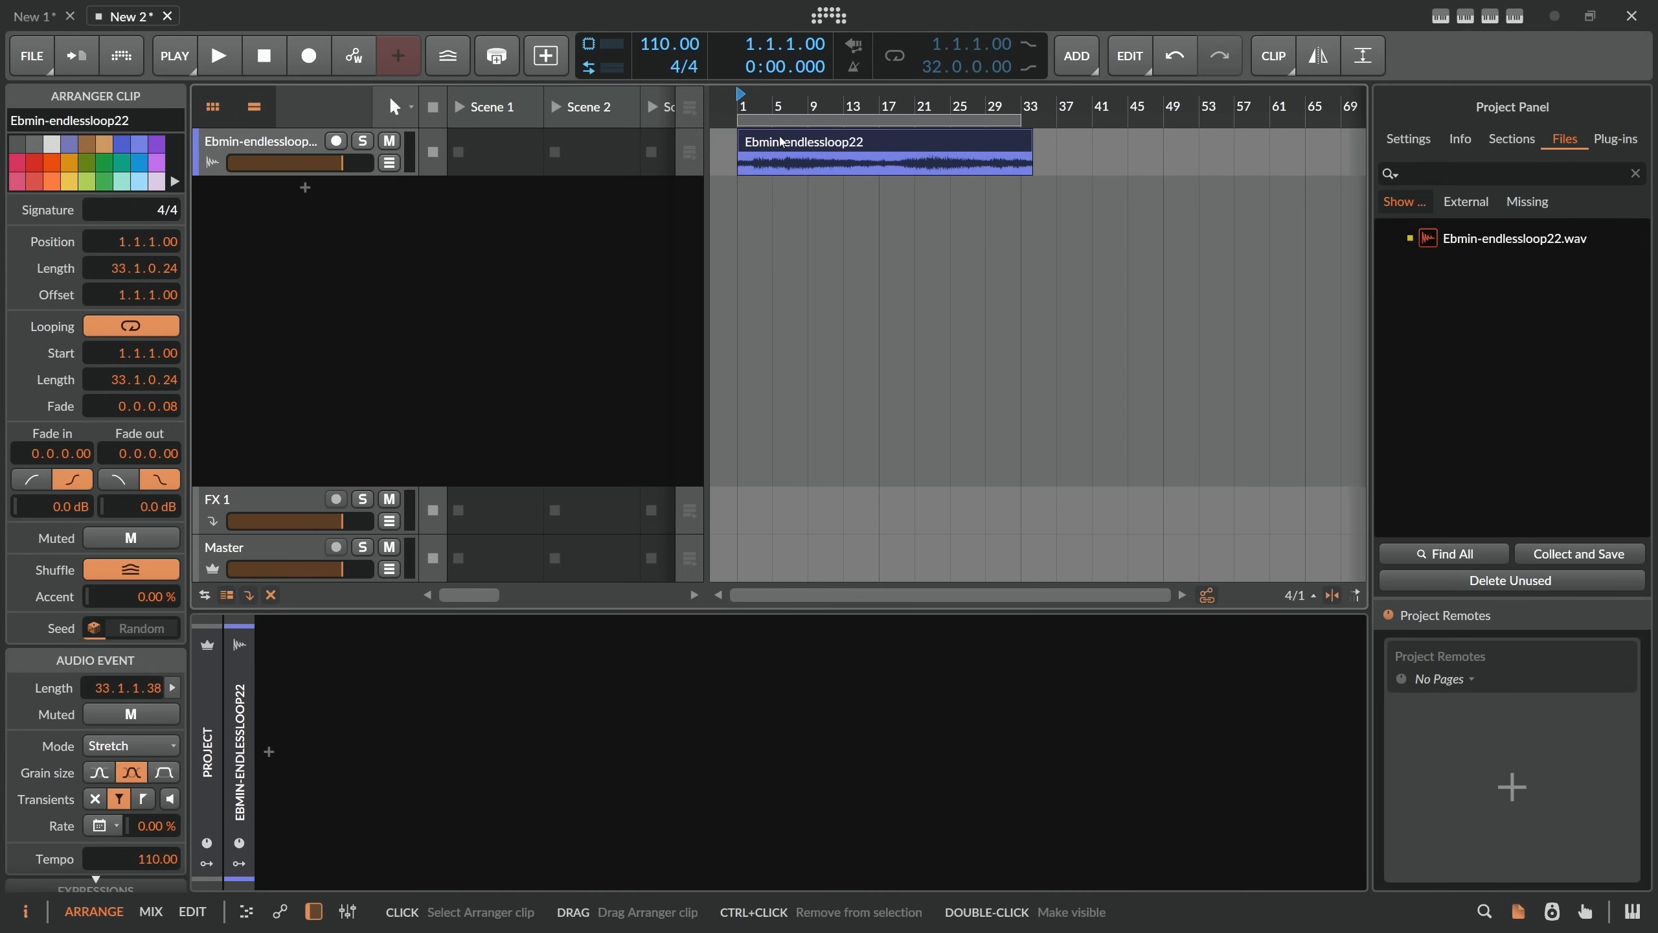
Edit the imported Ebmin-endlessloop22 clip and play it from bar 1 at the 110 BPM project tempo.
double_click(884, 152)
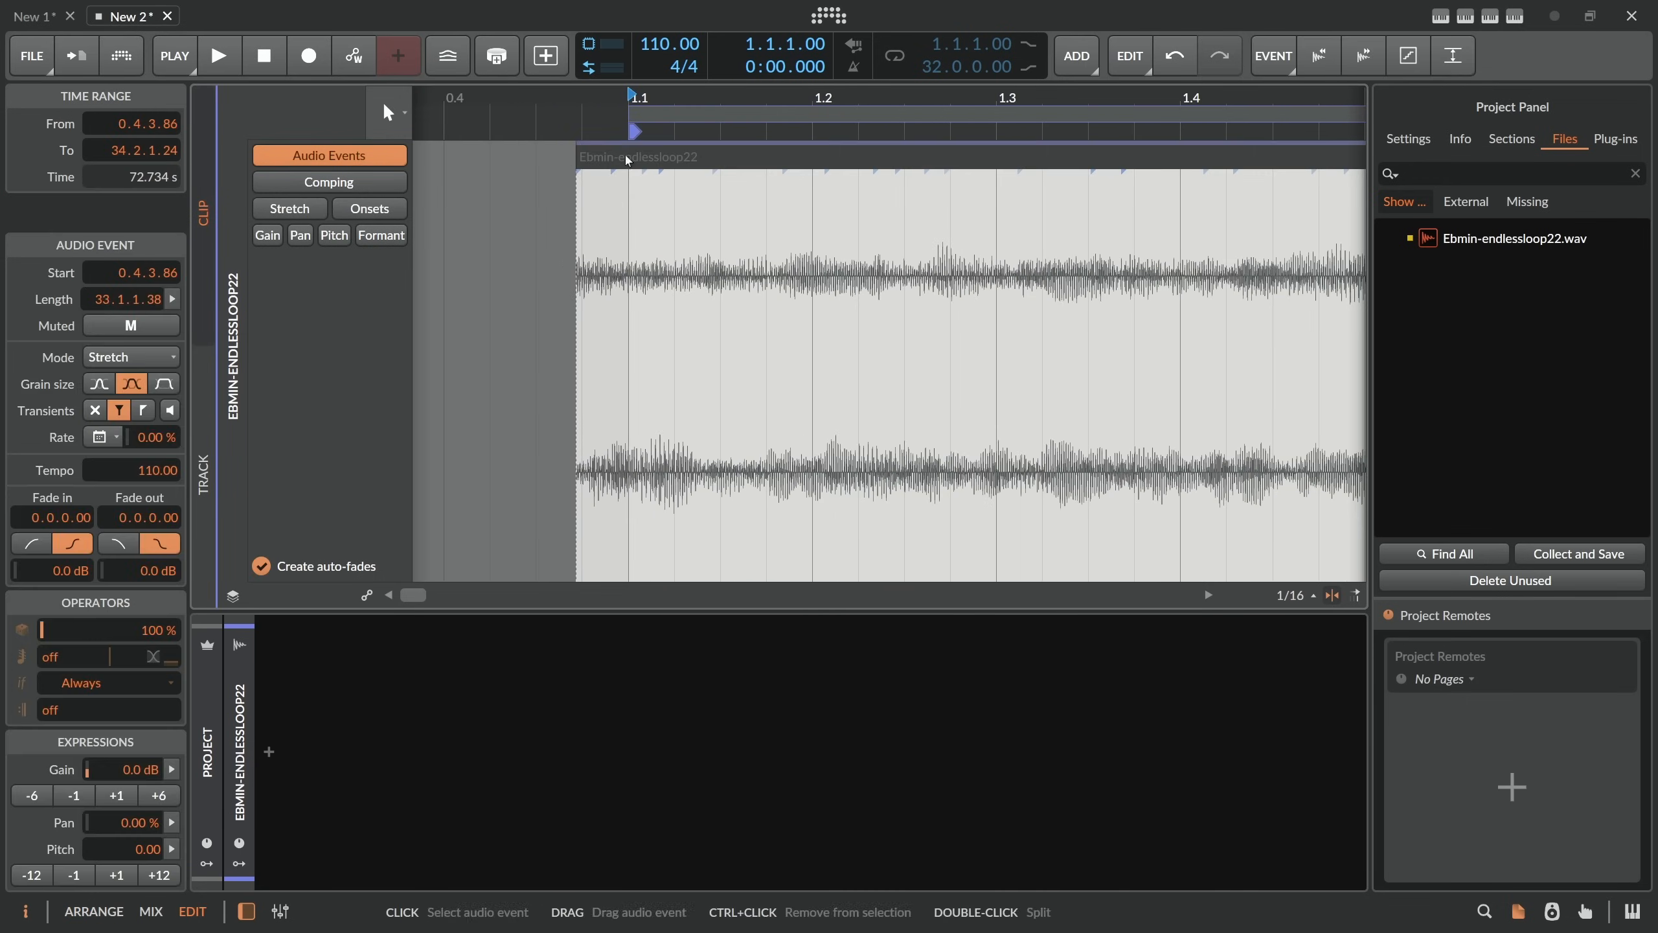
mouse_move(601, 170)
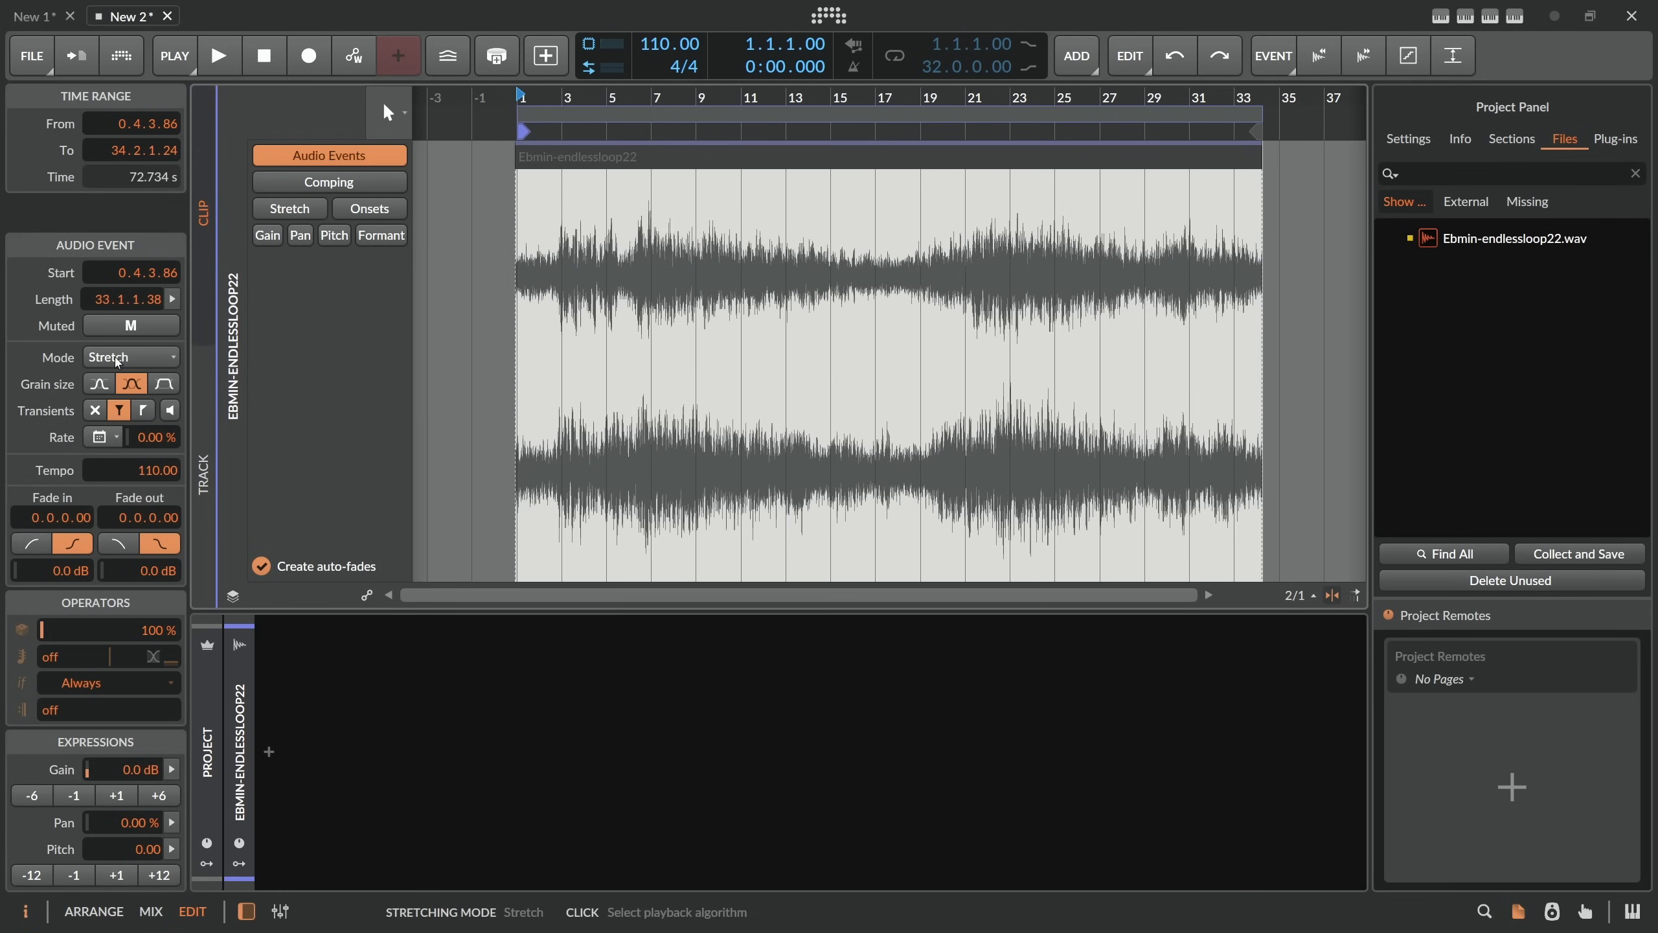
mouse_move(152, 469)
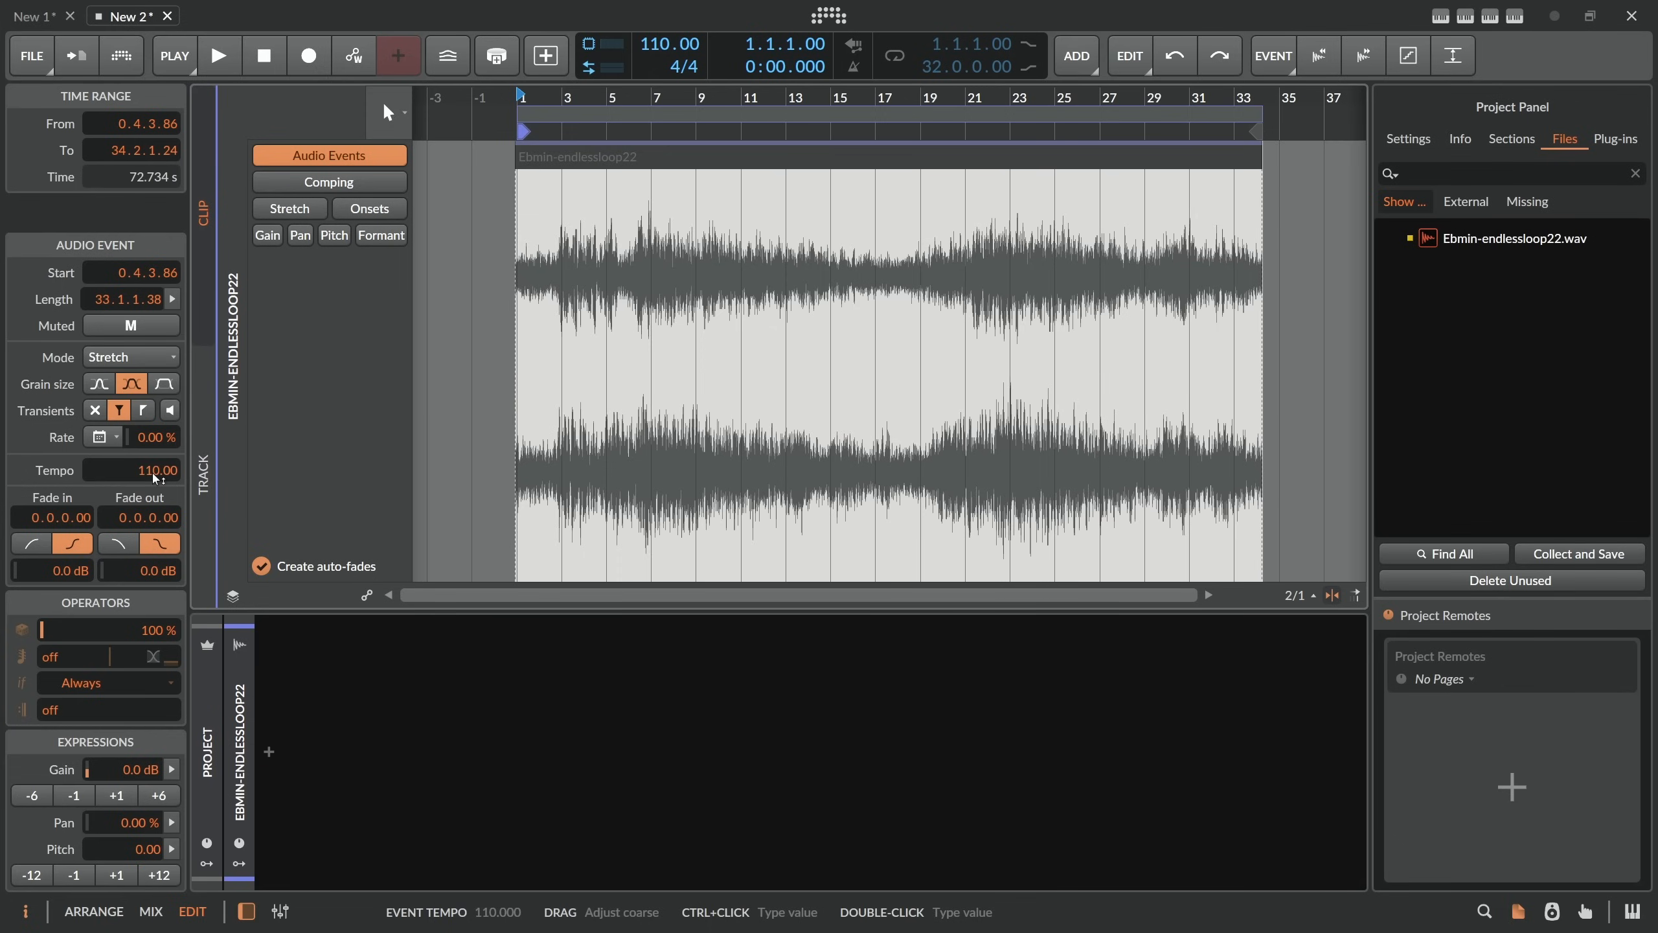
mouse_move(641, 228)
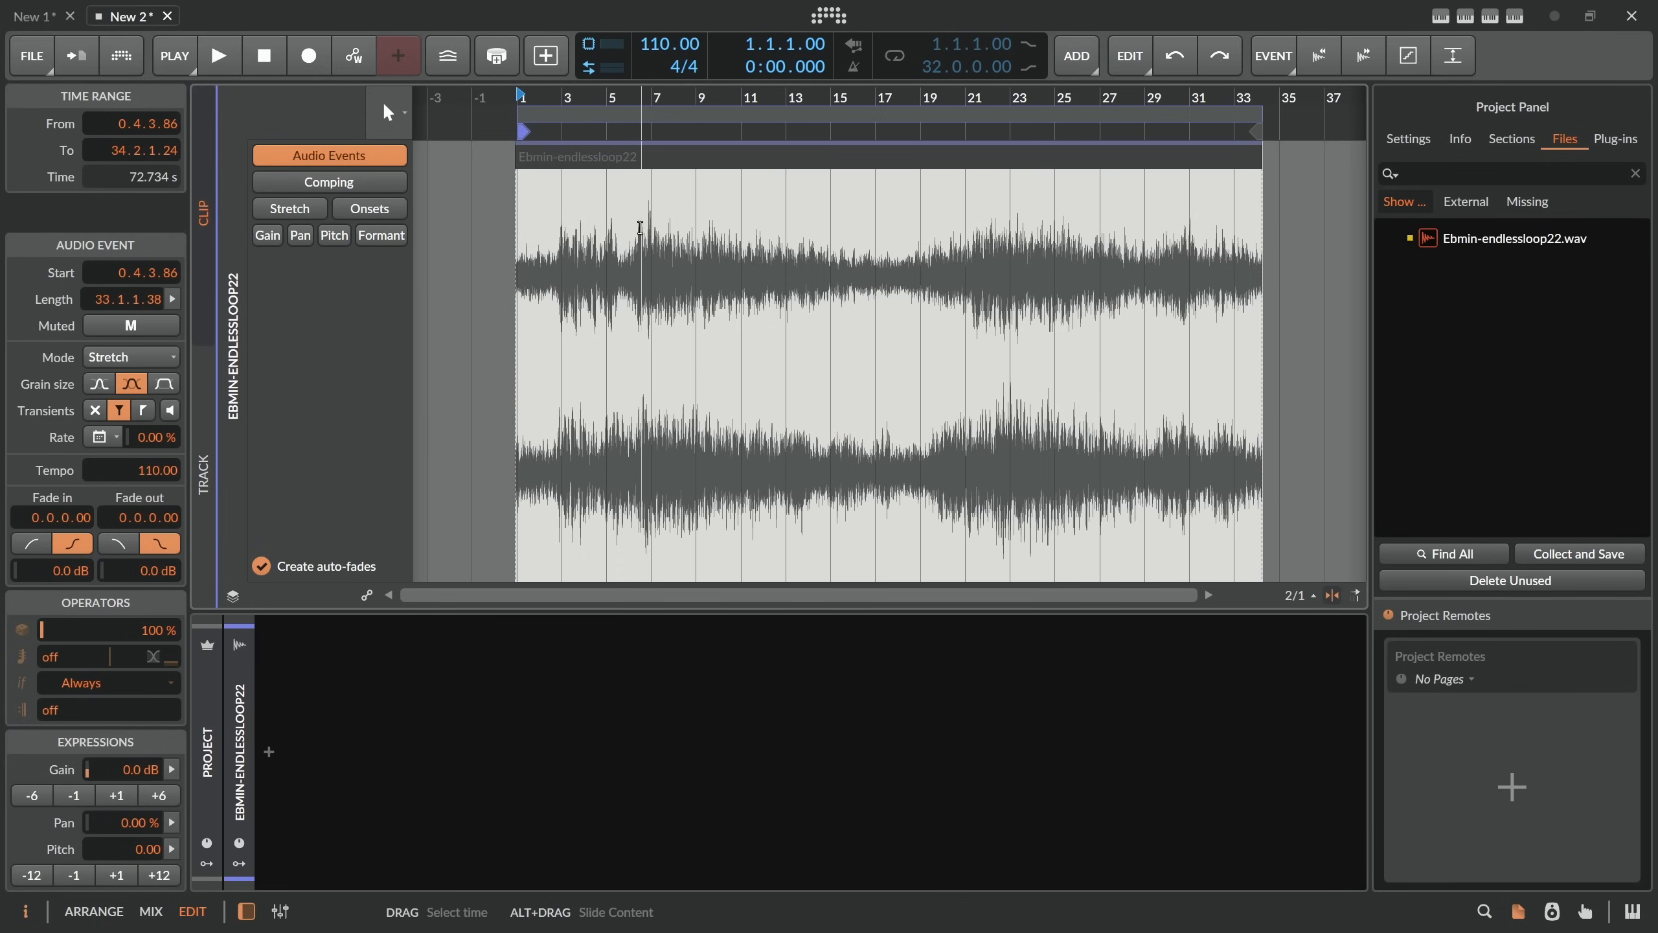
mouse_move(660, 44)
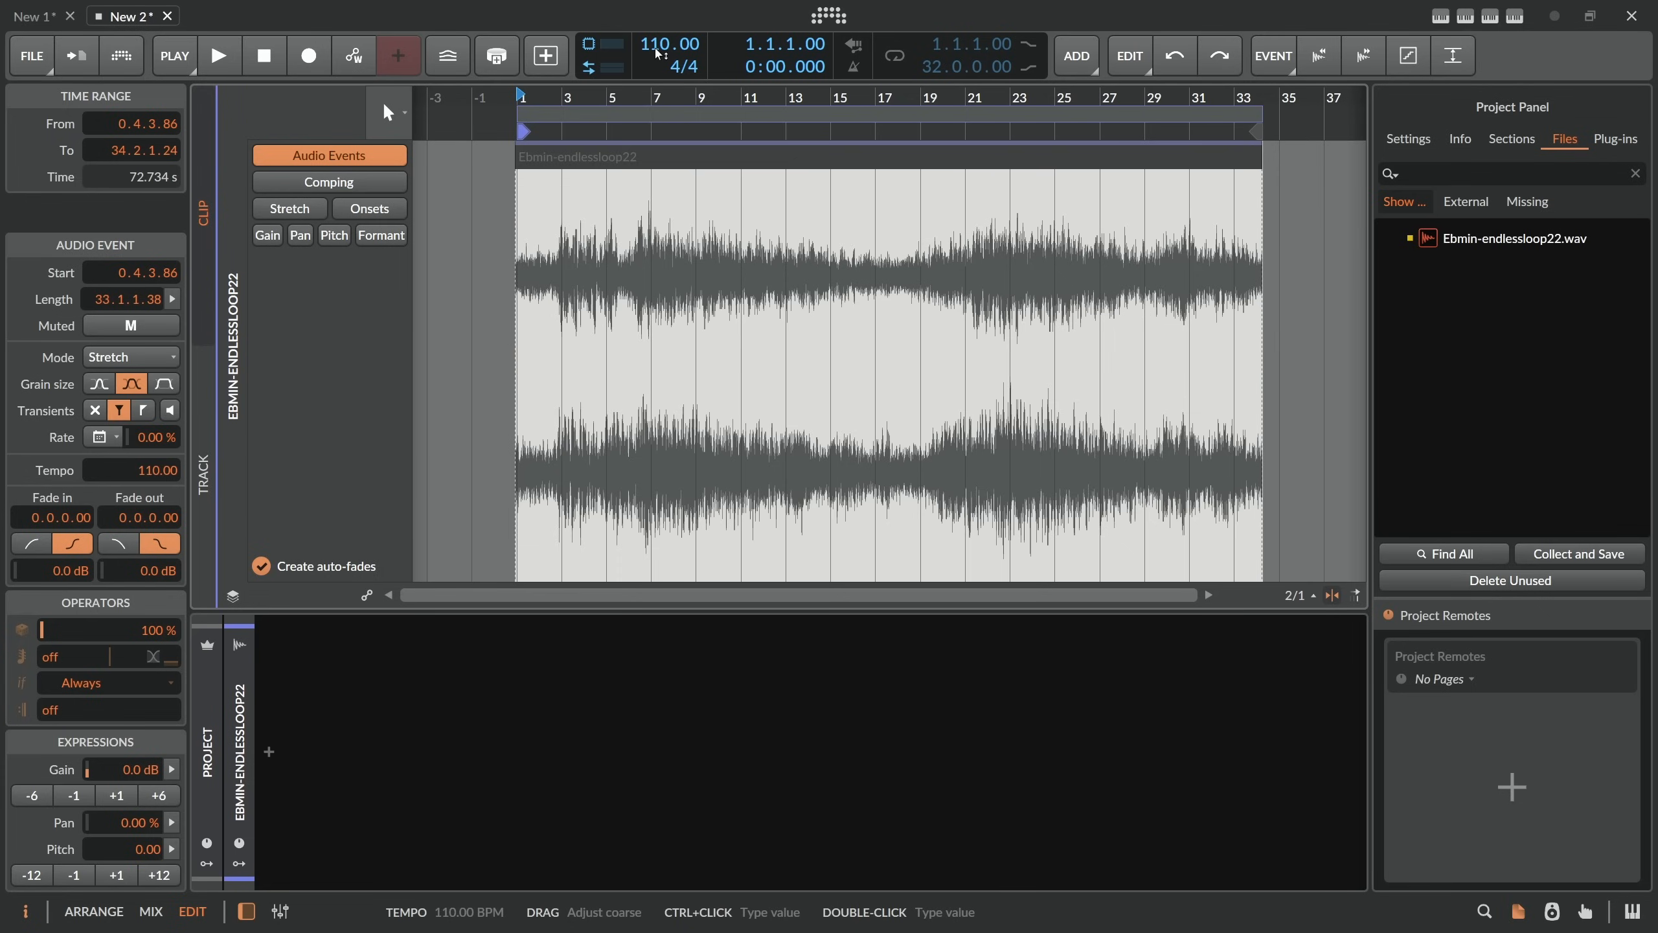
mouse_move(142, 471)
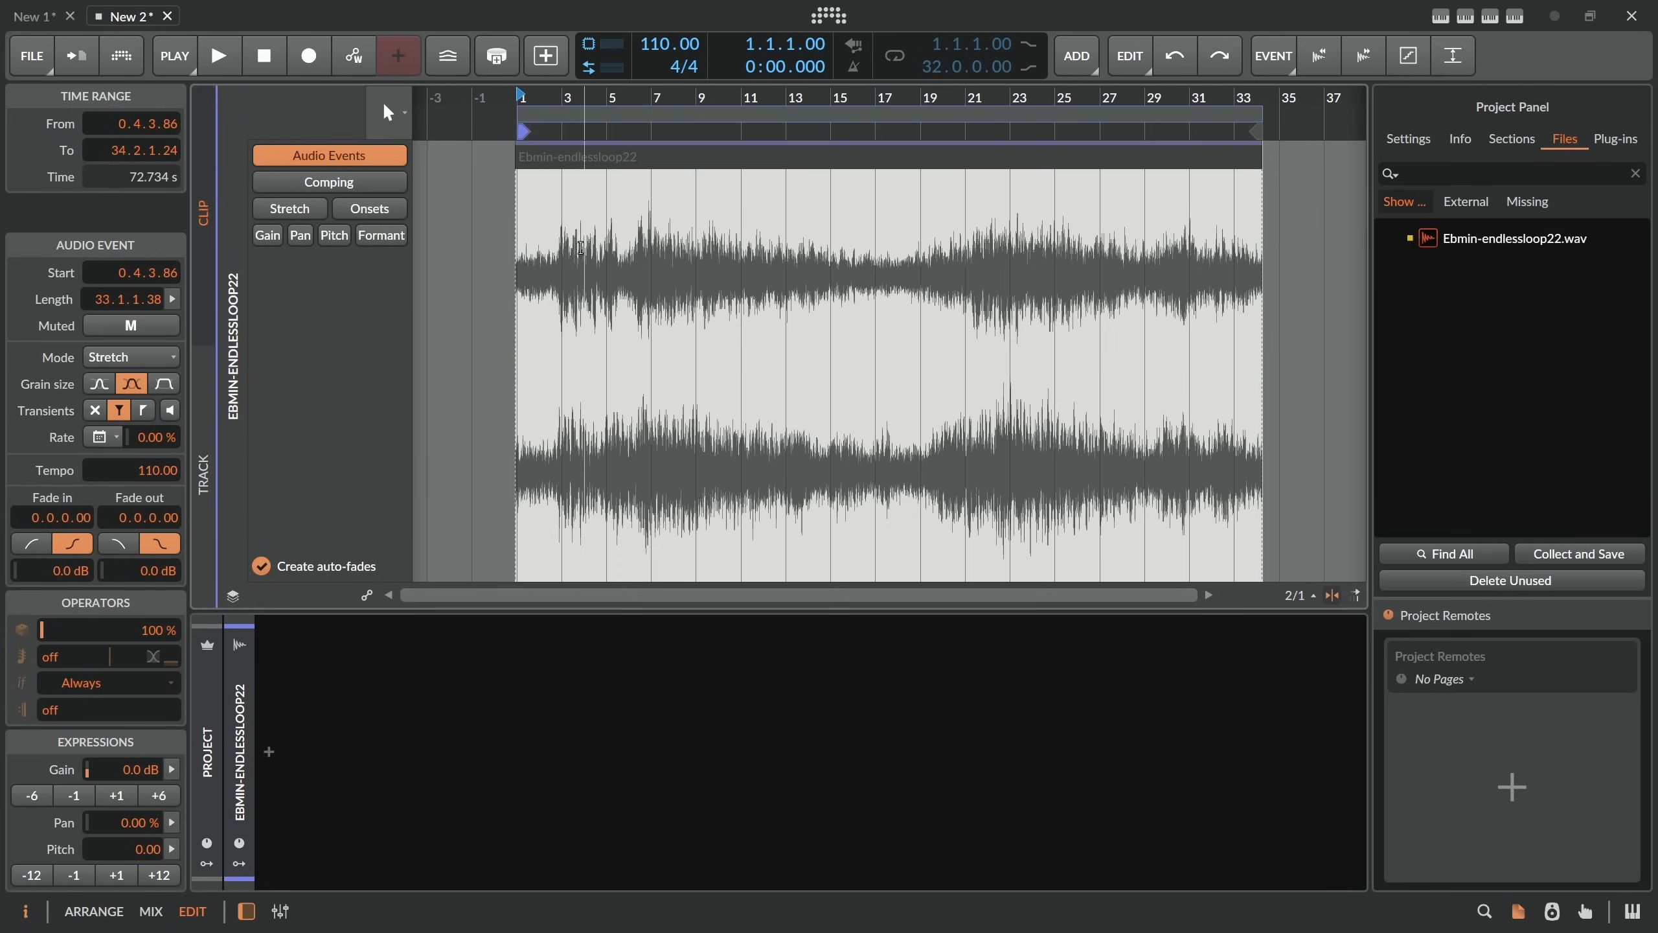
mouse_move(579, 219)
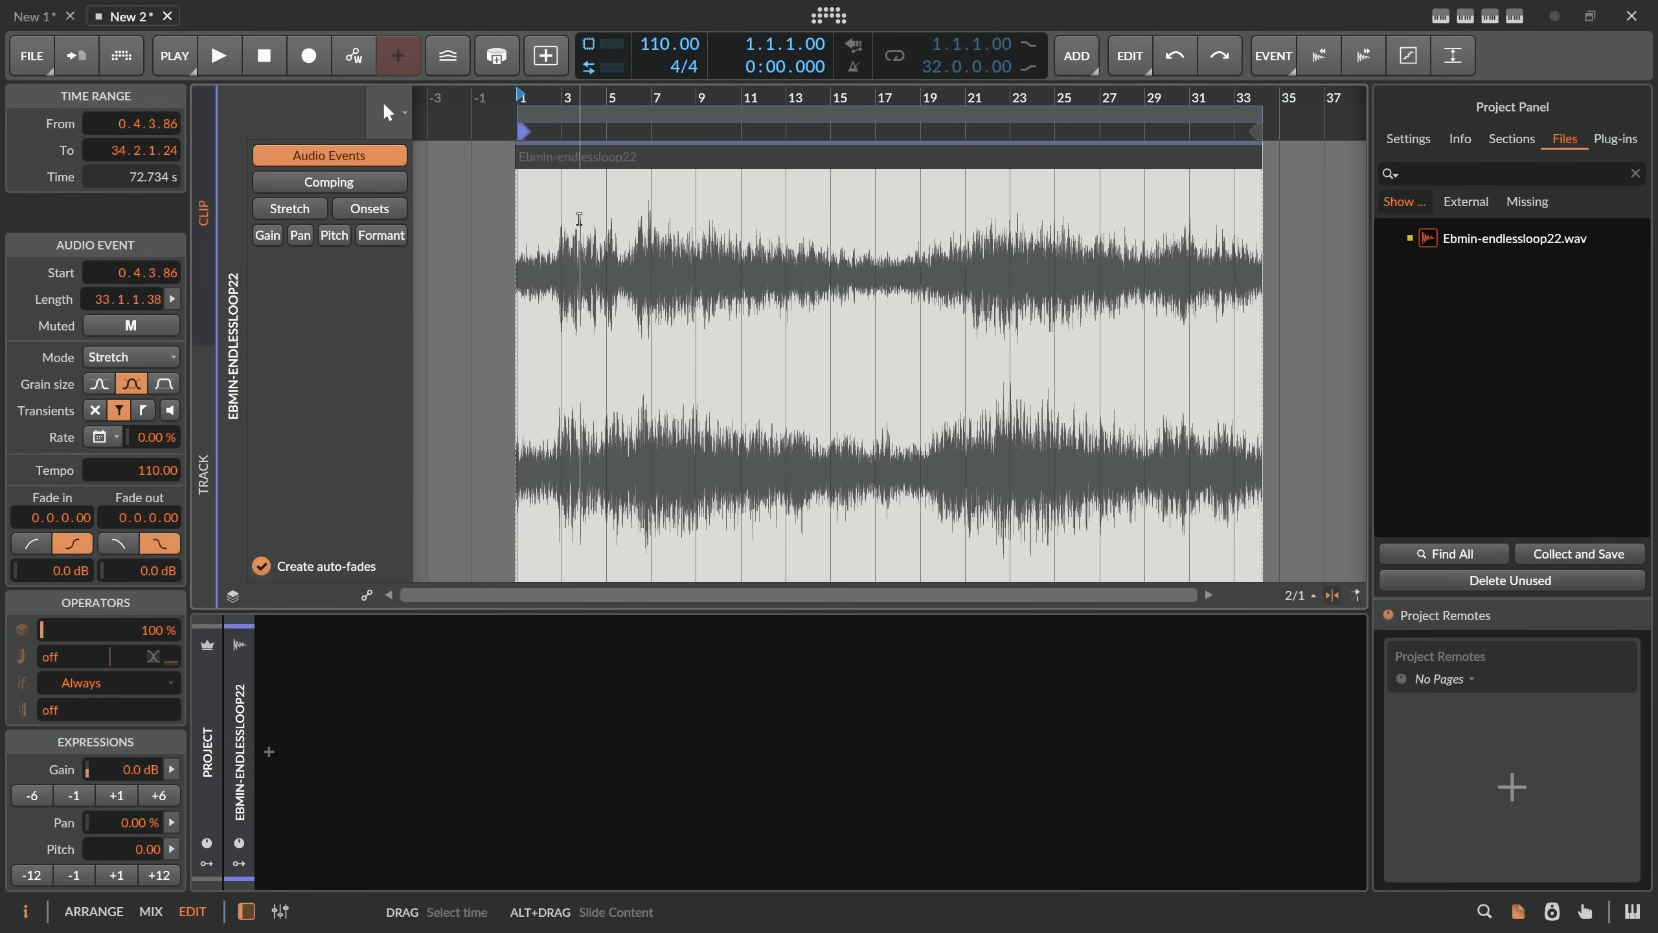
mouse_move(519, 97)
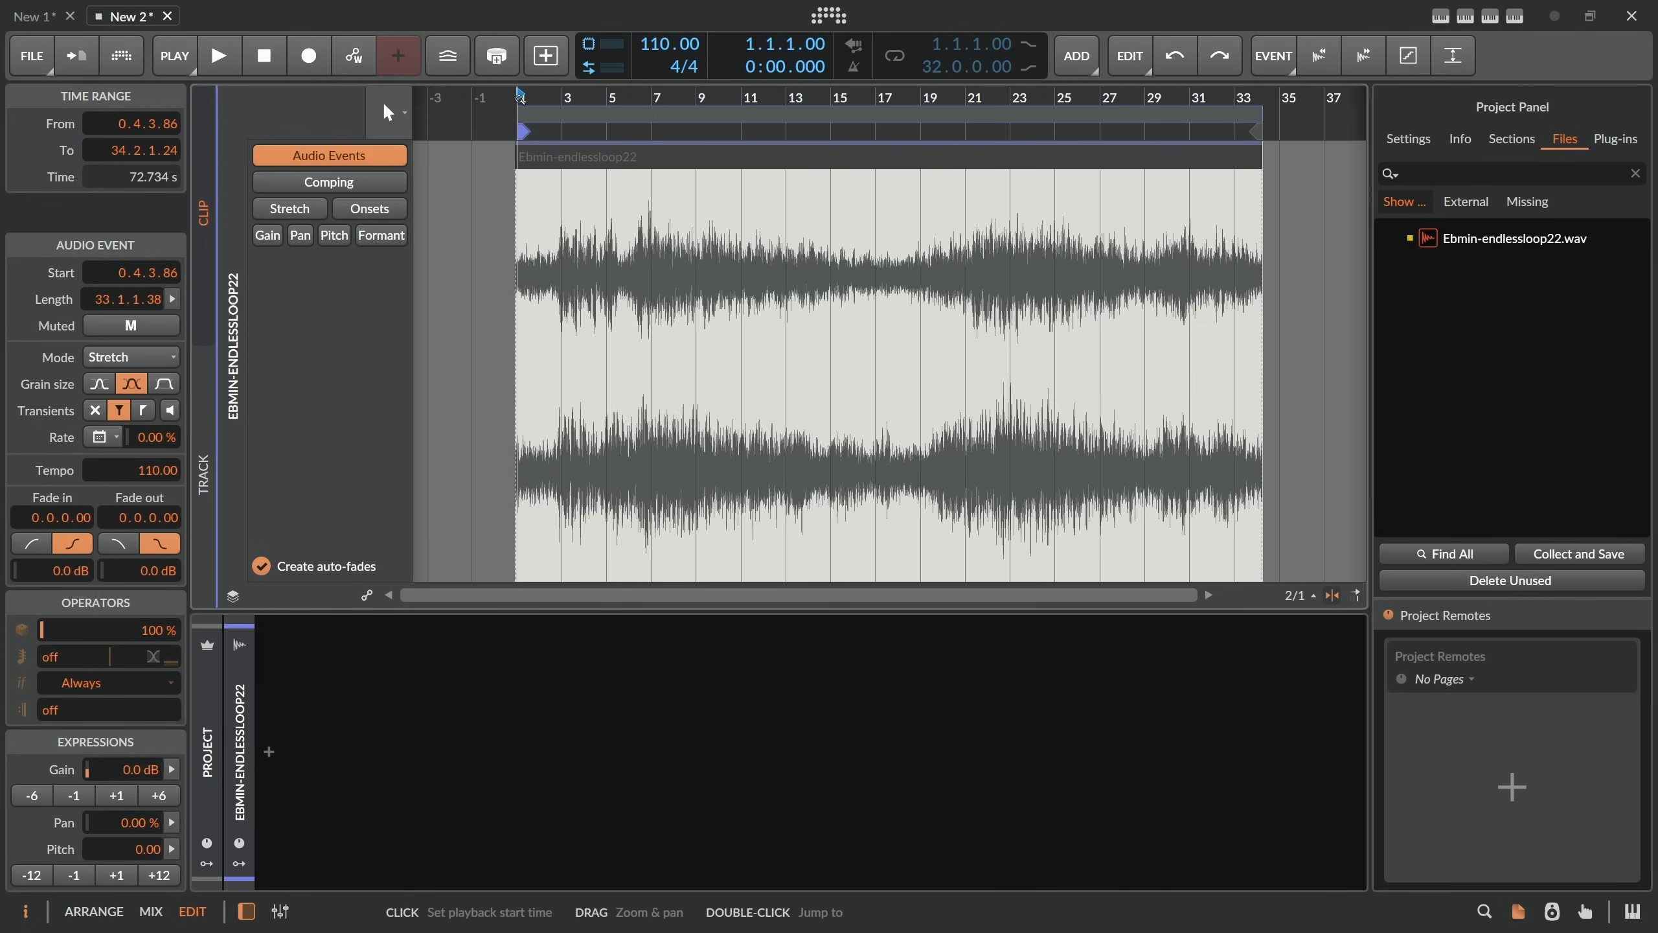
left_click(219, 54)
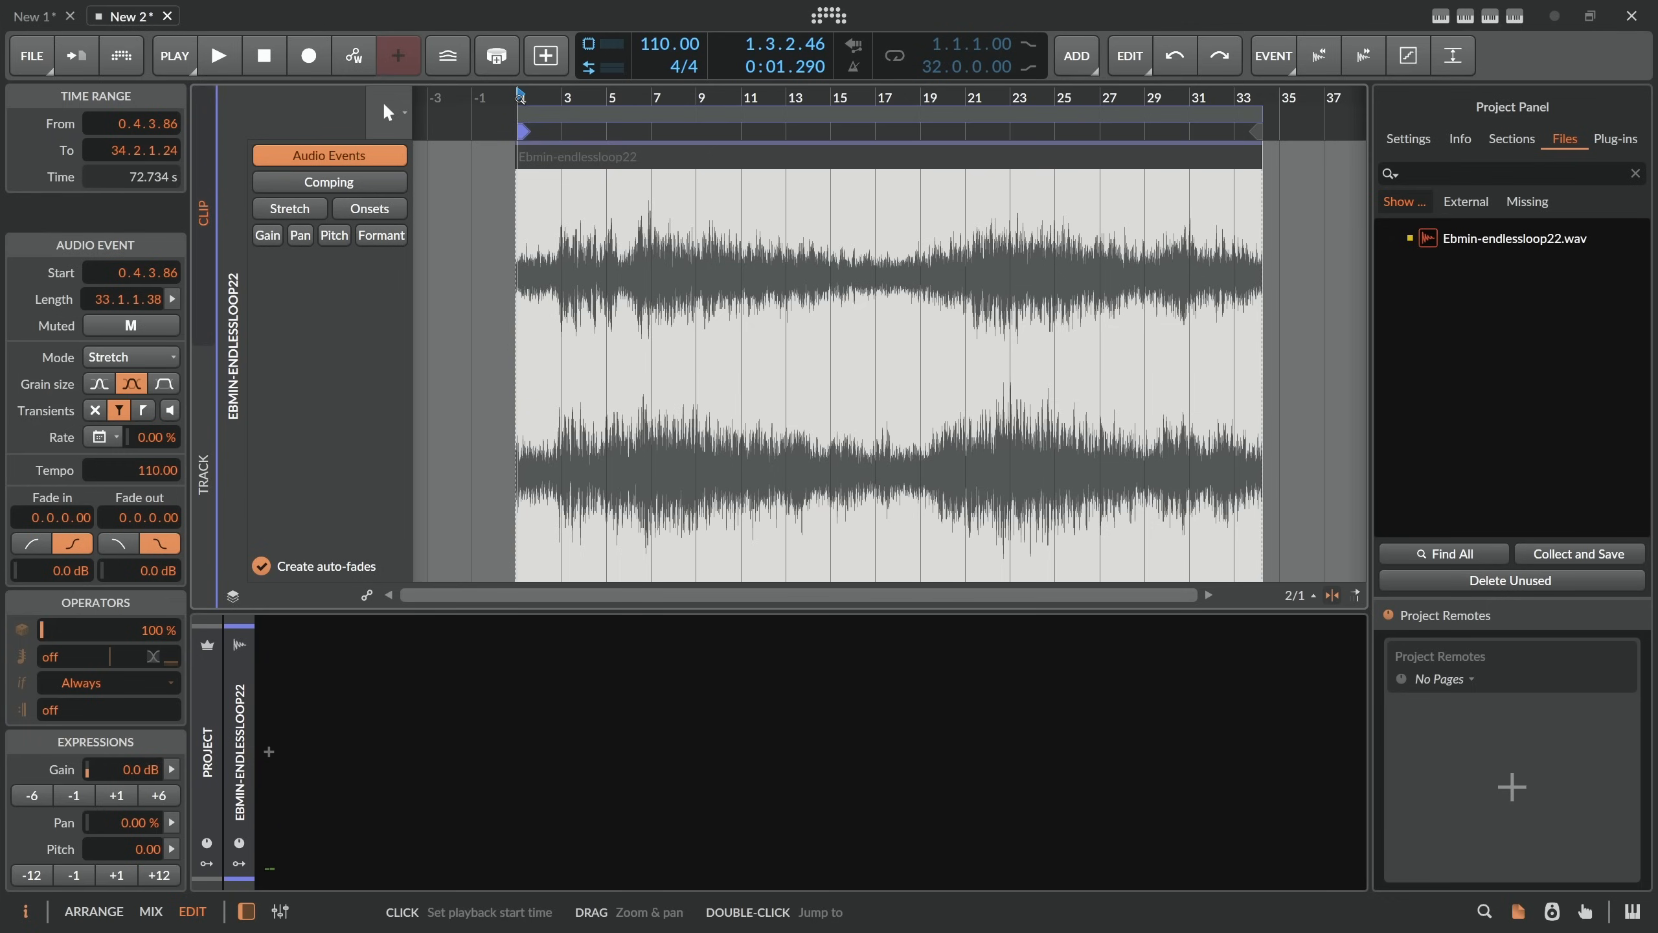
left_click(219, 54)
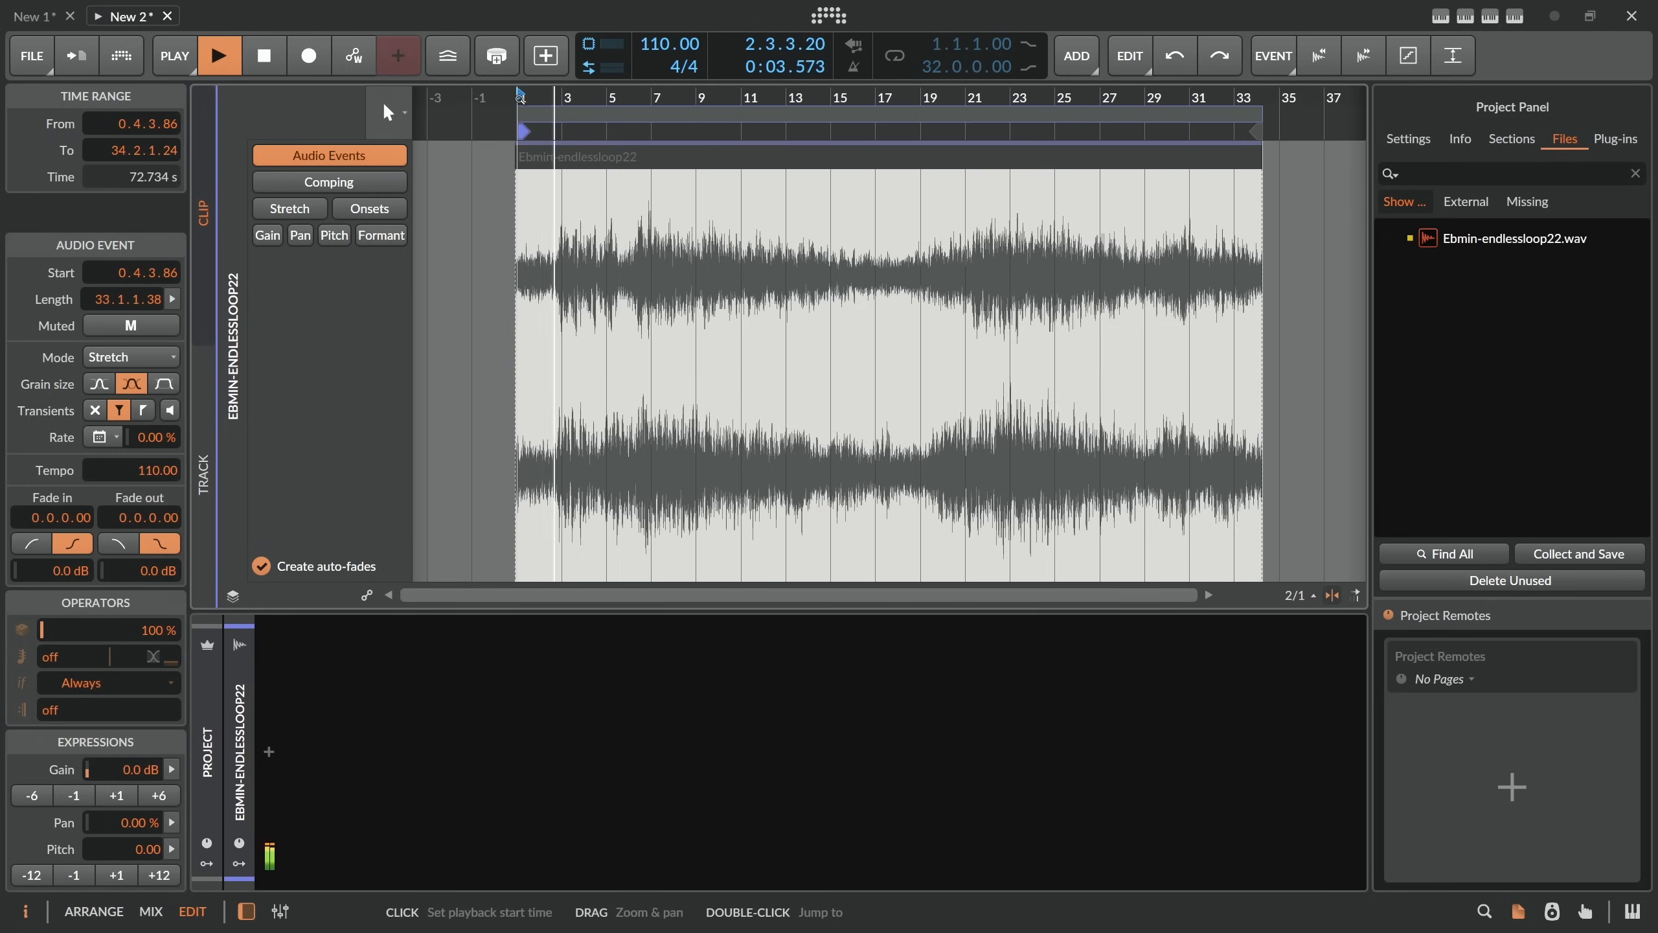
Review the clip's stretching modes, audition it at a lowered tempo, and set the project tempo to 50 BPM.
left_click(219, 54)
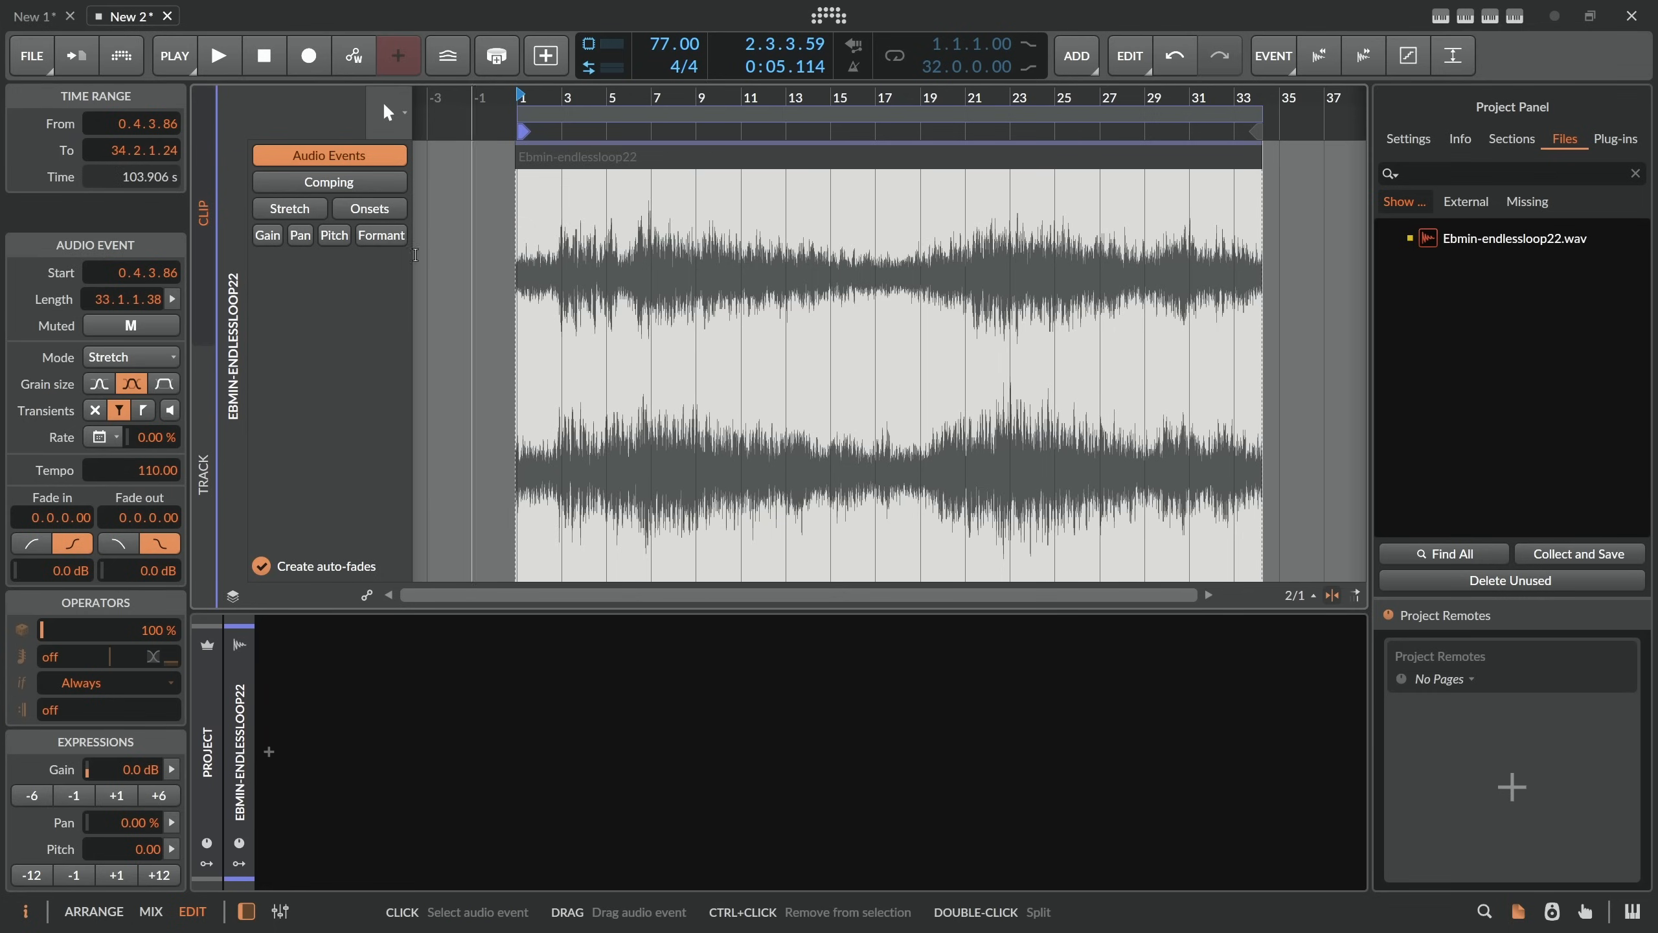
left_click(130, 356)
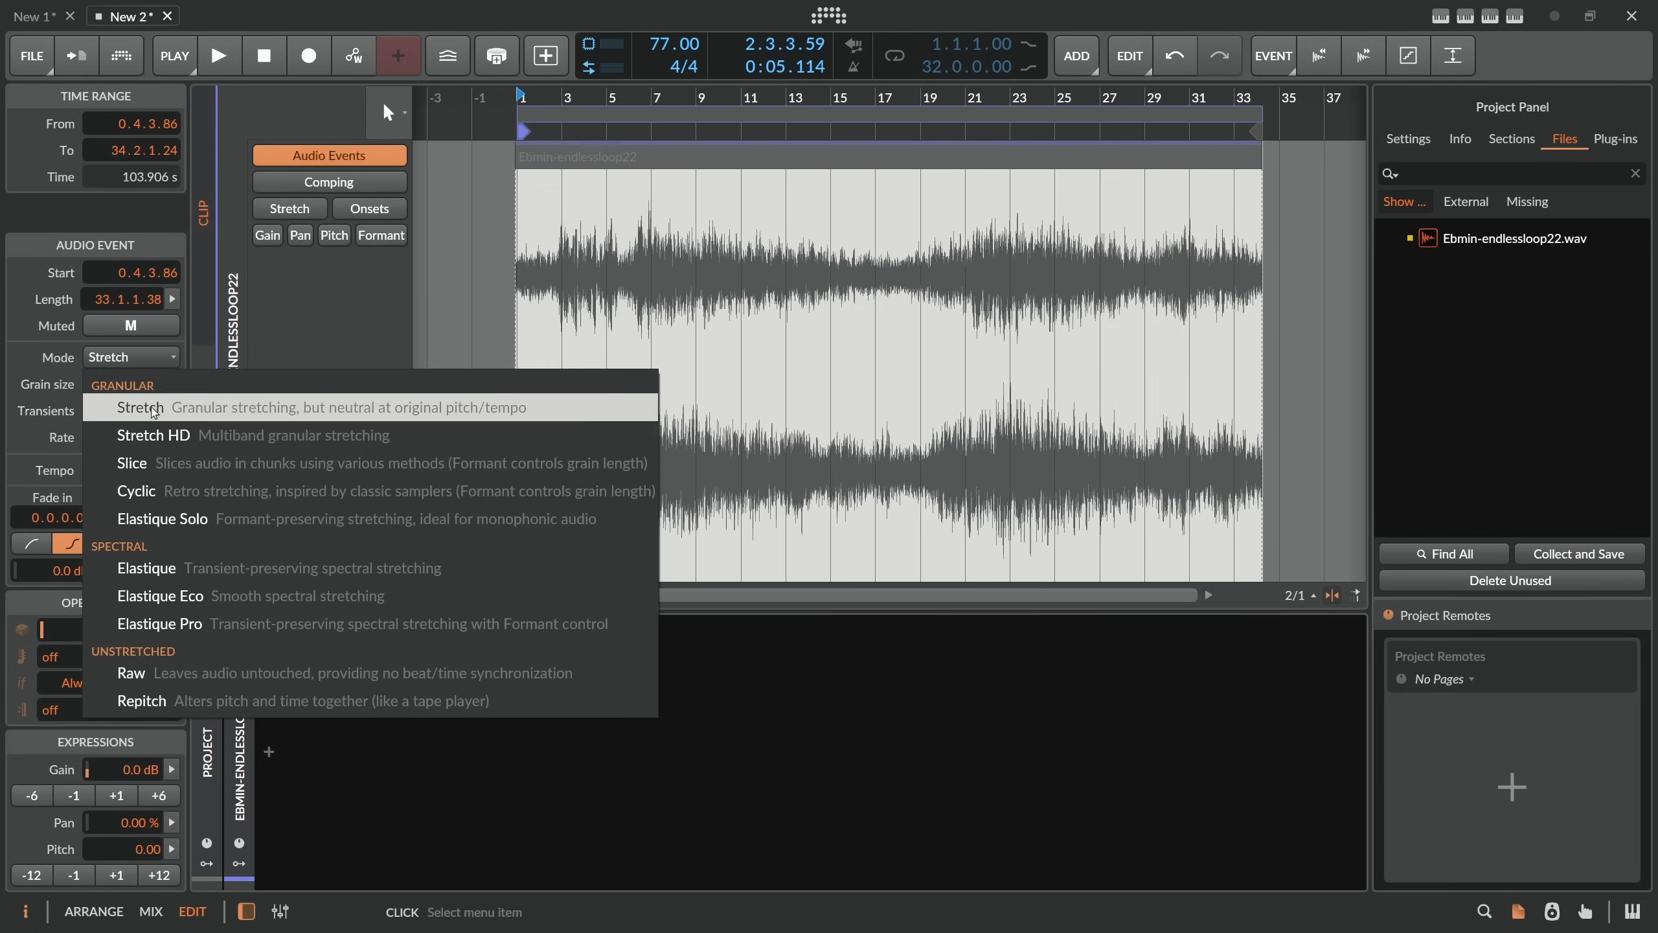
mouse_move(325, 435)
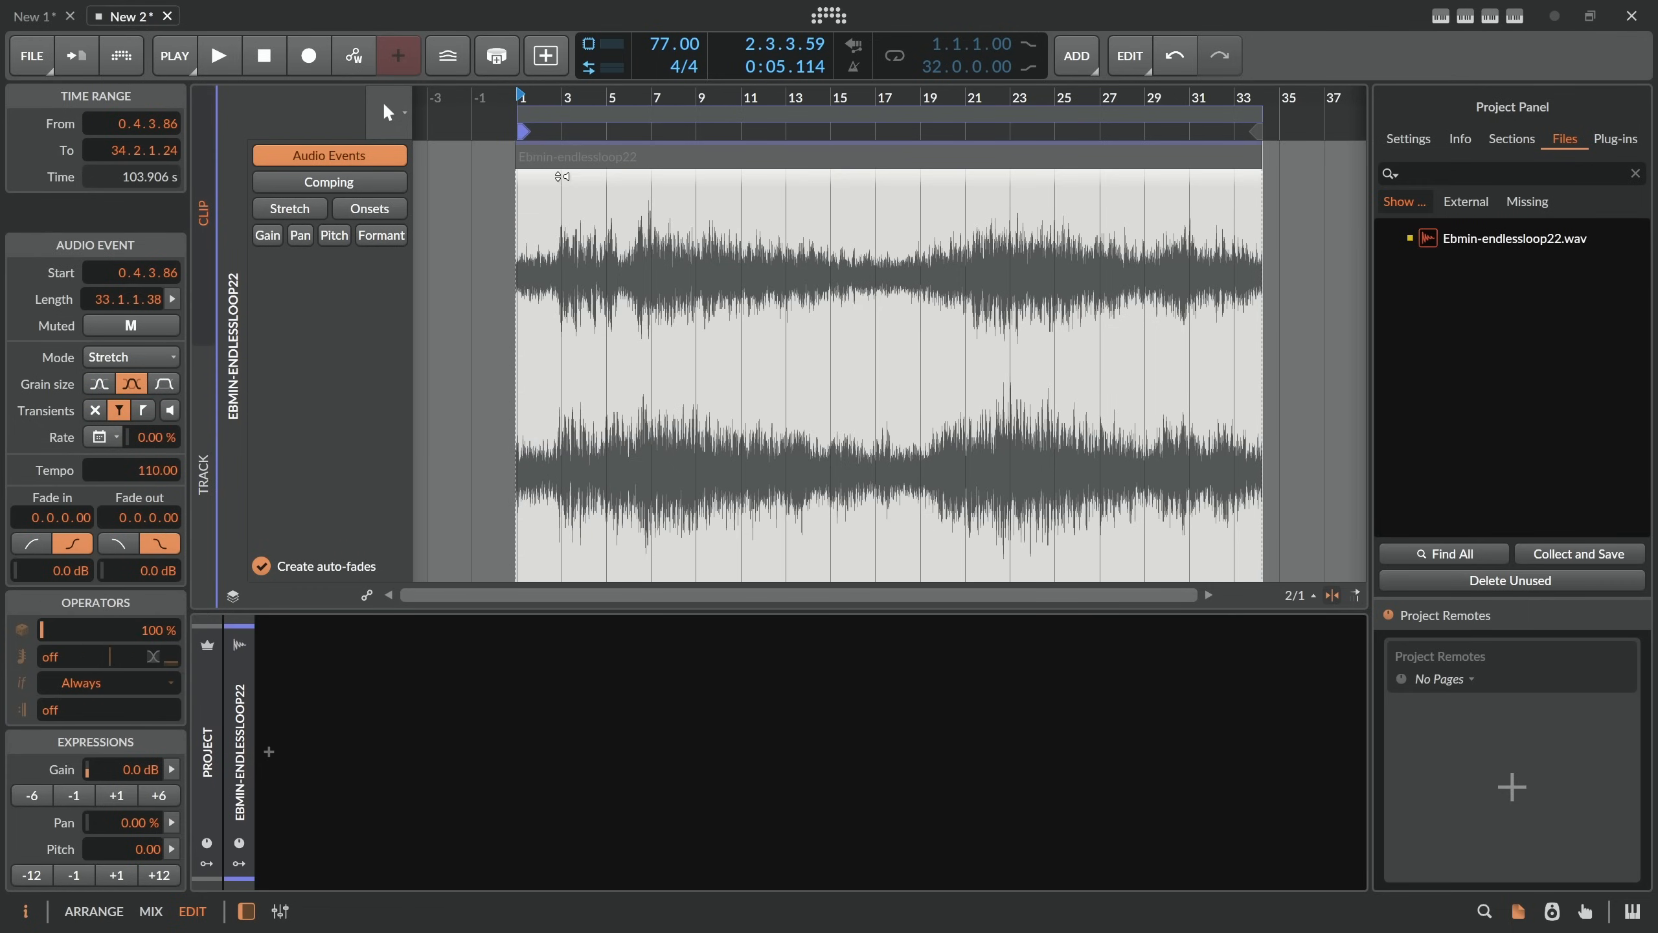
mouse_move(532, 151)
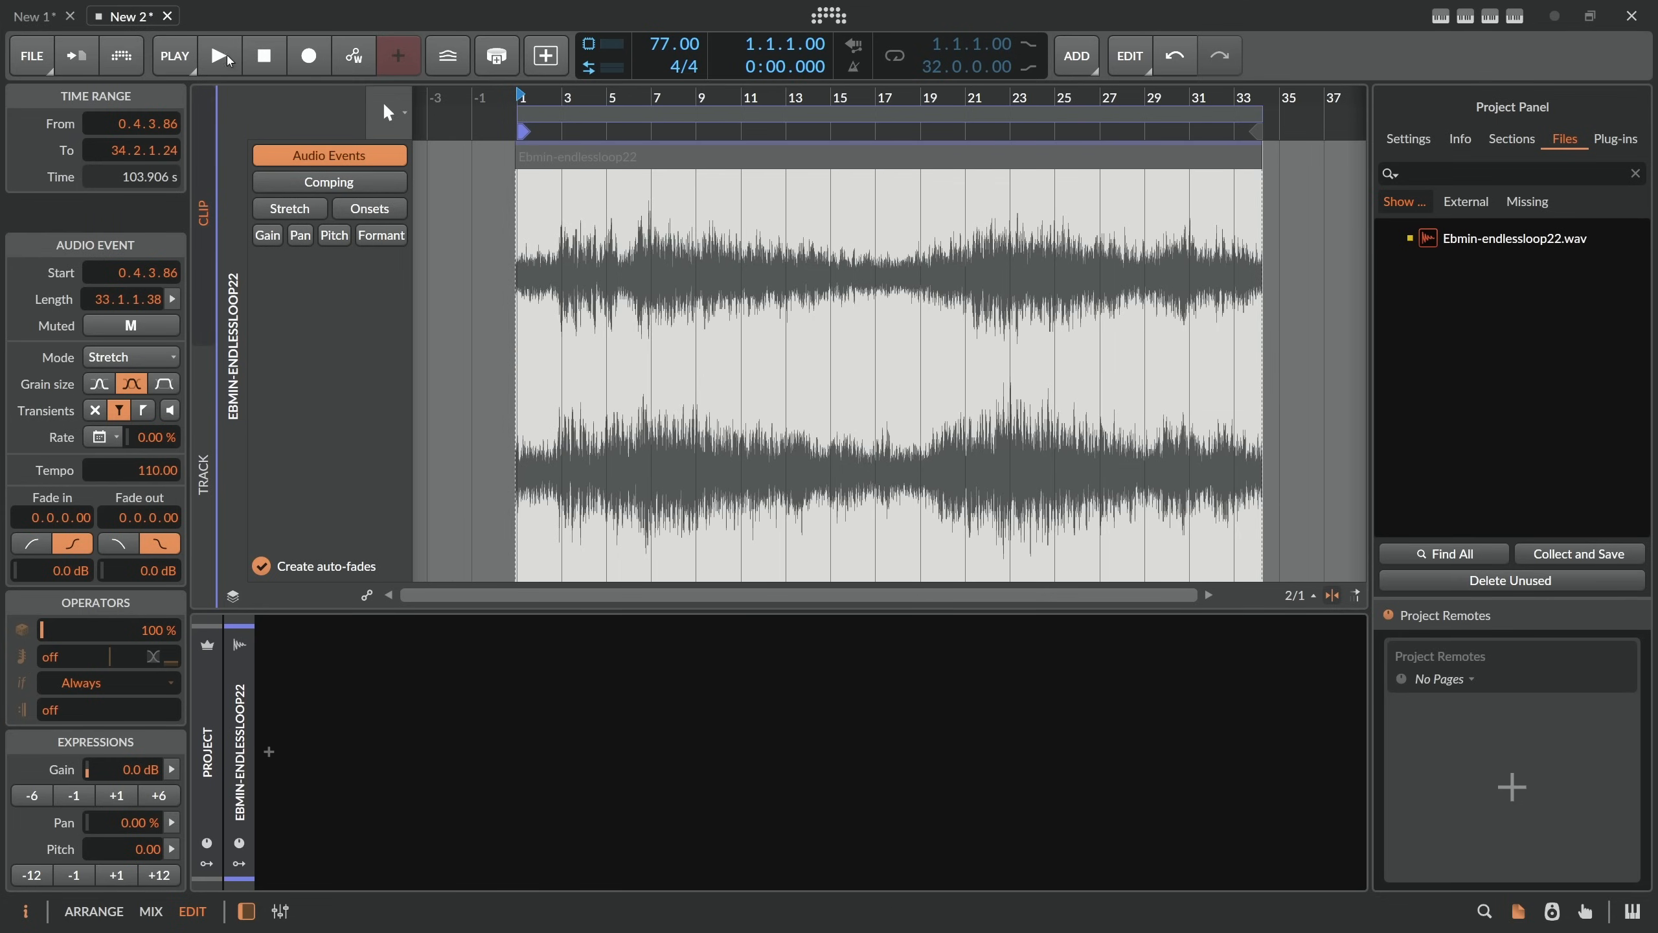
left_click(219, 54)
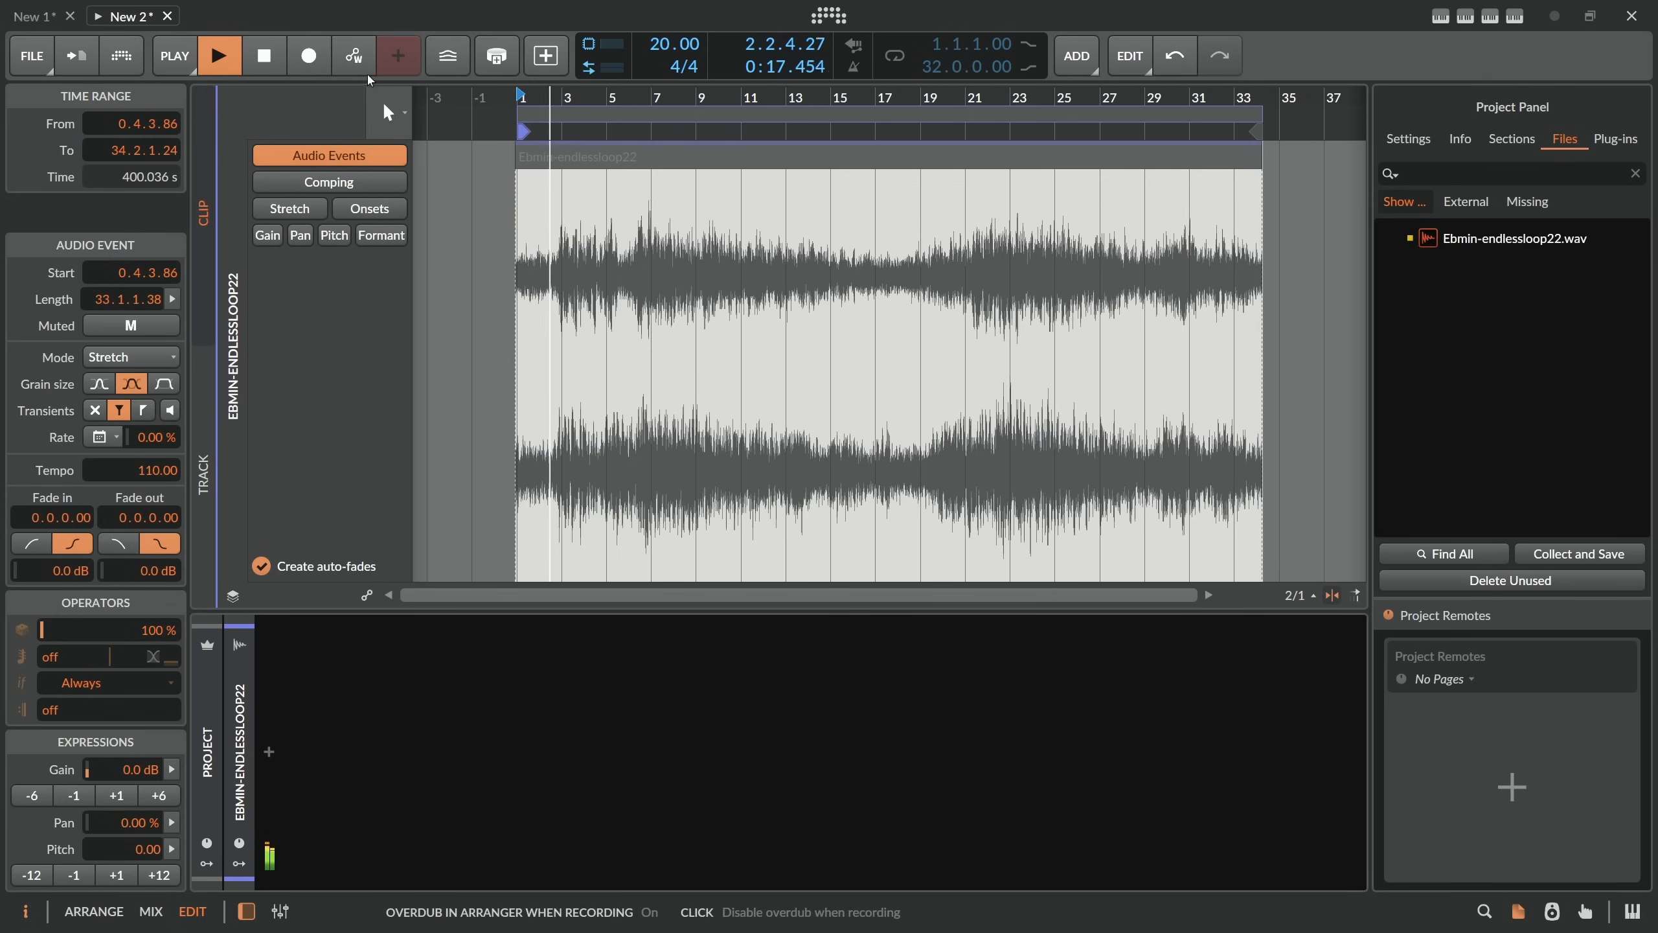
left_click(219, 55)
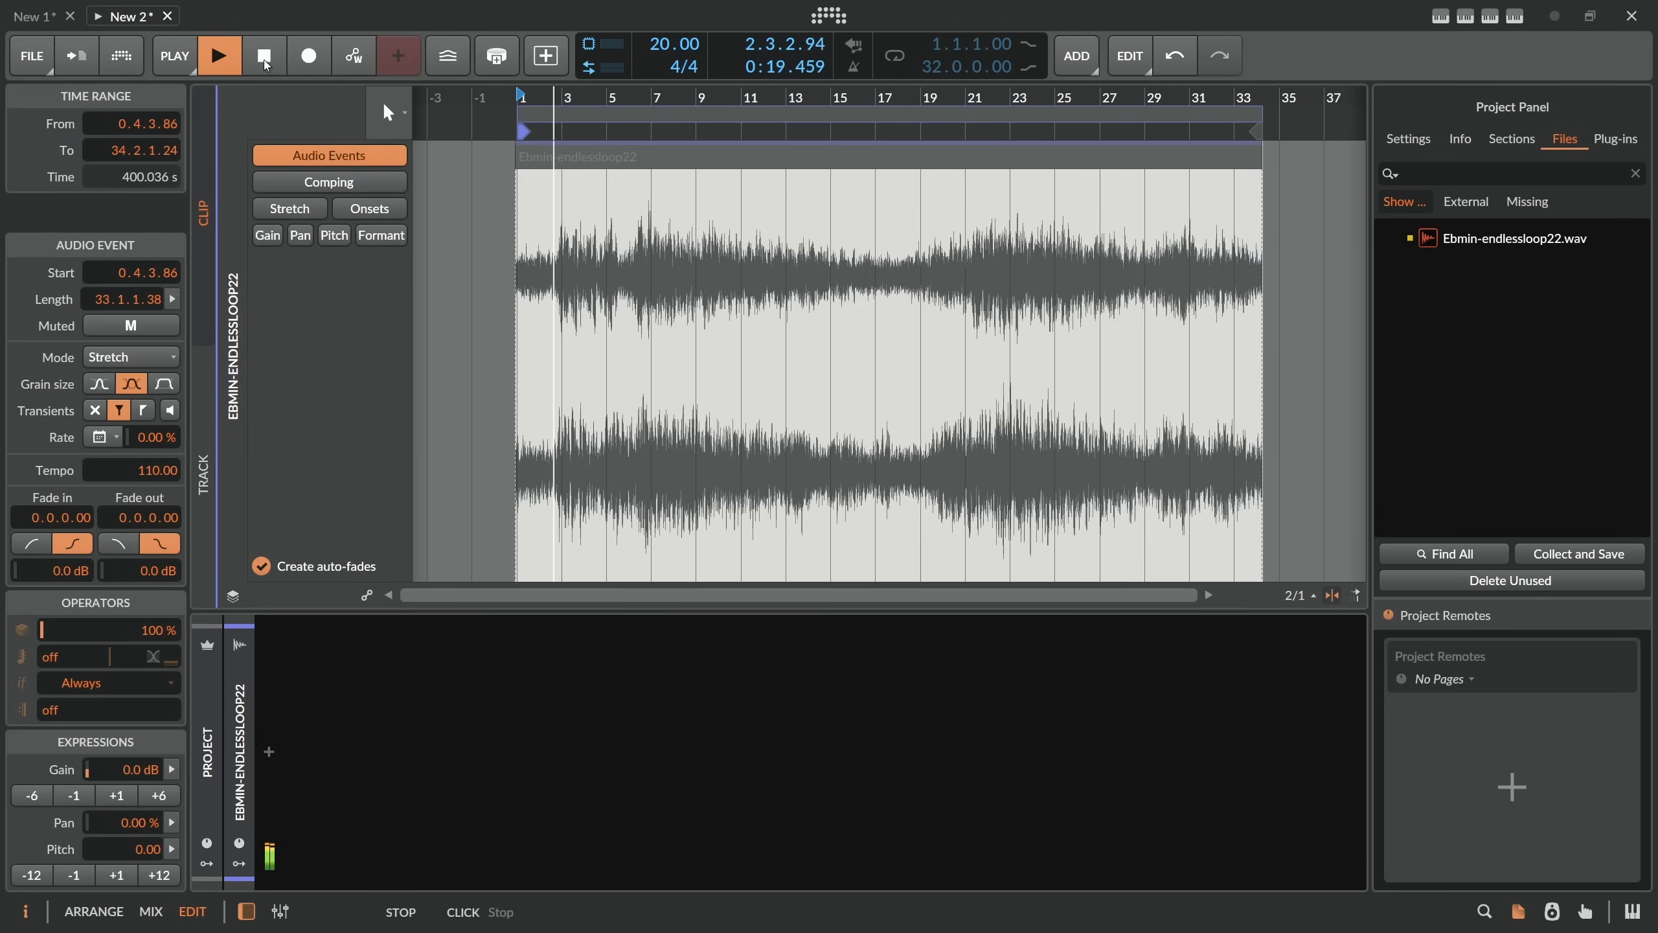
left_click(219, 54)
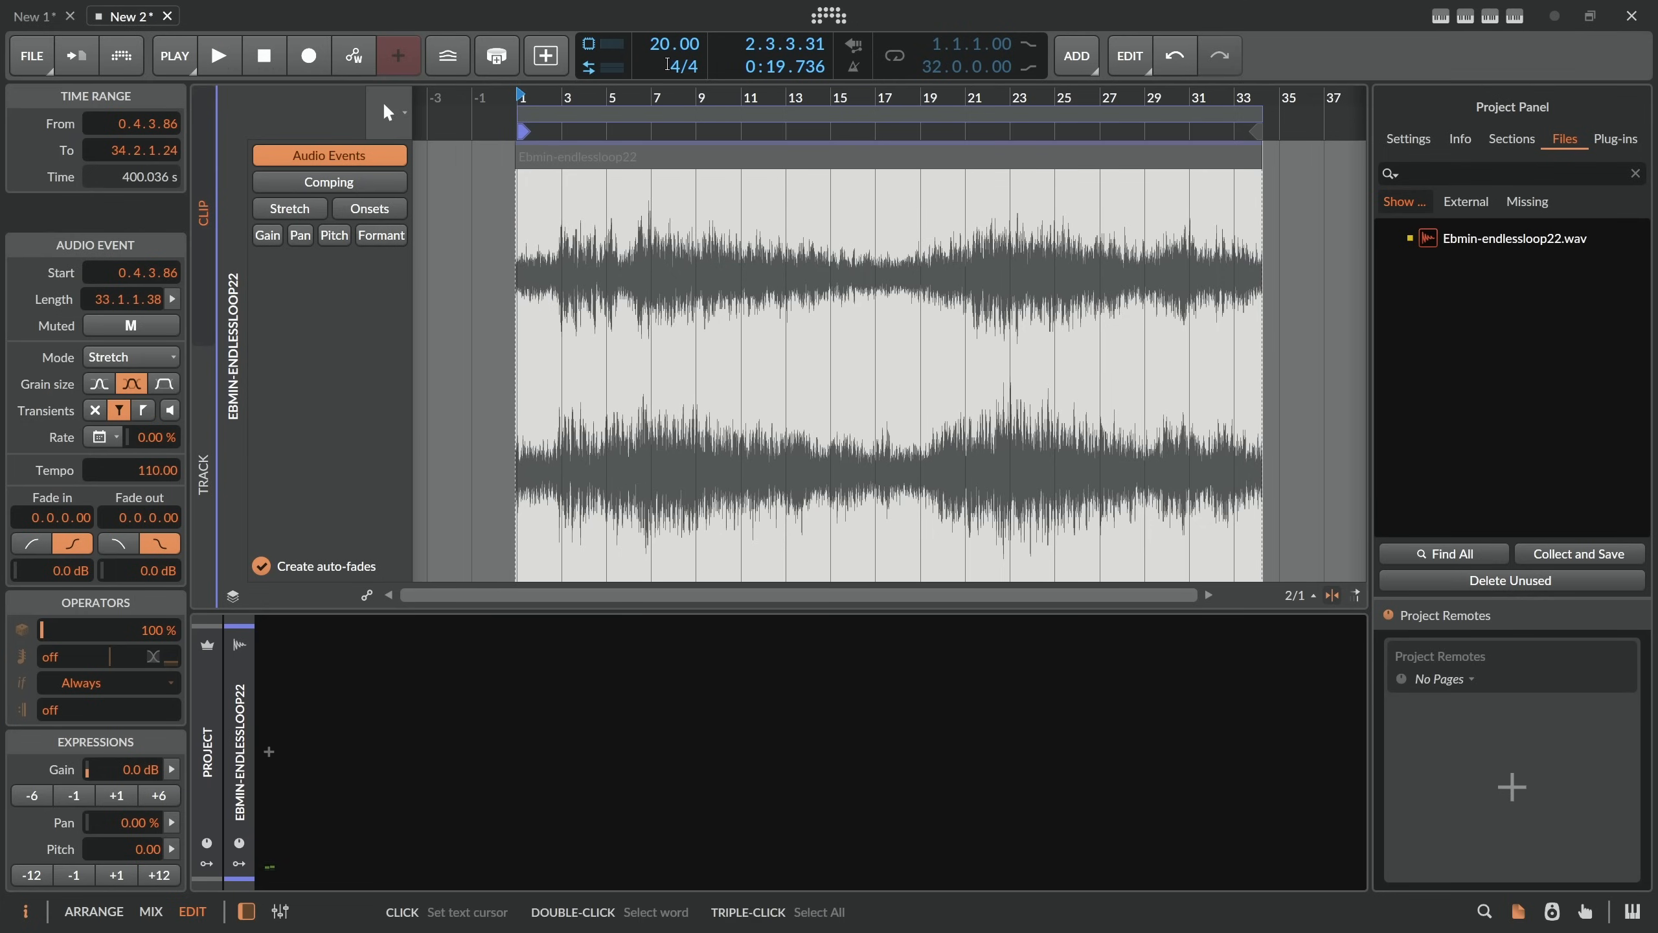
left_click(671, 43)
type("50")
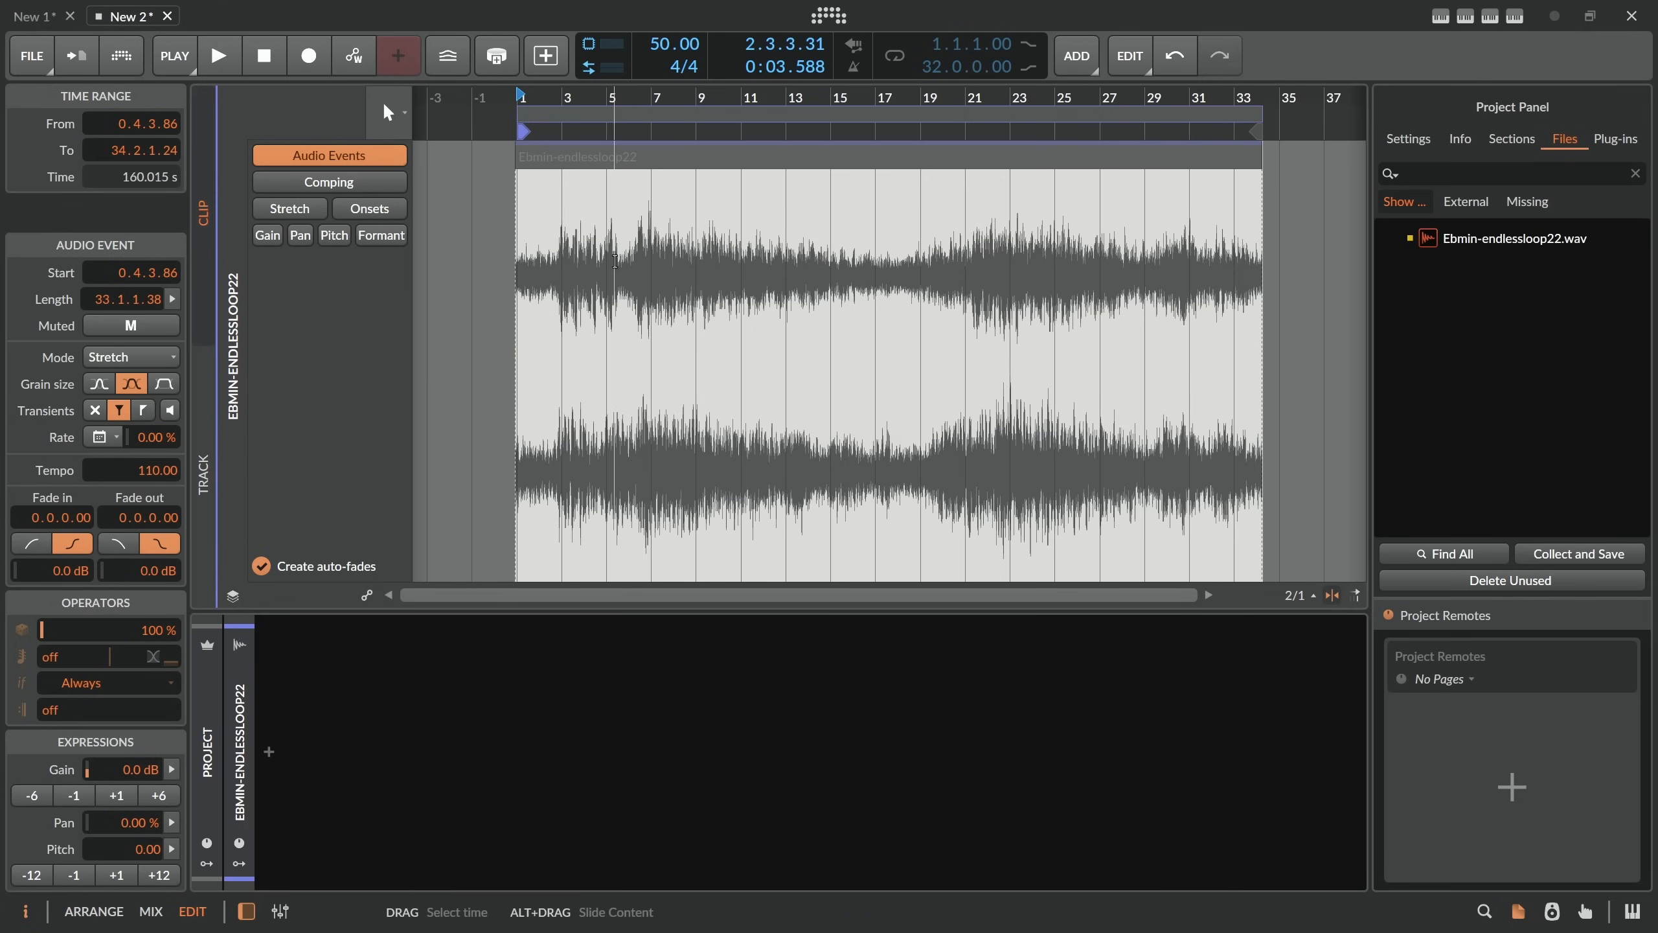
mouse_move(659, 164)
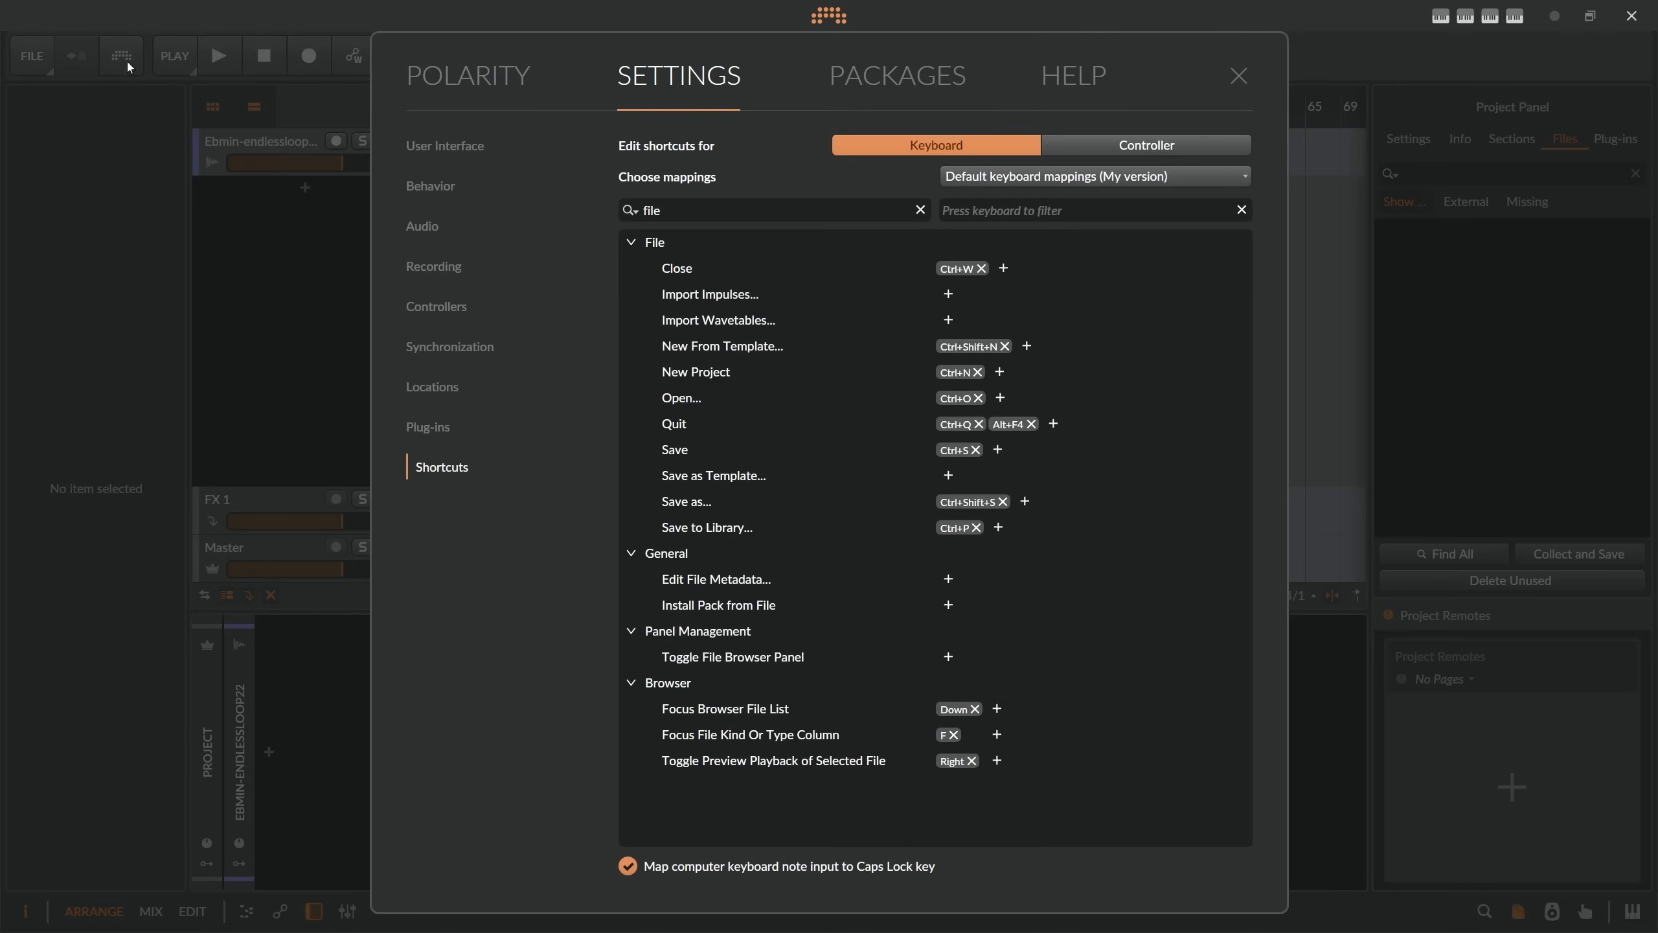
In Behavior settings, try Insert Clip from First Beat and restore Sample Start.
left_click(441, 185)
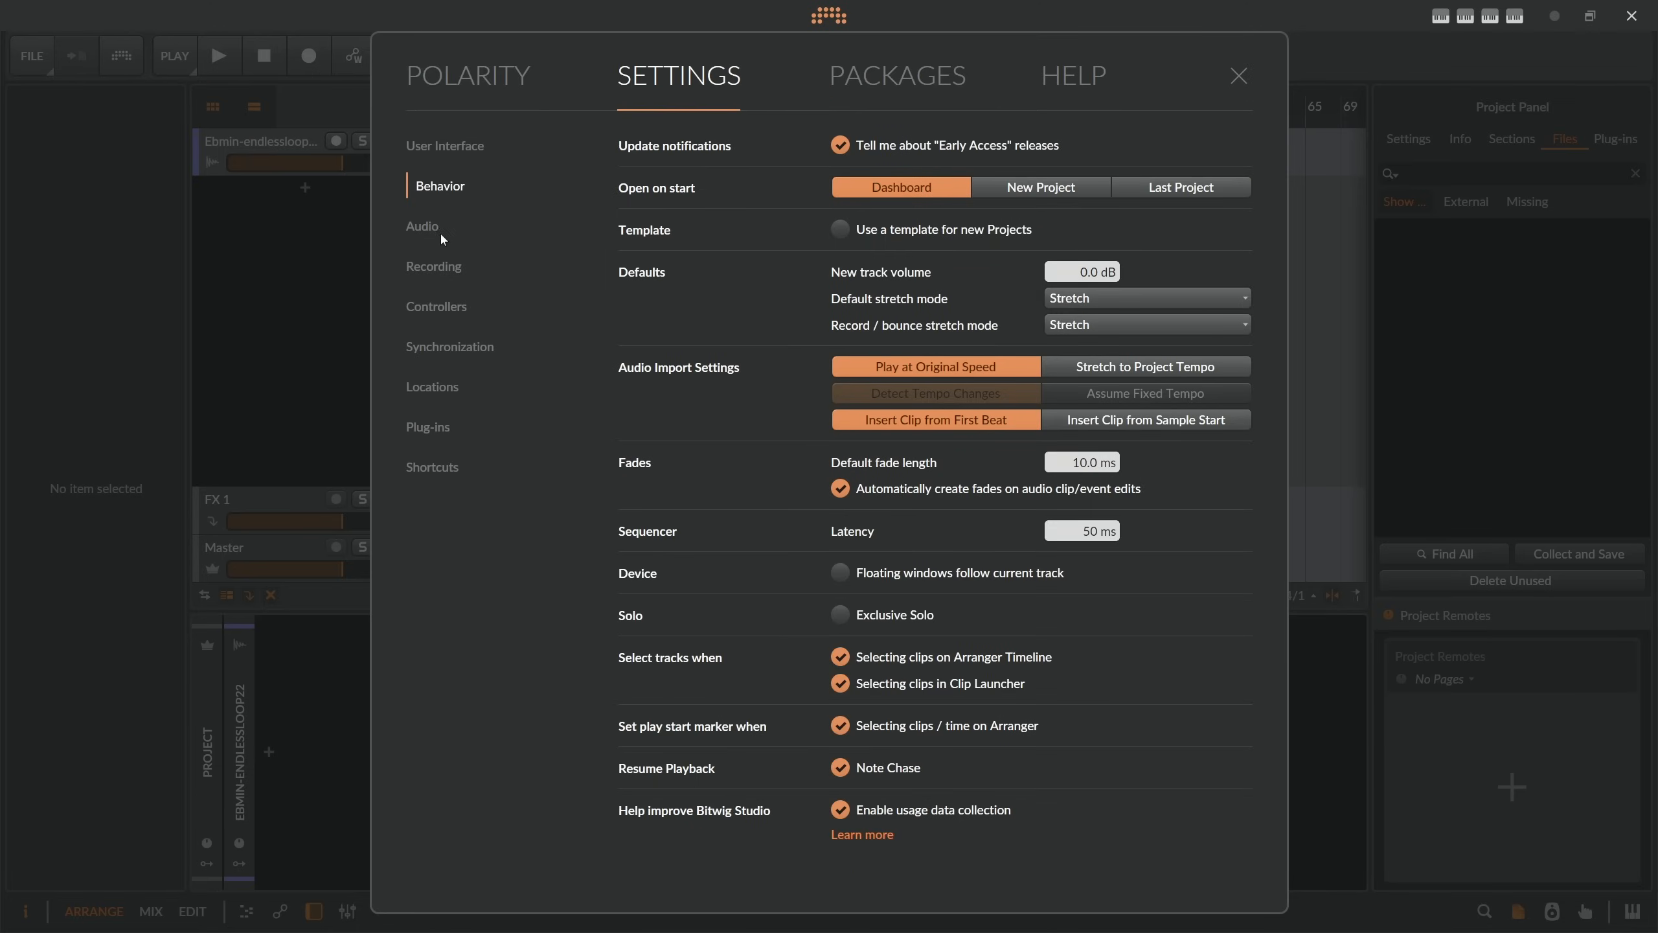
mouse_move(725, 381)
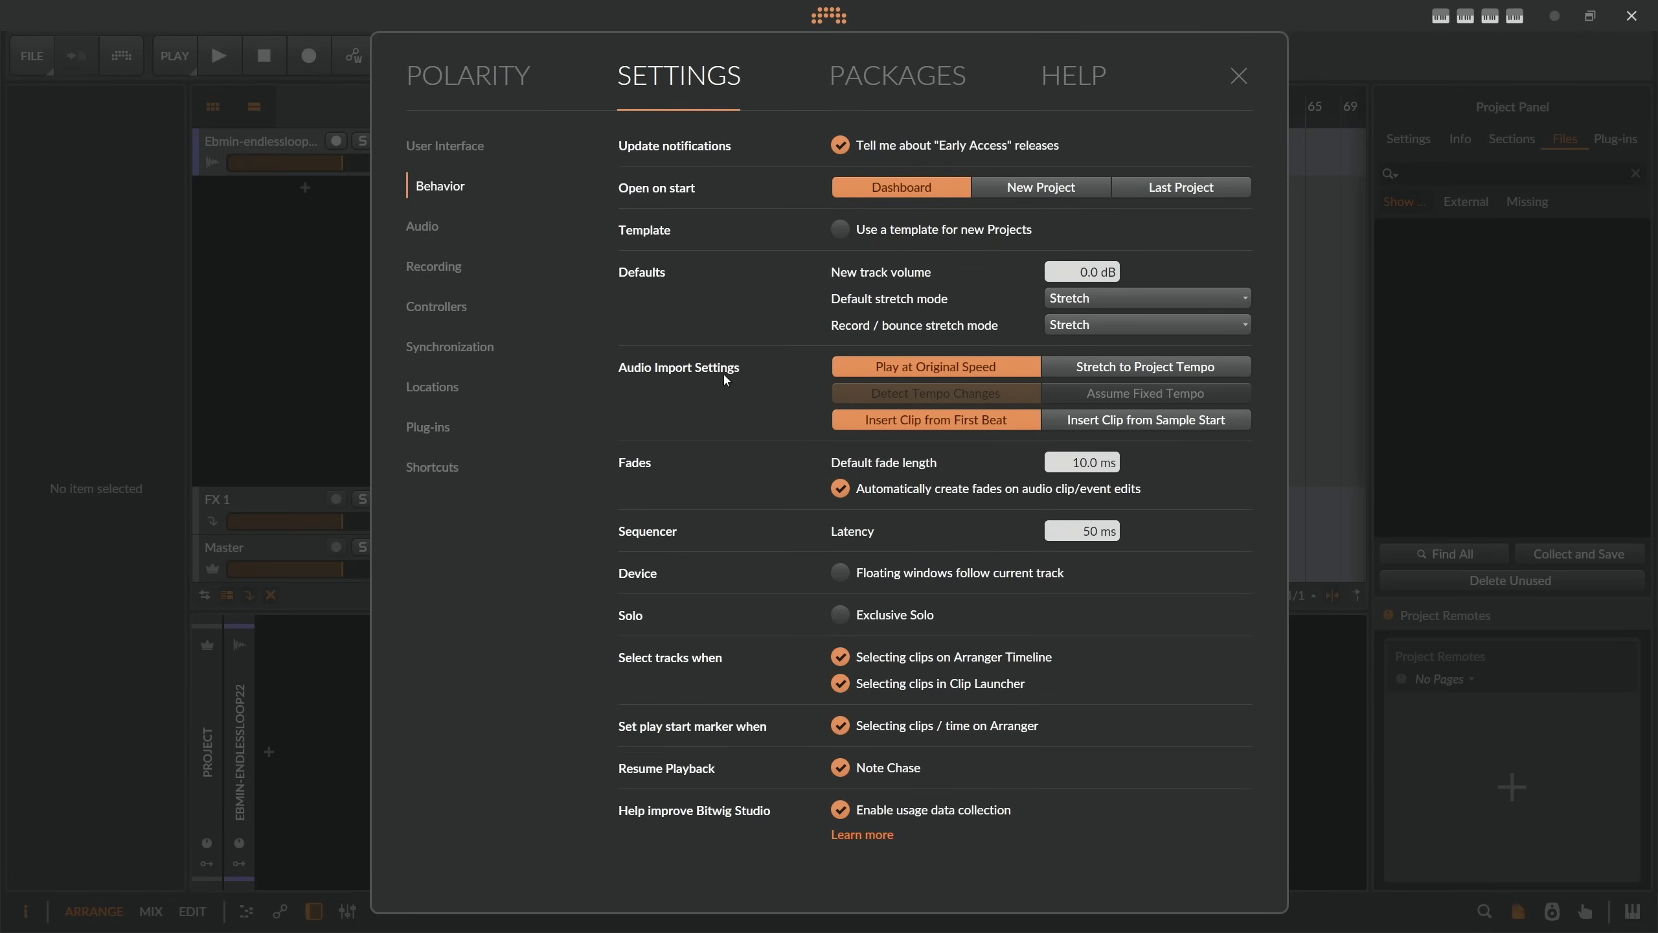
mouse_move(939, 434)
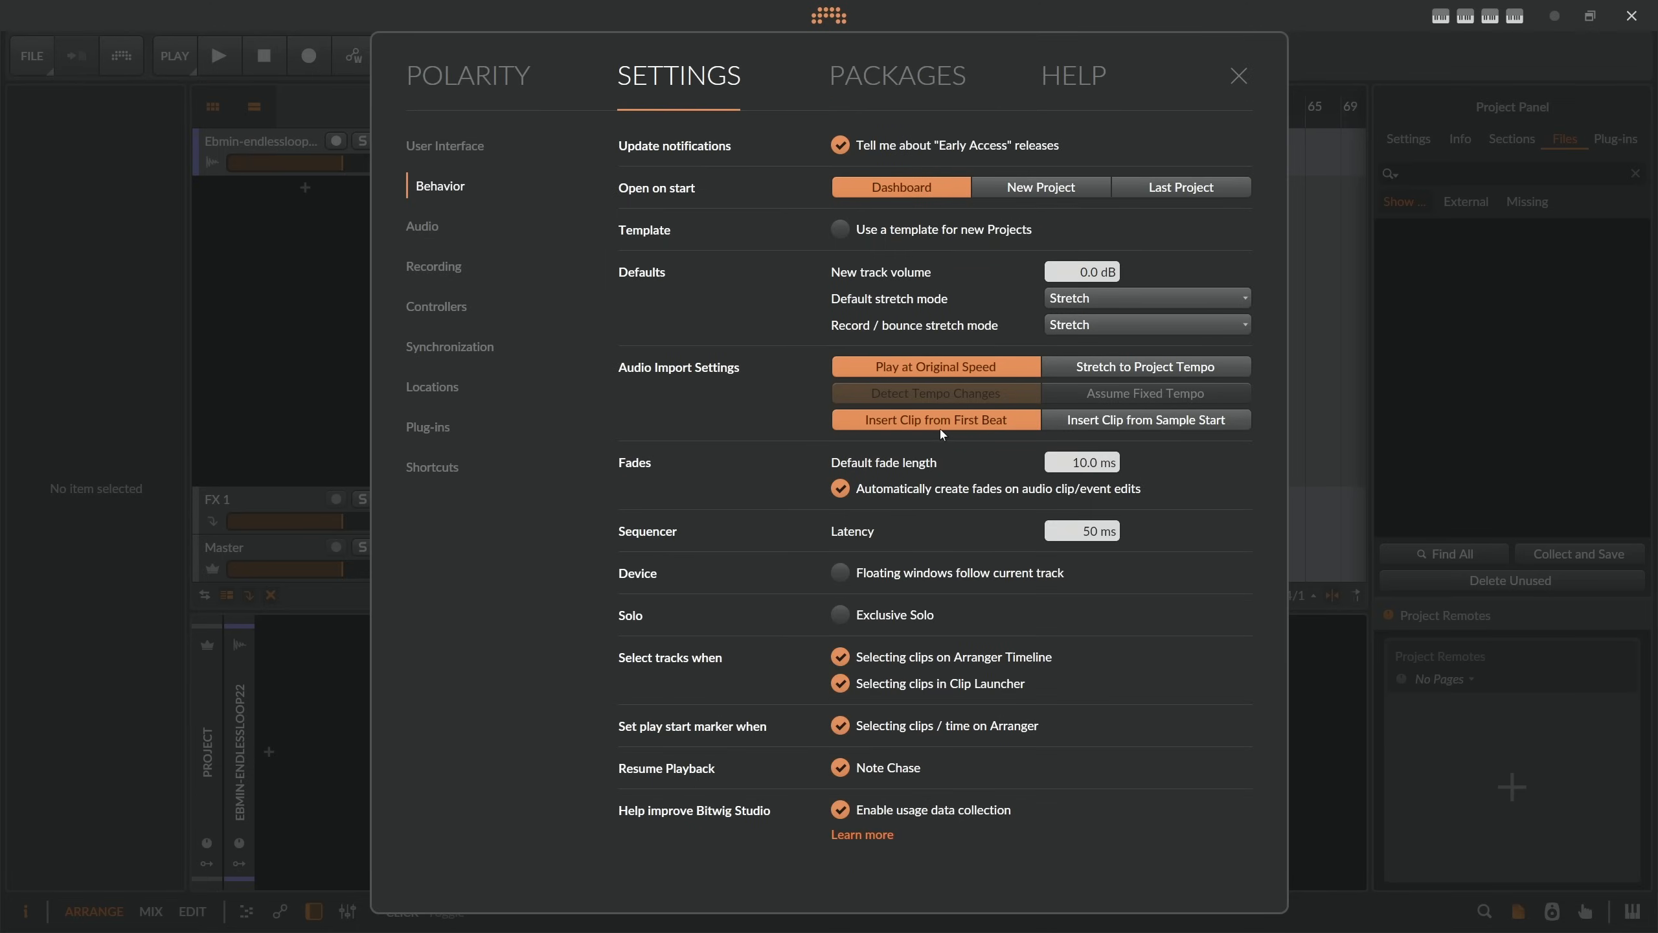
left_click(1144, 420)
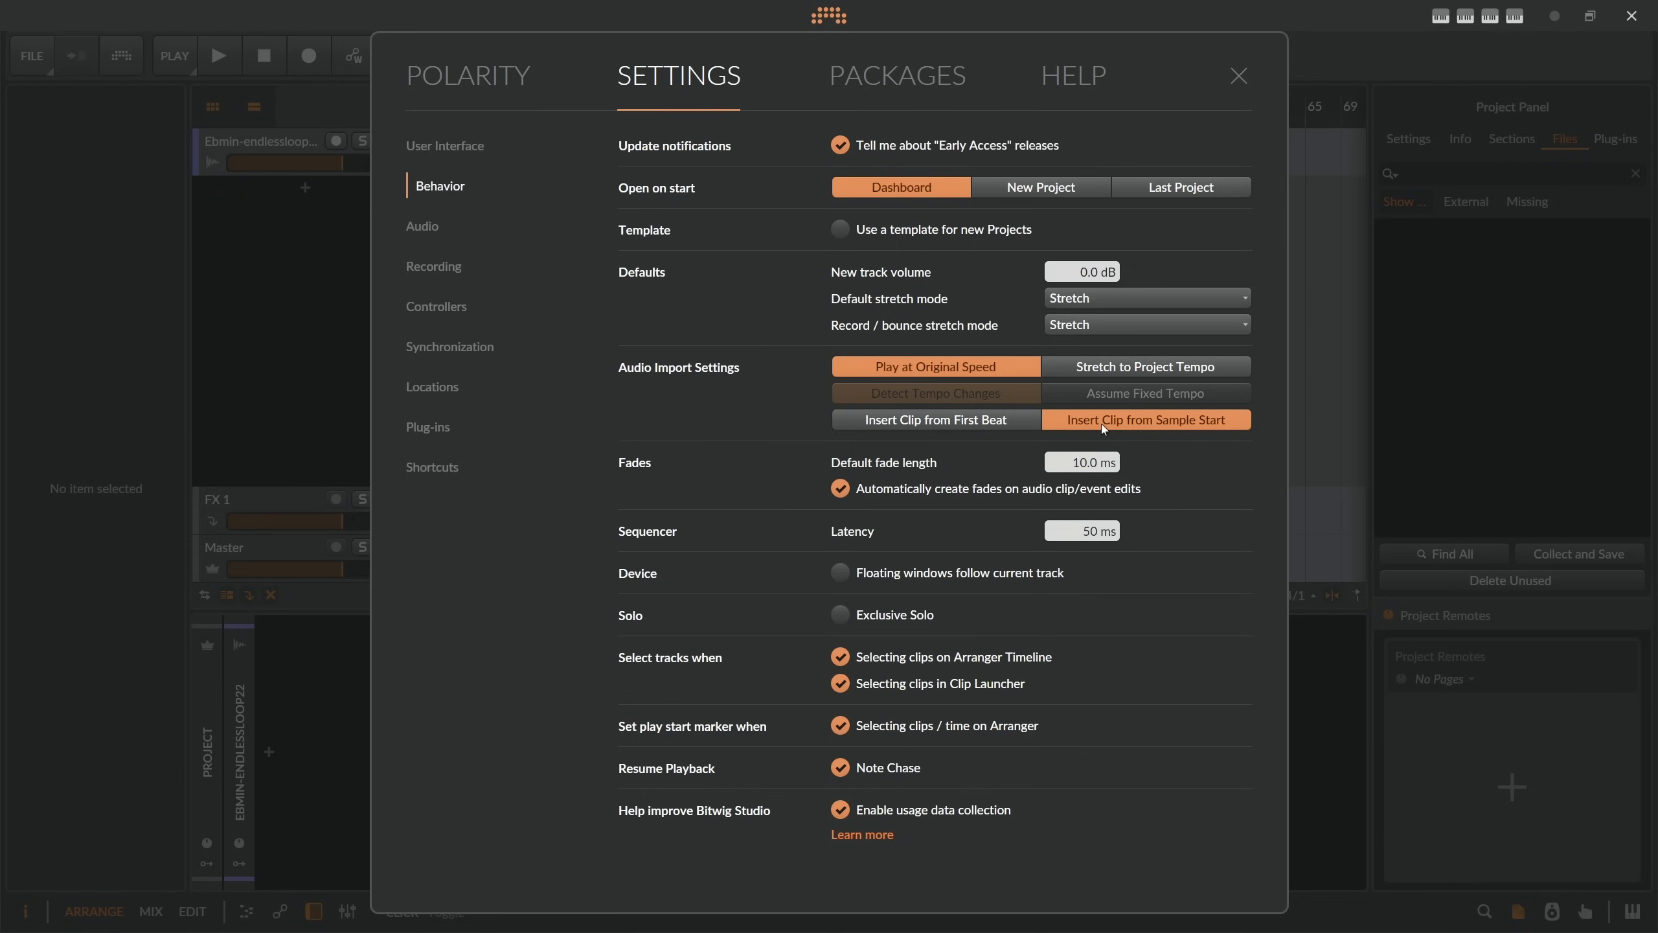
left_click(934, 419)
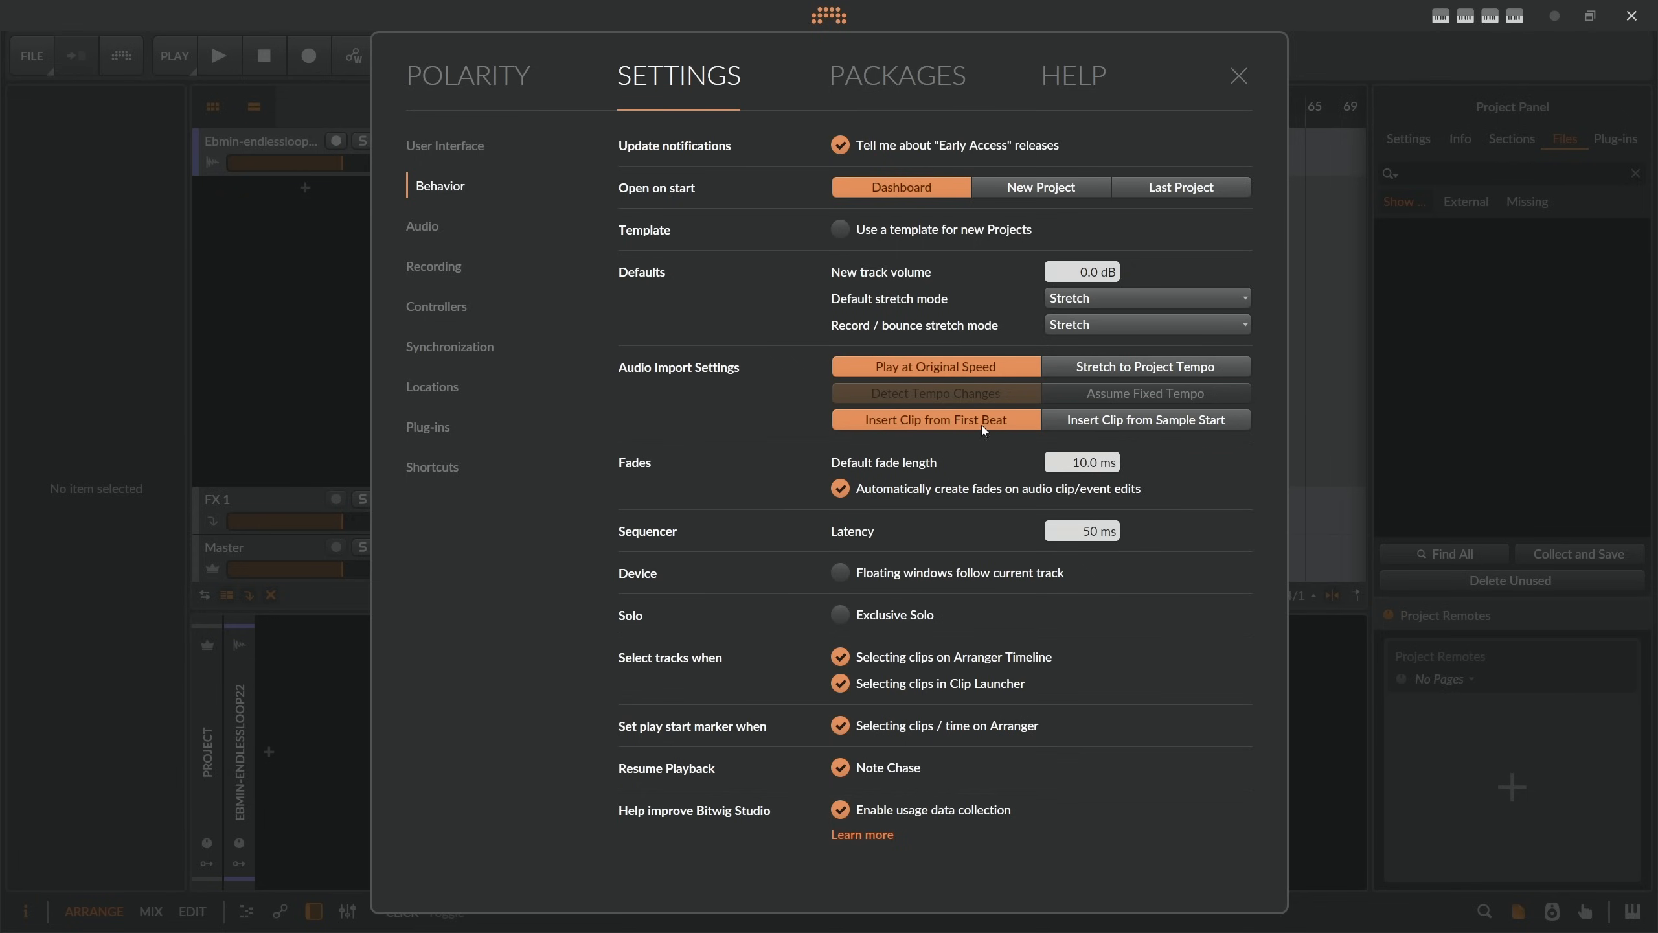
mouse_move(1002, 435)
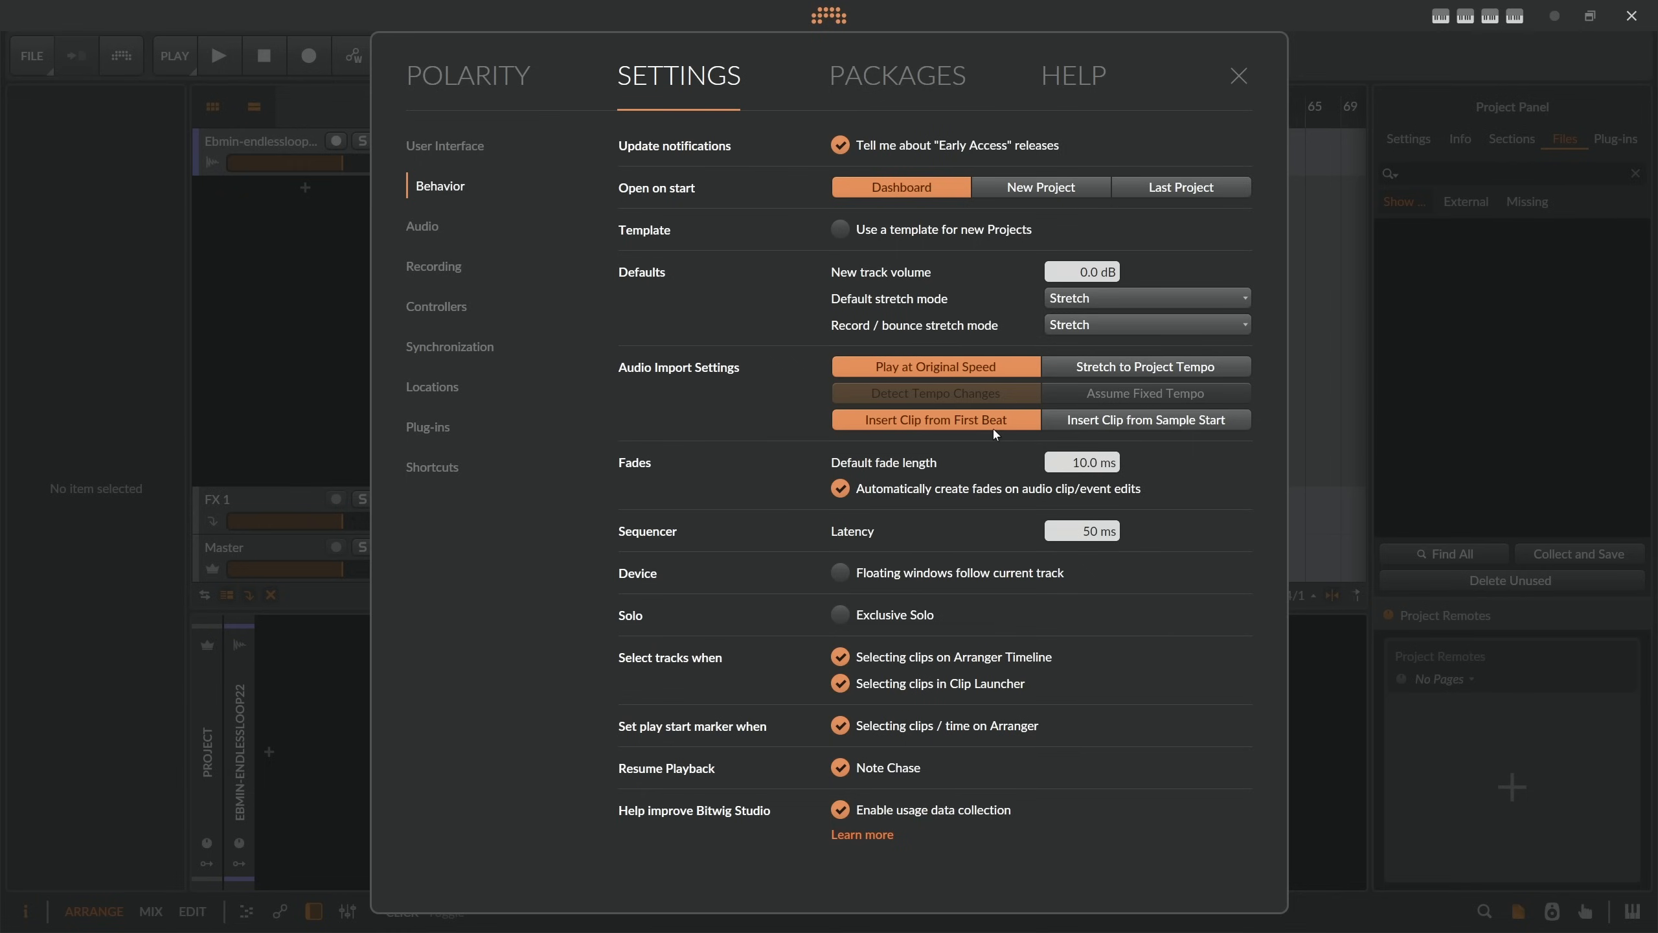
mouse_move(994, 435)
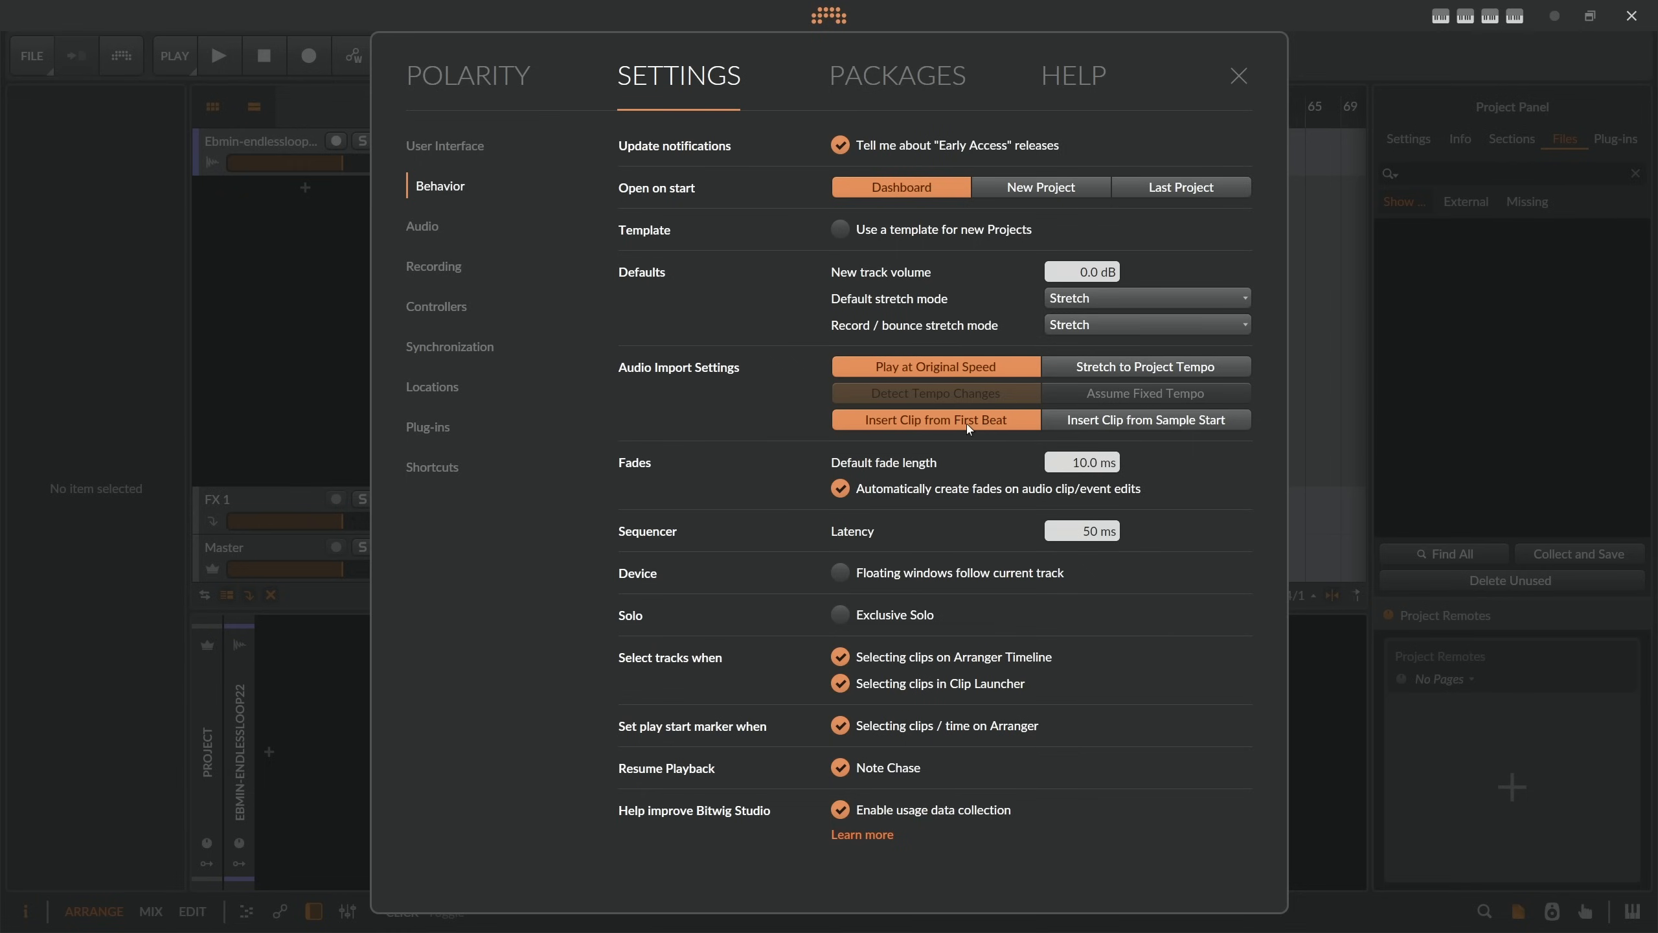
mouse_move(930, 428)
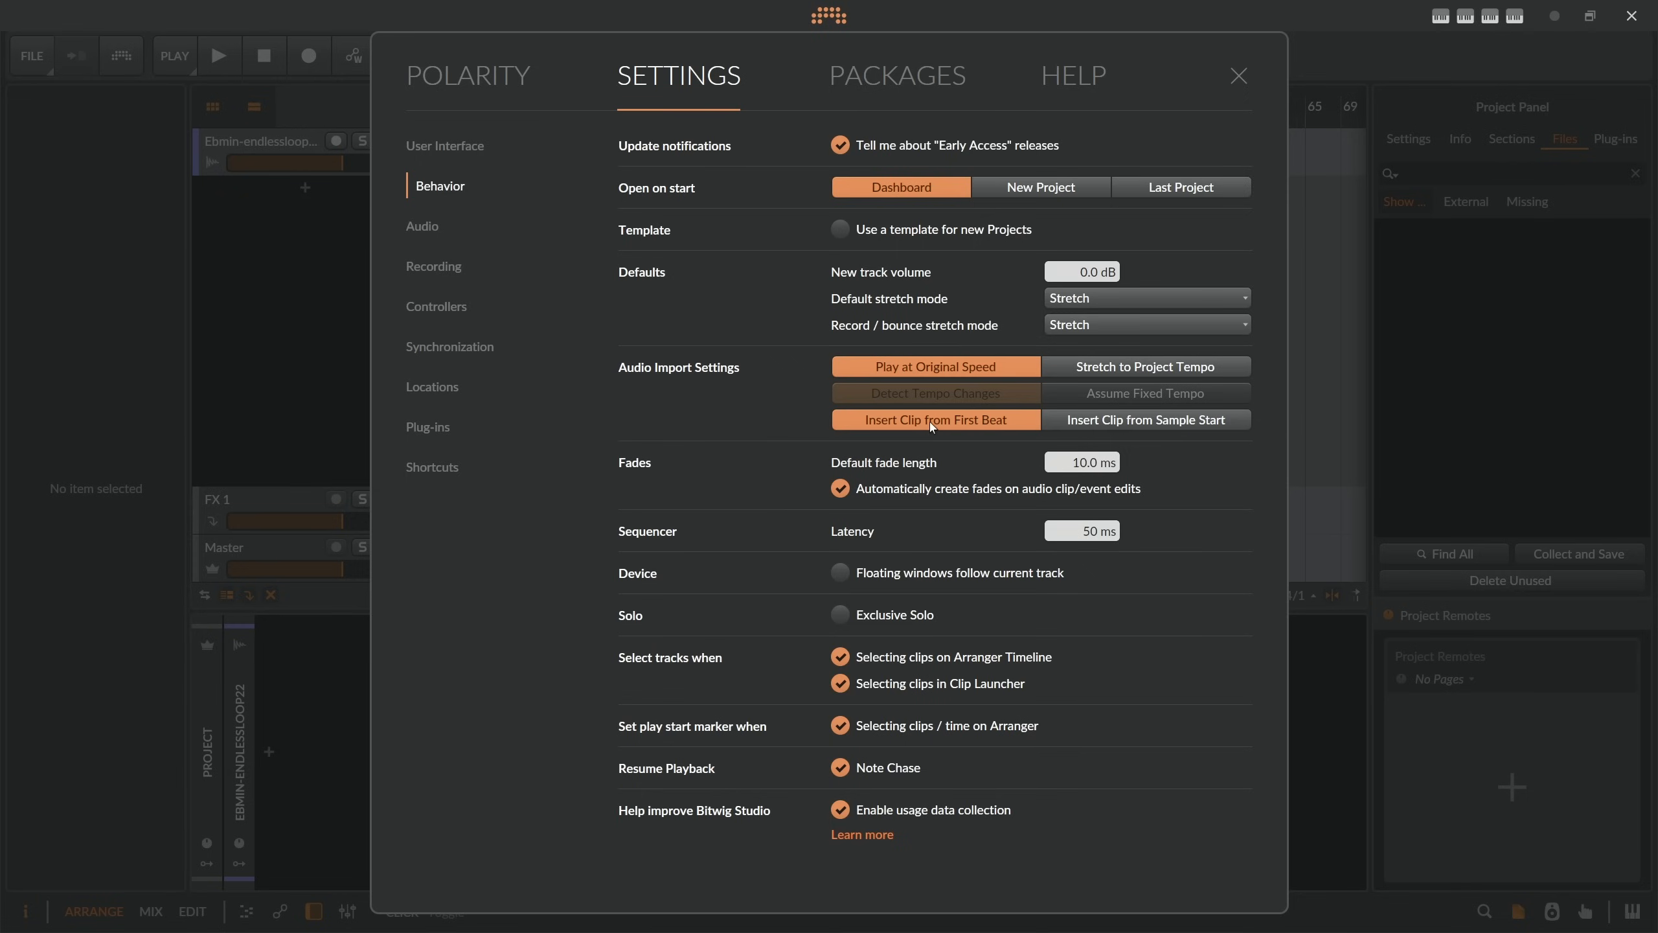
left_click(1145, 420)
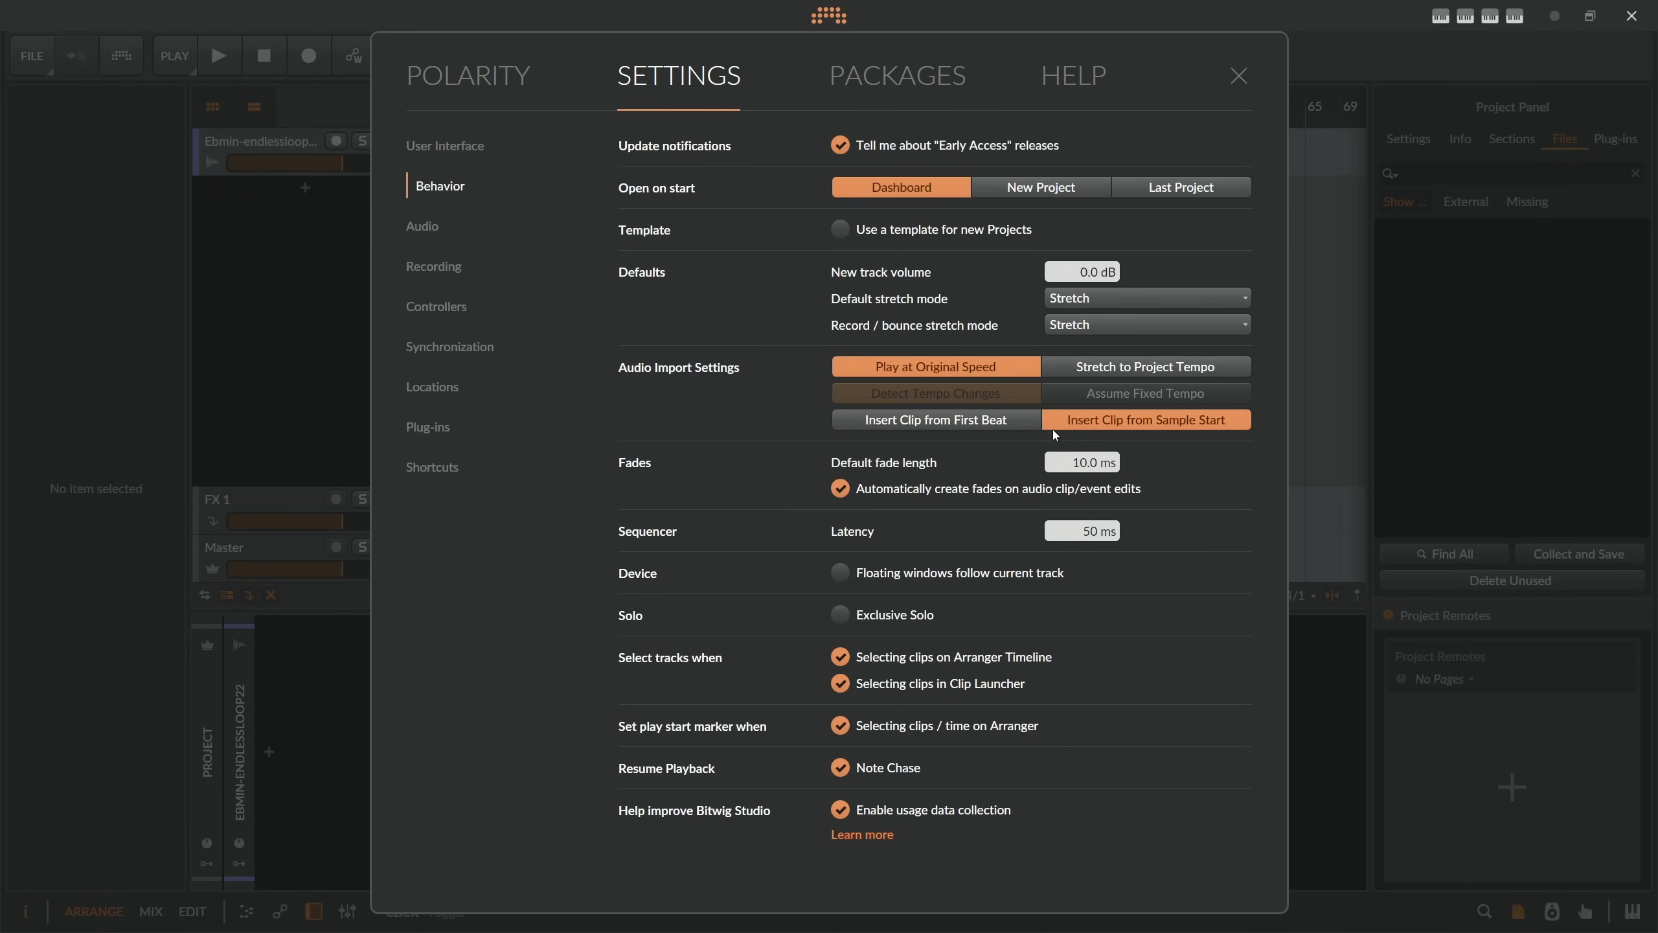
mouse_move(1074, 430)
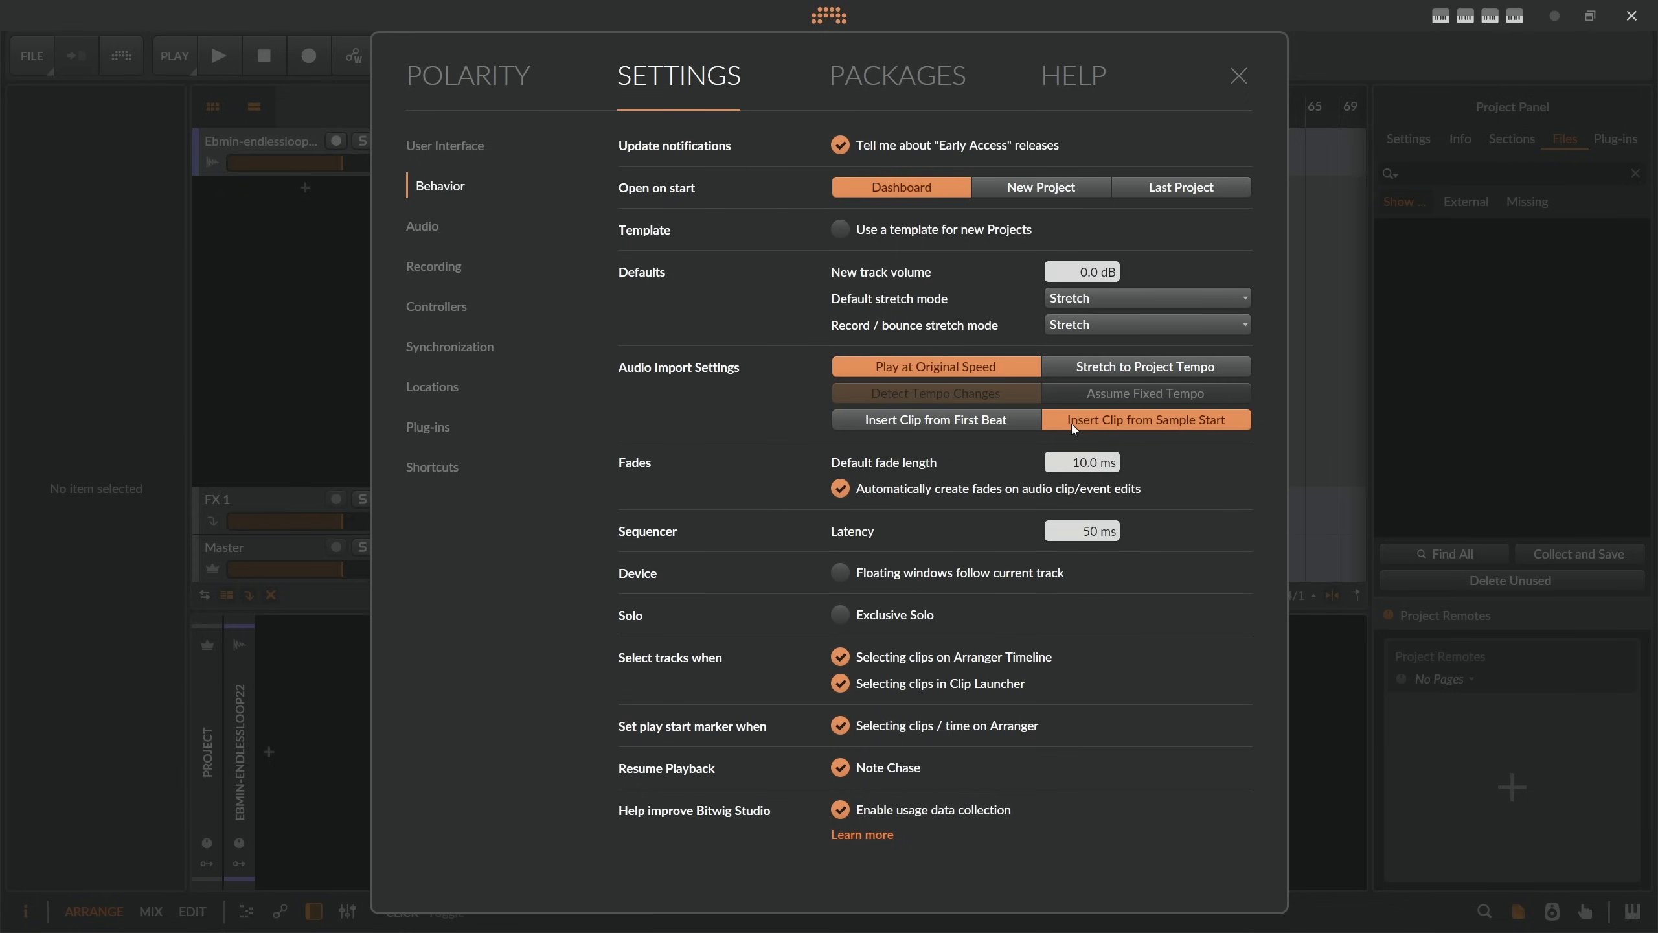
mouse_move(1057, 416)
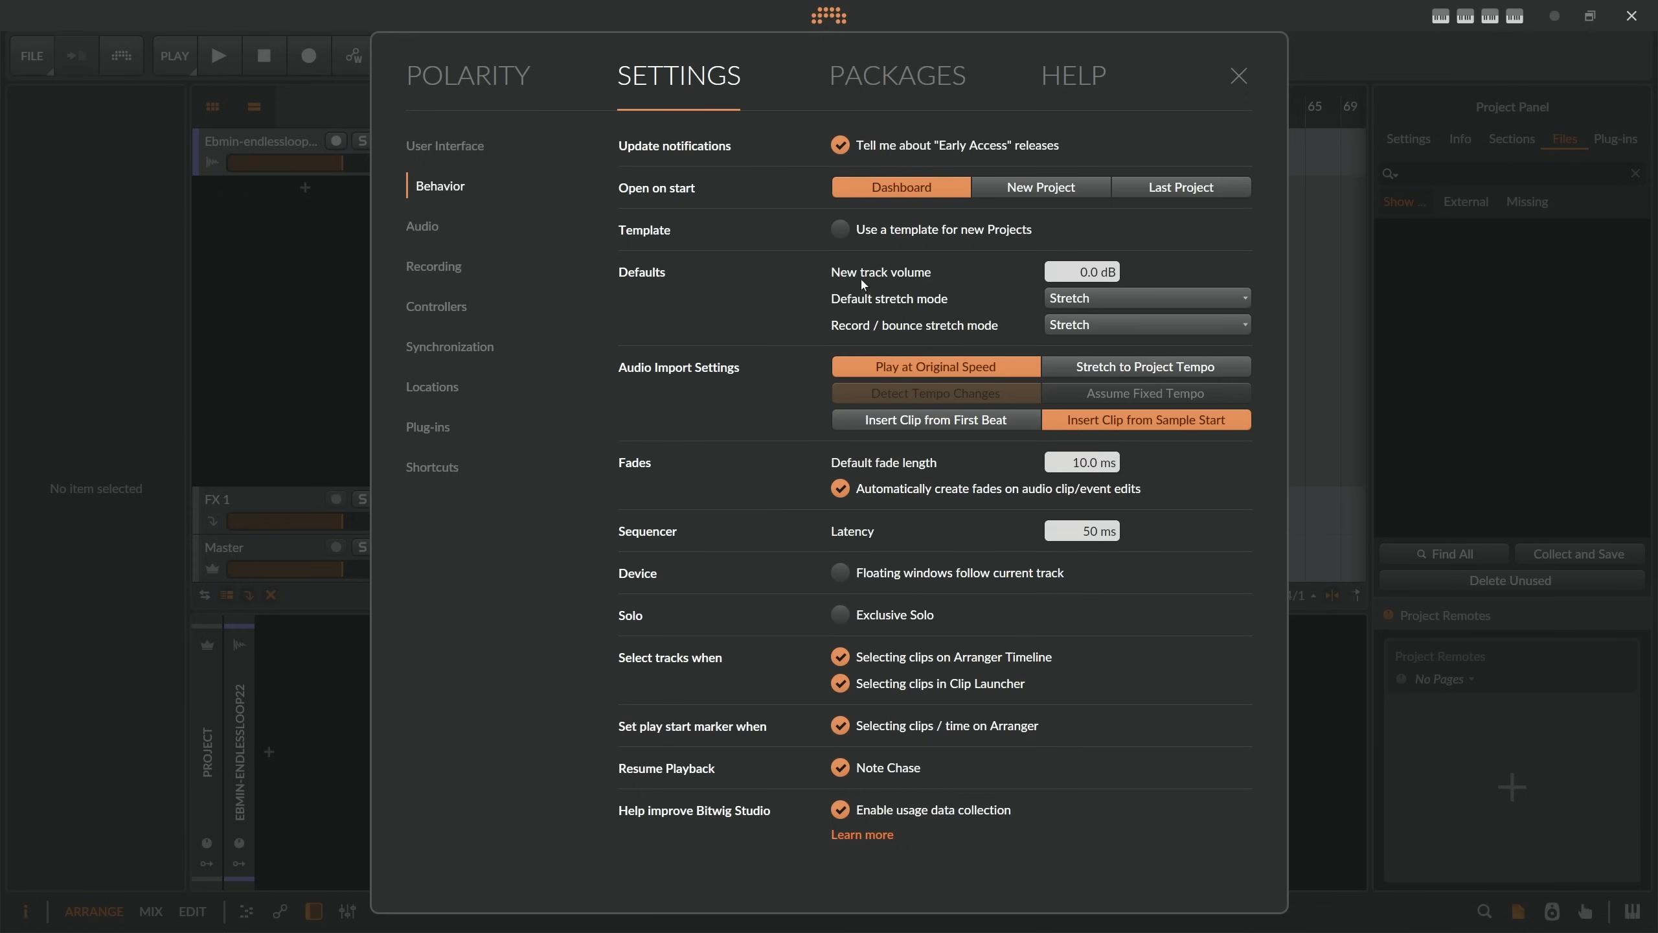
mouse_move(958, 312)
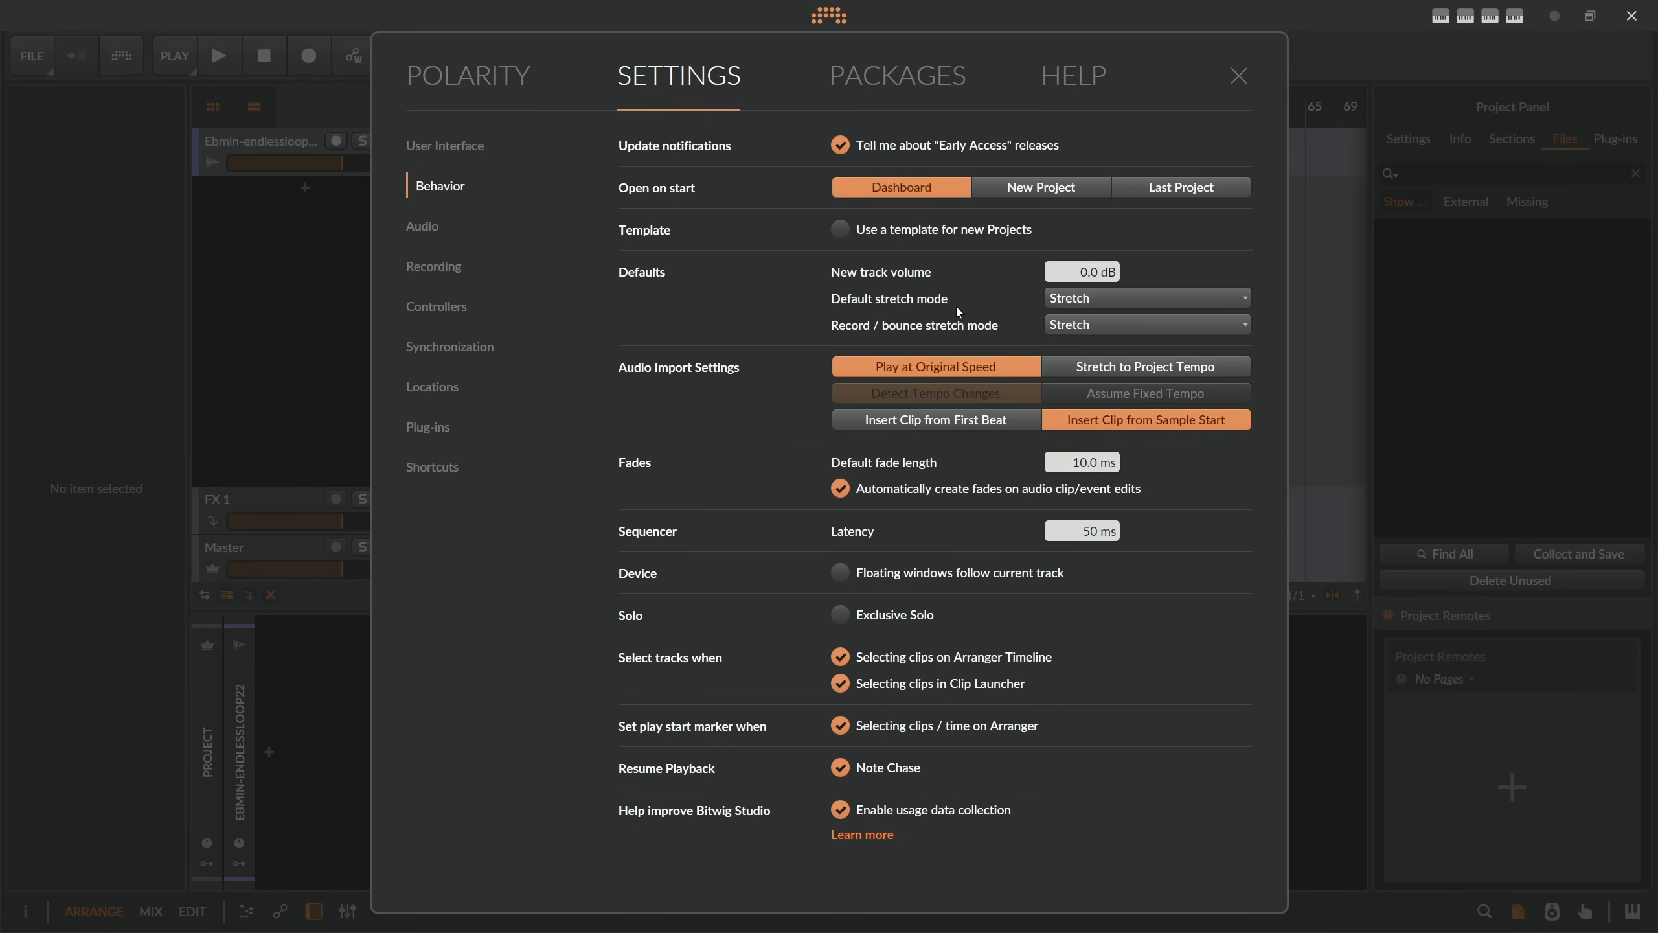
mouse_move(950, 311)
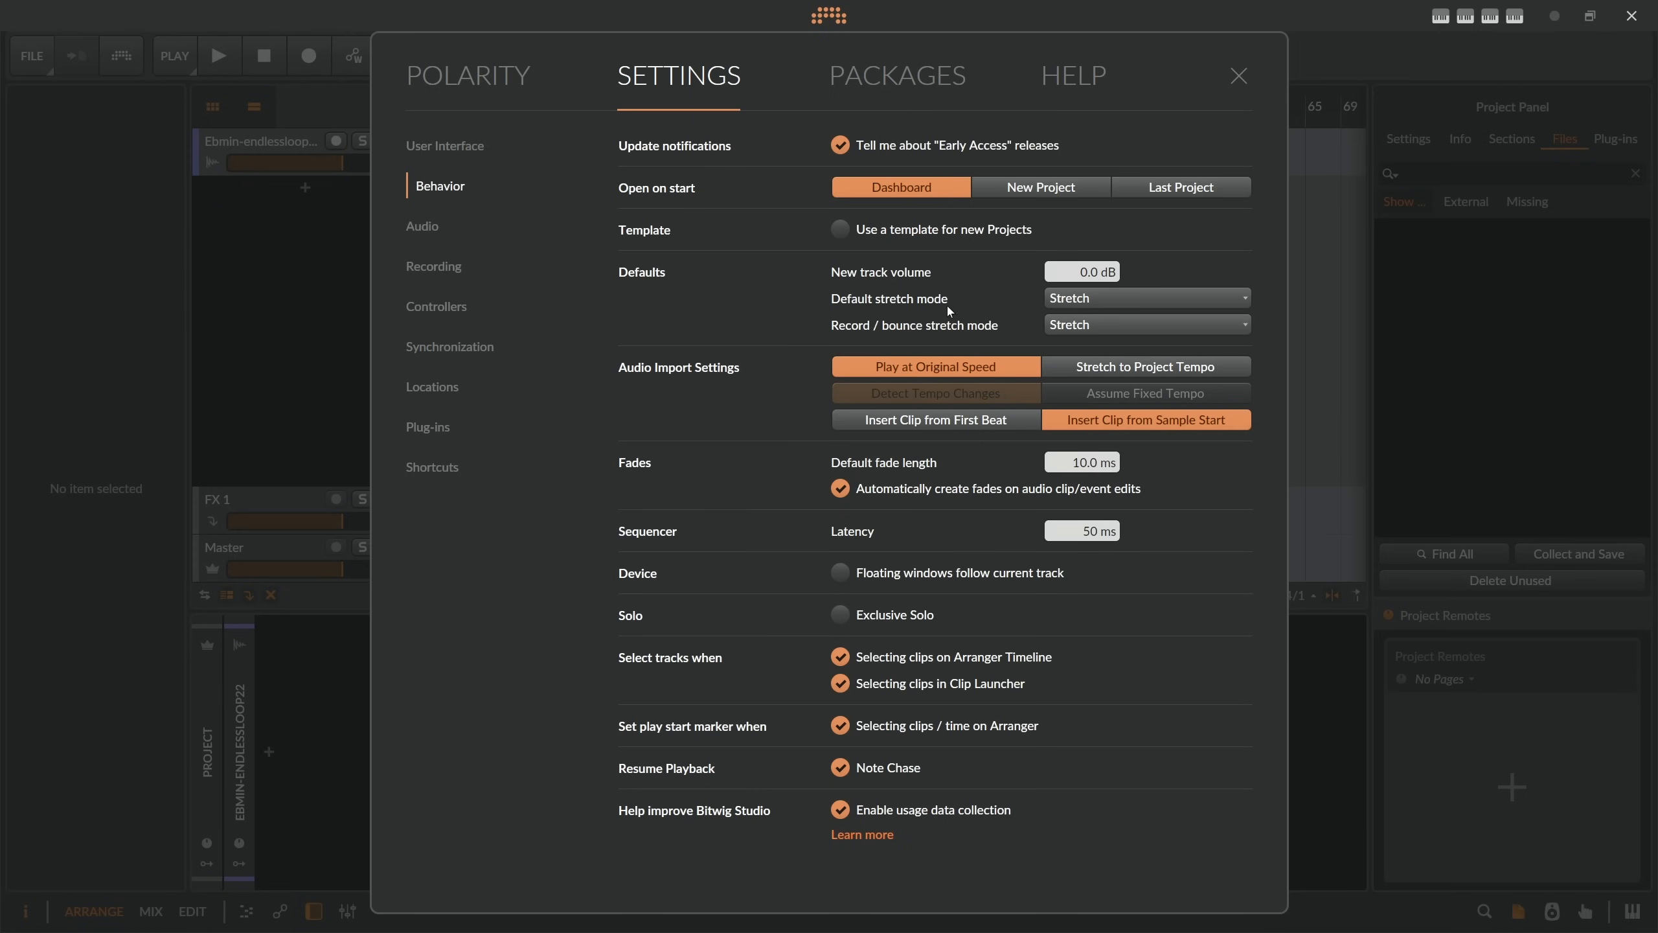
Set the Default stretch mode to Repitch.
left_click(1146, 297)
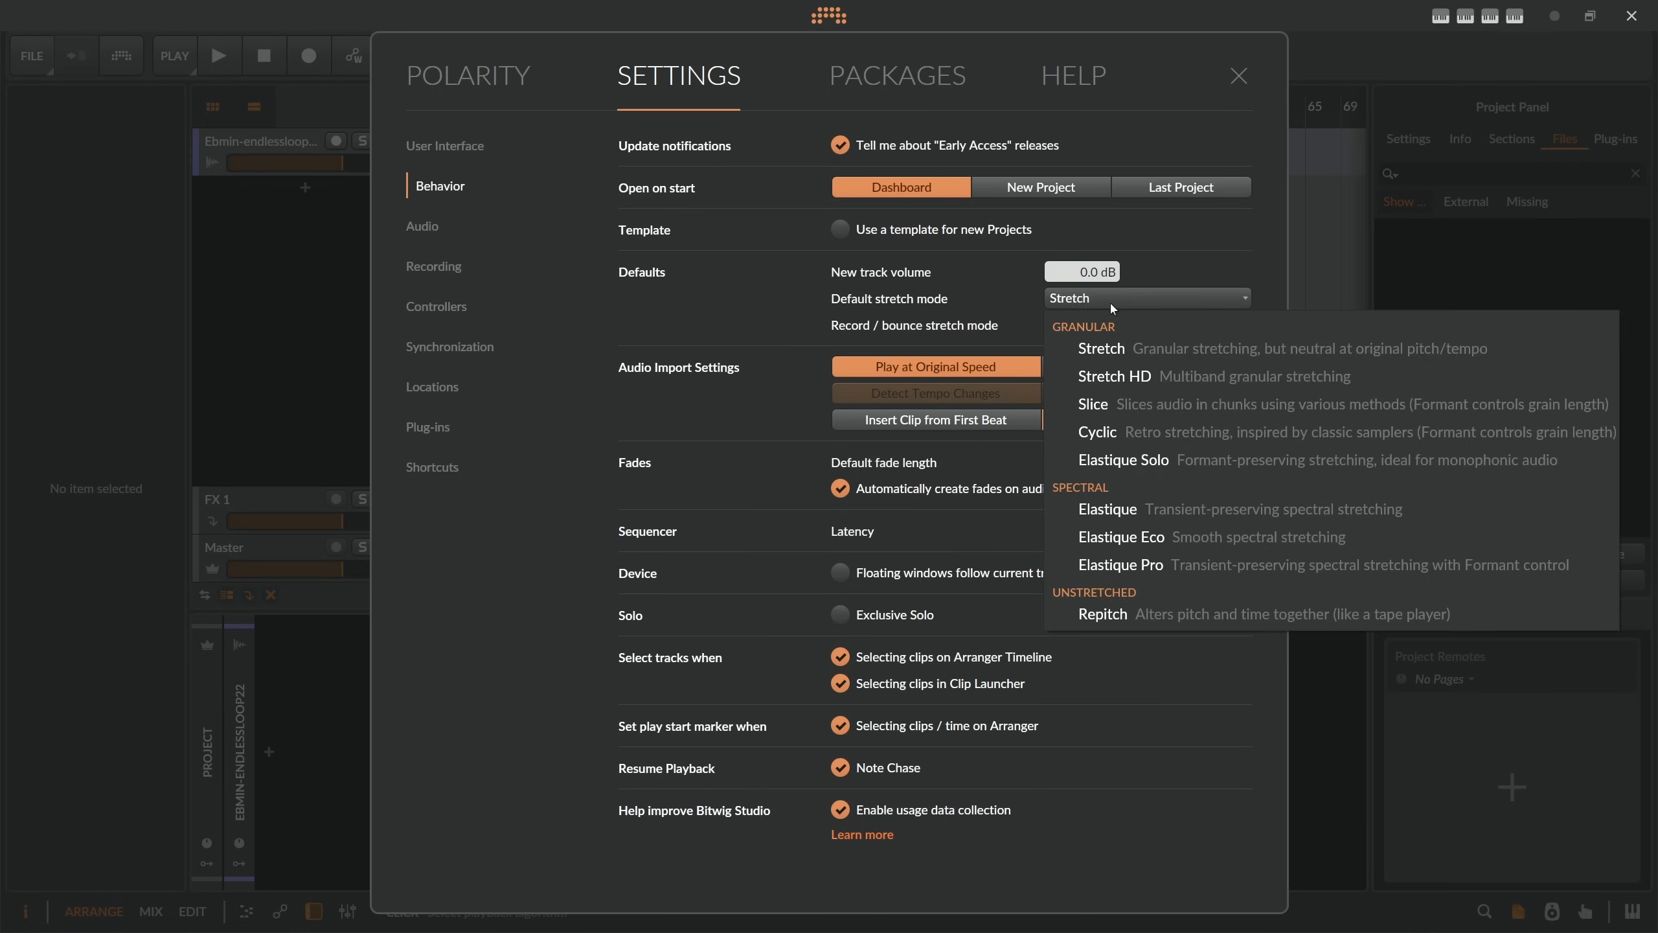
mouse_move(1138, 563)
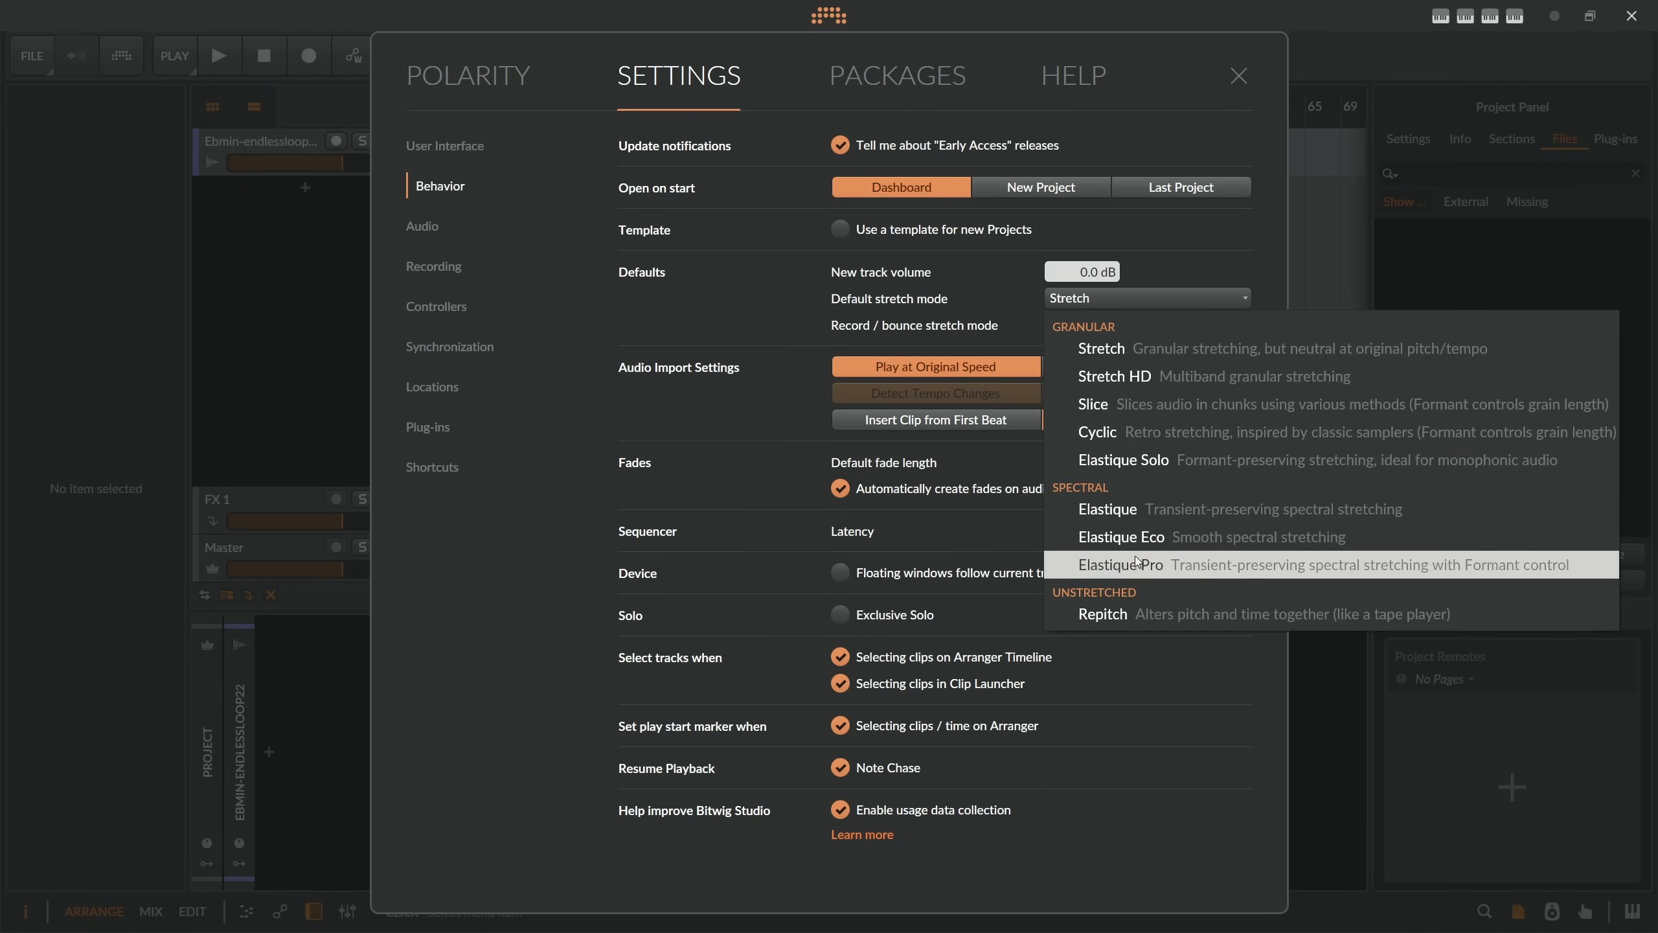
mouse_move(1101, 349)
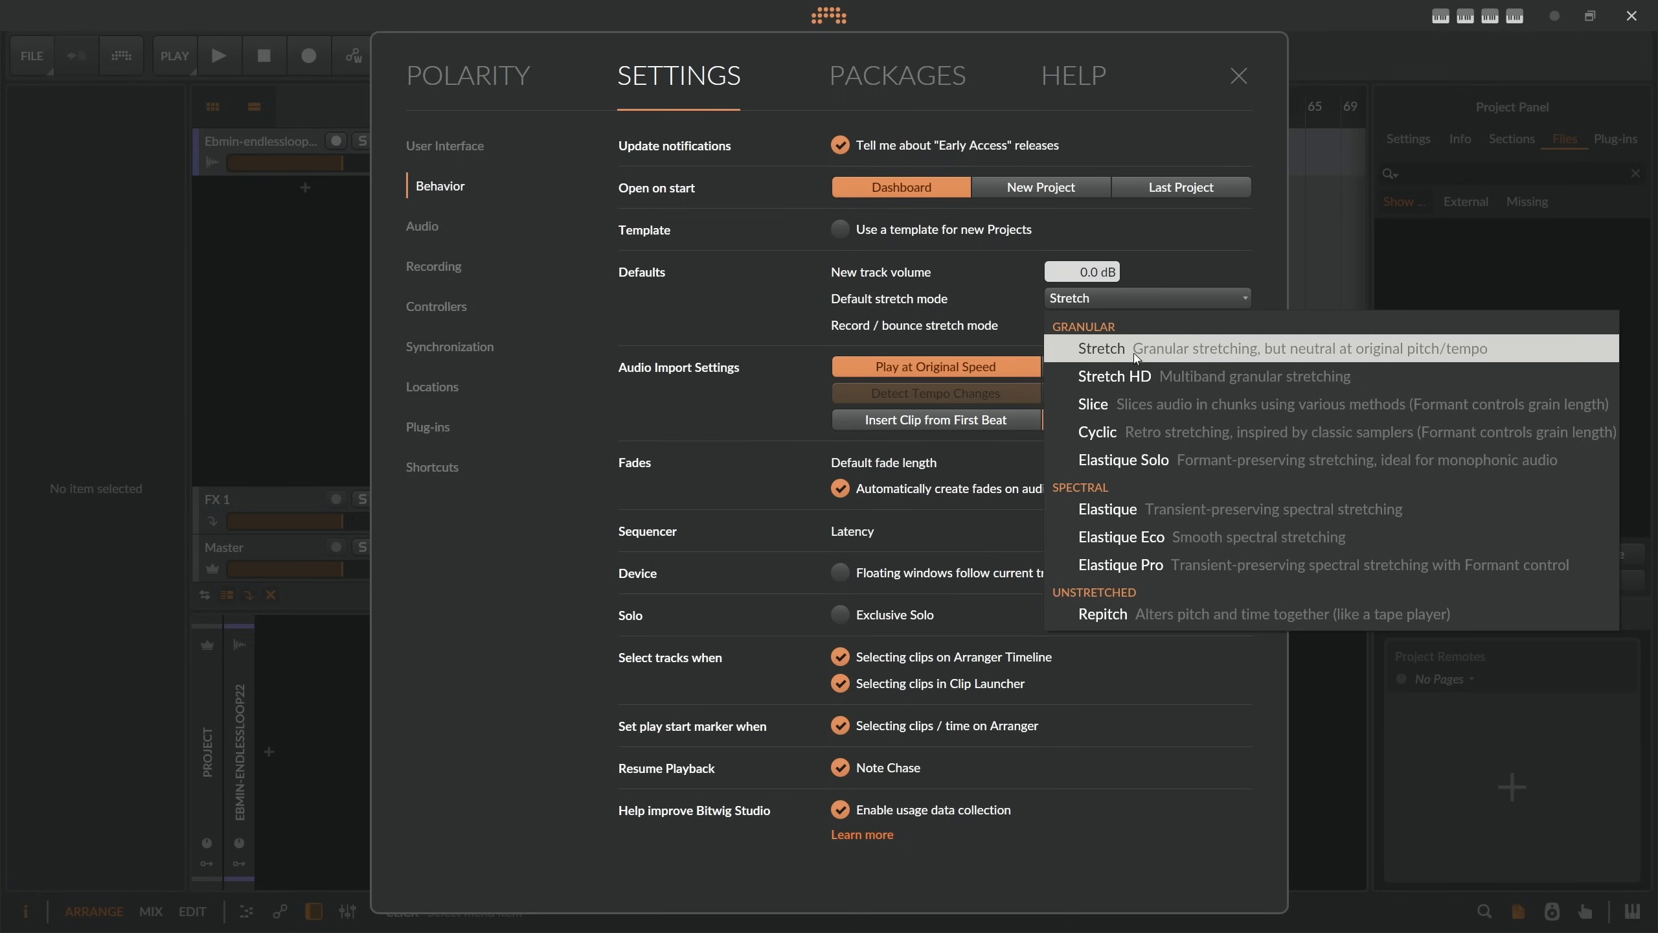
mouse_move(838, 320)
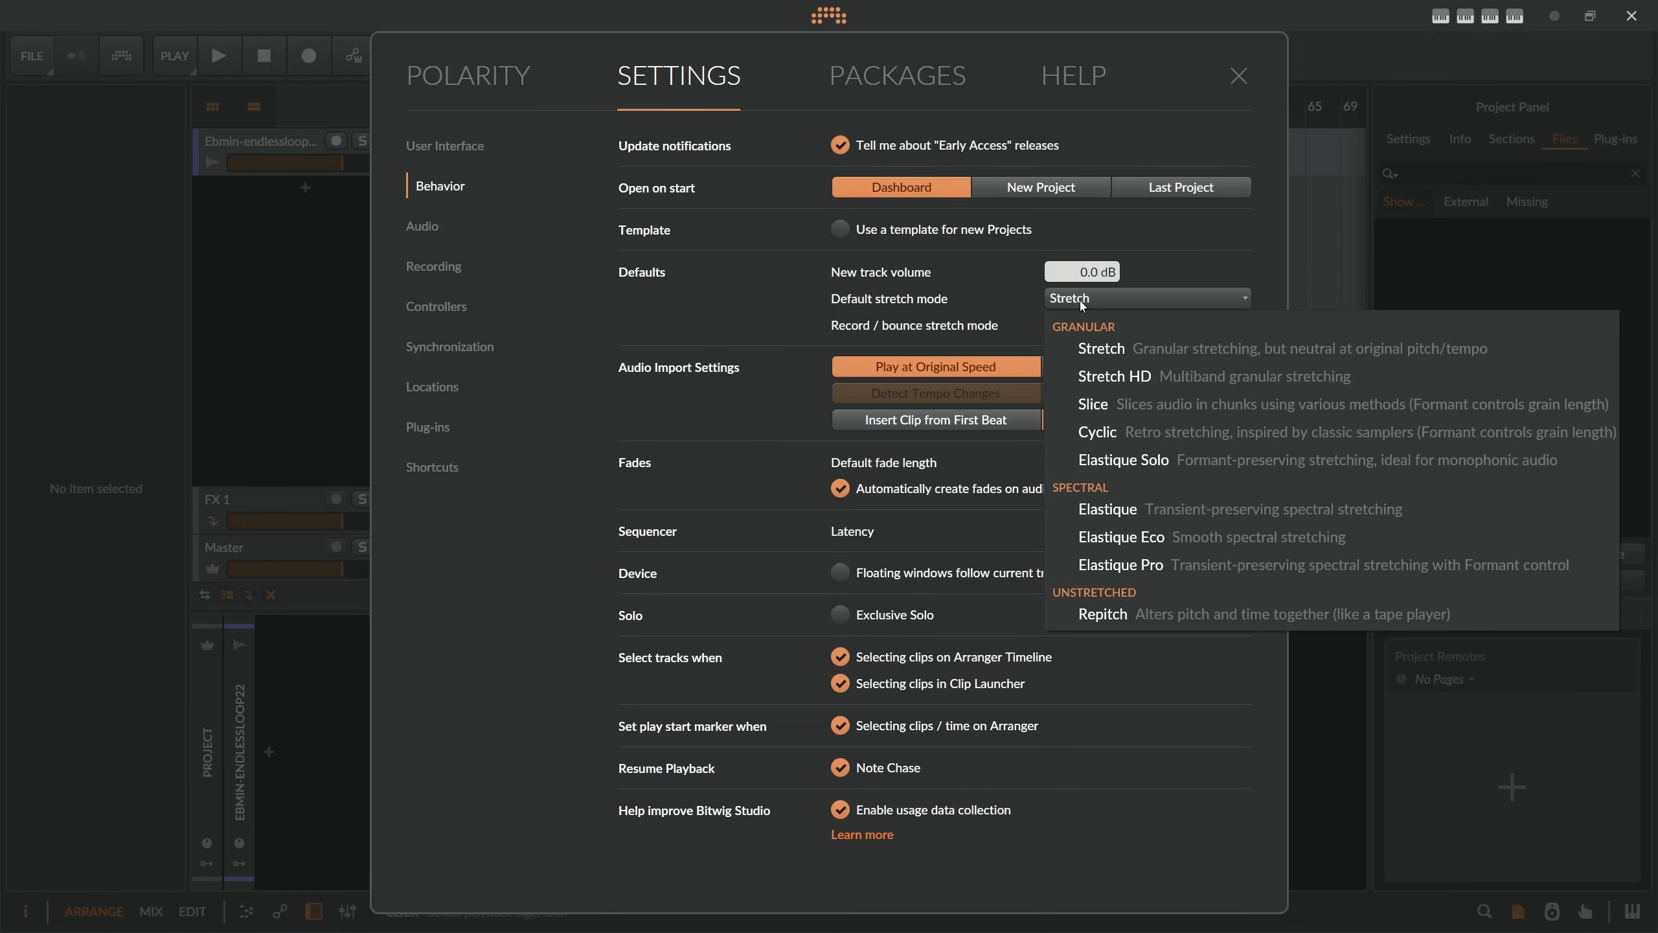
mouse_move(1114, 376)
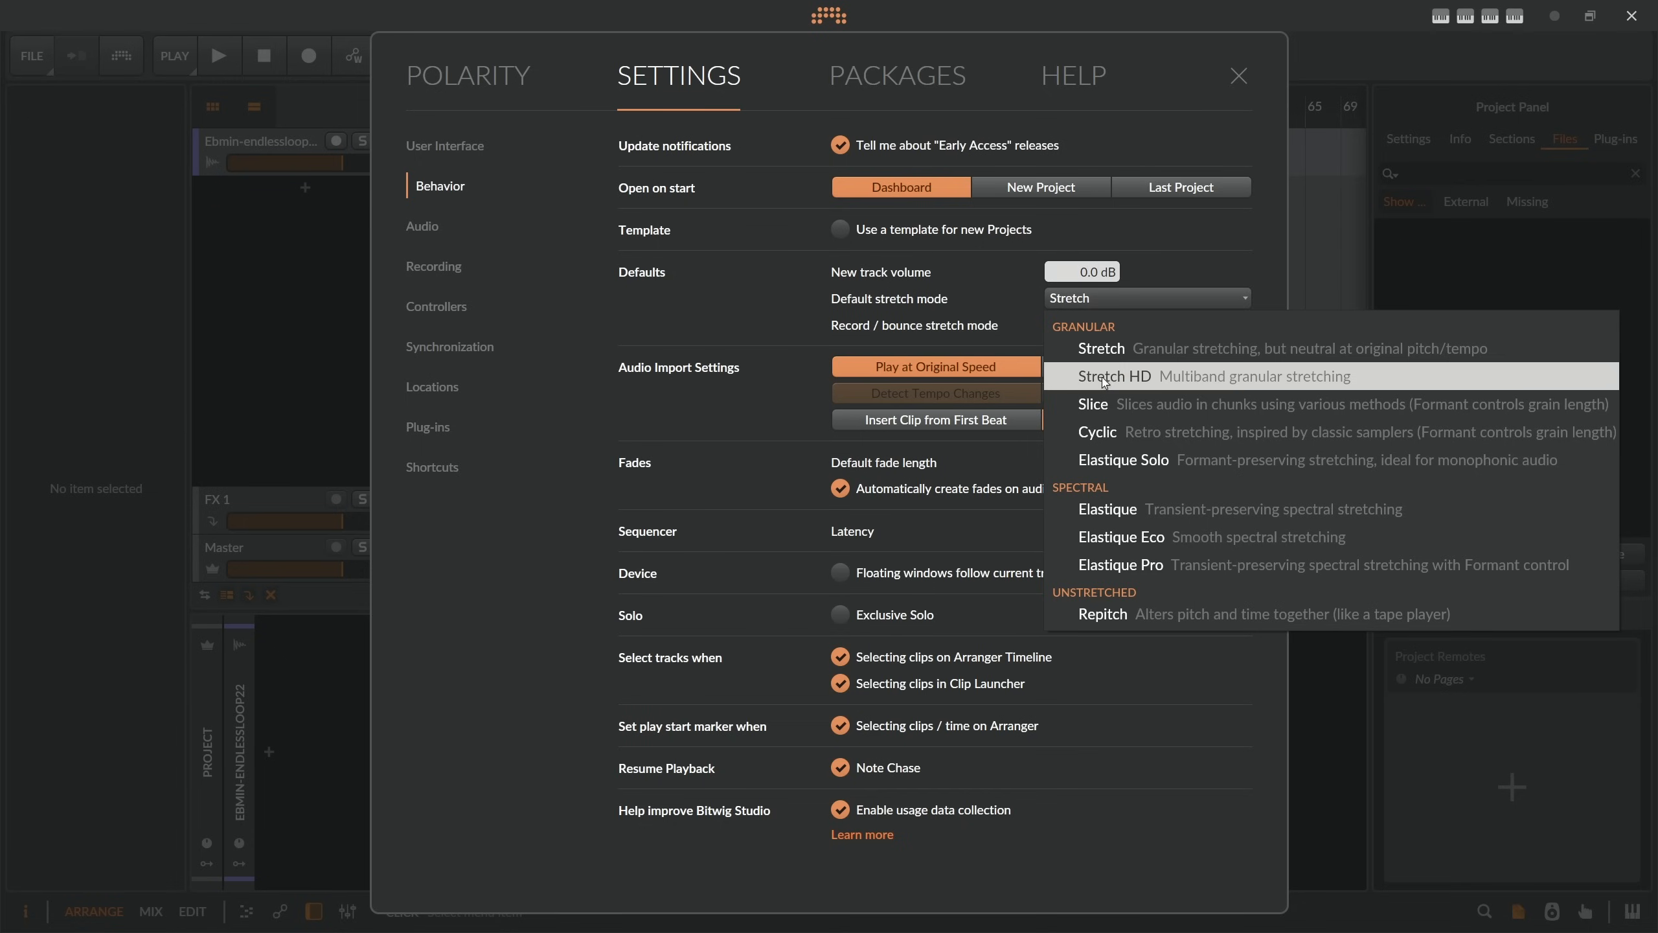
mouse_move(1147, 565)
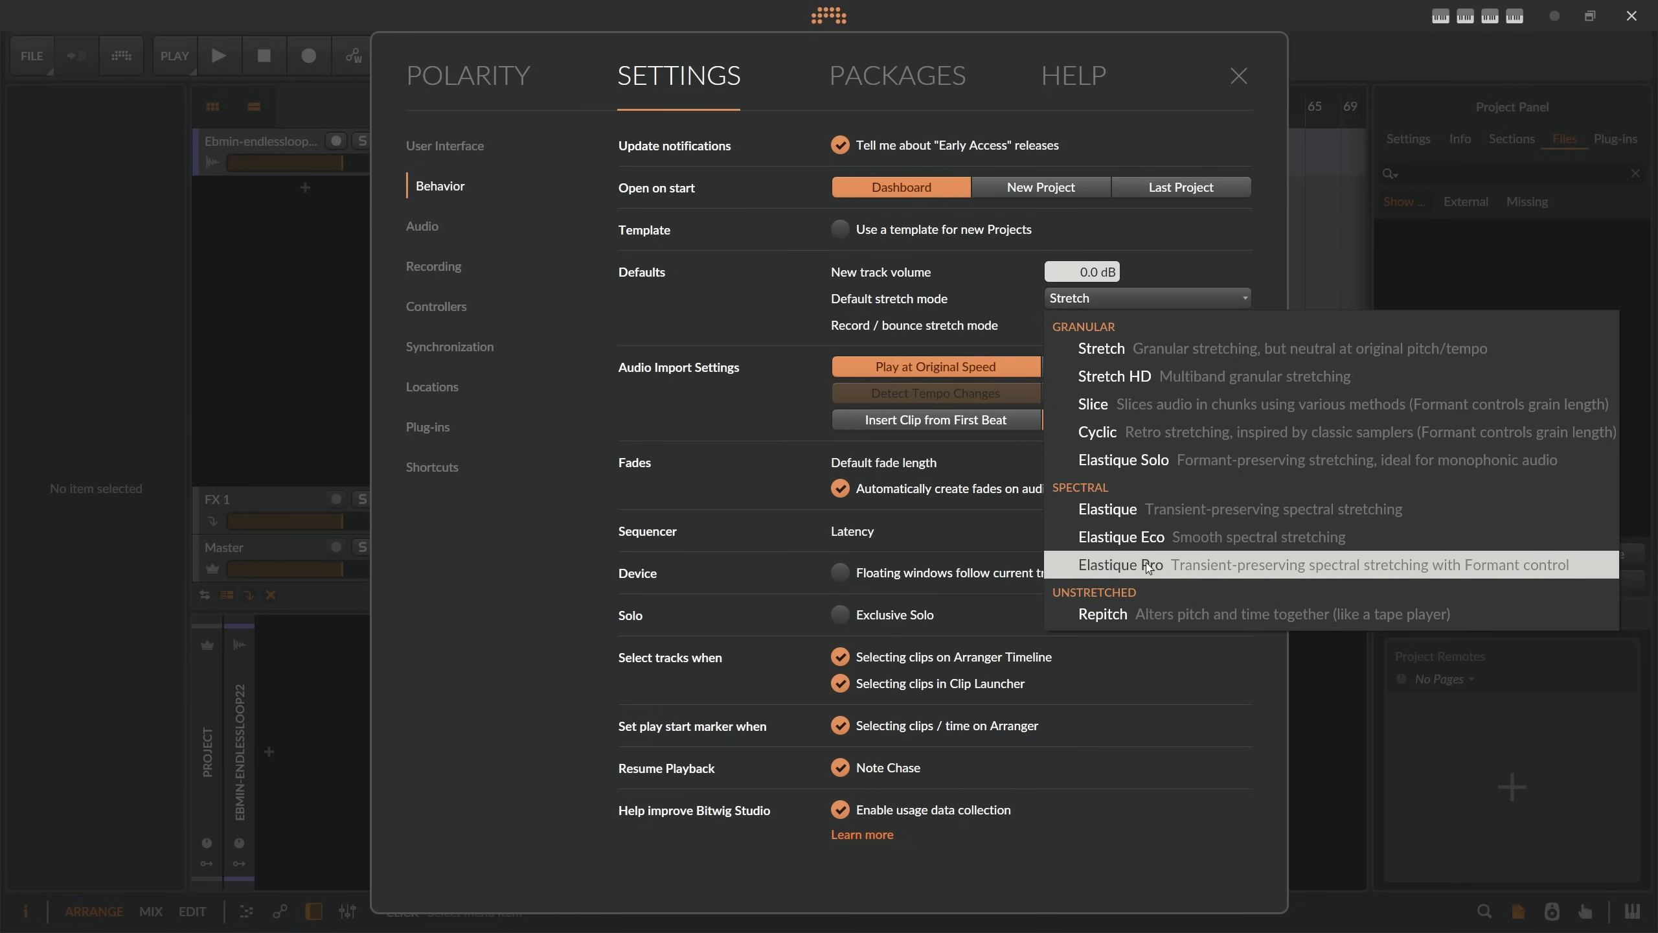
mouse_move(1114, 375)
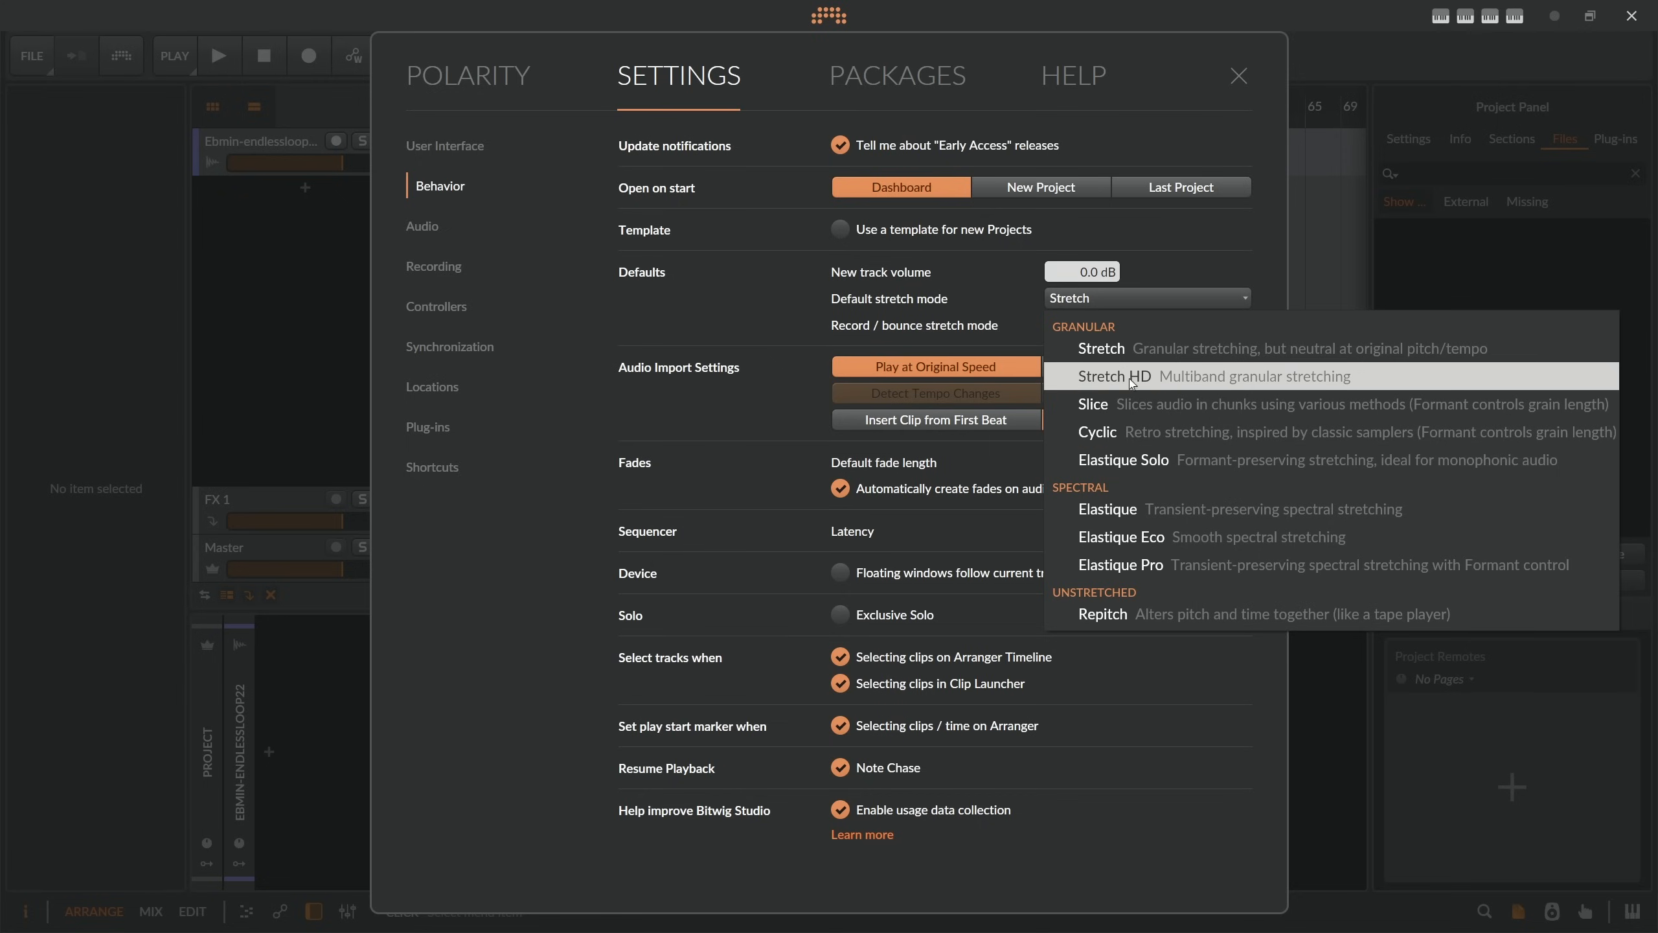
mouse_move(1135, 613)
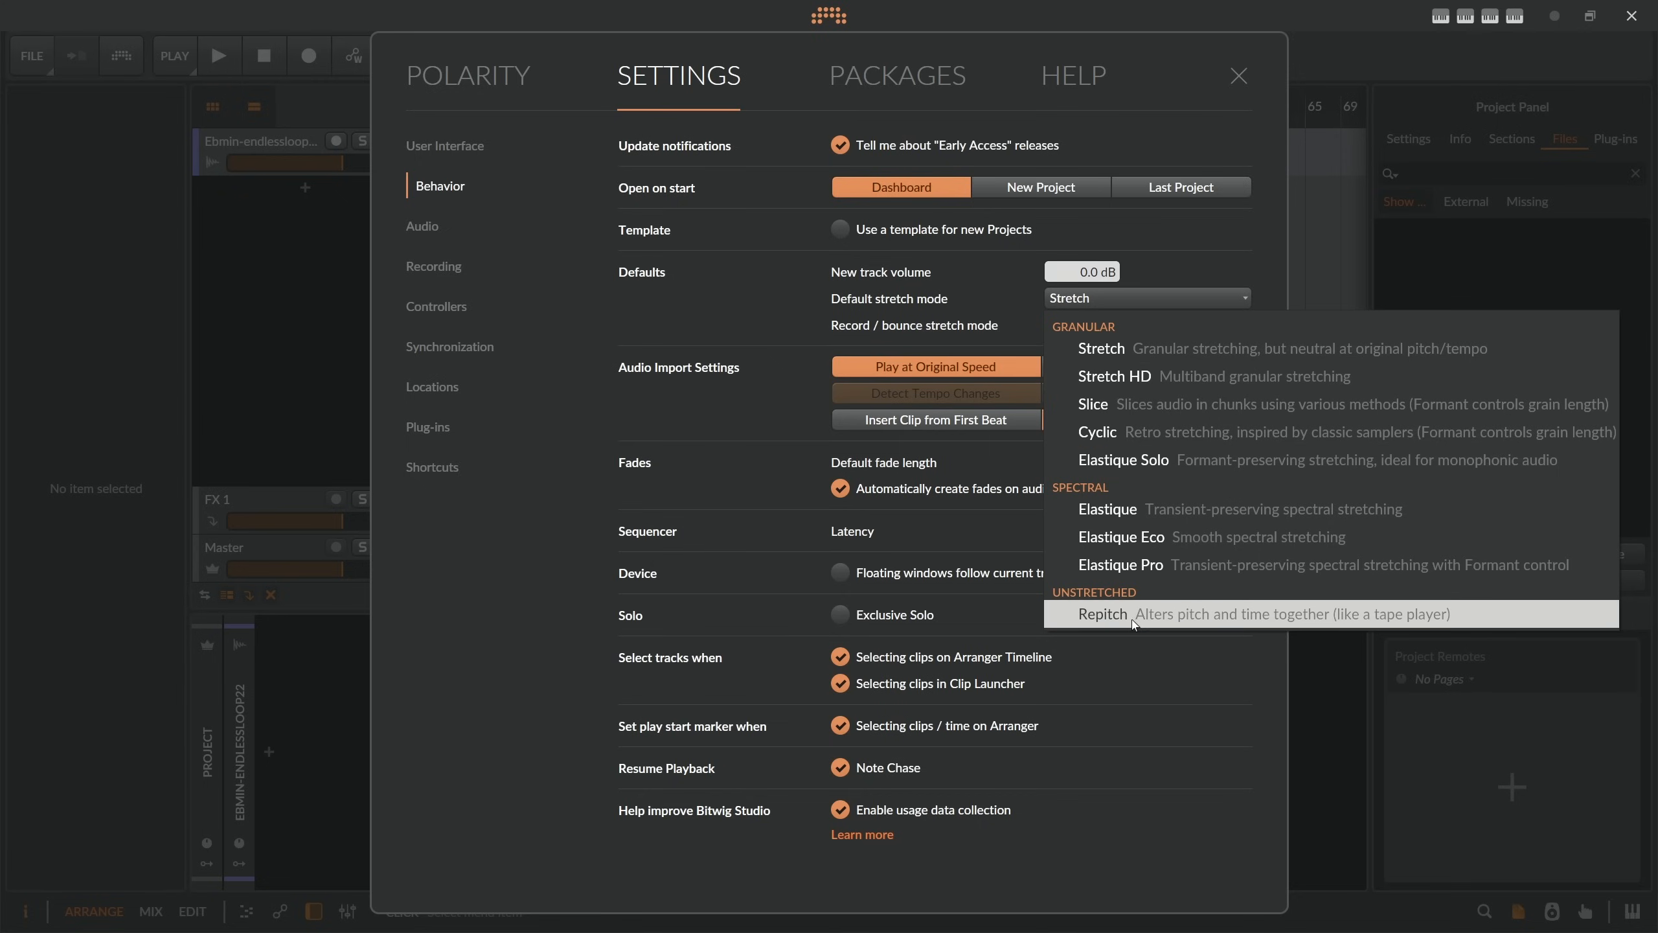
left_click(1102, 614)
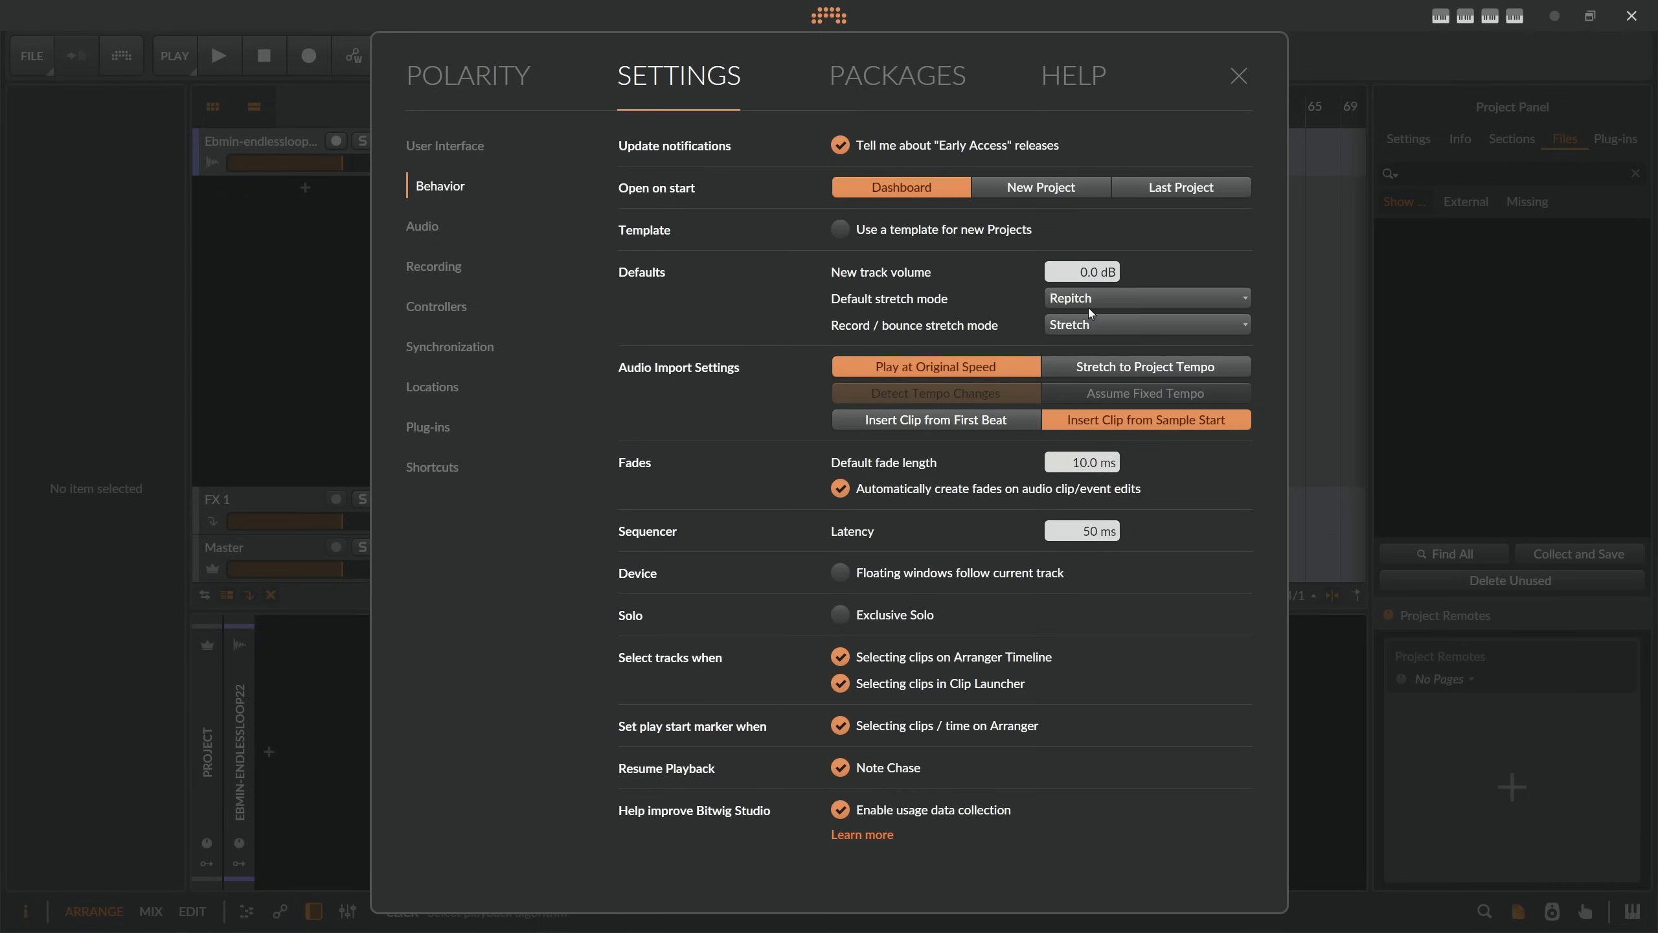
mouse_move(1212, 221)
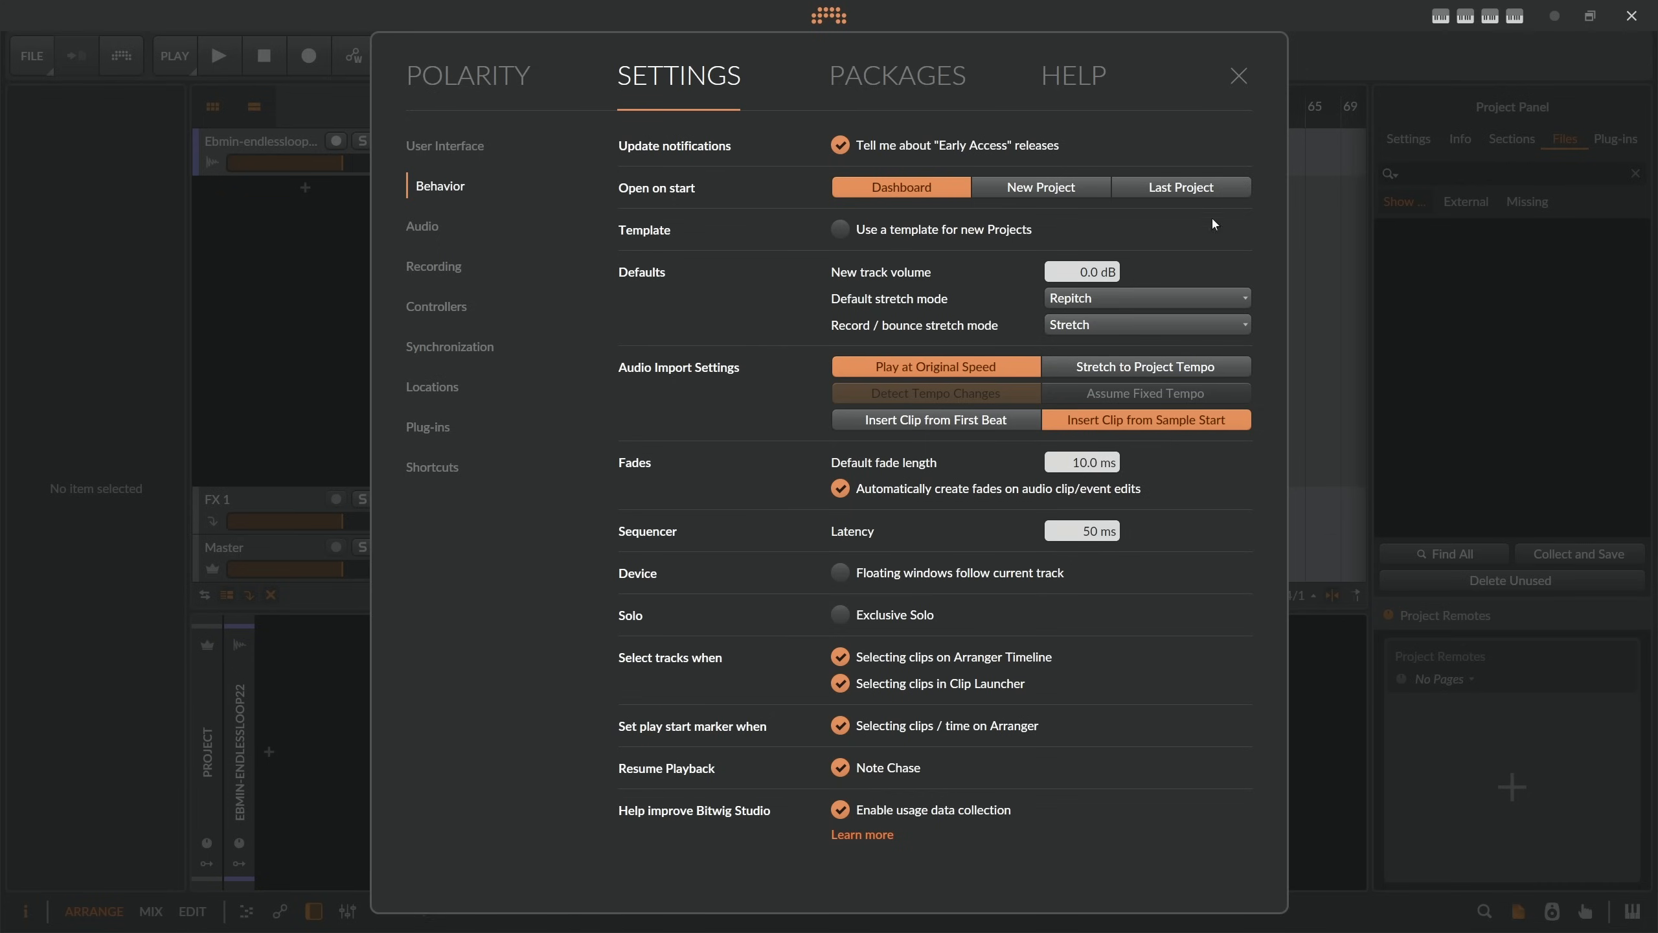
Close Settings, briefly reopen it to check the import options, then return to the project.
left_click(1239, 77)
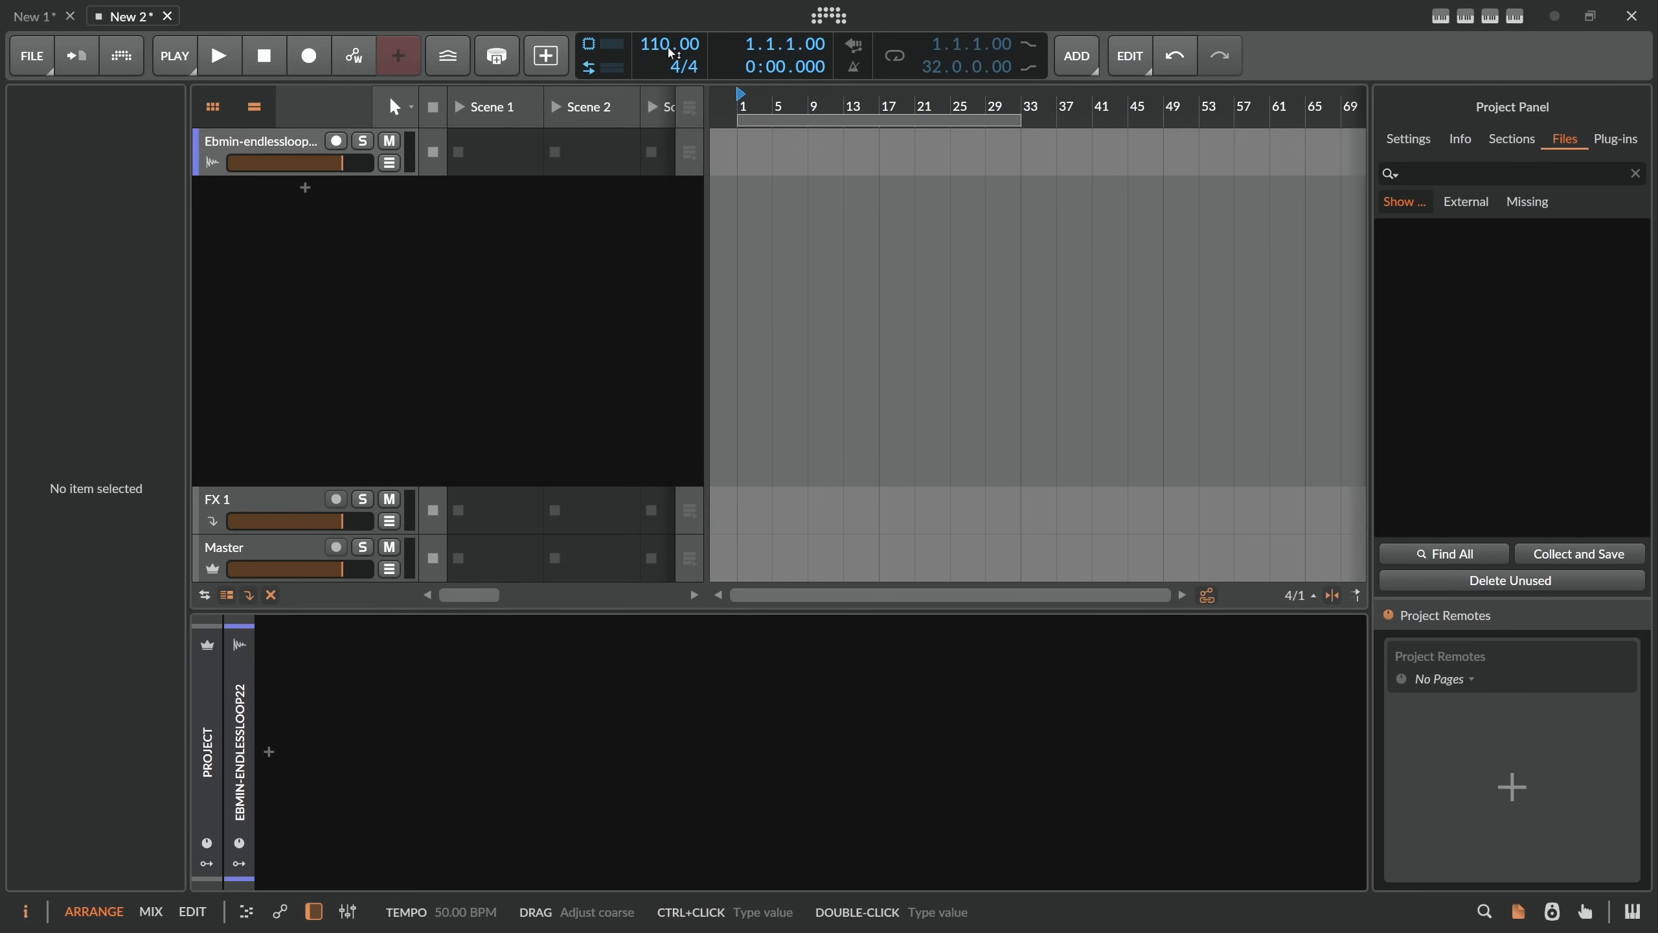
left_click(828, 14)
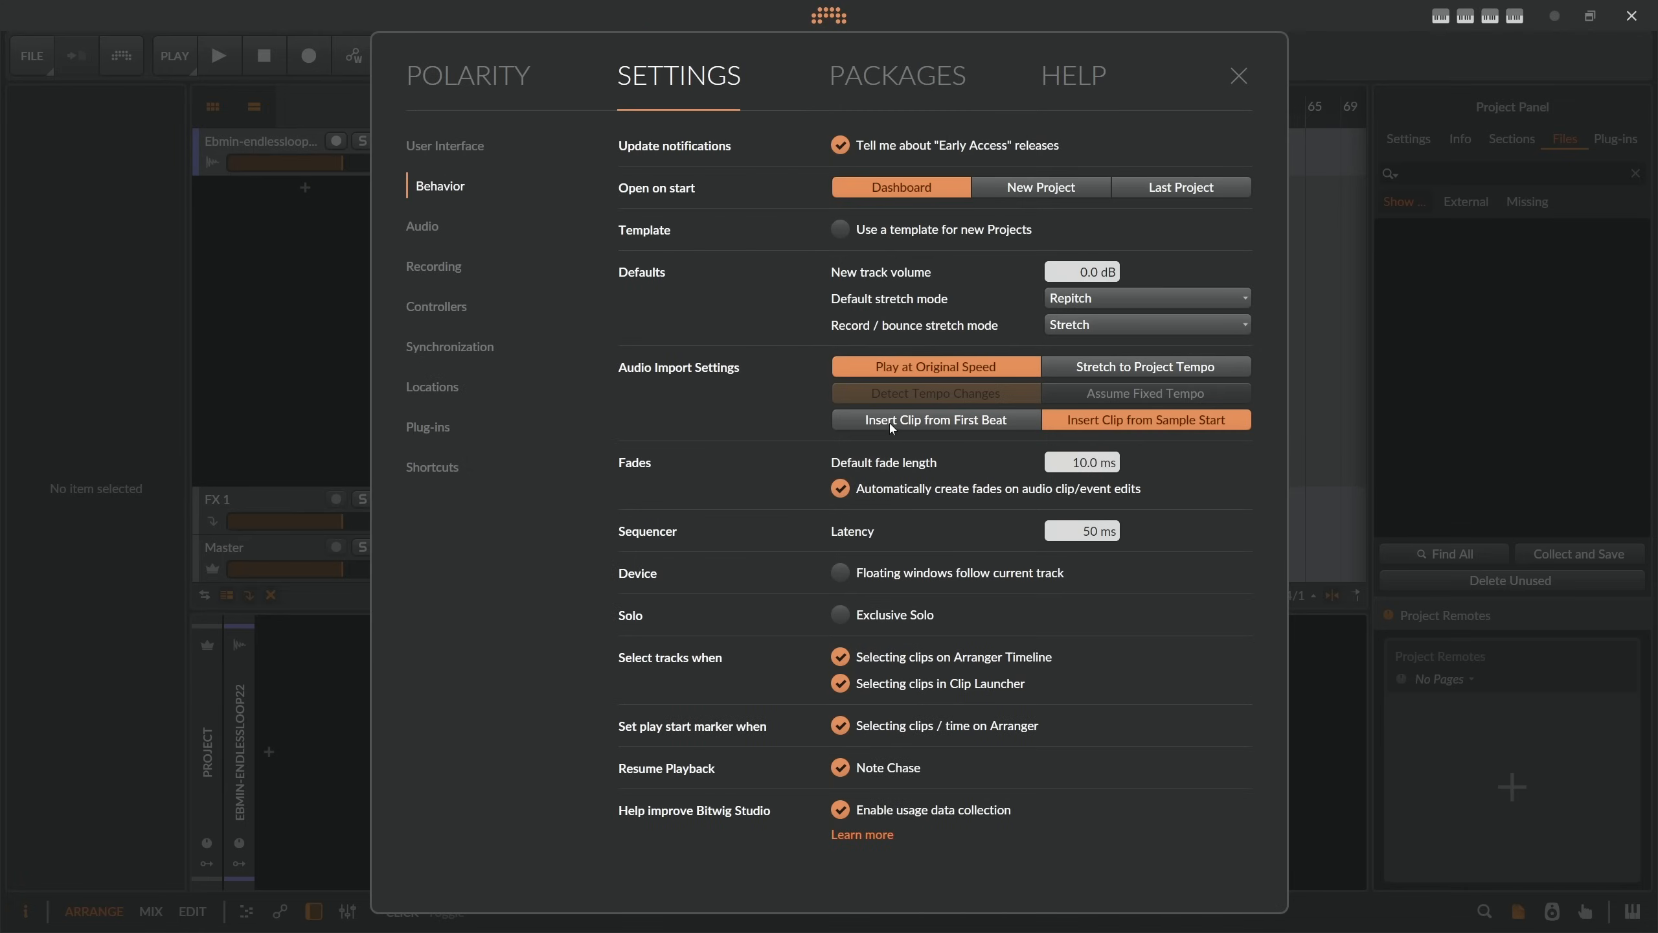
mouse_move(968, 432)
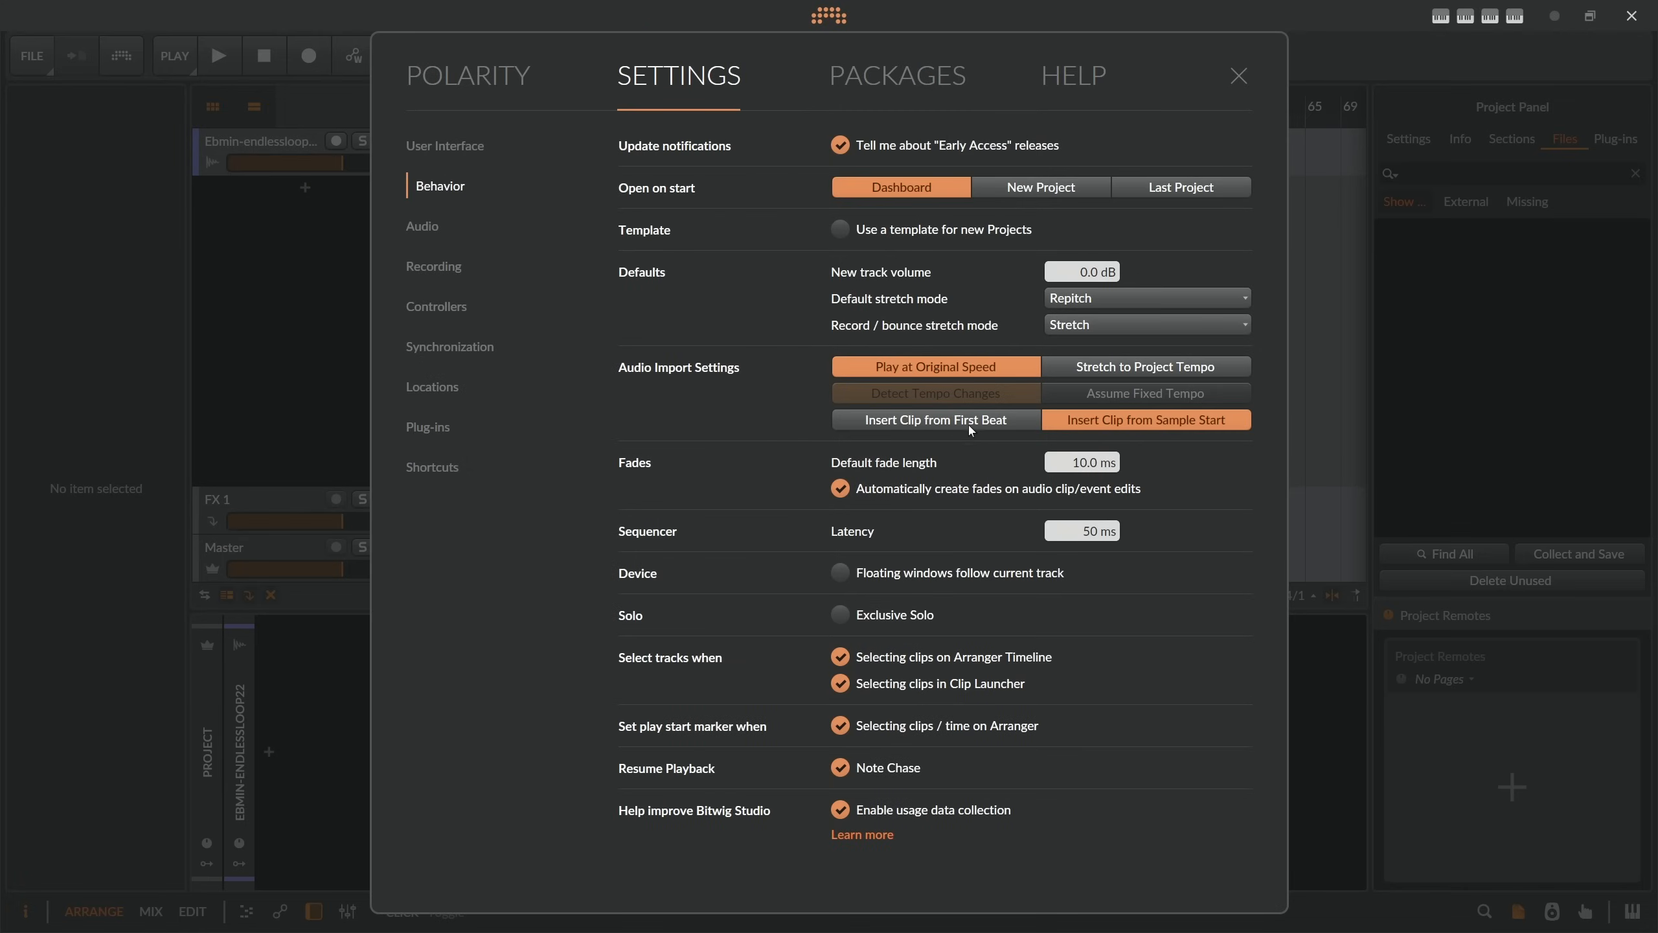
mouse_move(1253, 35)
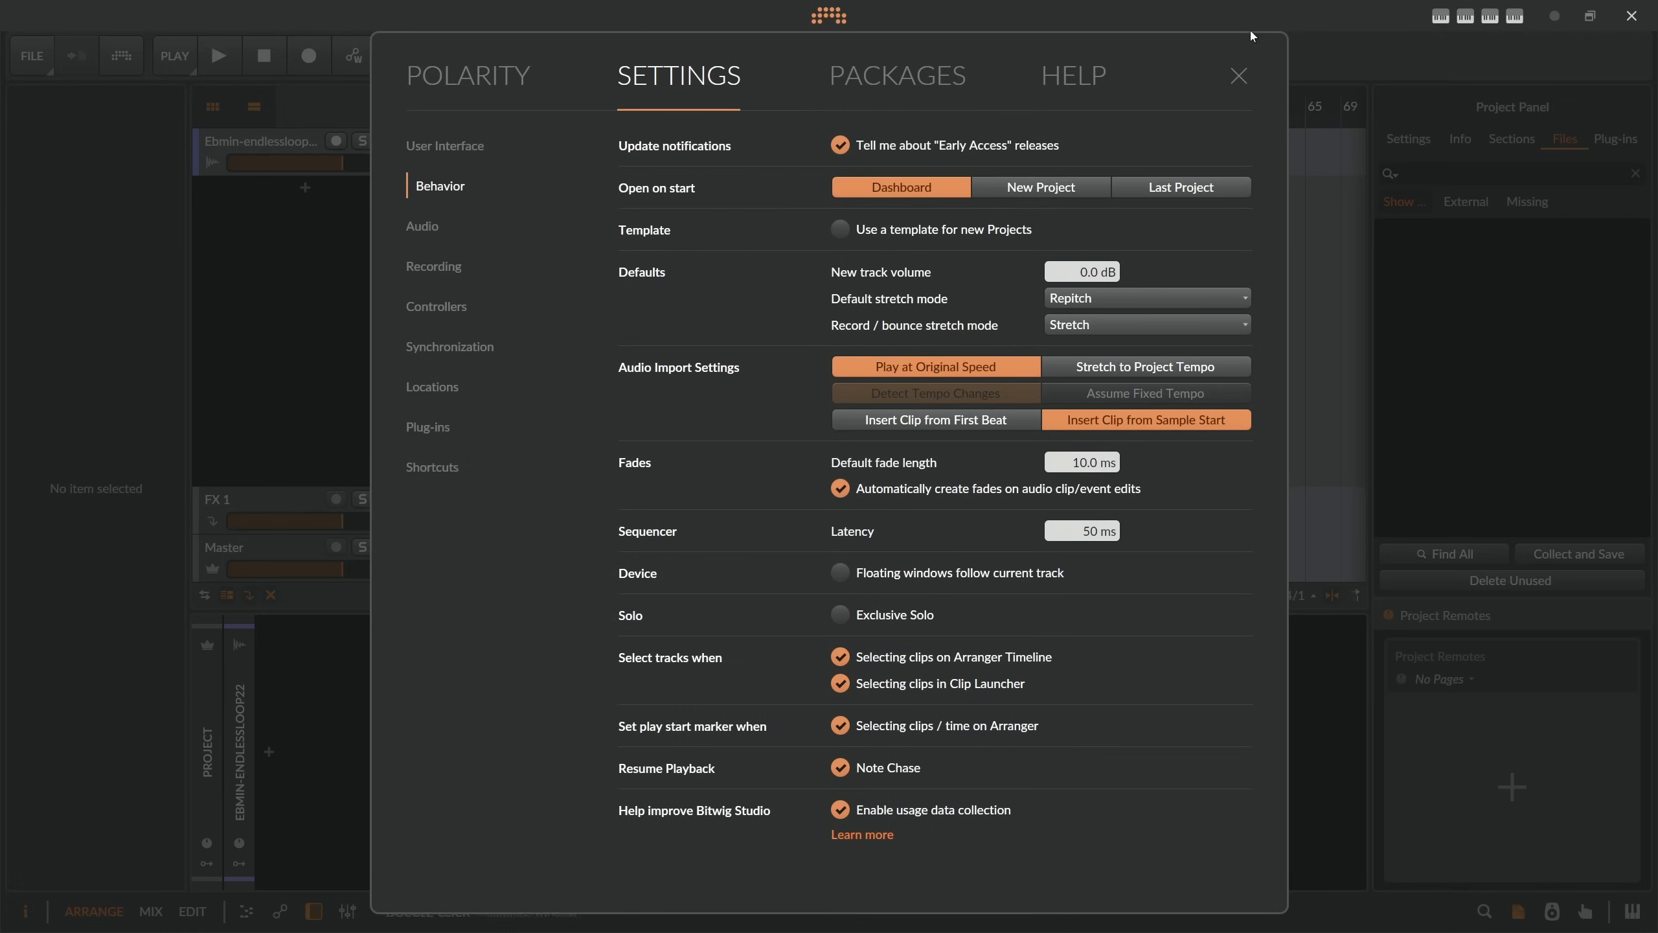
left_click(1239, 76)
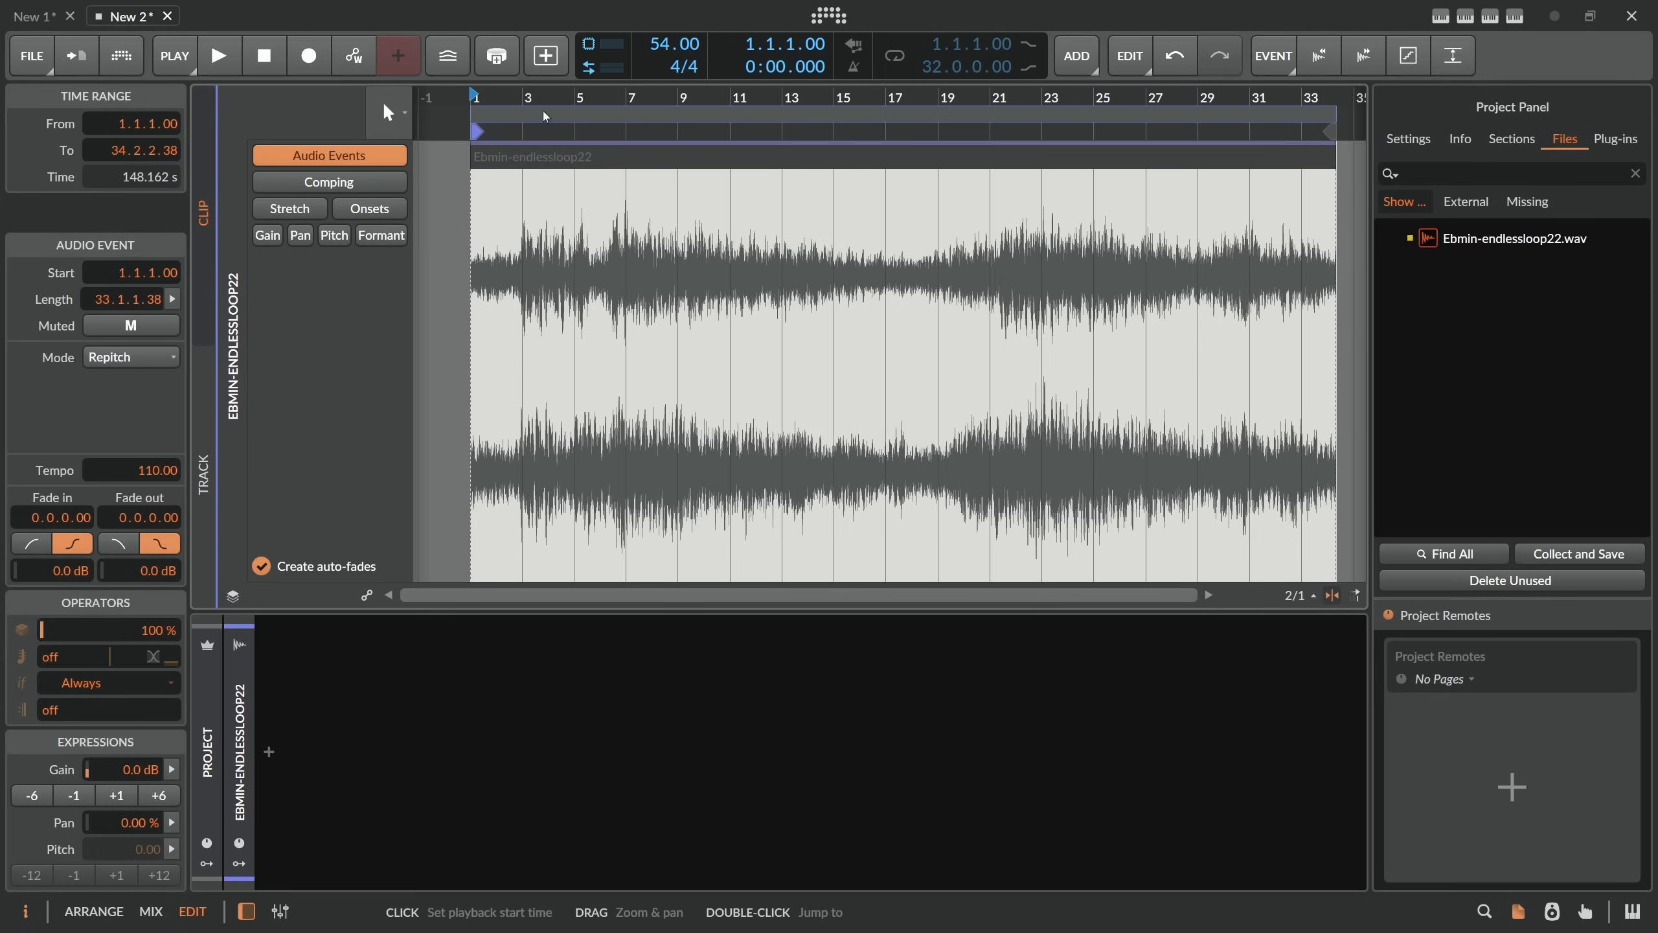
Play back the Repitch loop clip briefly at 64 BPM and stop it.
left_click(218, 54)
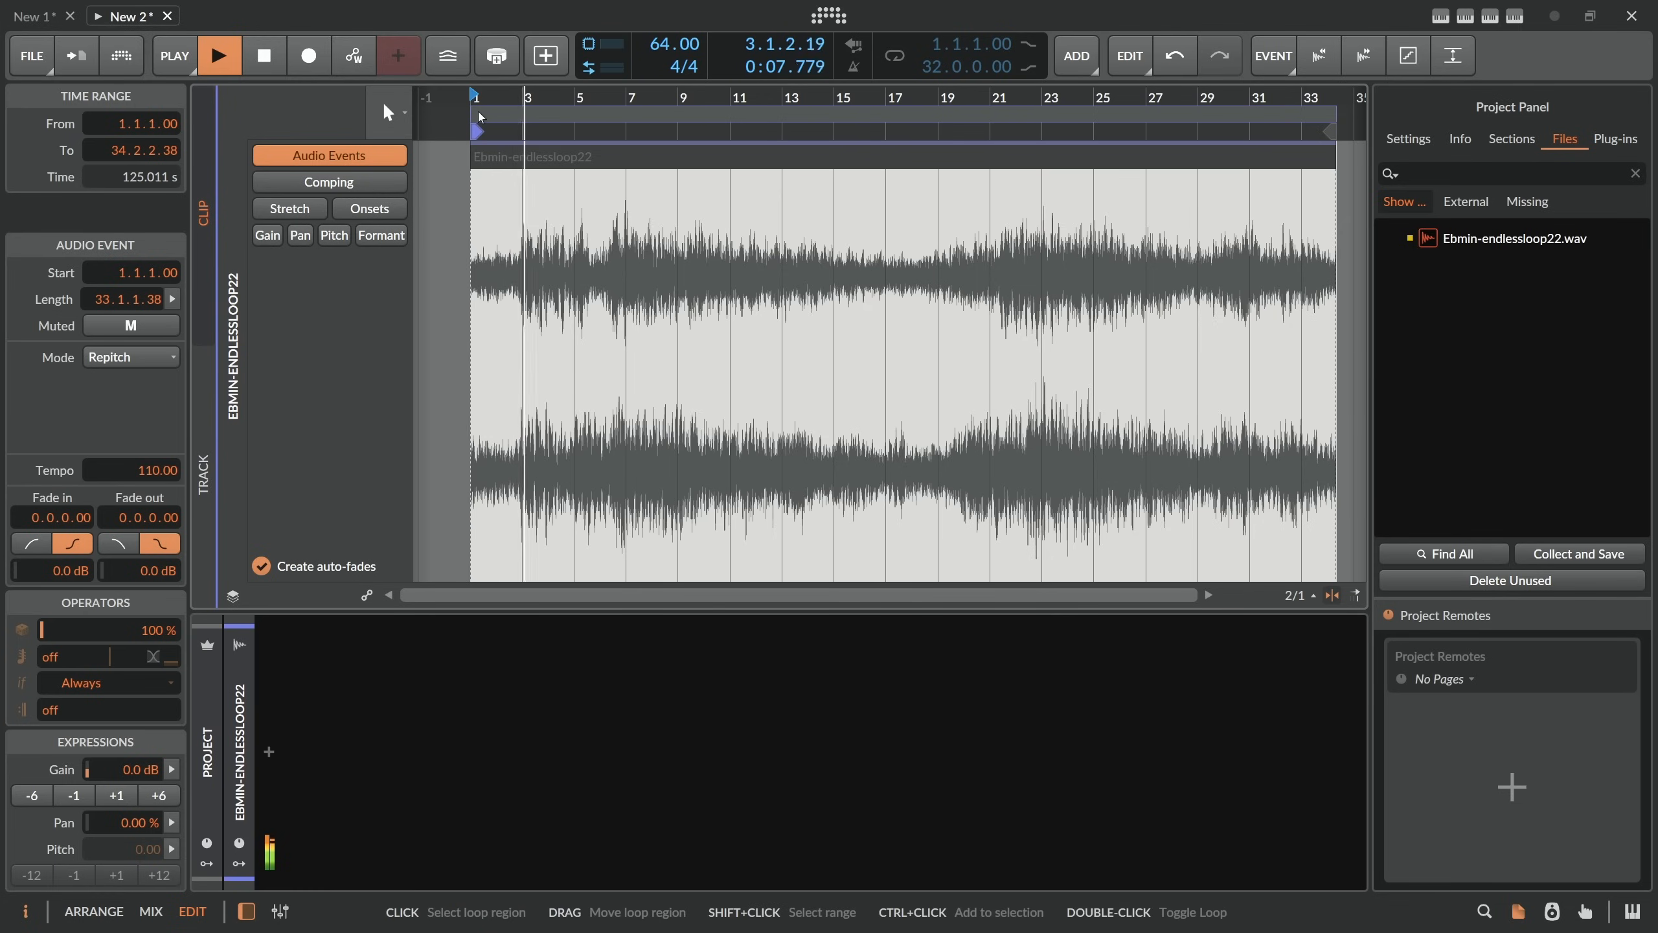
left_click(219, 54)
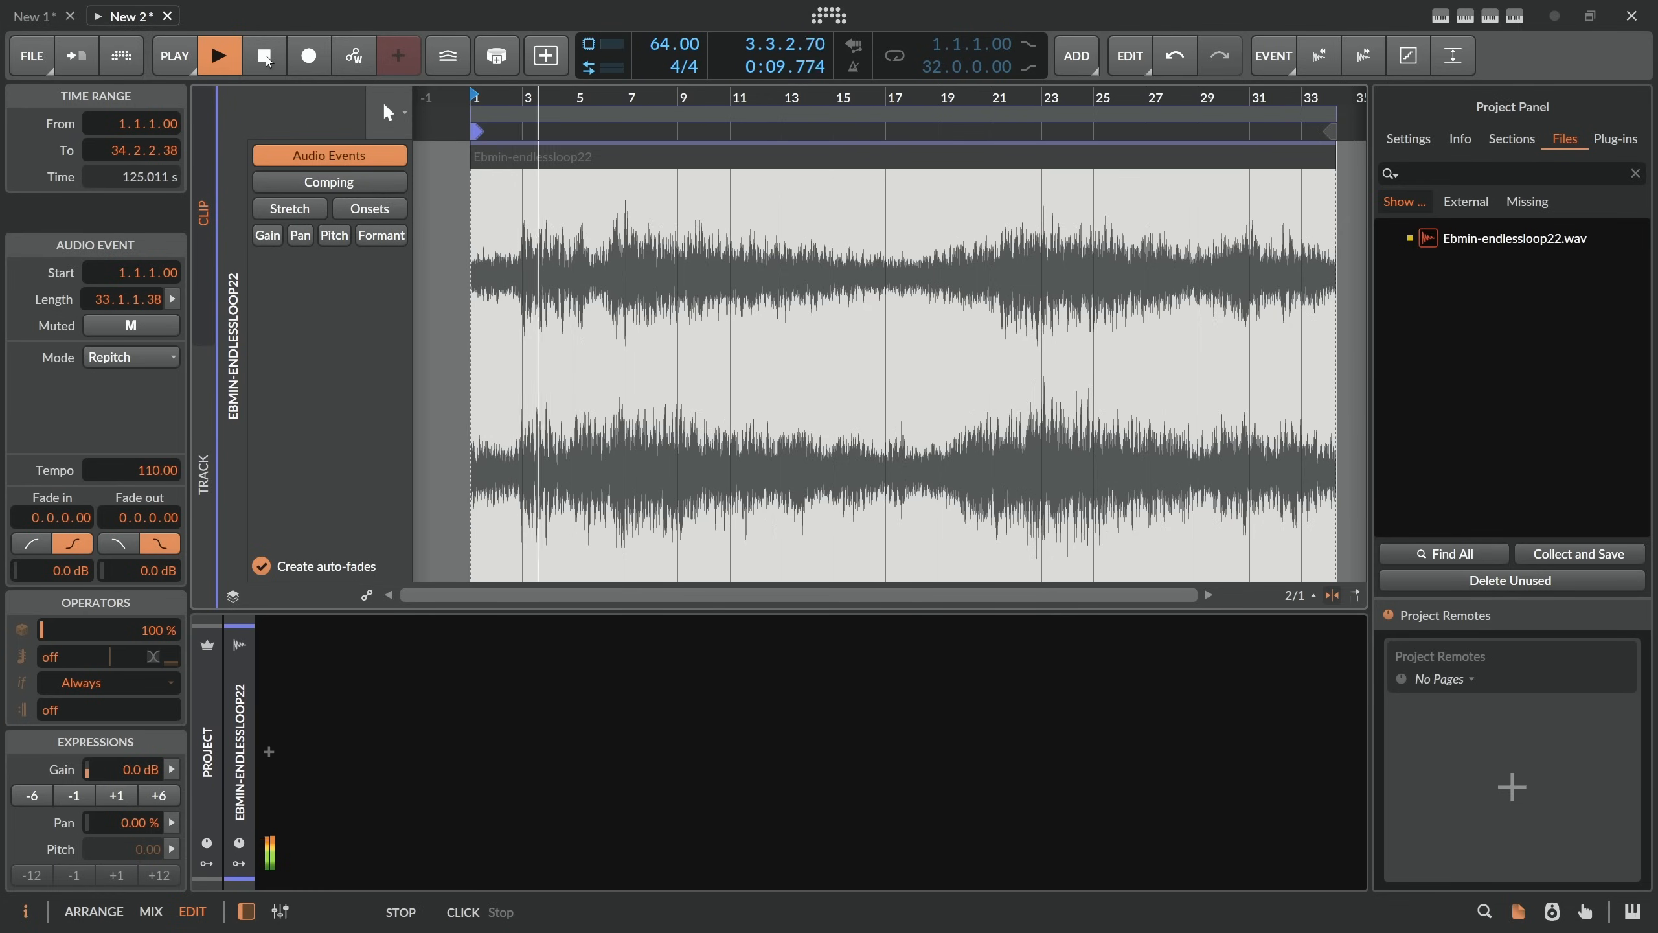
left_click(263, 54)
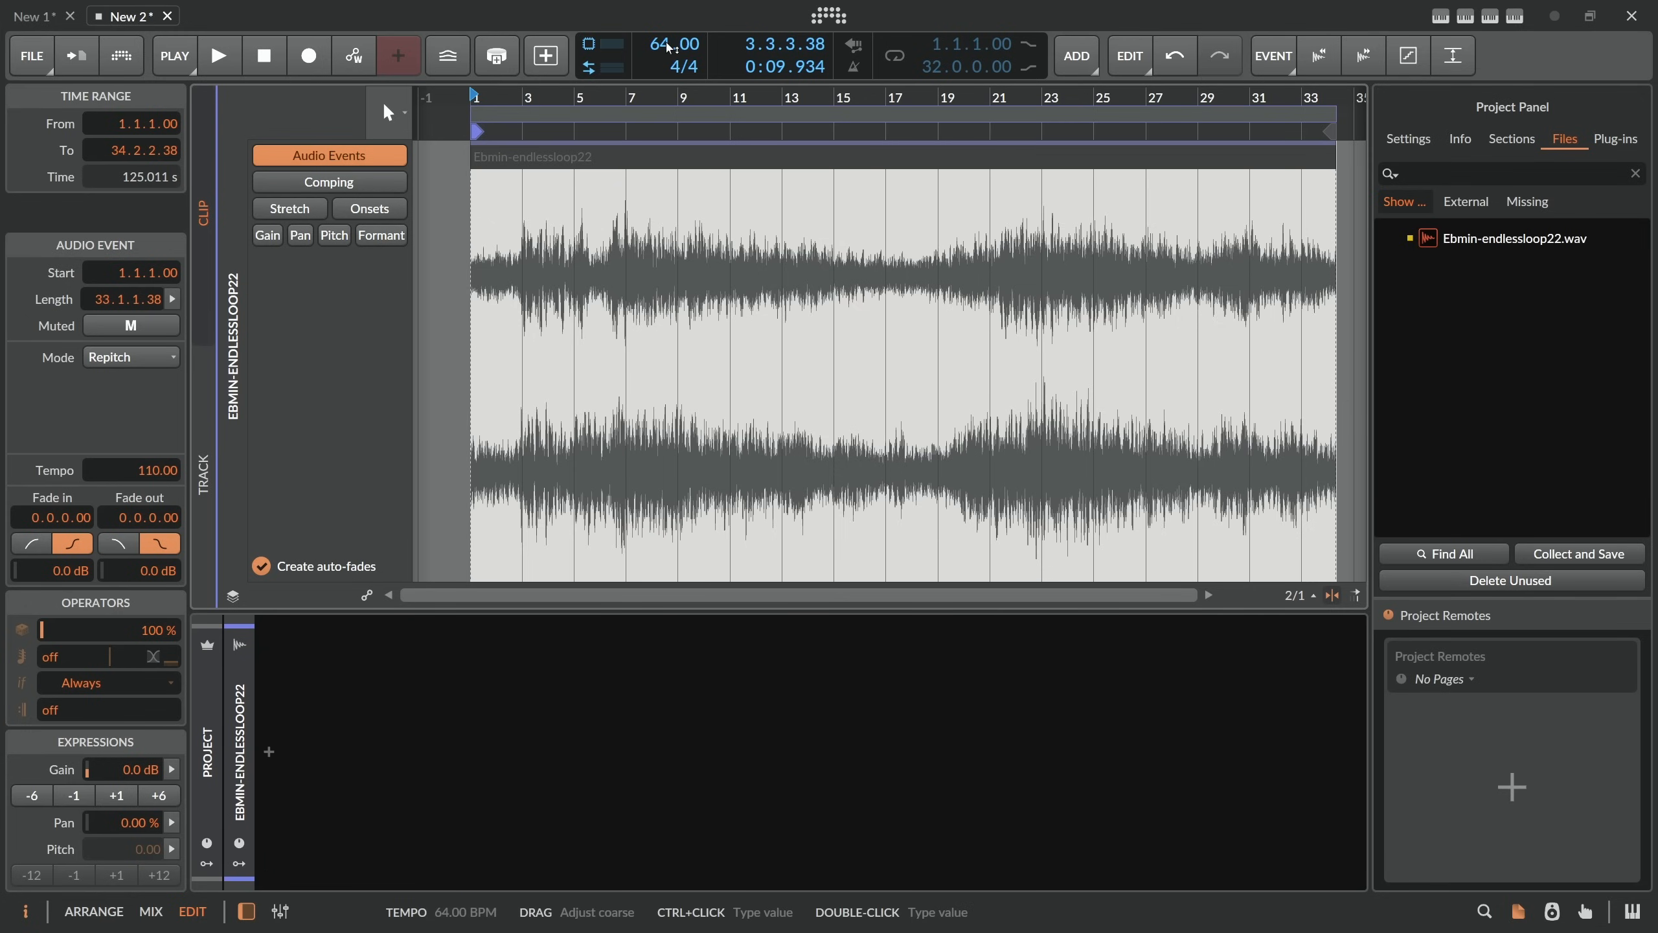
mouse_move(590, 168)
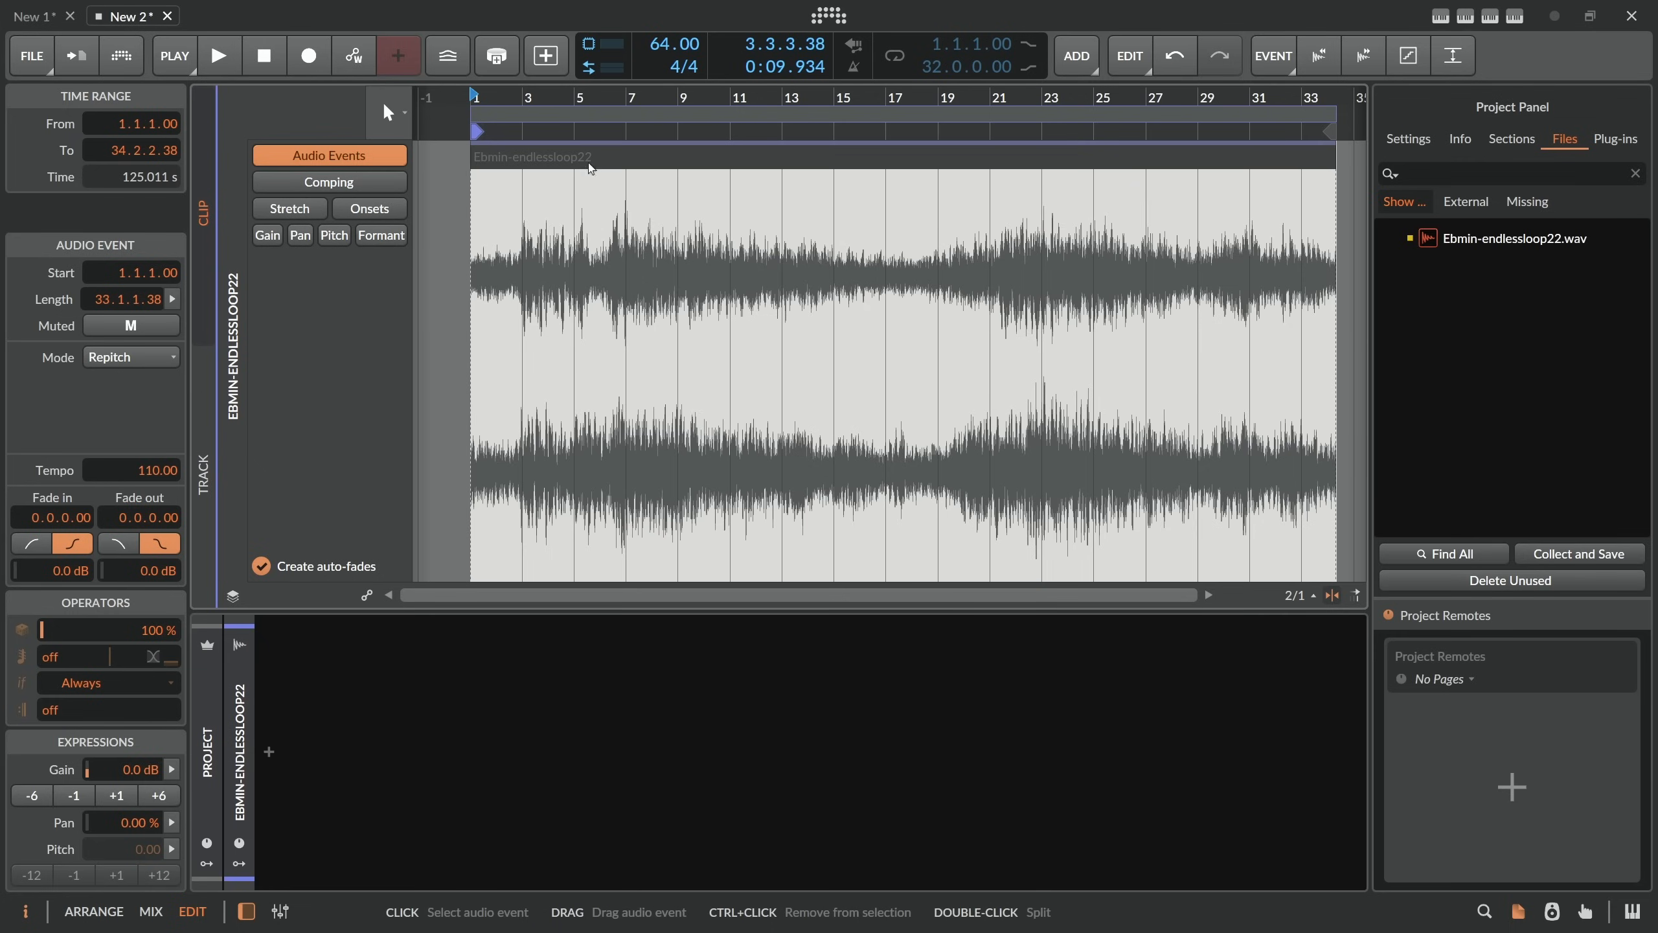
mouse_move(604, 167)
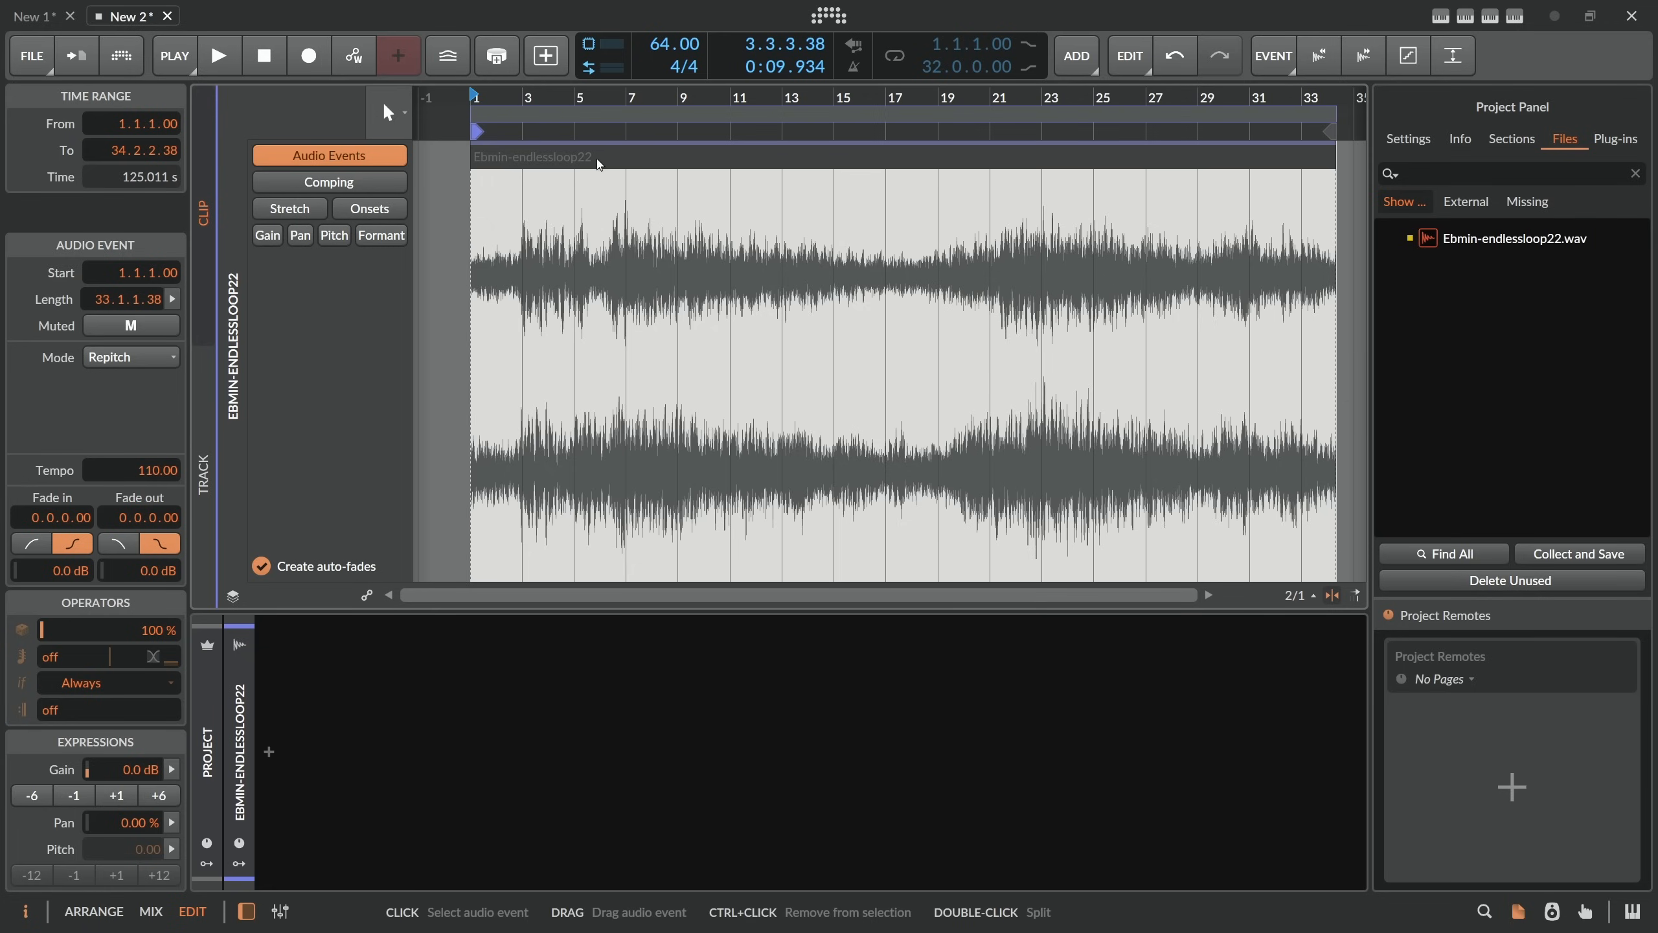
mouse_move(669, 68)
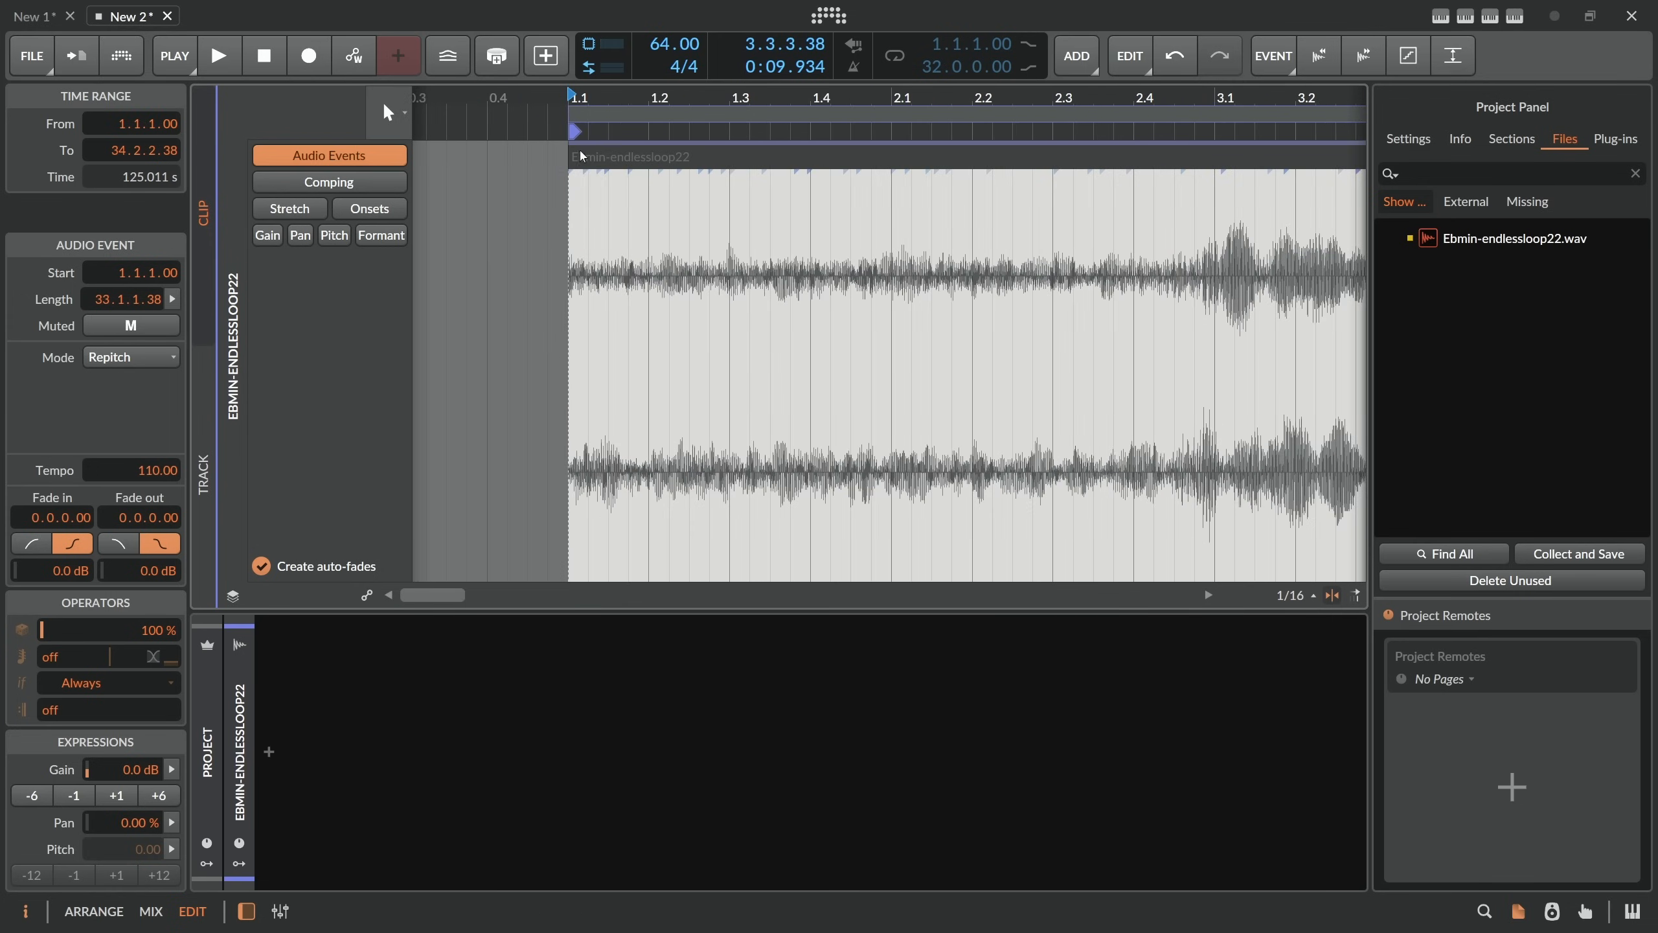
mouse_move(588, 99)
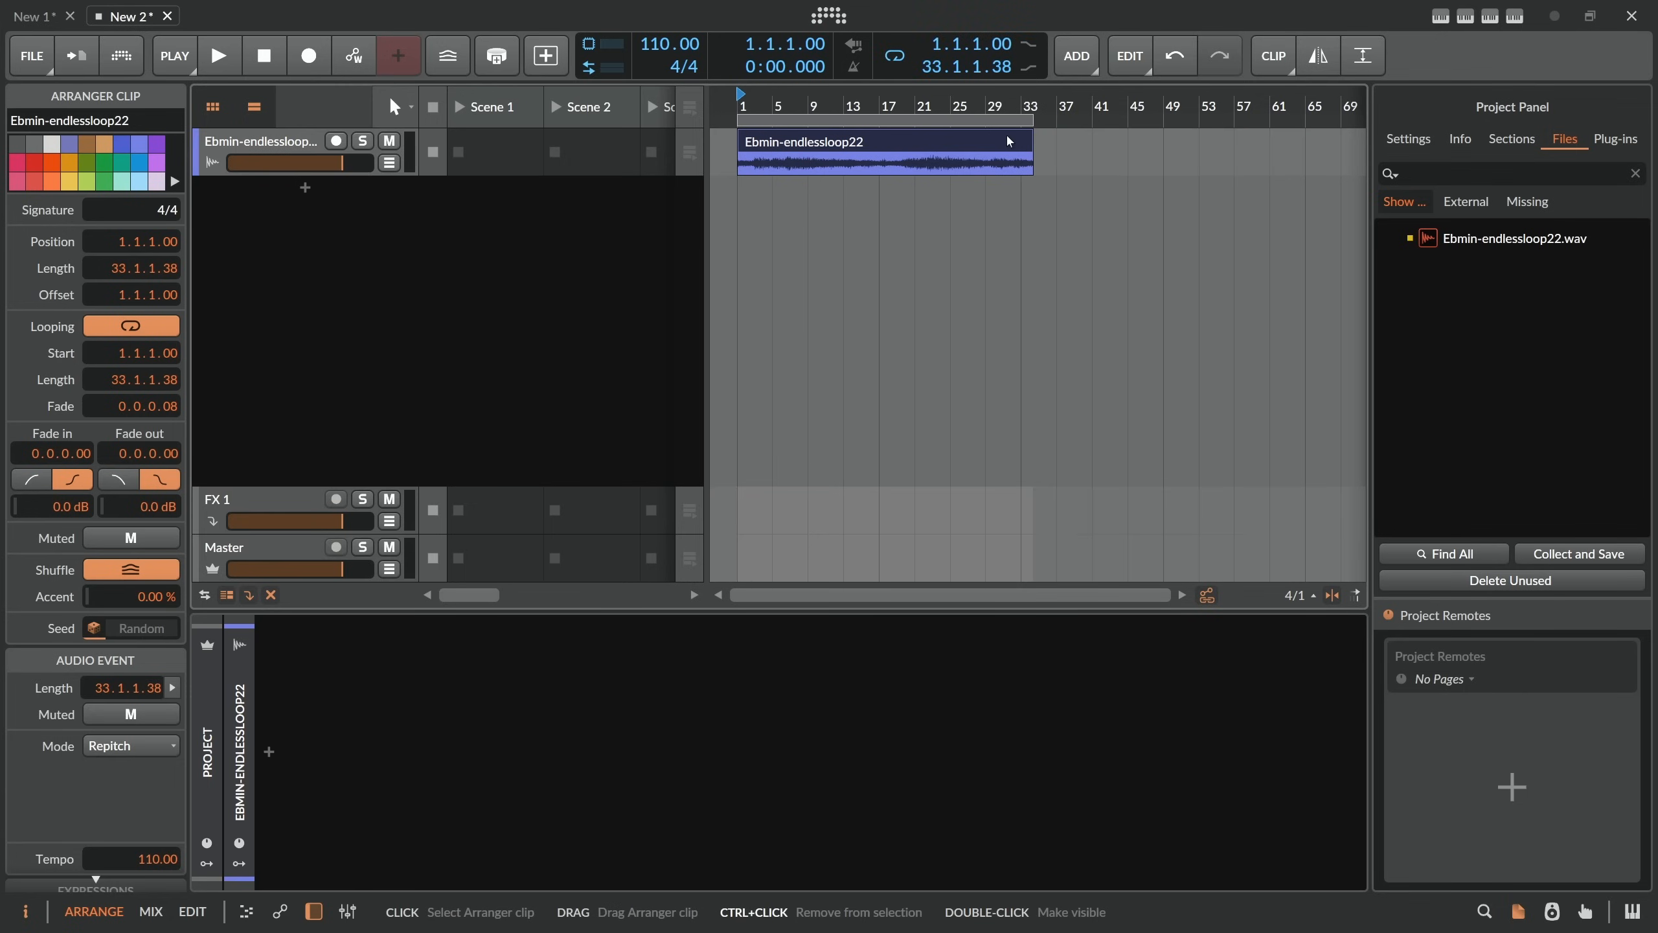
mouse_move(1018, 107)
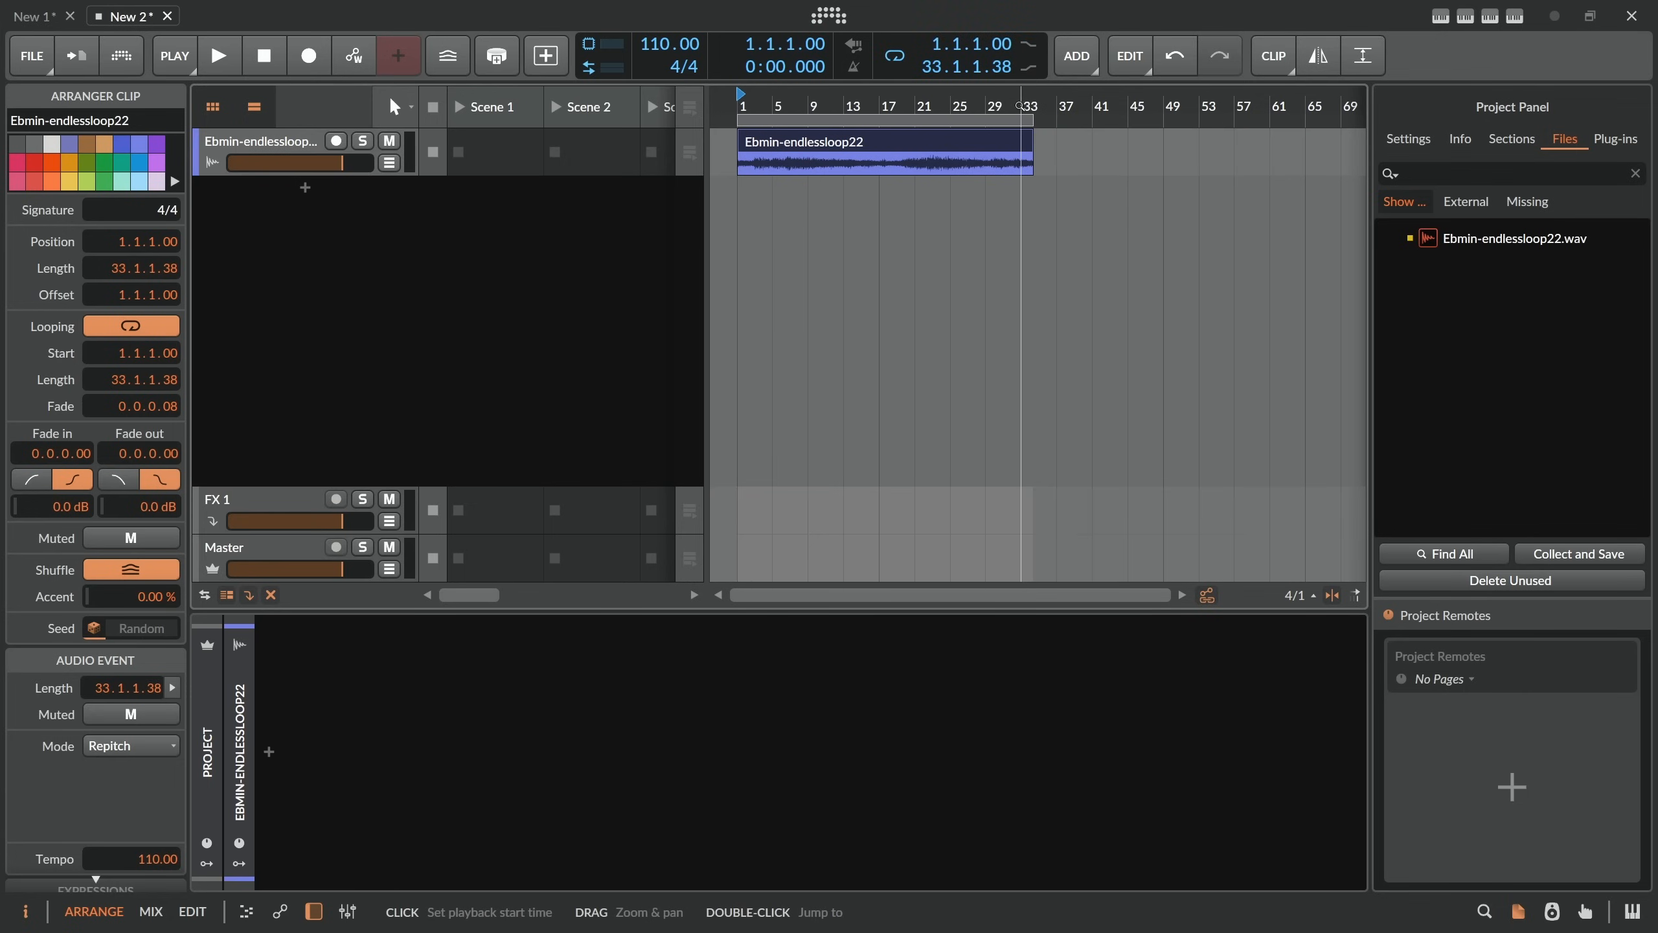
left_click(220, 55)
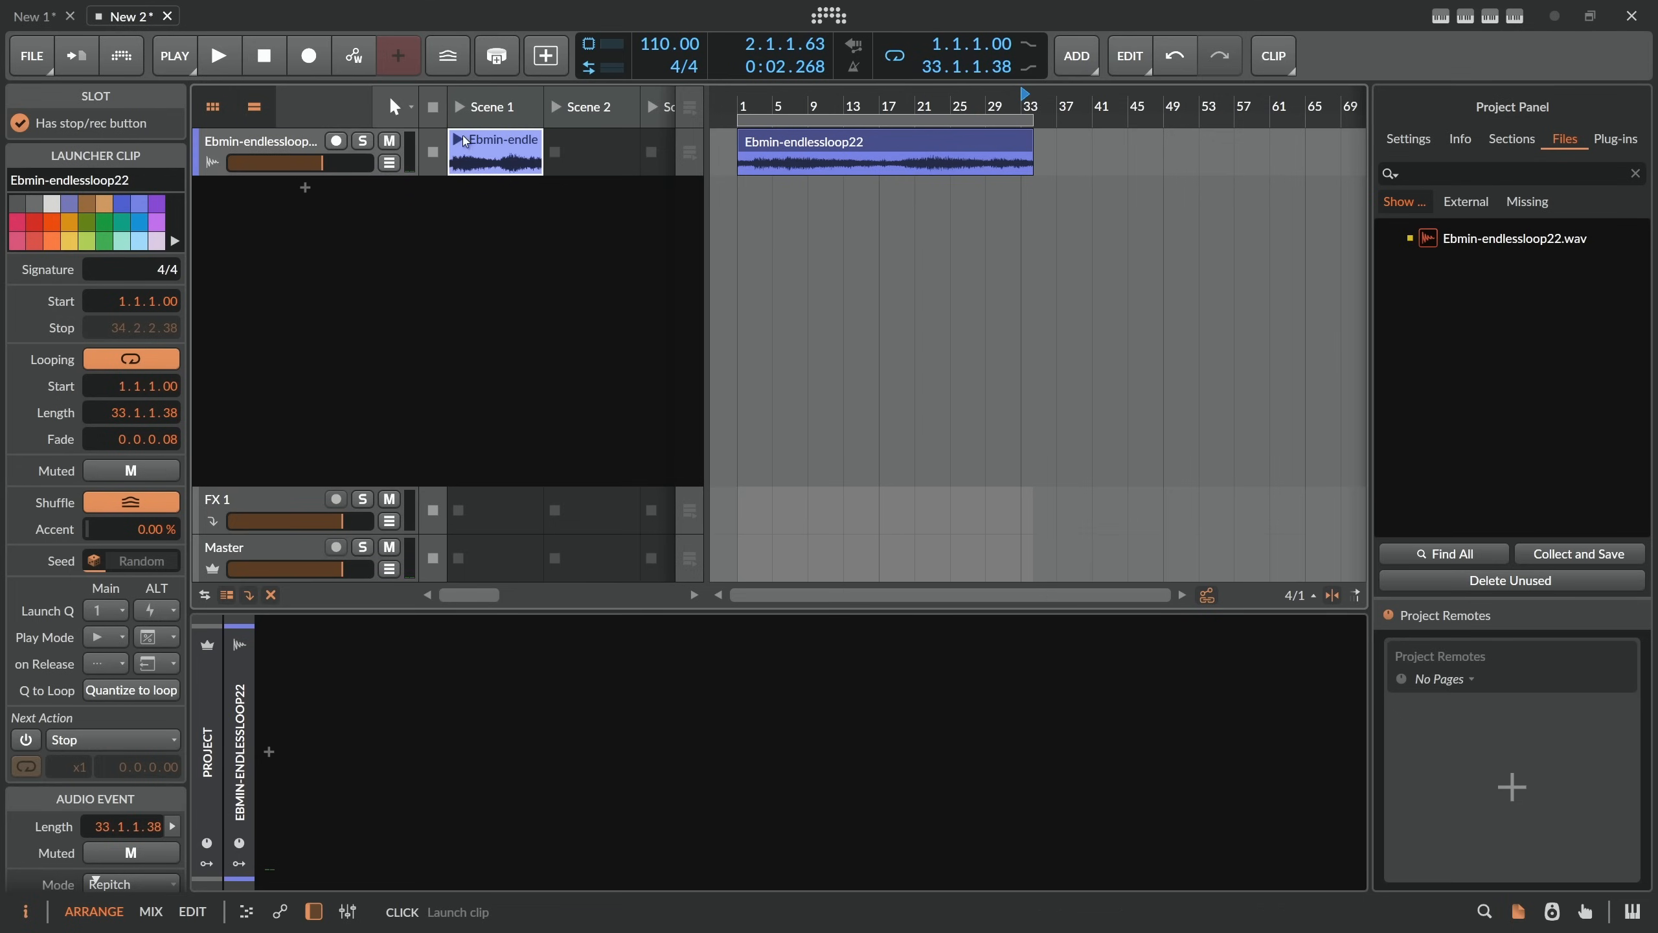
left_click(219, 54)
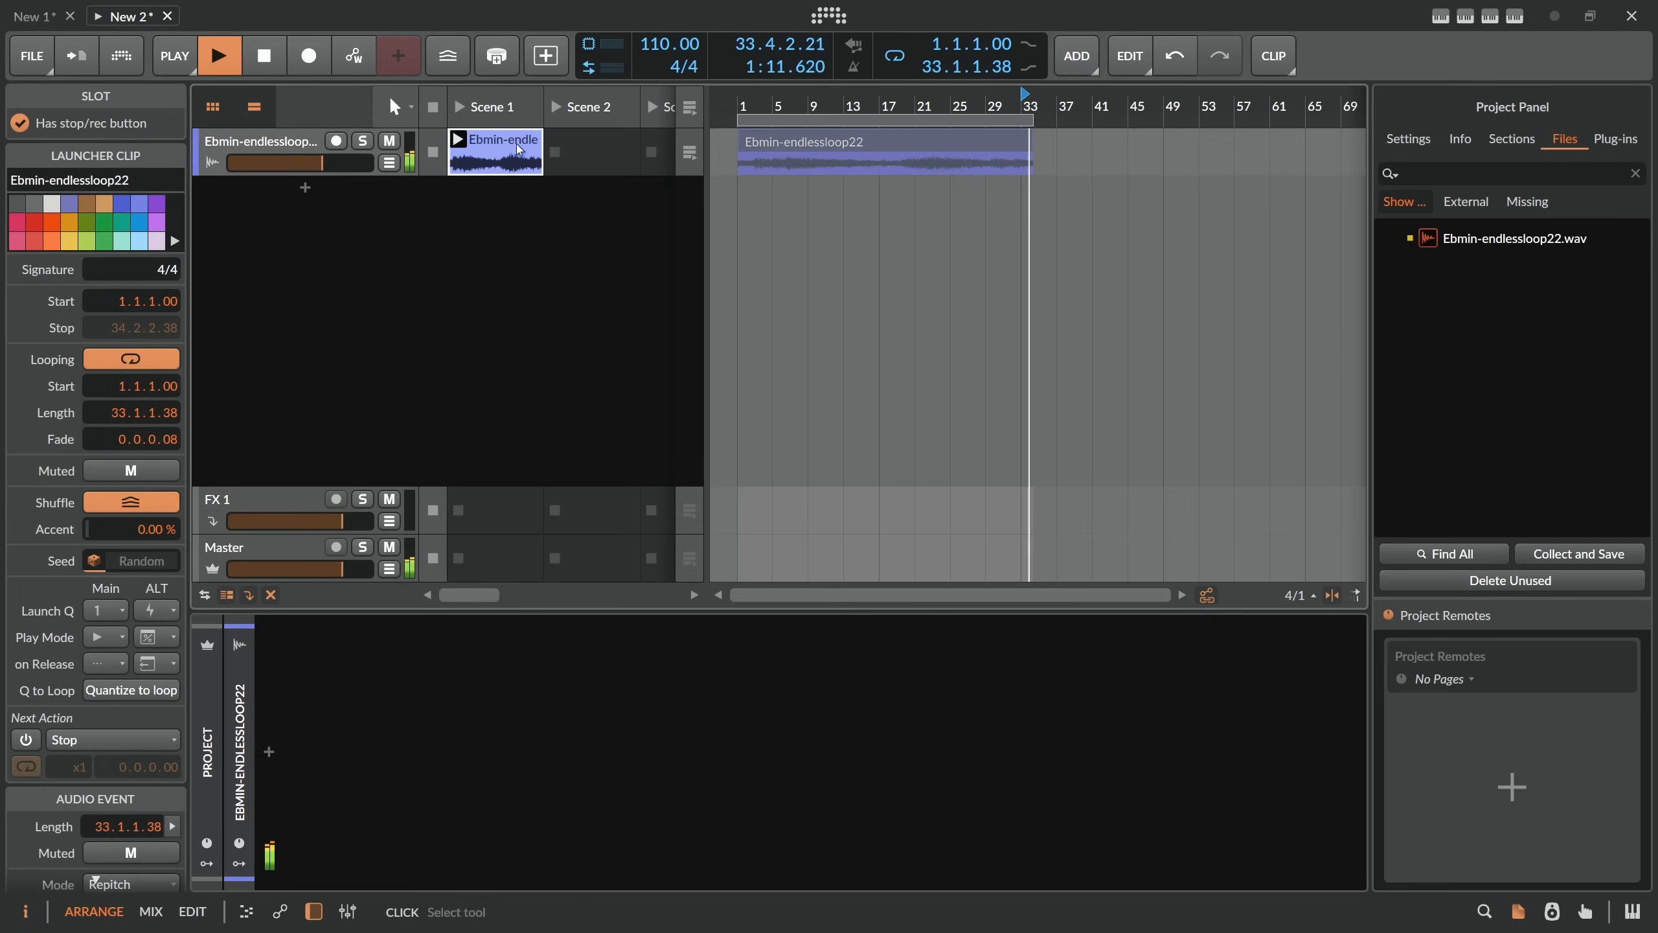
double_click(493, 151)
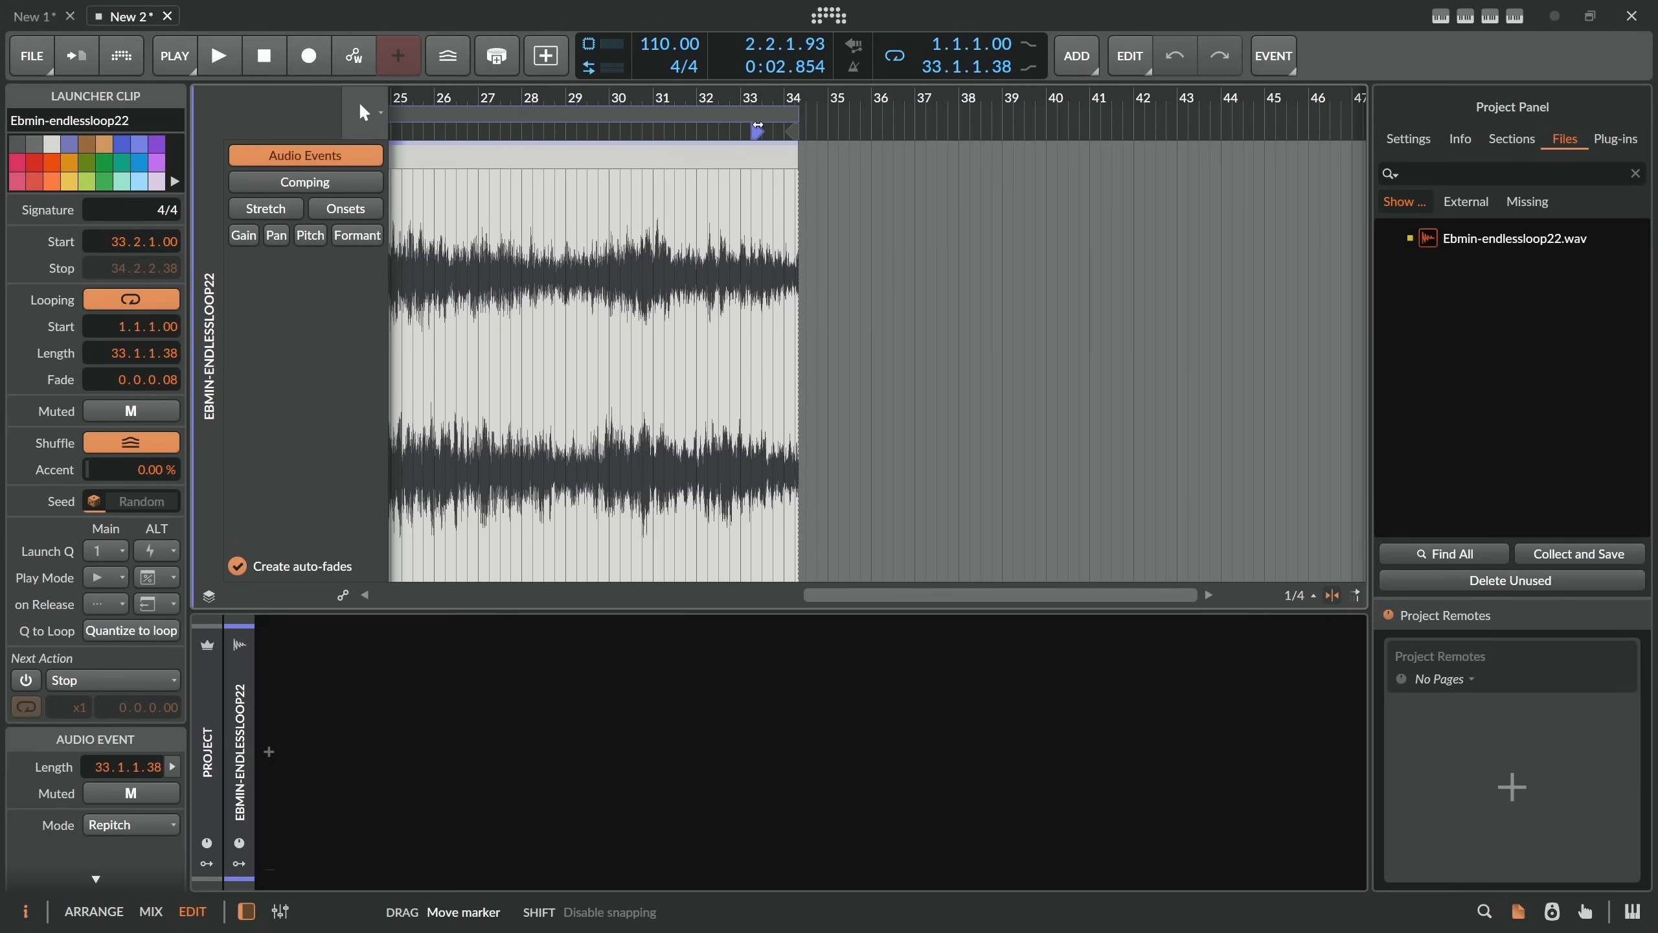
left_click(219, 55)
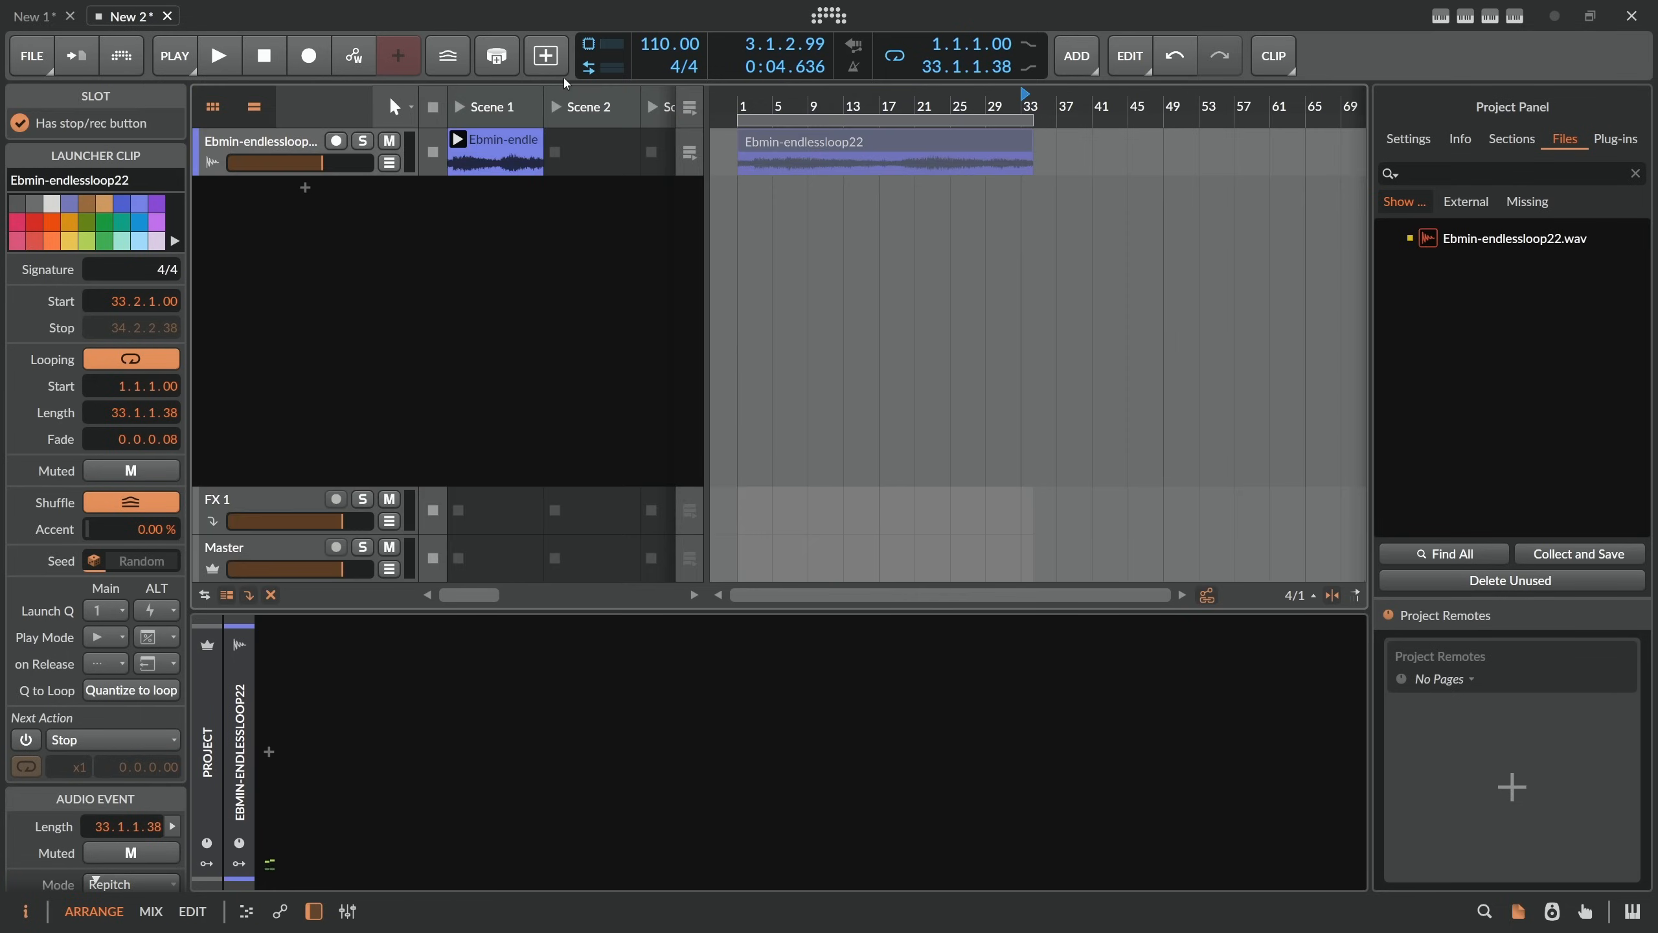
left_click(494, 152)
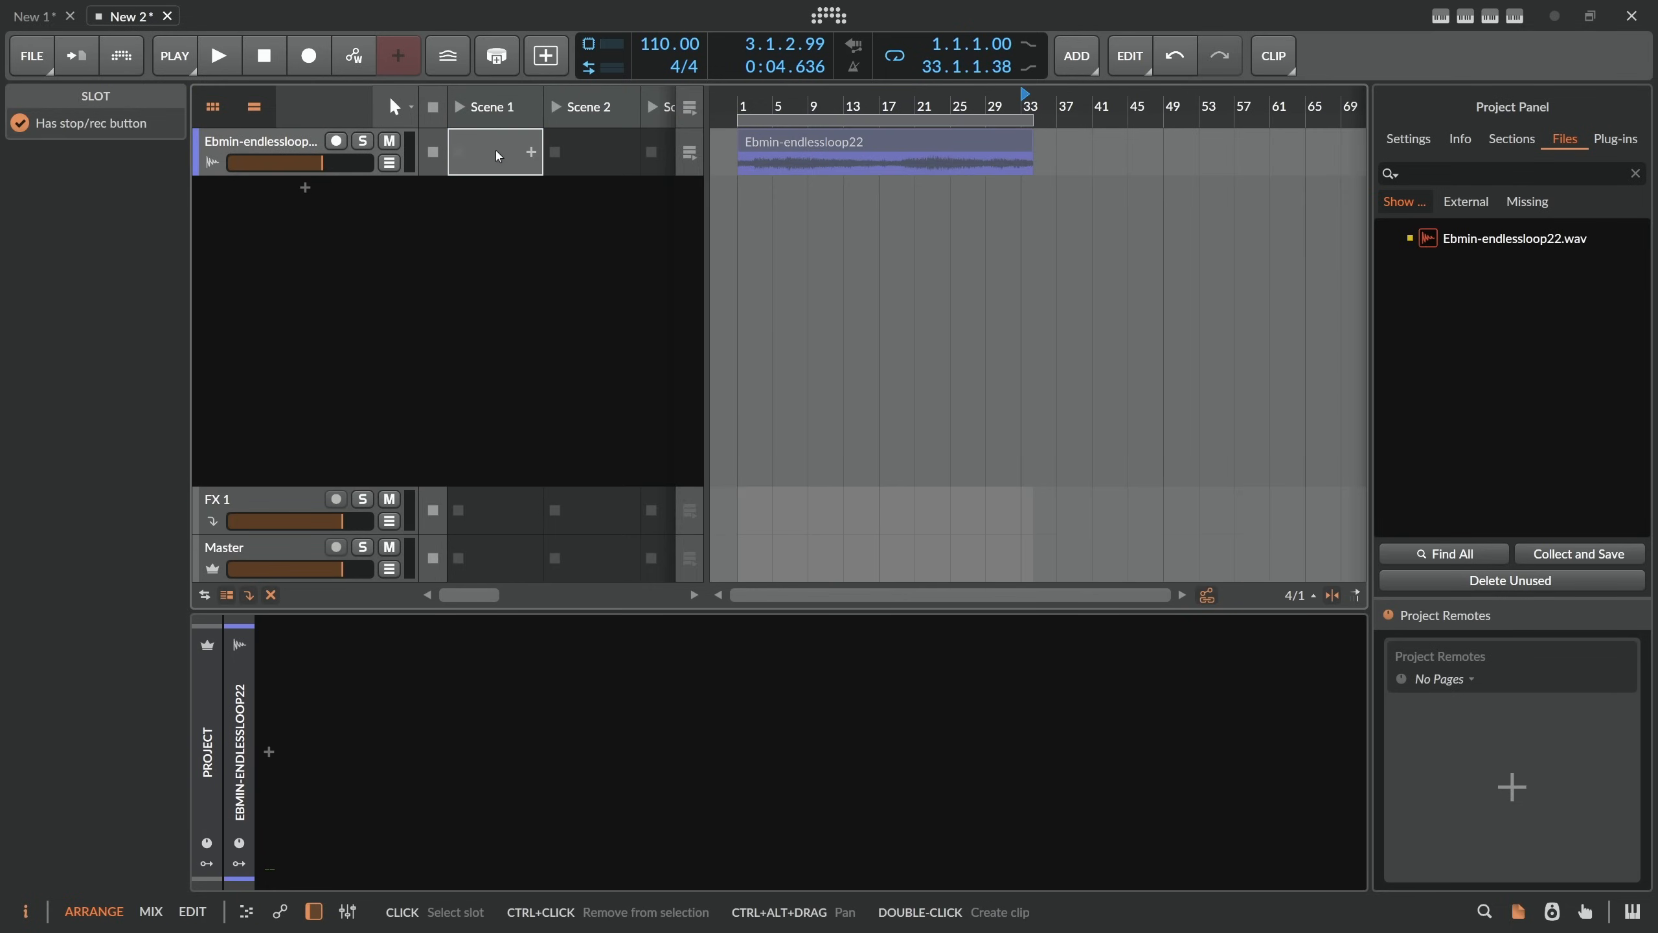
Set the project tempo to 85 BPM and audition the arrangement clip at it.
left_click(884, 141)
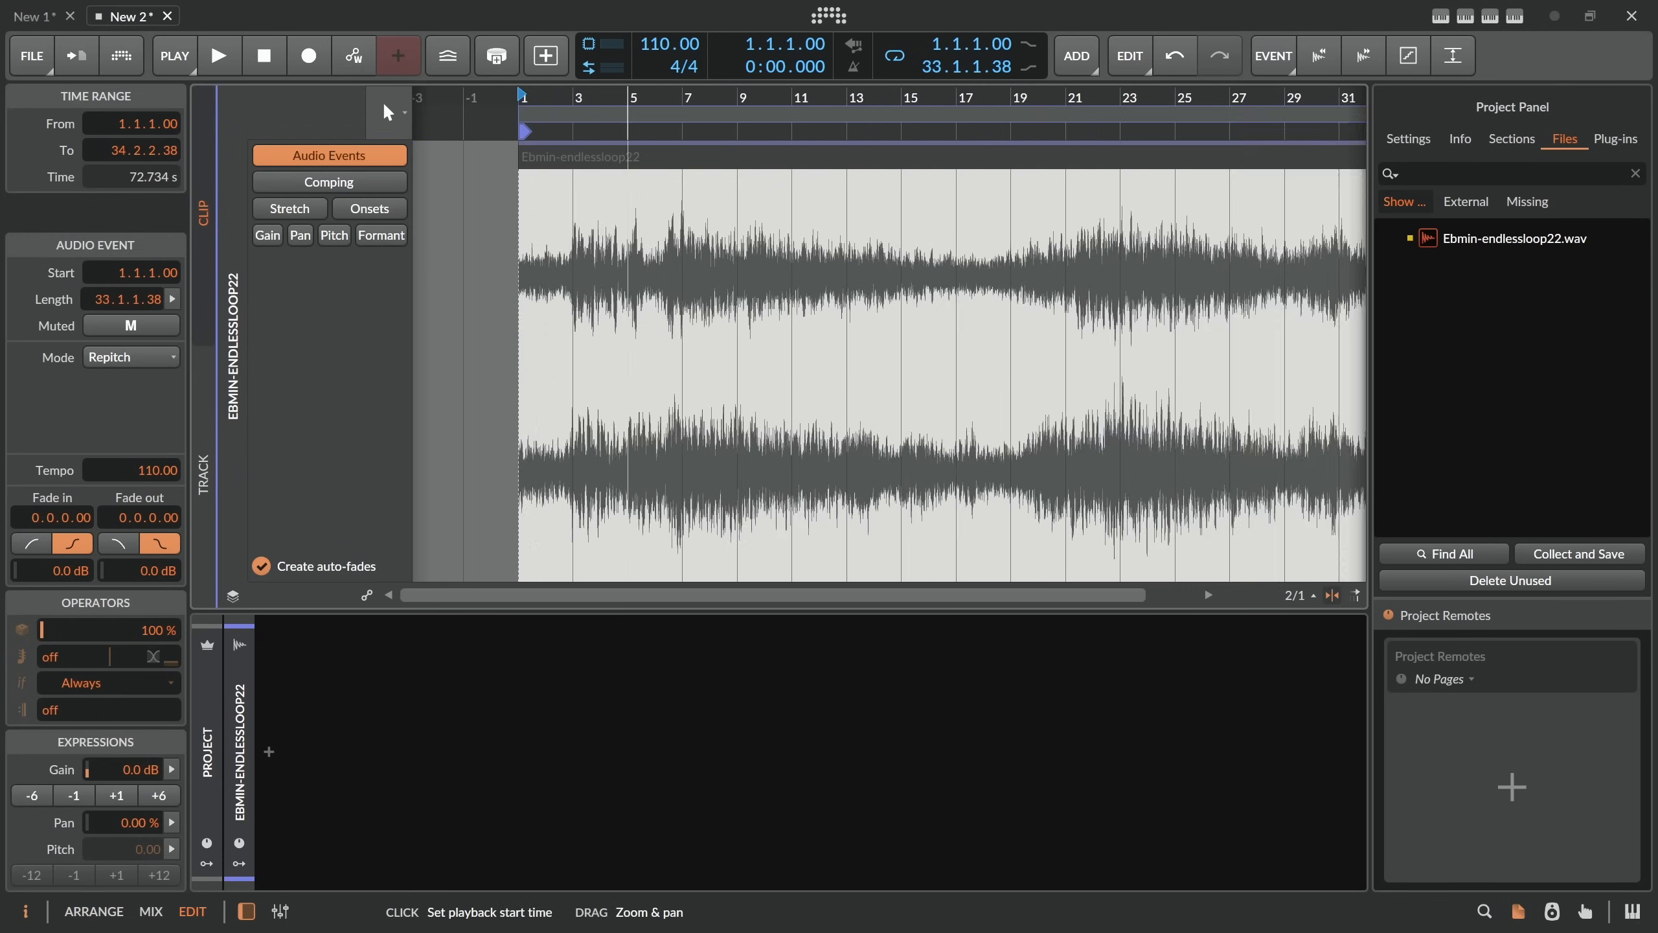
left_click(665, 42)
type("85")
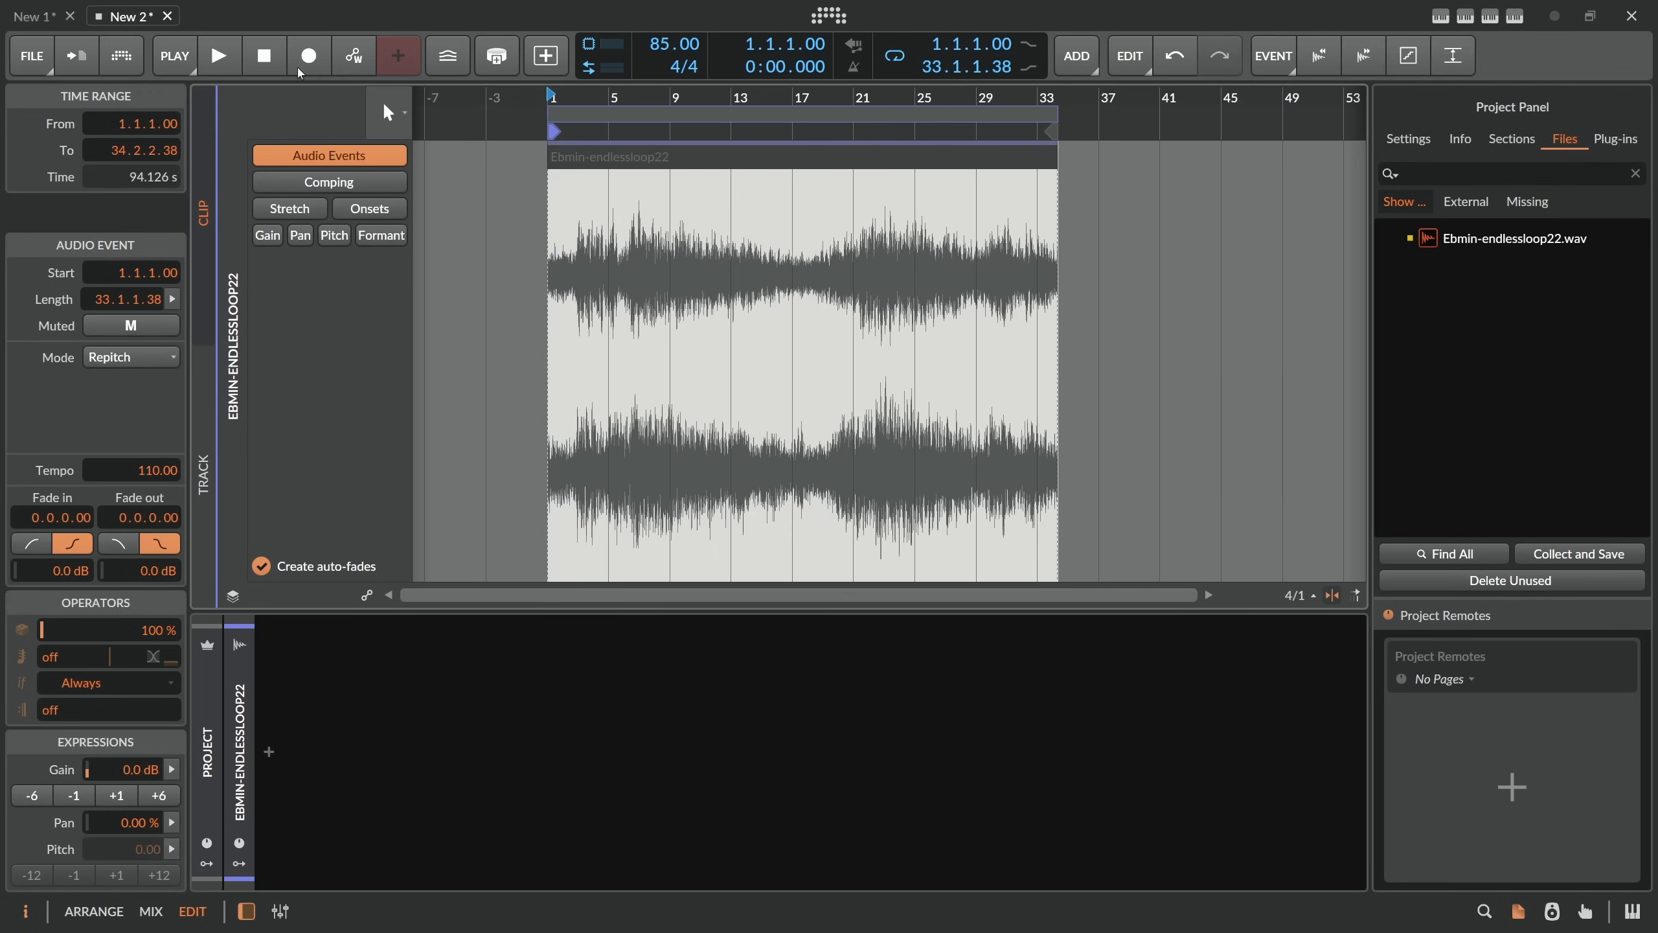
left_click(219, 55)
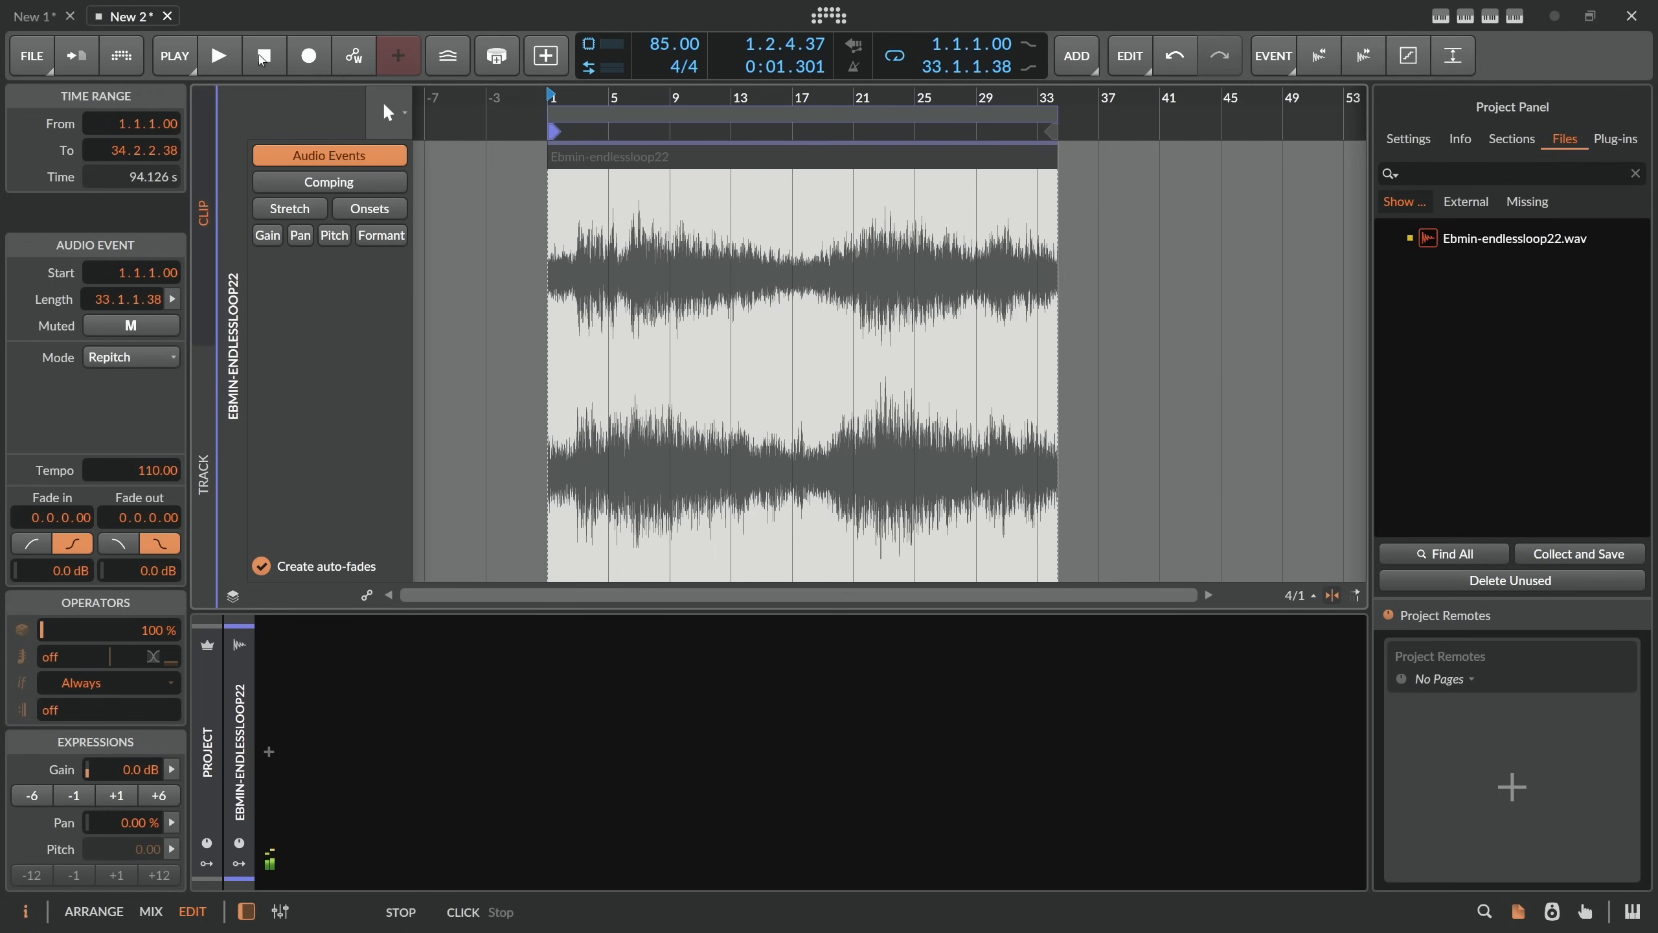
left_click(127, 356)
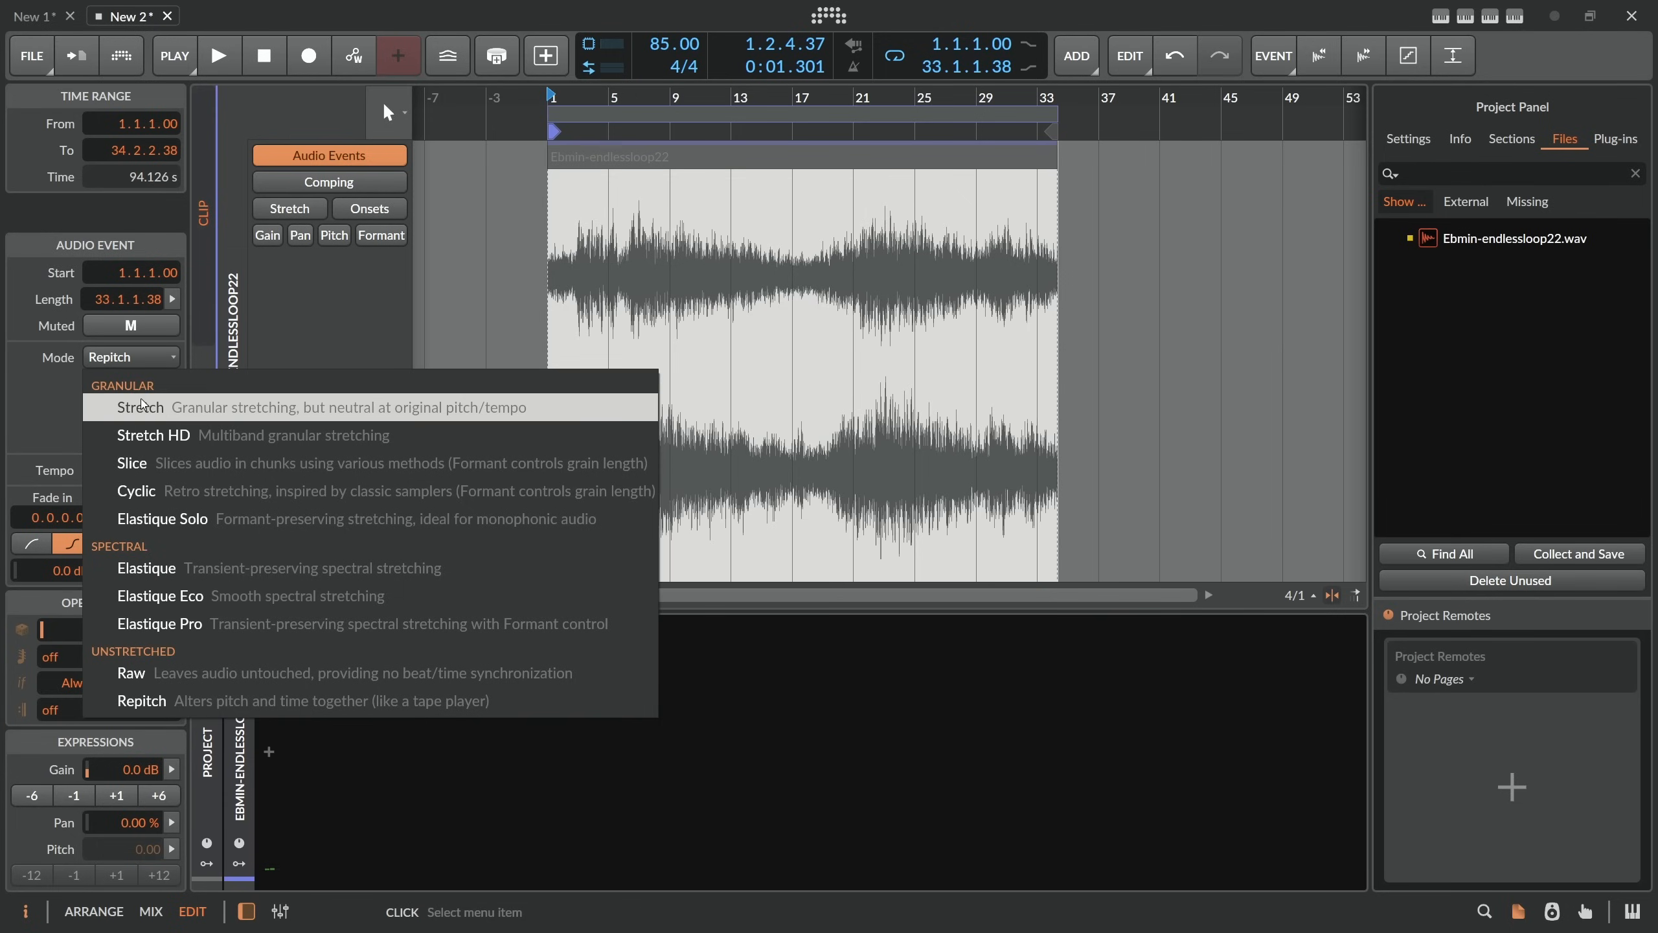
Switch the clip's mode from Stretch HD to unstretched Raw and return to the Arrange view.
left_click(153, 435)
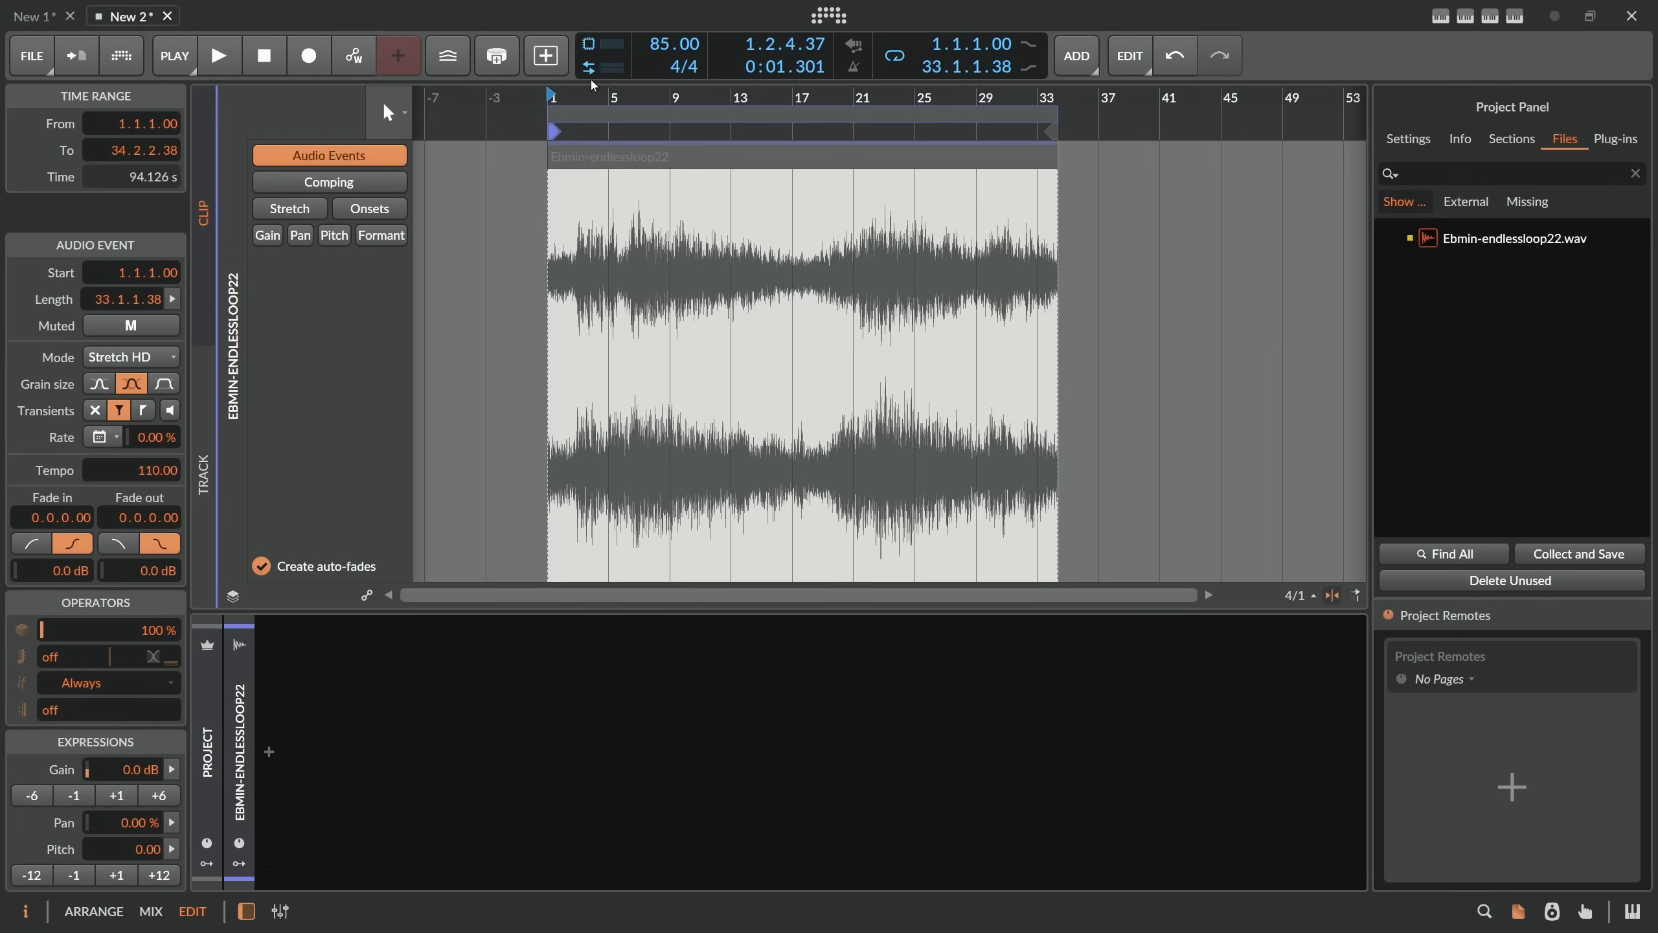
mouse_move(119, 455)
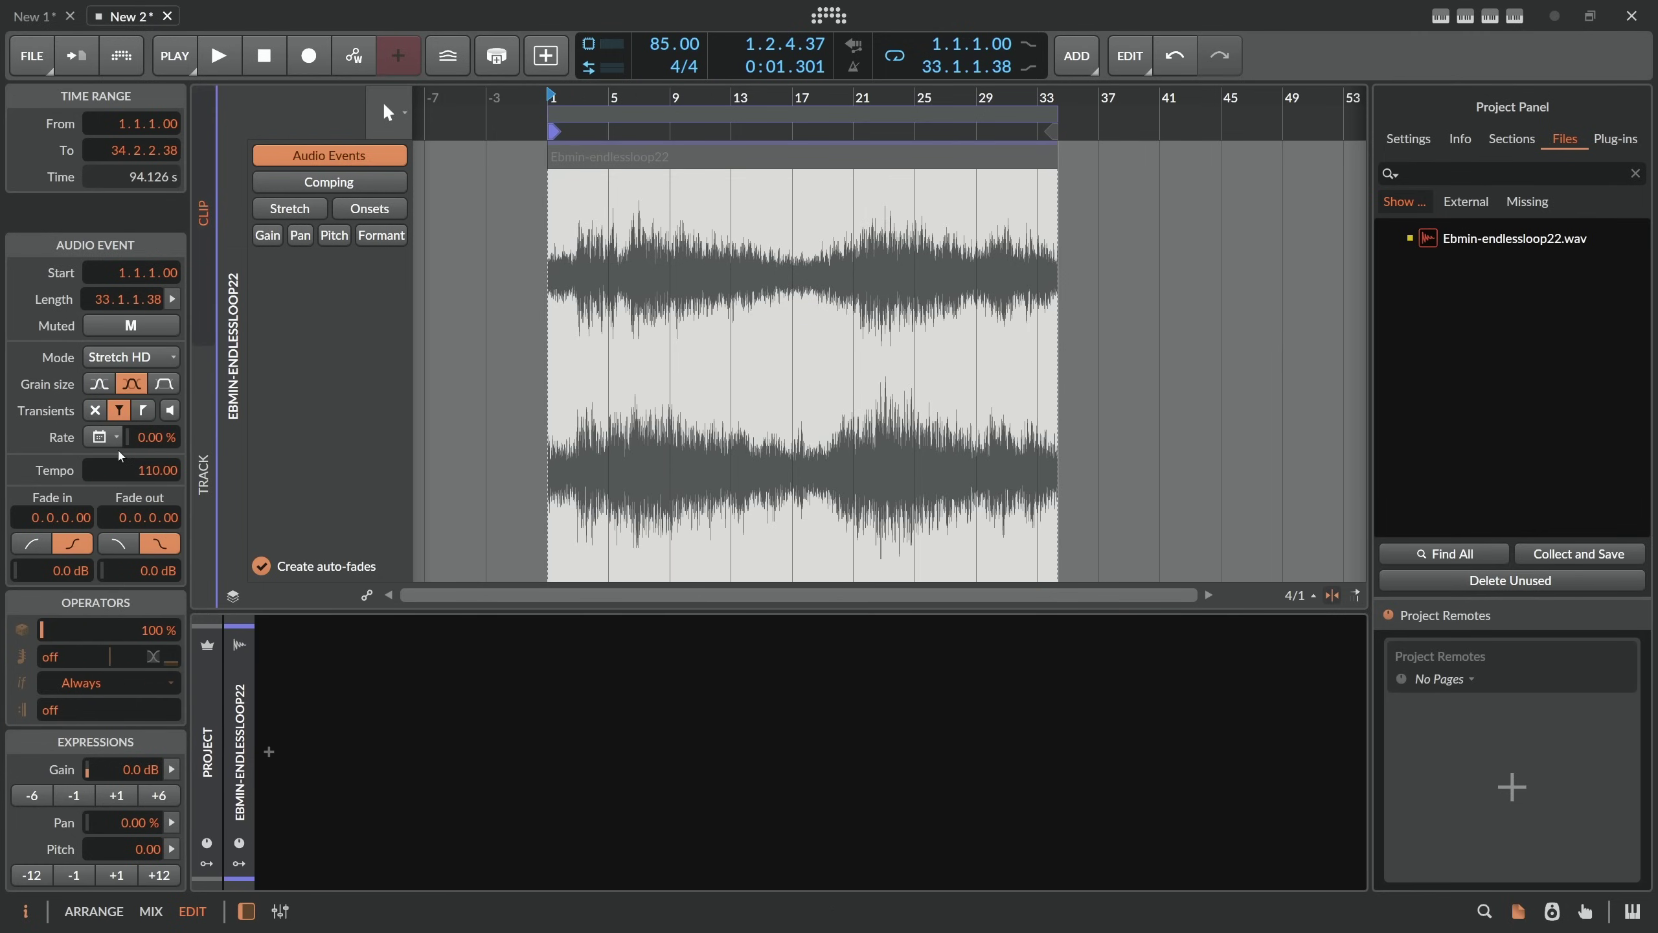
left_click(126, 356)
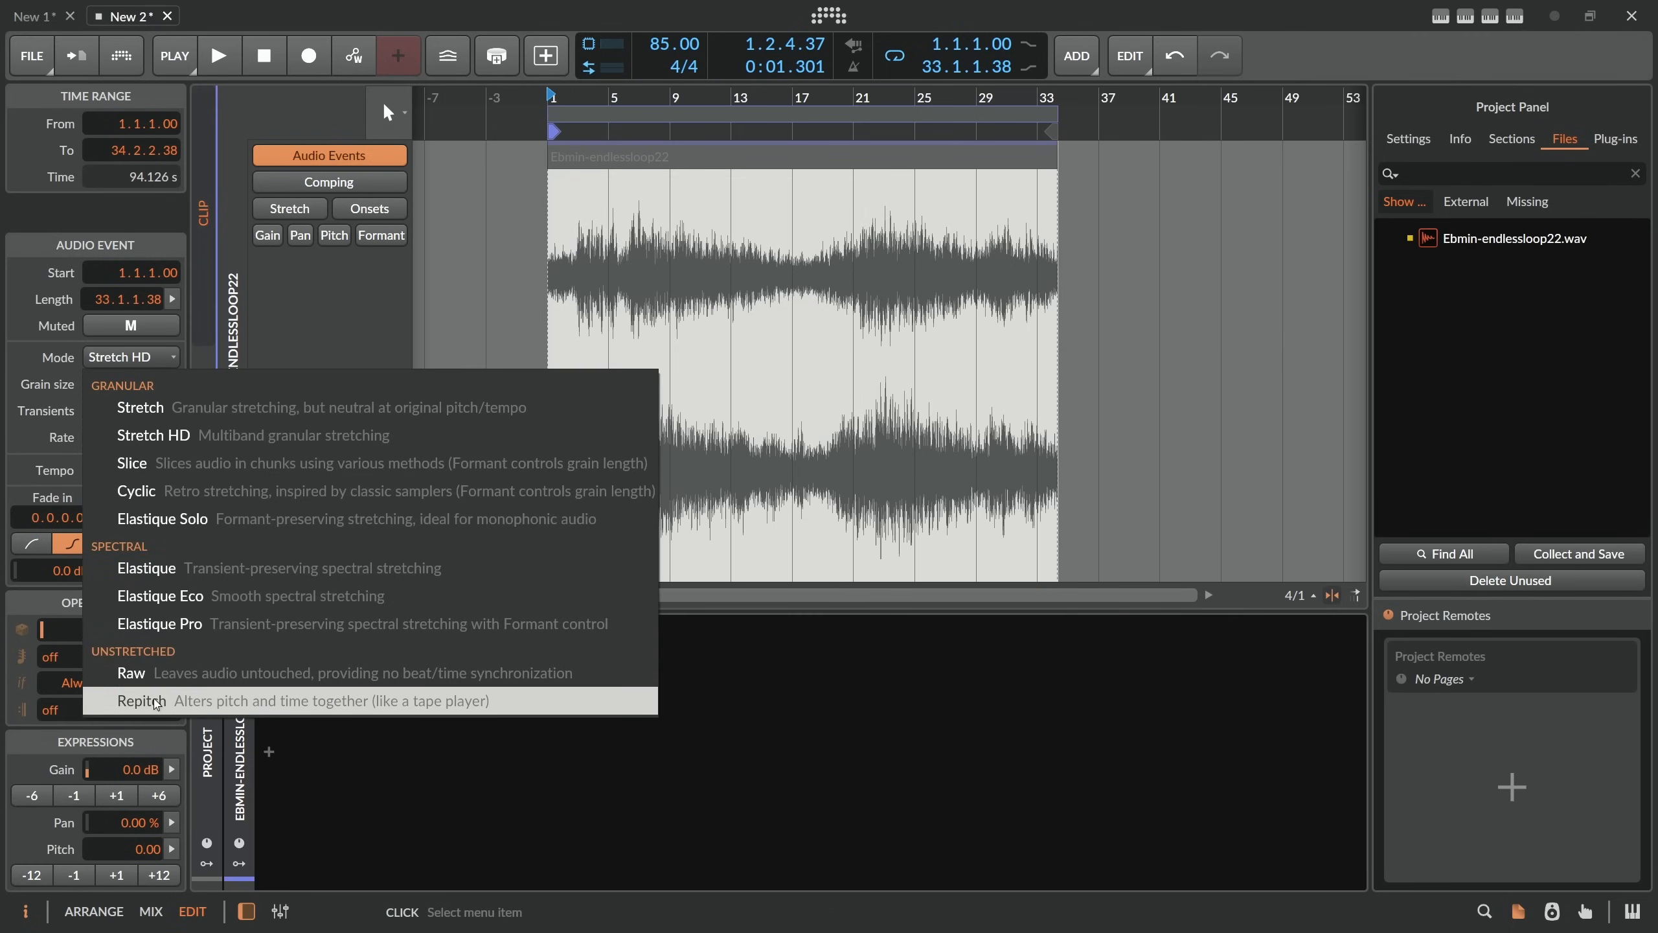
mouse_move(141, 672)
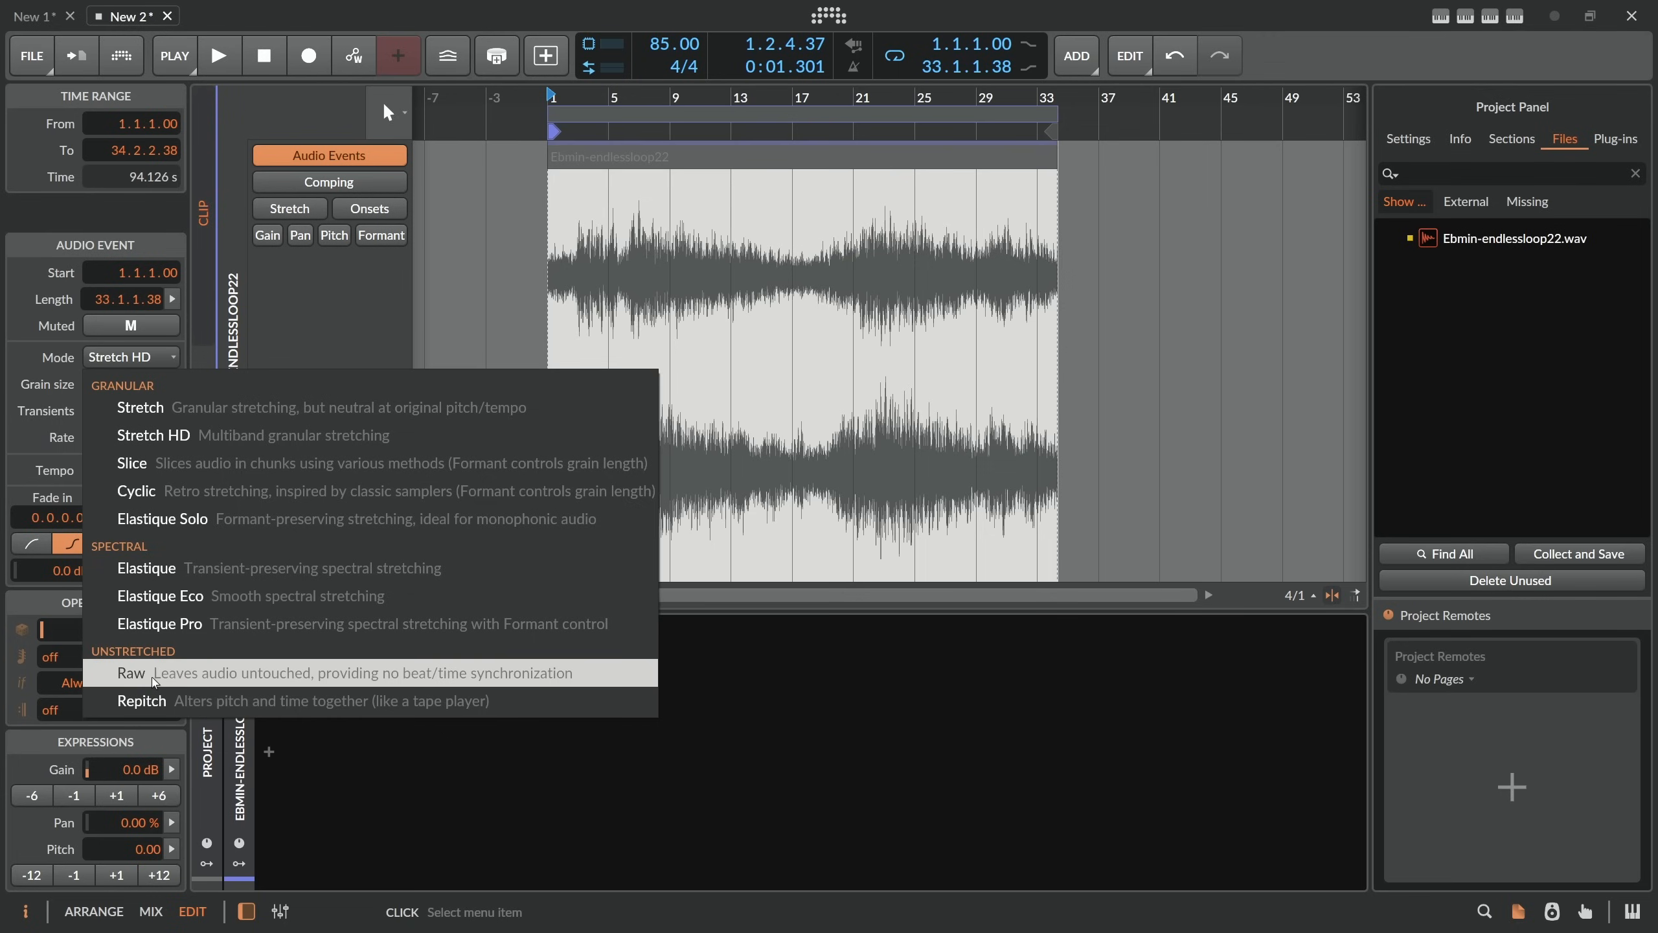
left_click(133, 672)
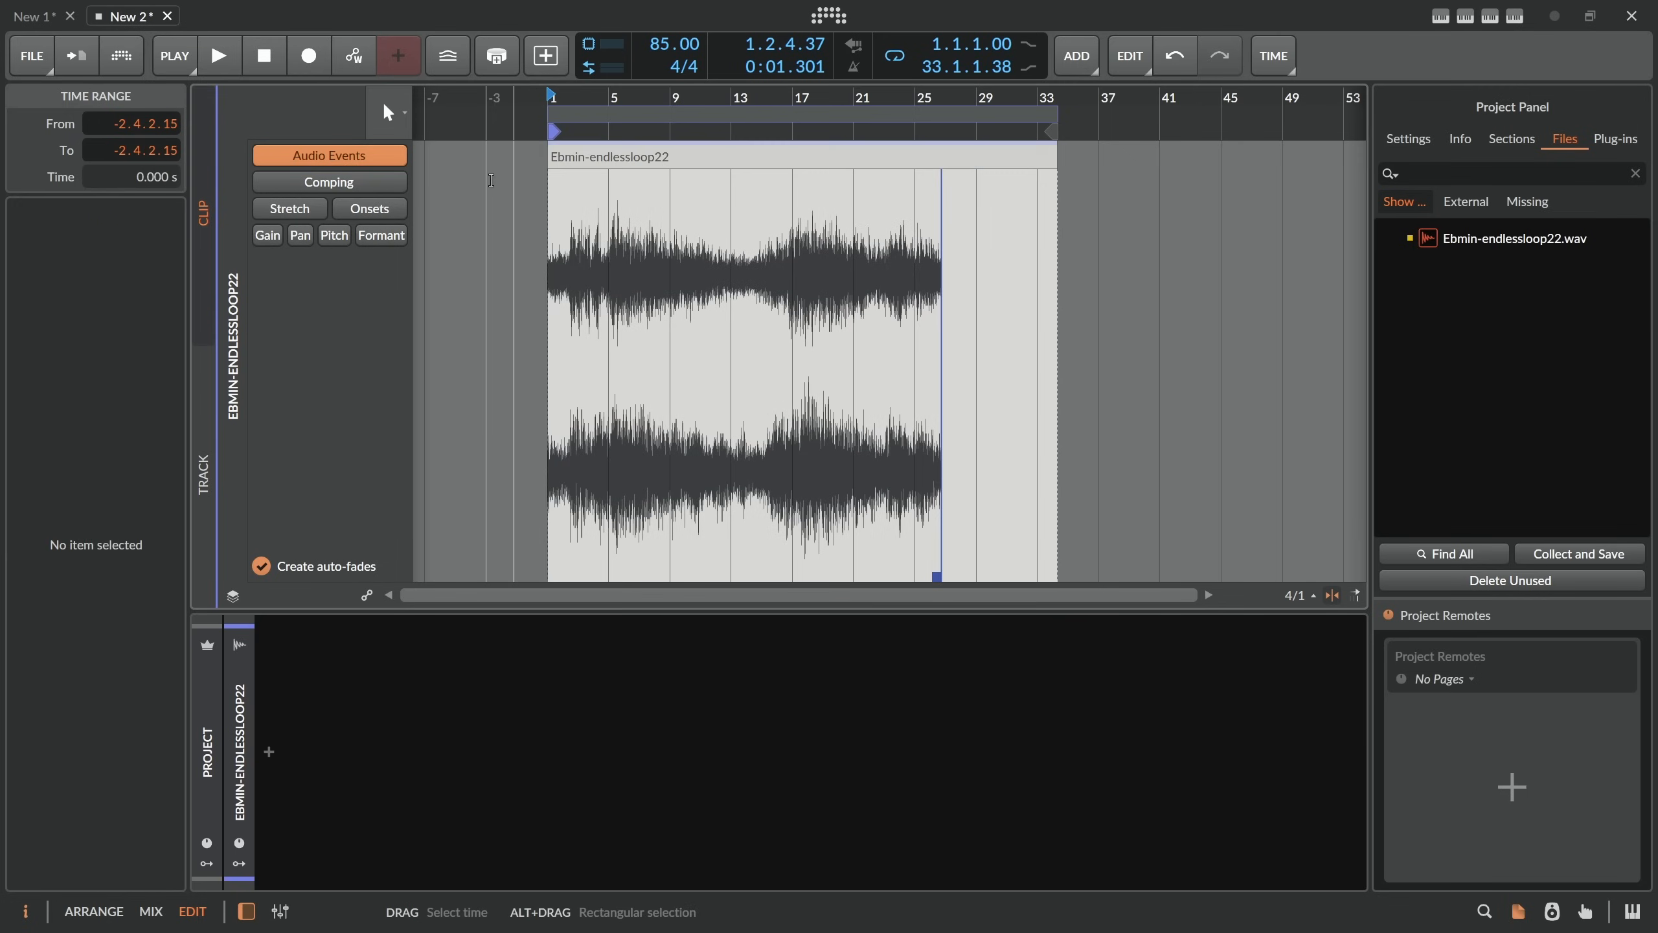
left_click(93, 919)
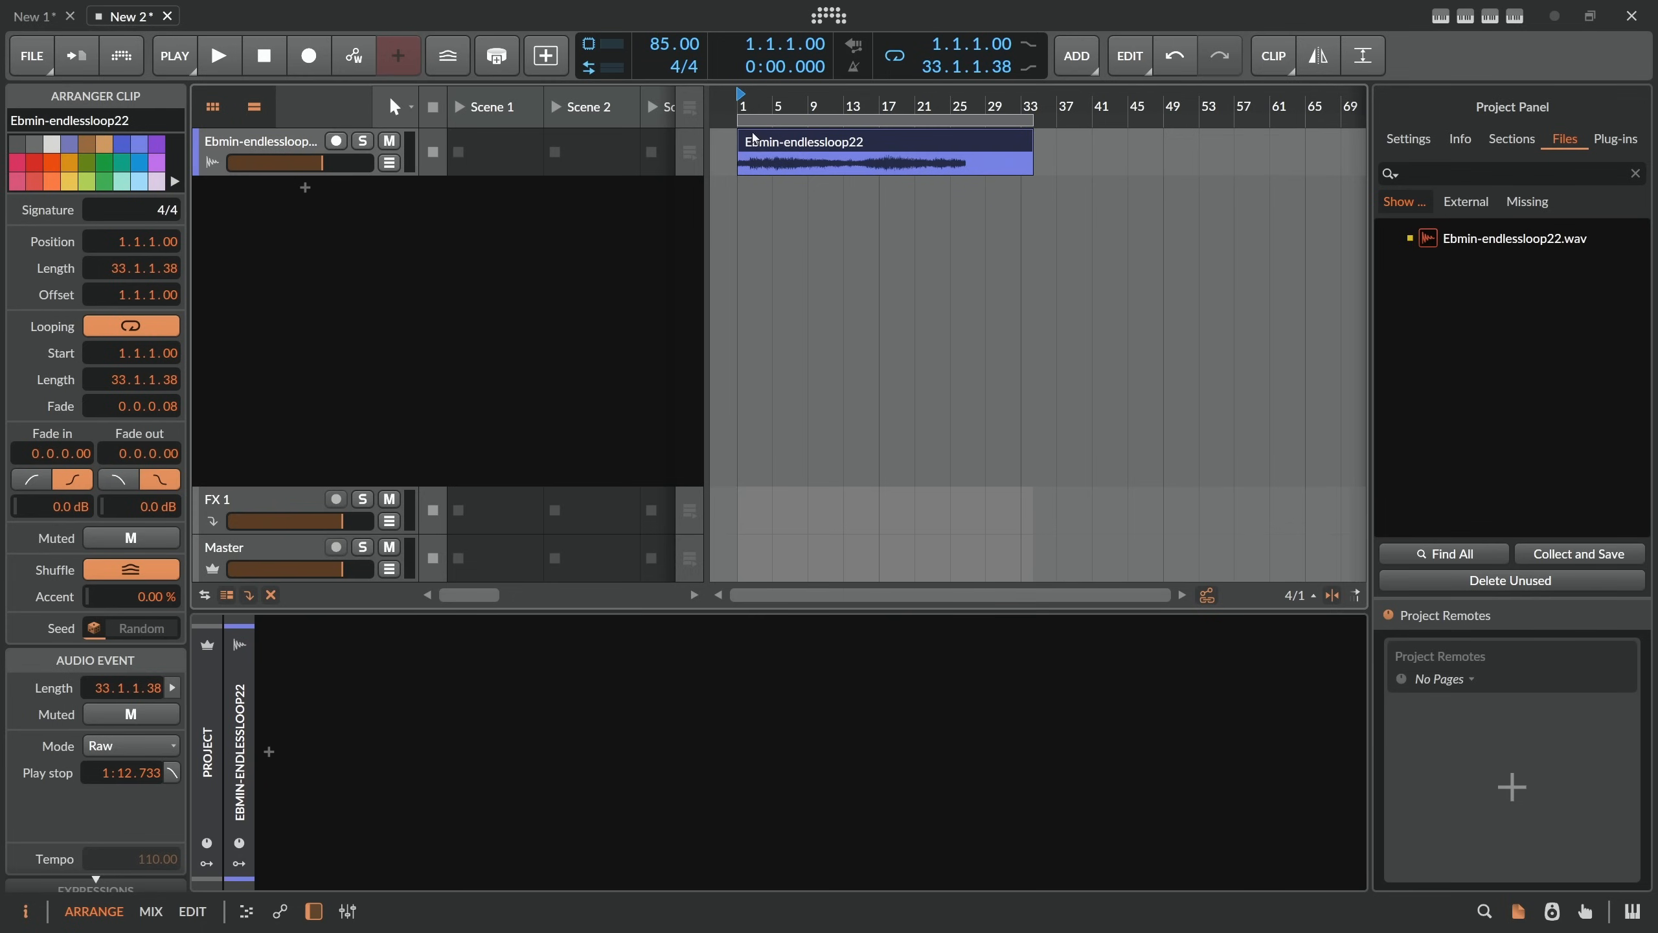
mouse_move(785, 143)
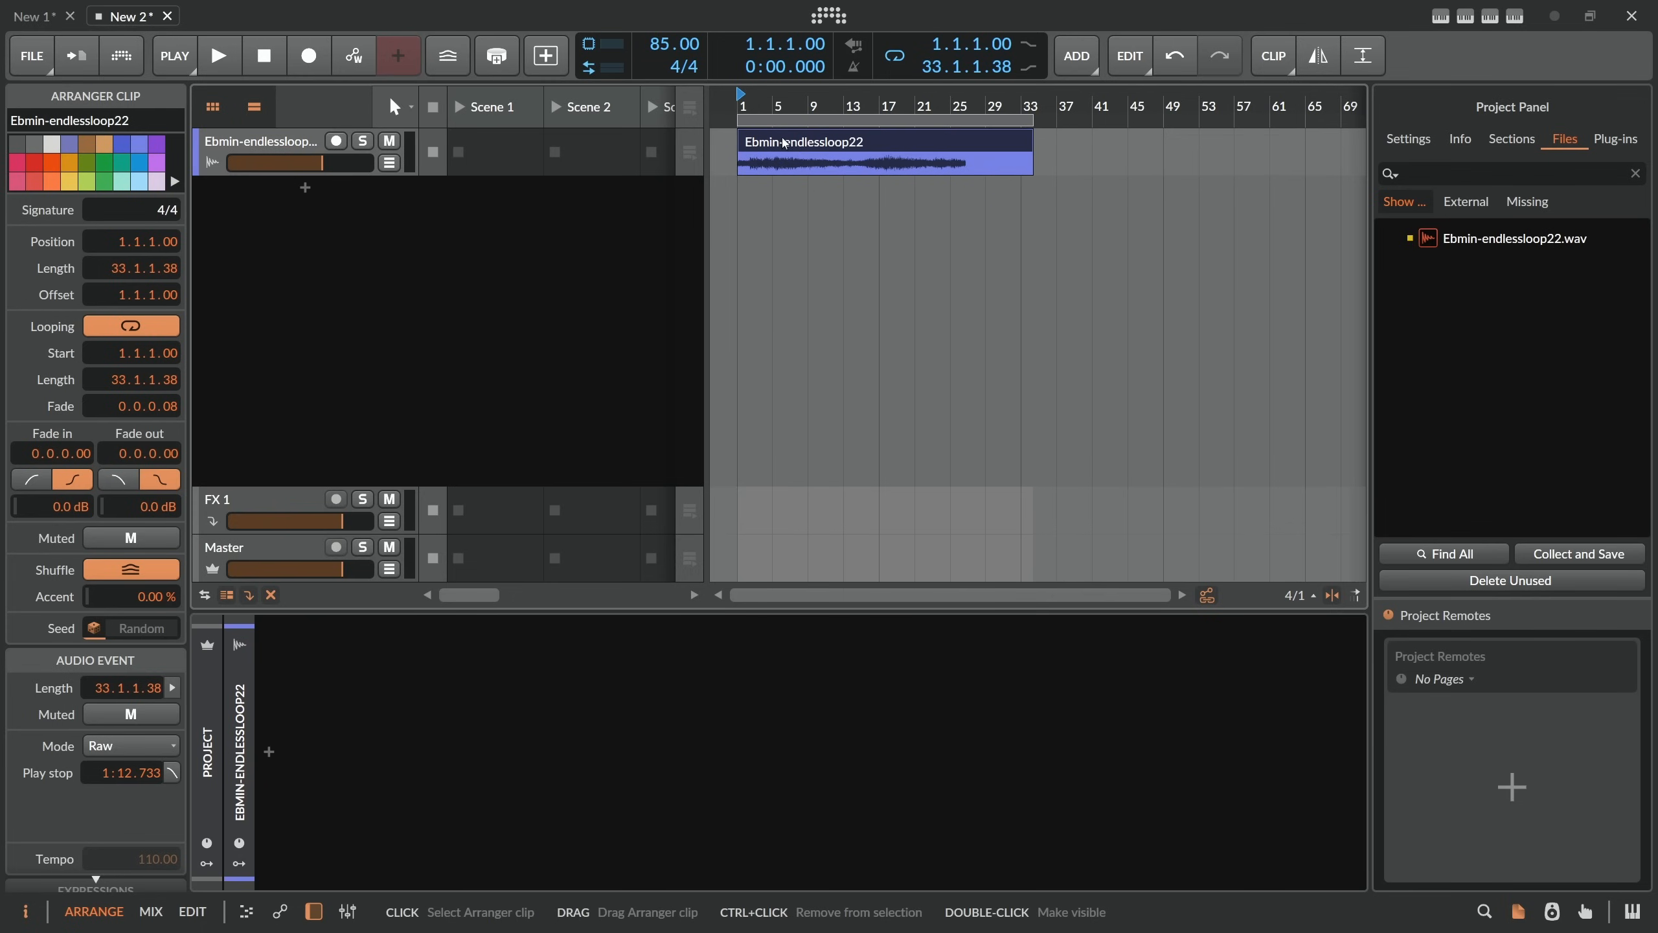
mouse_move(772, 147)
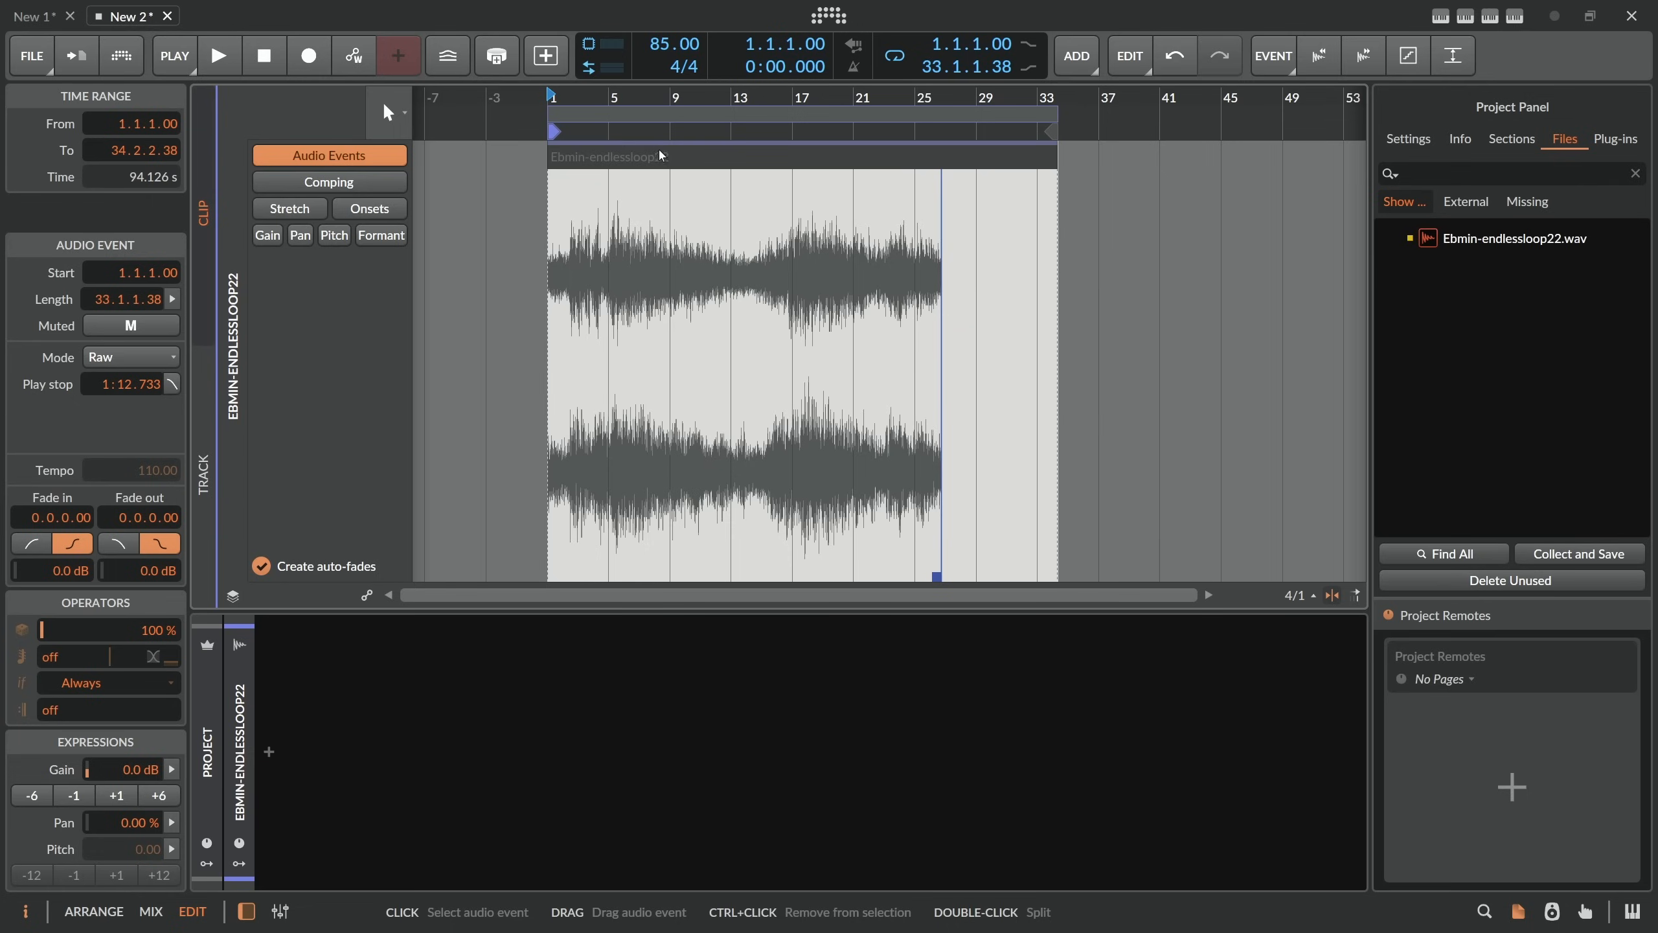
mouse_move(633, 162)
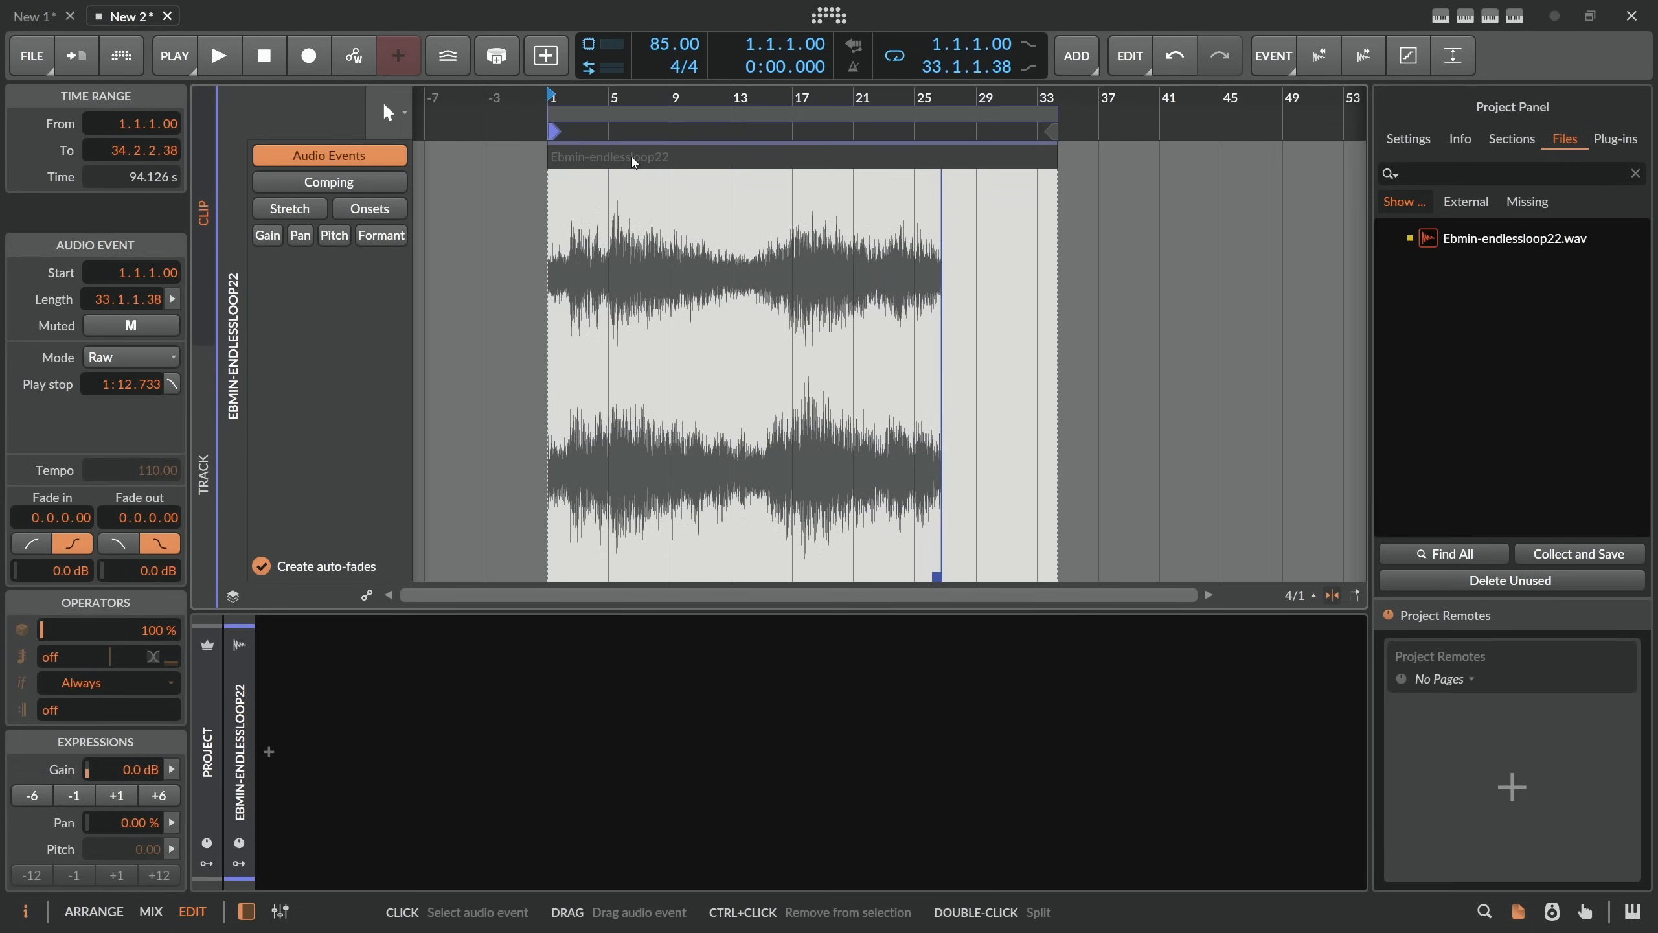
mouse_move(707, 159)
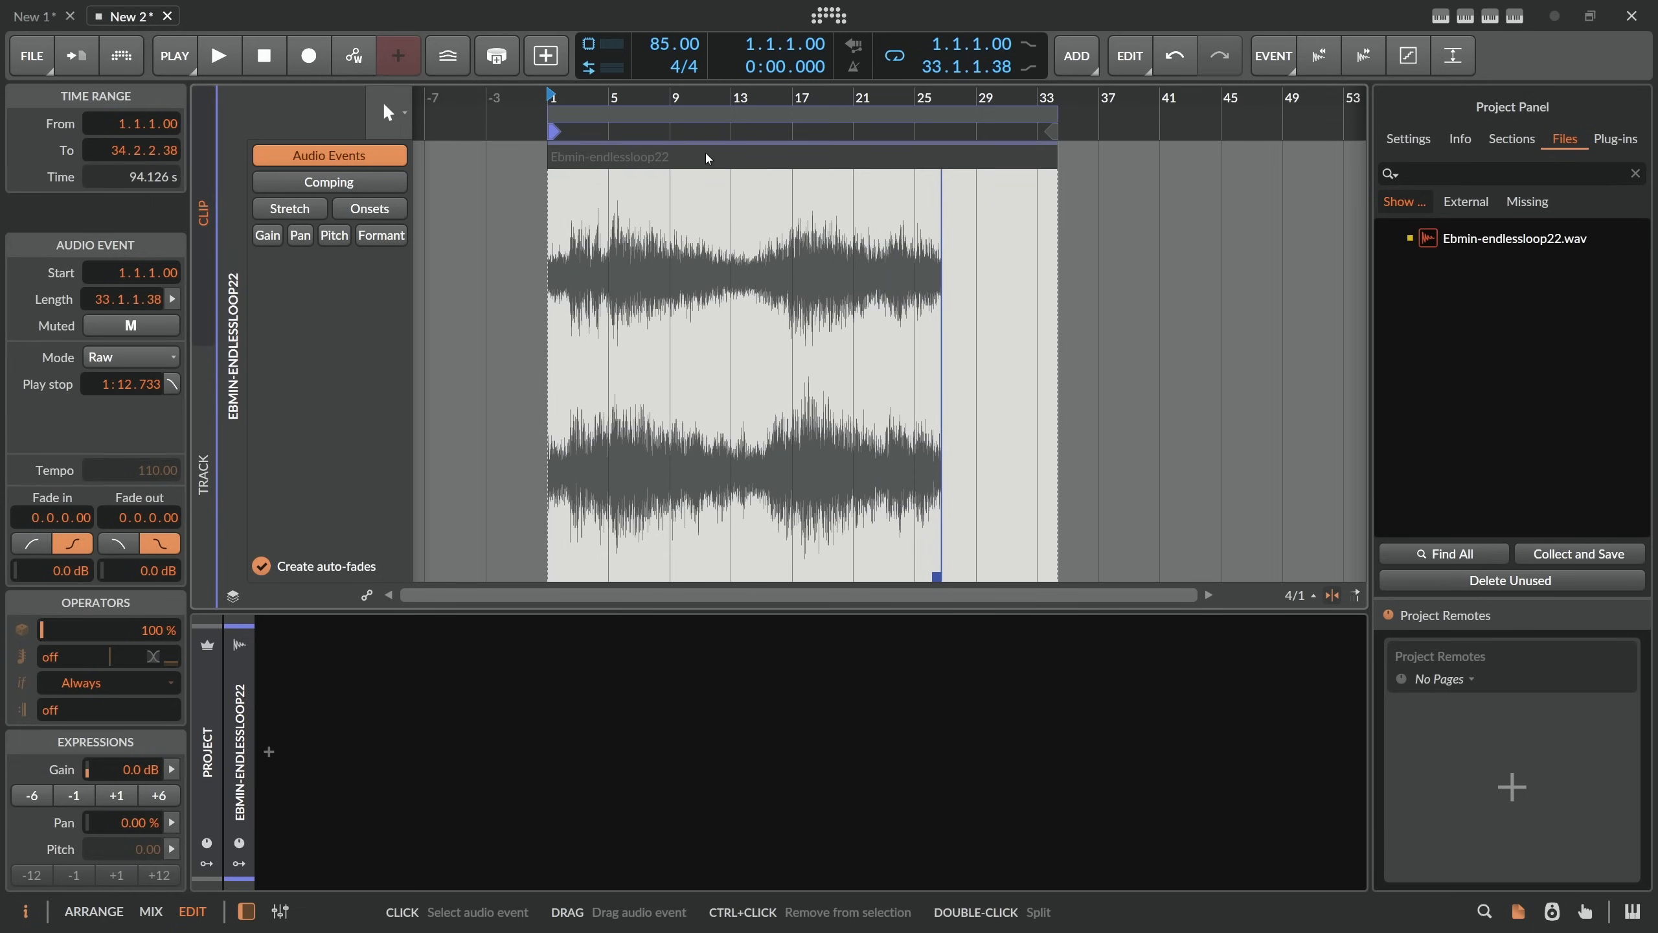
mouse_move(705, 279)
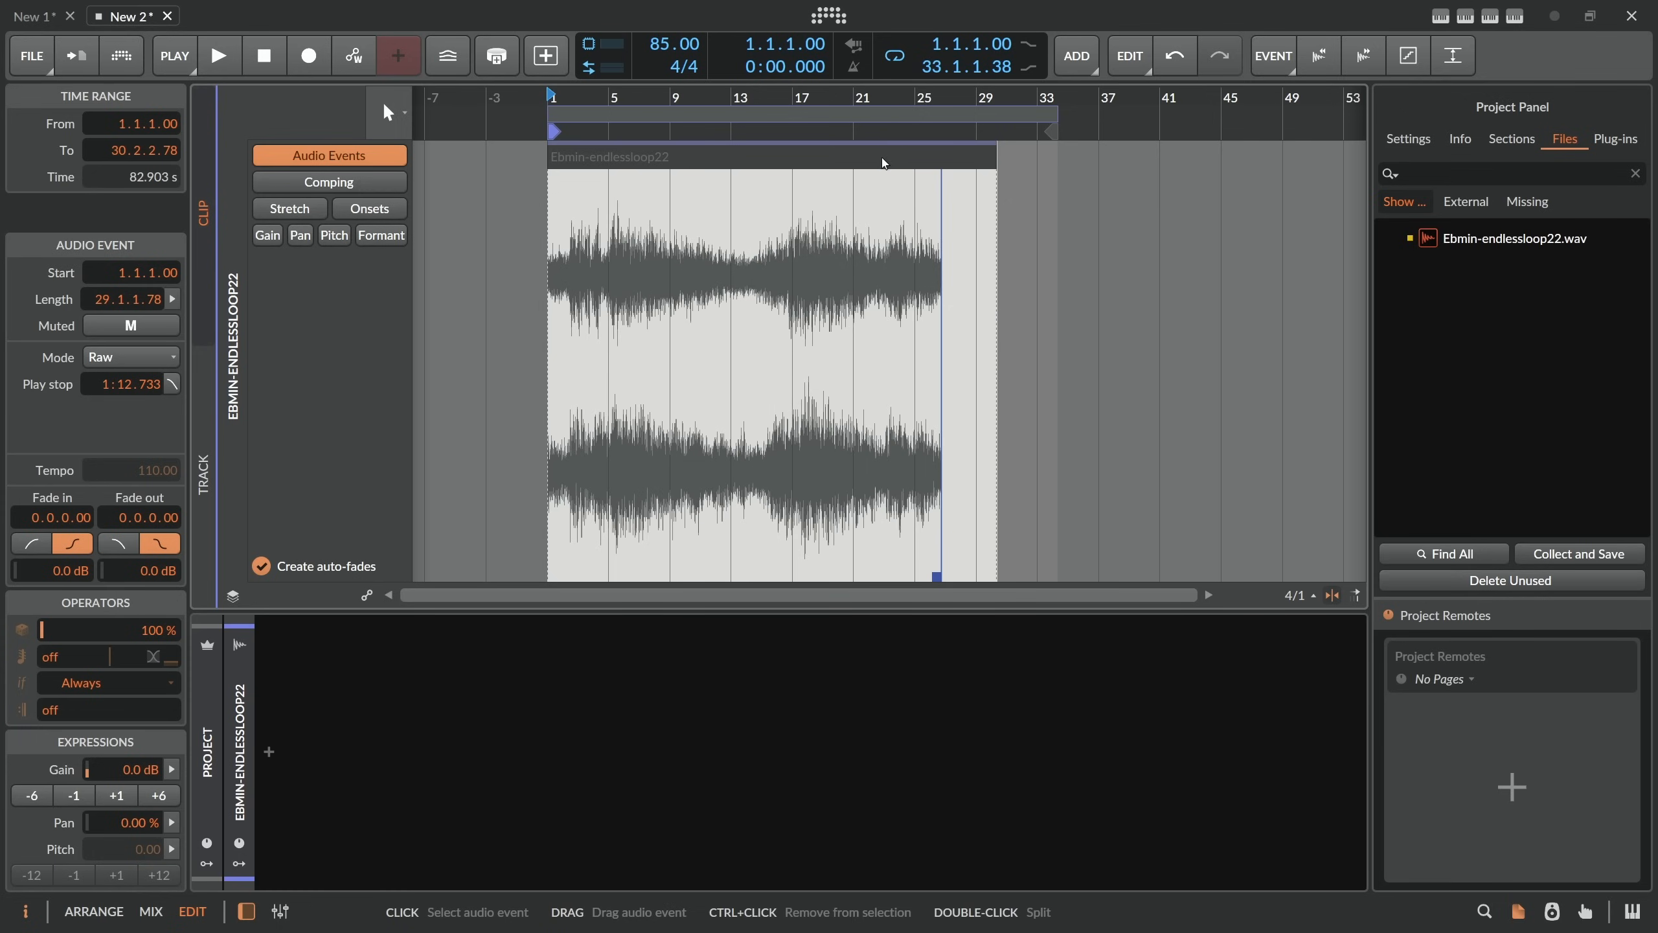
Raise the tempo to 87 BPM and zoom in on the Raw clip's end to find where its audio stops.
left_click_drag(673, 43, 672, 31)
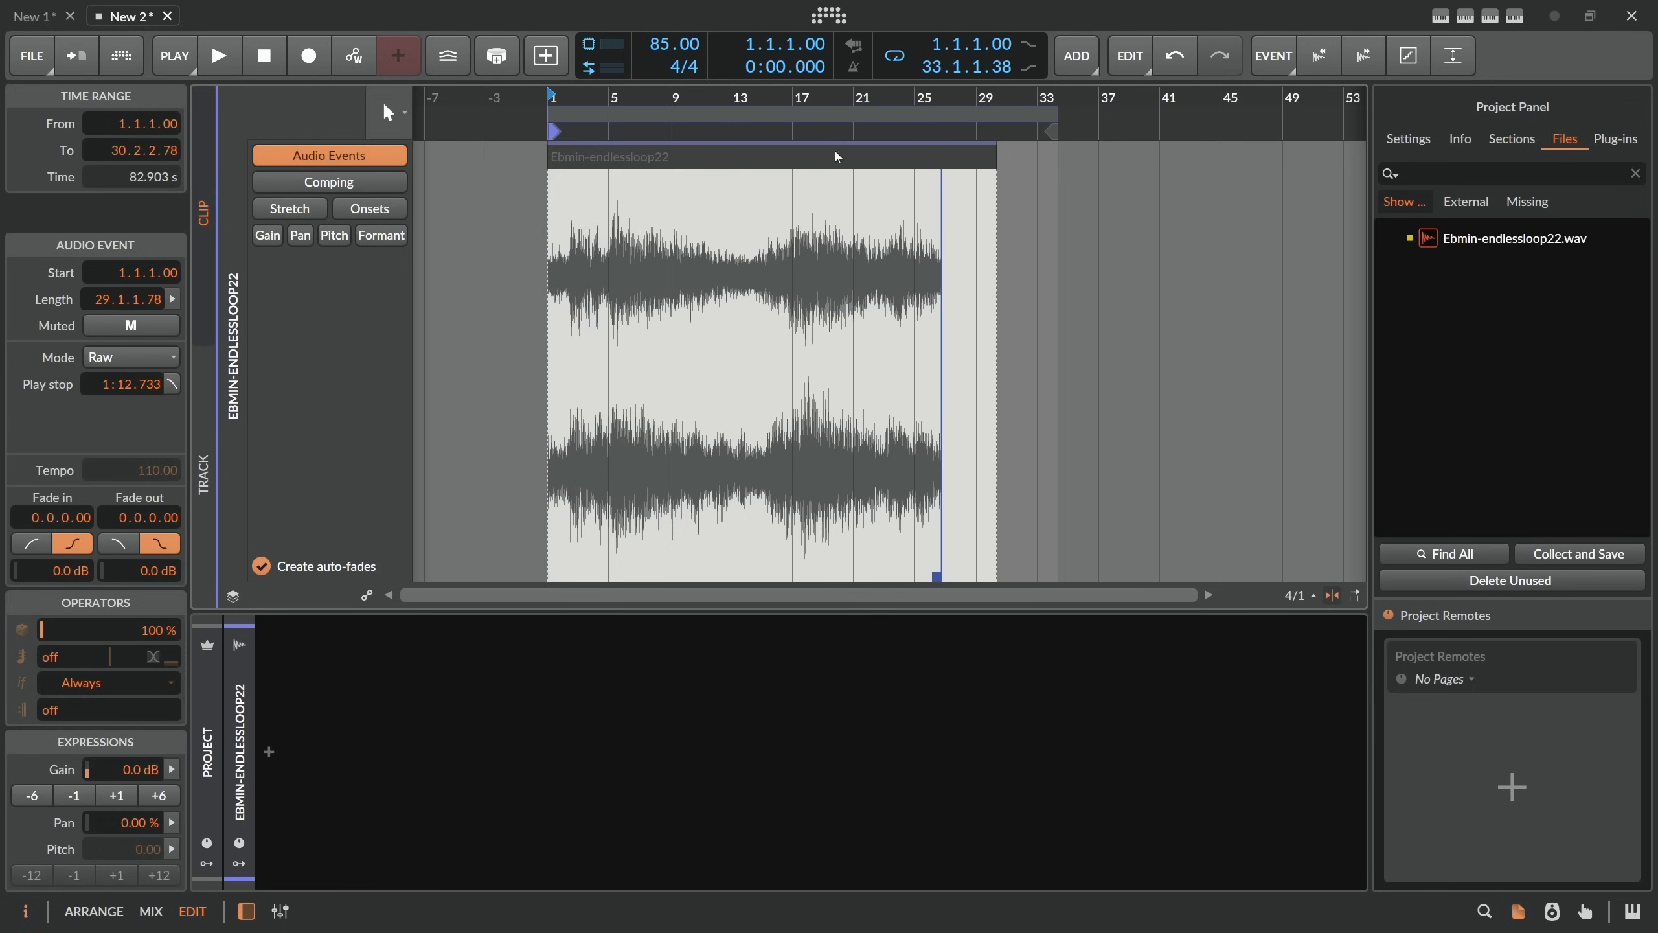
left_click_drag(672, 43, 673, 31)
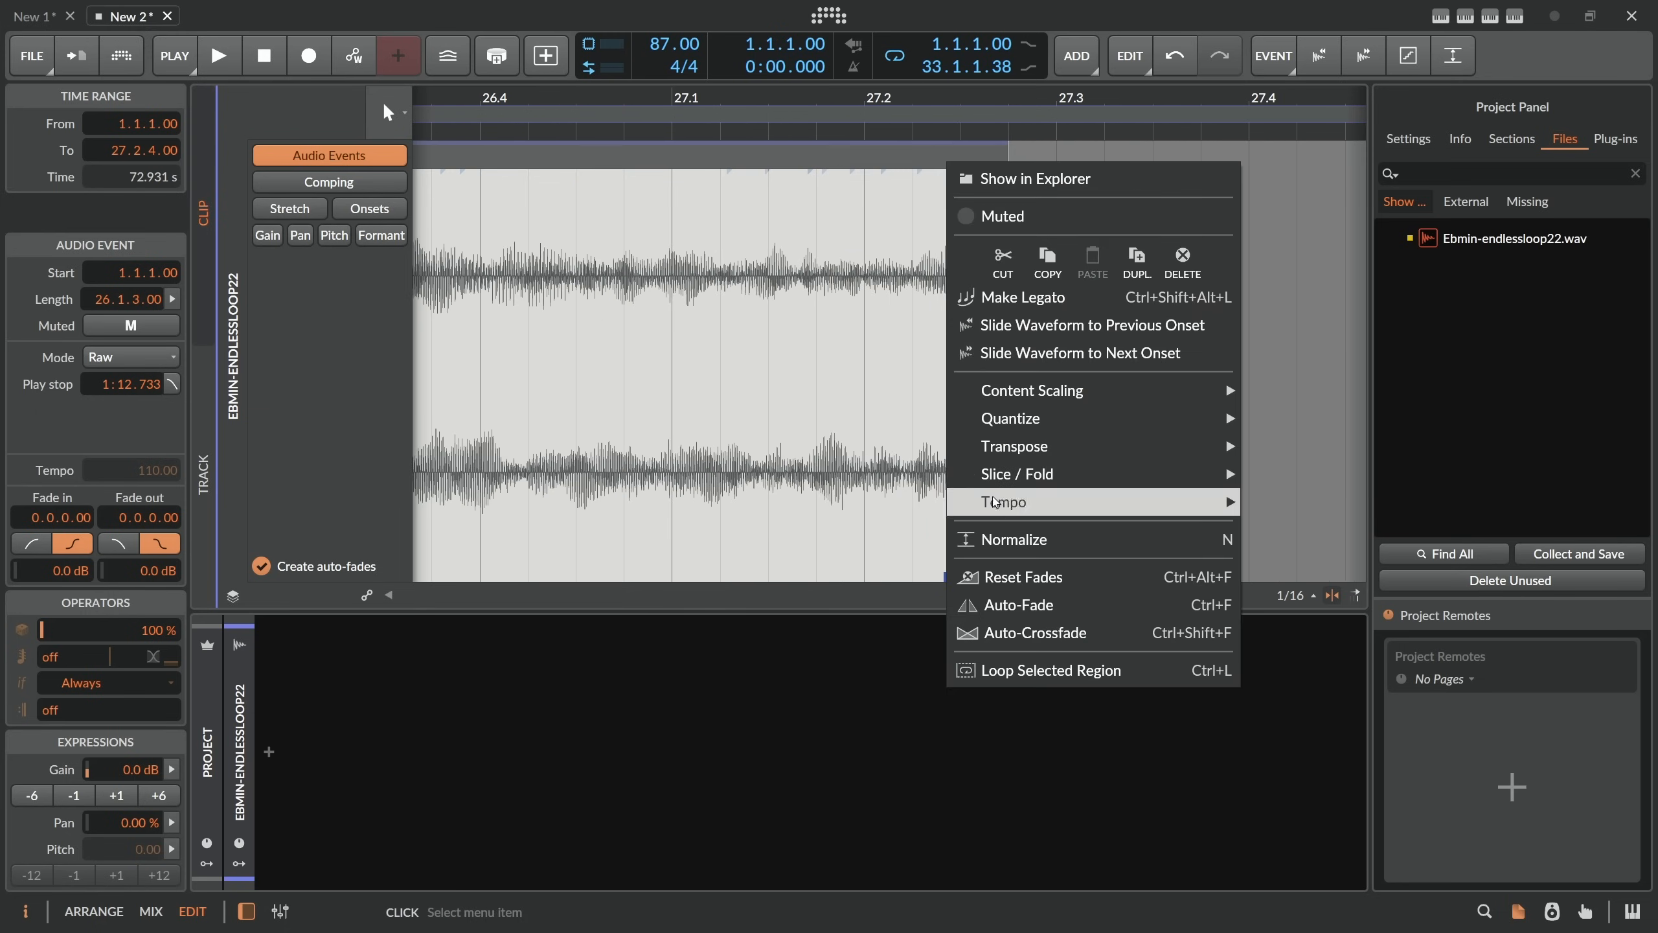
mouse_move(1079, 354)
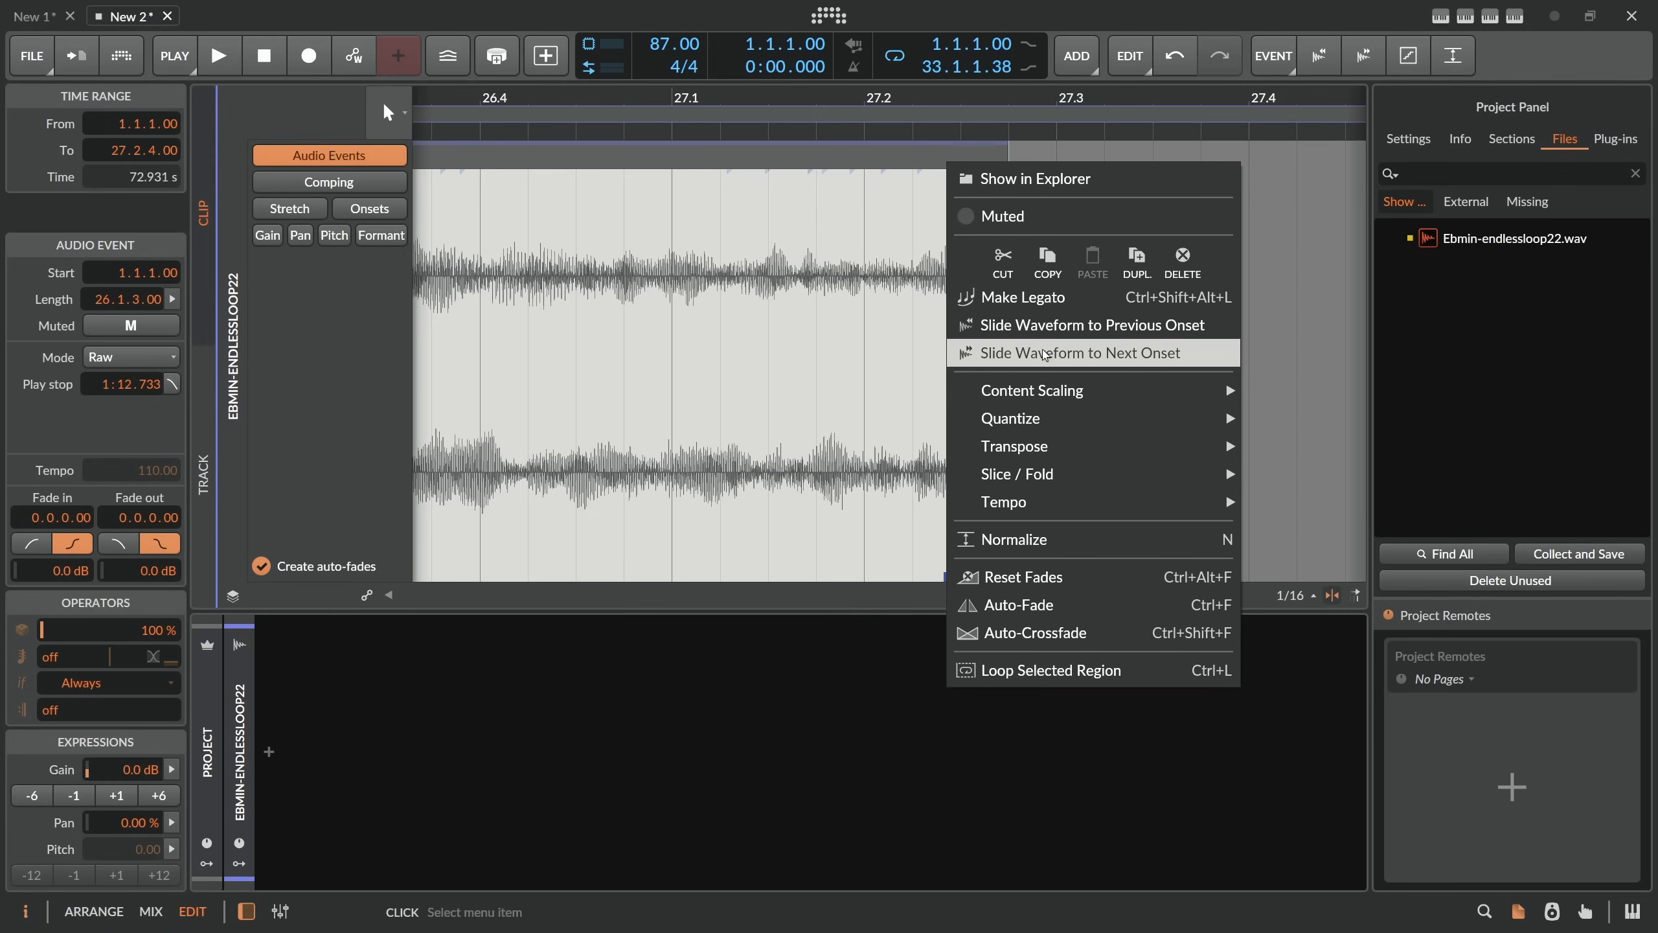
left_click(1071, 352)
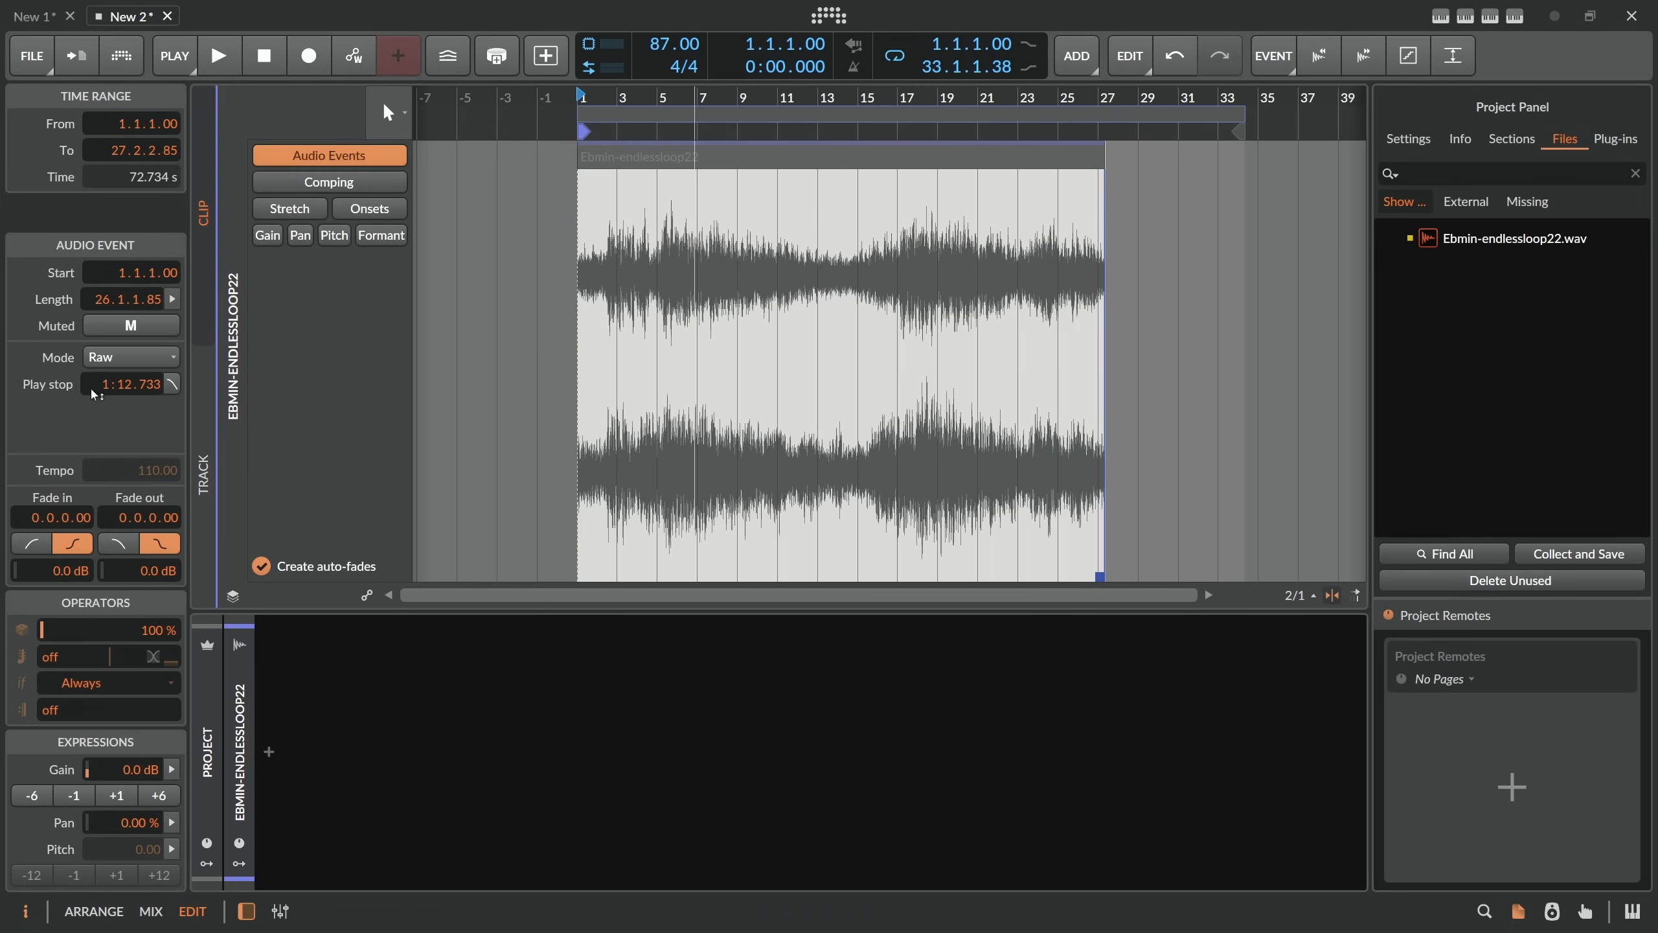
mouse_move(144, 394)
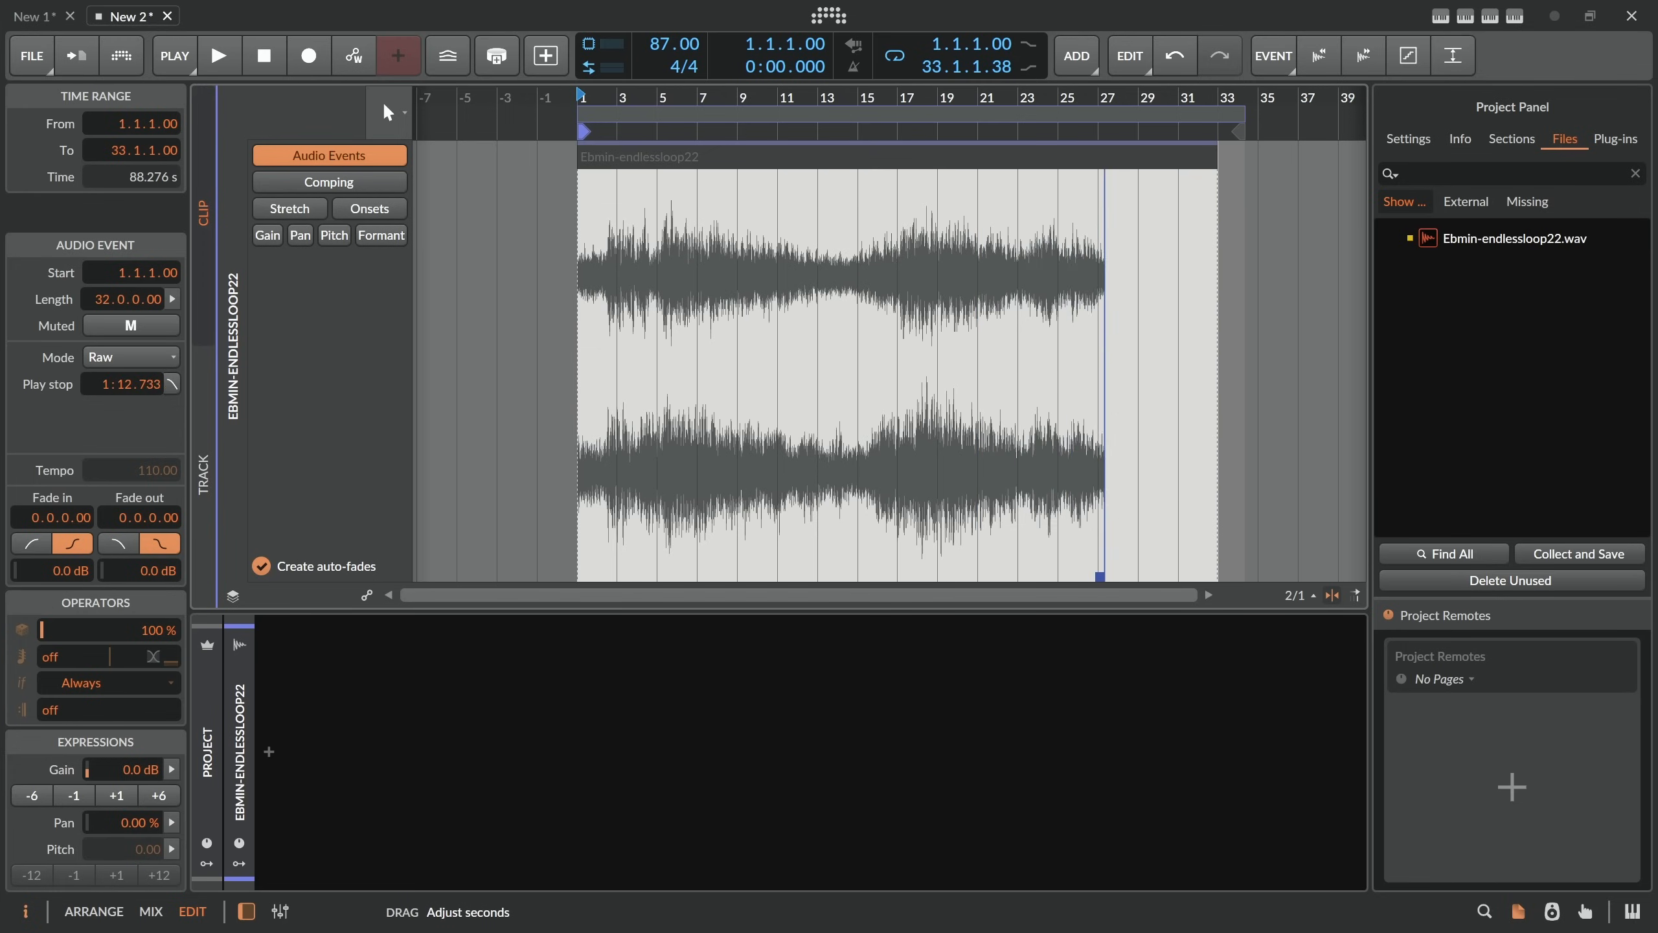
mouse_move(669, 216)
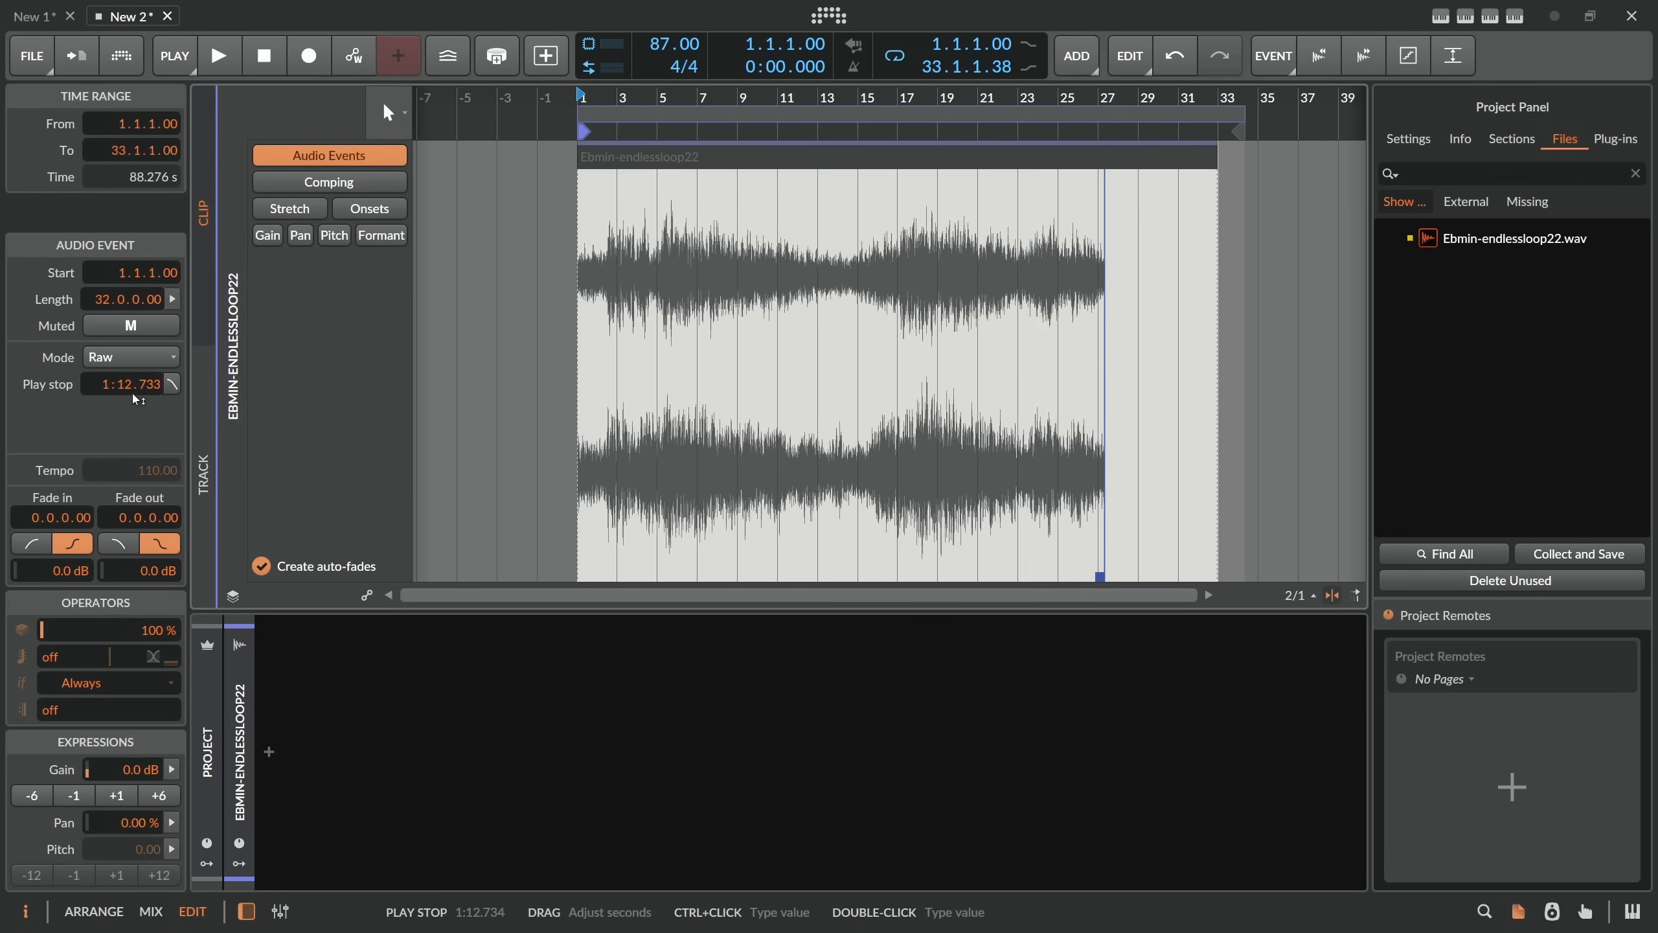
mouse_move(116, 391)
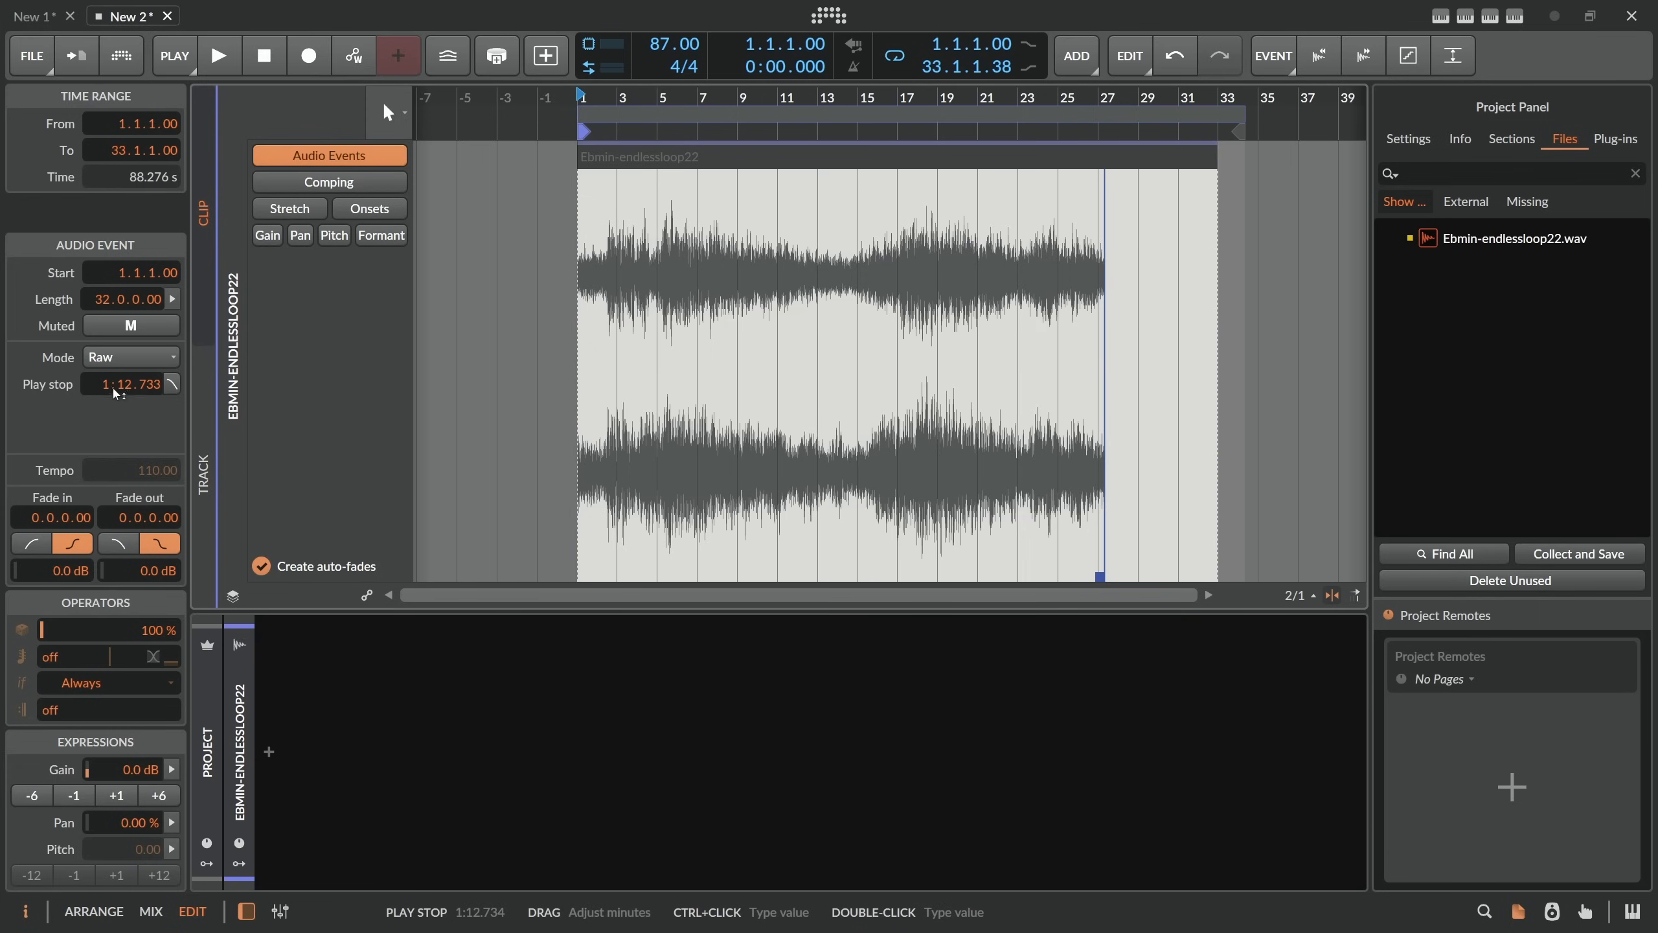
Trim the Ebmin-endlessloop22 event's empty tail so it ends at 25.3.2.00.
left_click(117, 384)
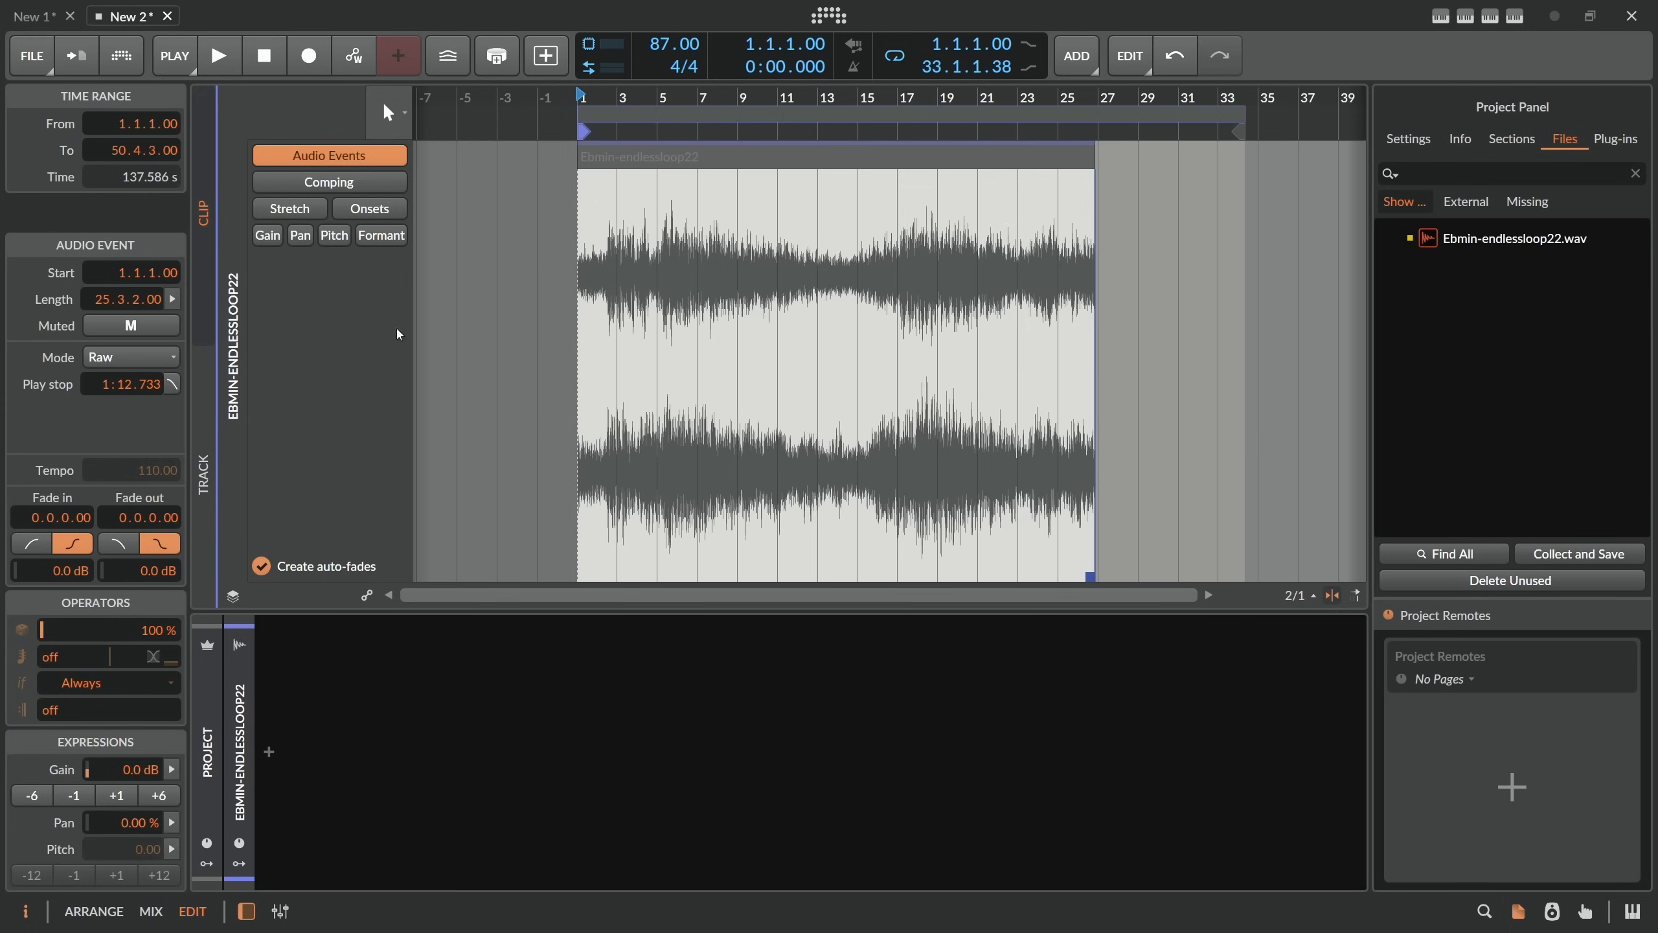
mouse_move(1115, 188)
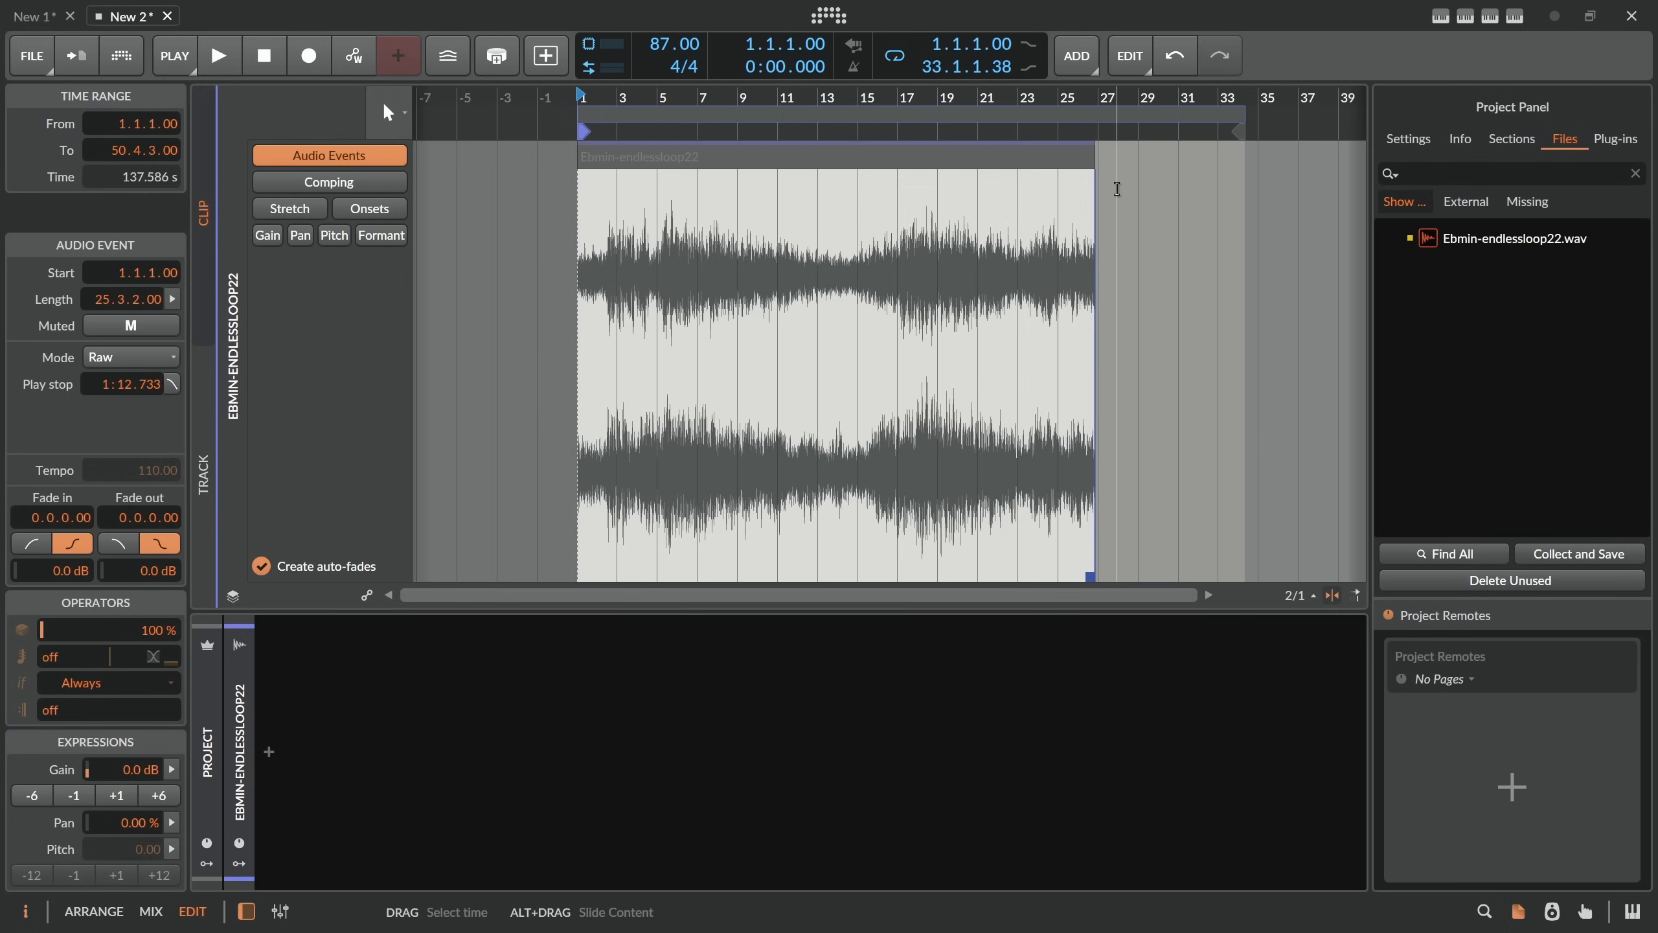
mouse_move(1070, 204)
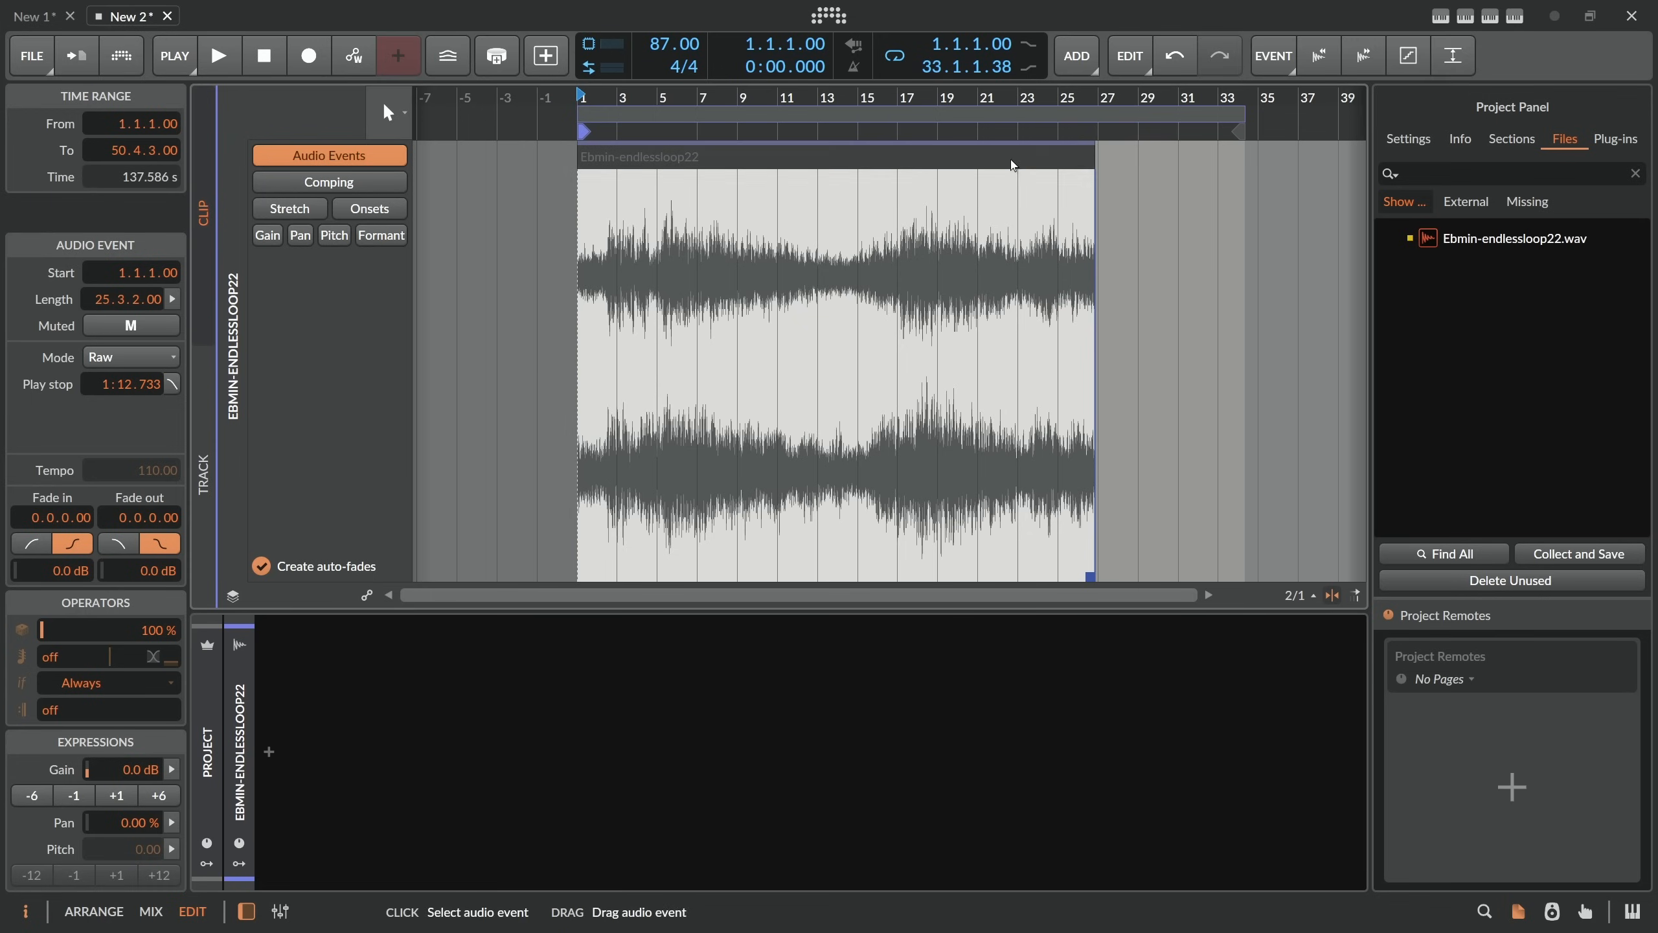
mouse_move(1051, 176)
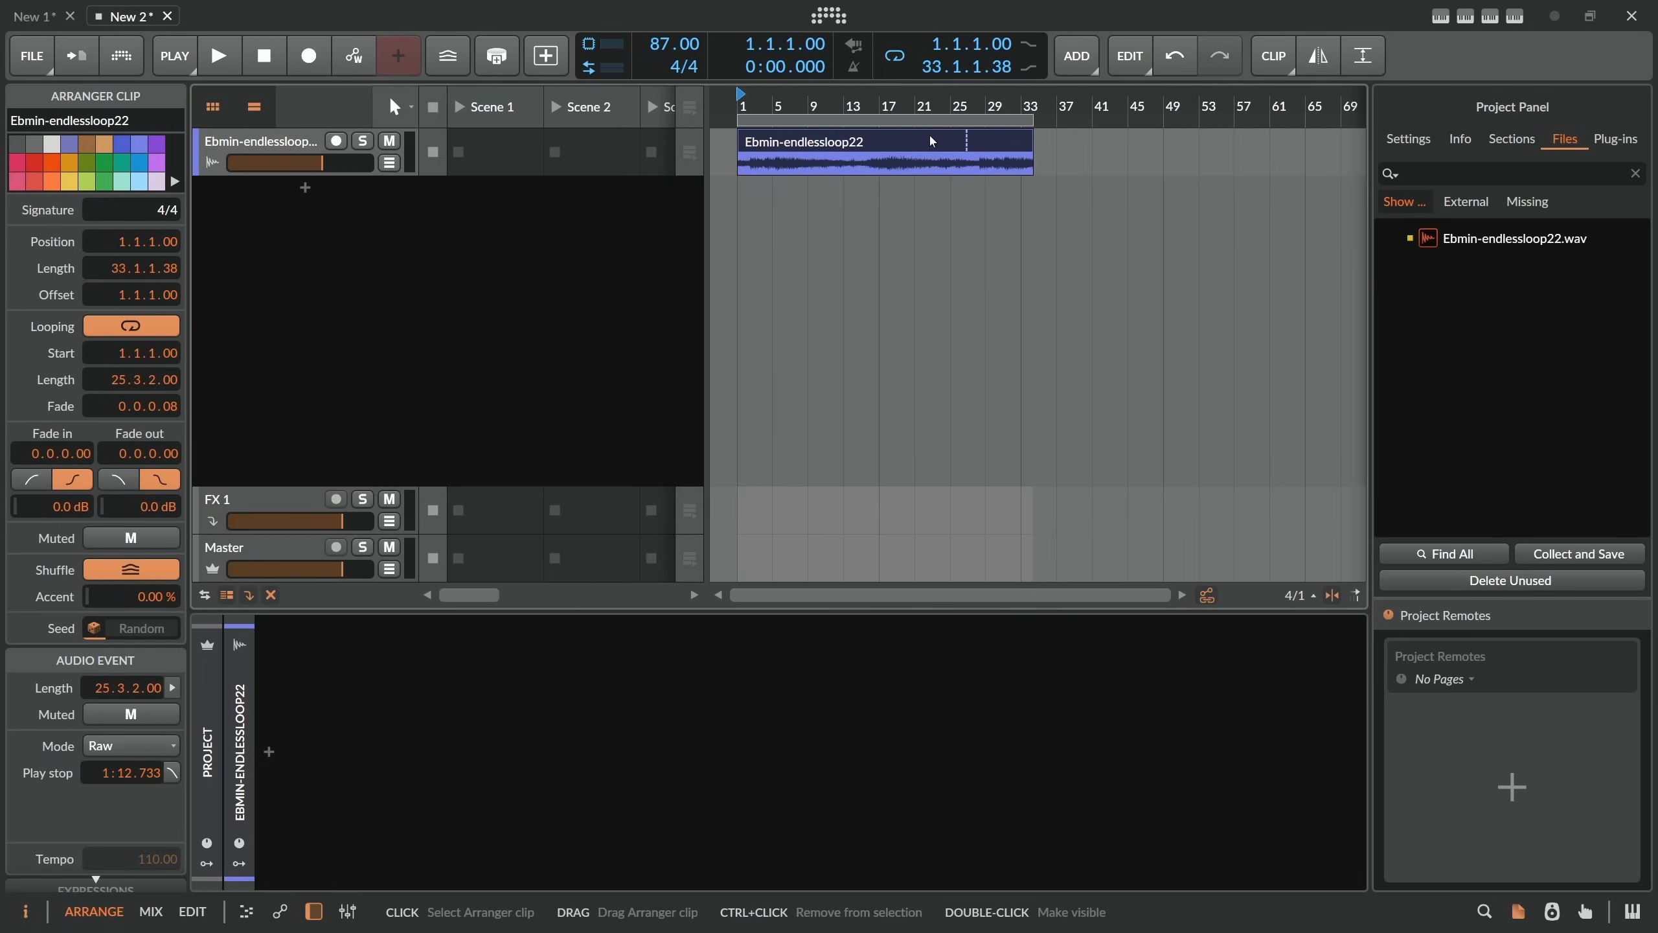
double_click(856, 143)
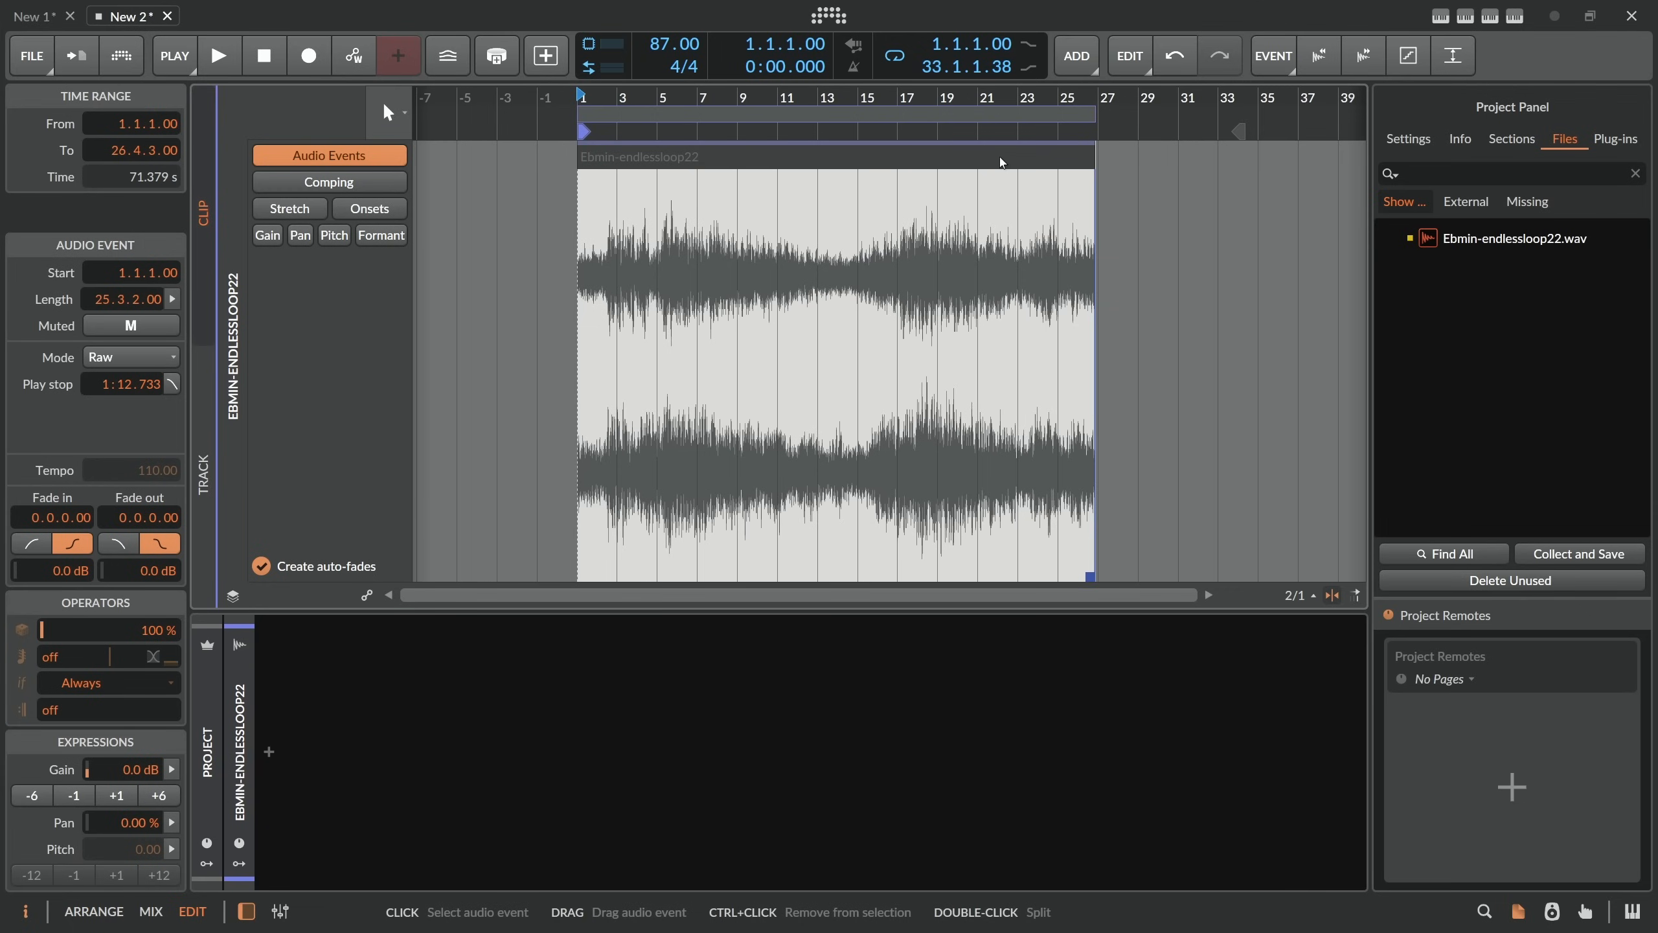
mouse_move(1087, 160)
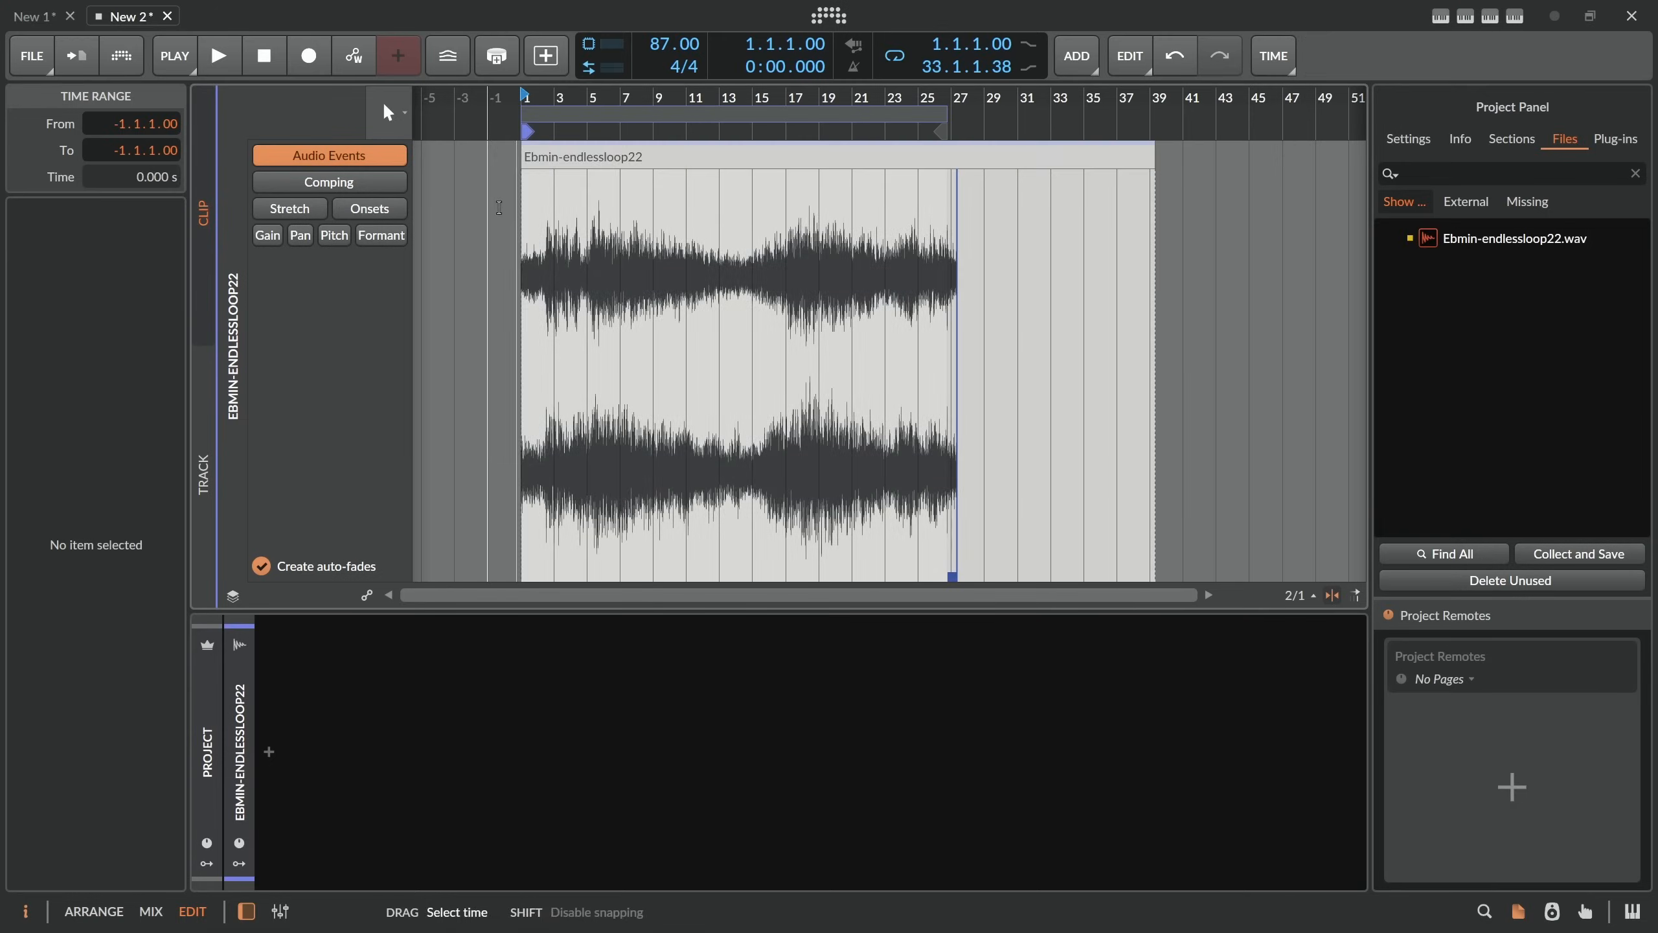
Return to the arrangement and delete unused files from the project folder.
left_click(93, 911)
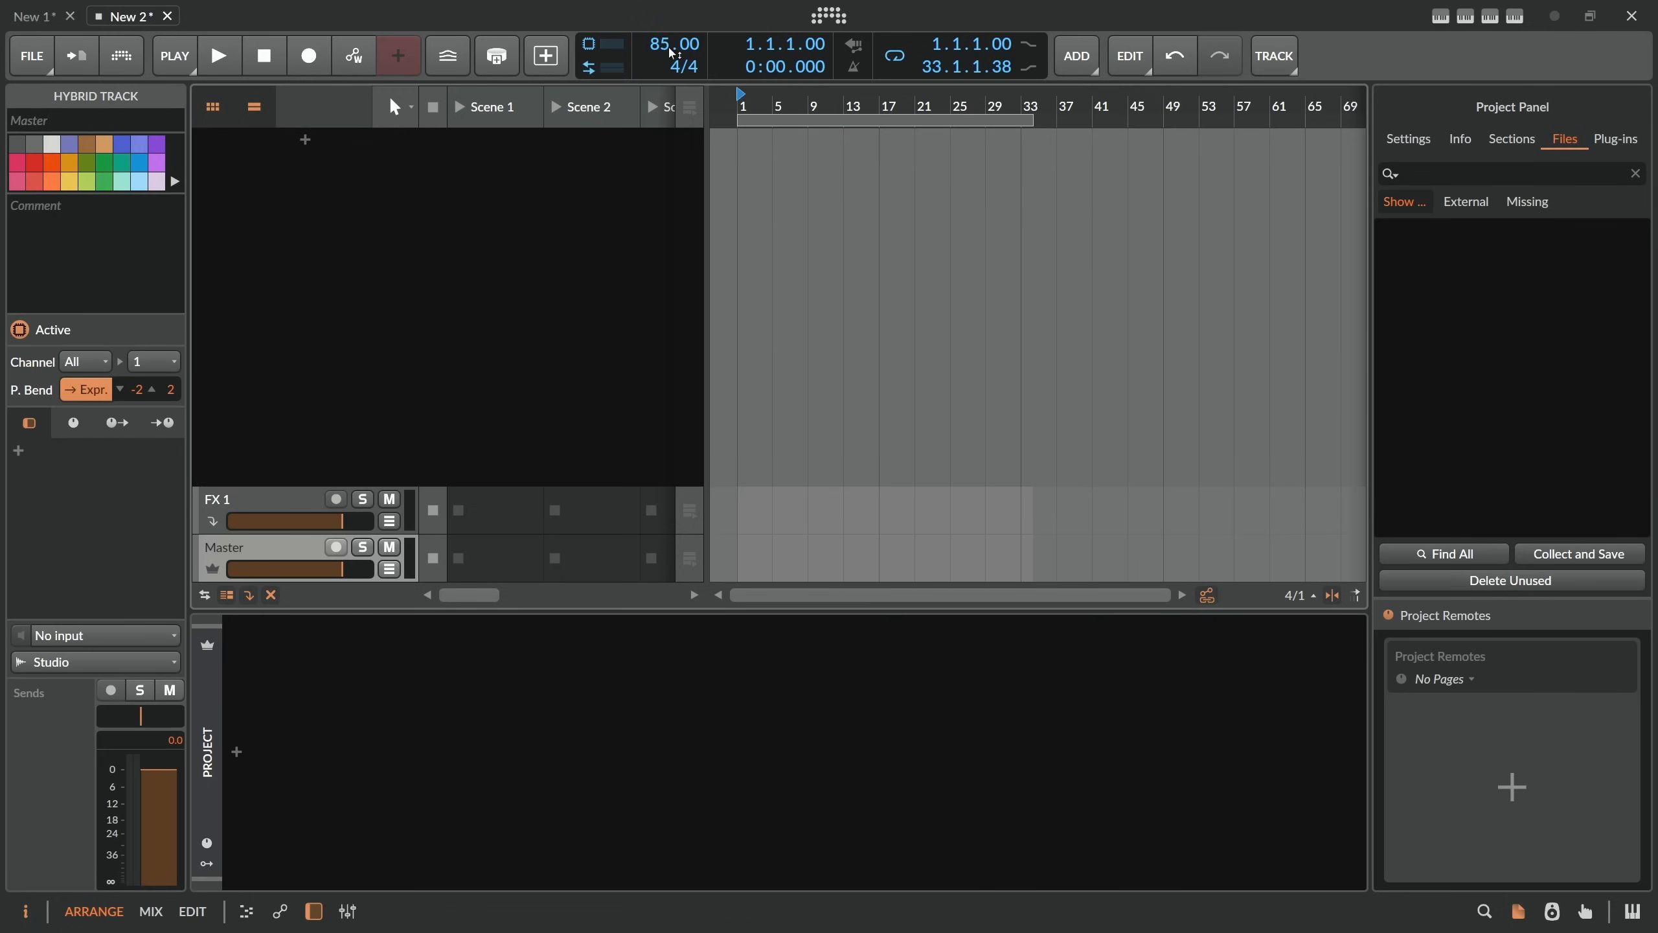
mouse_move(673, 43)
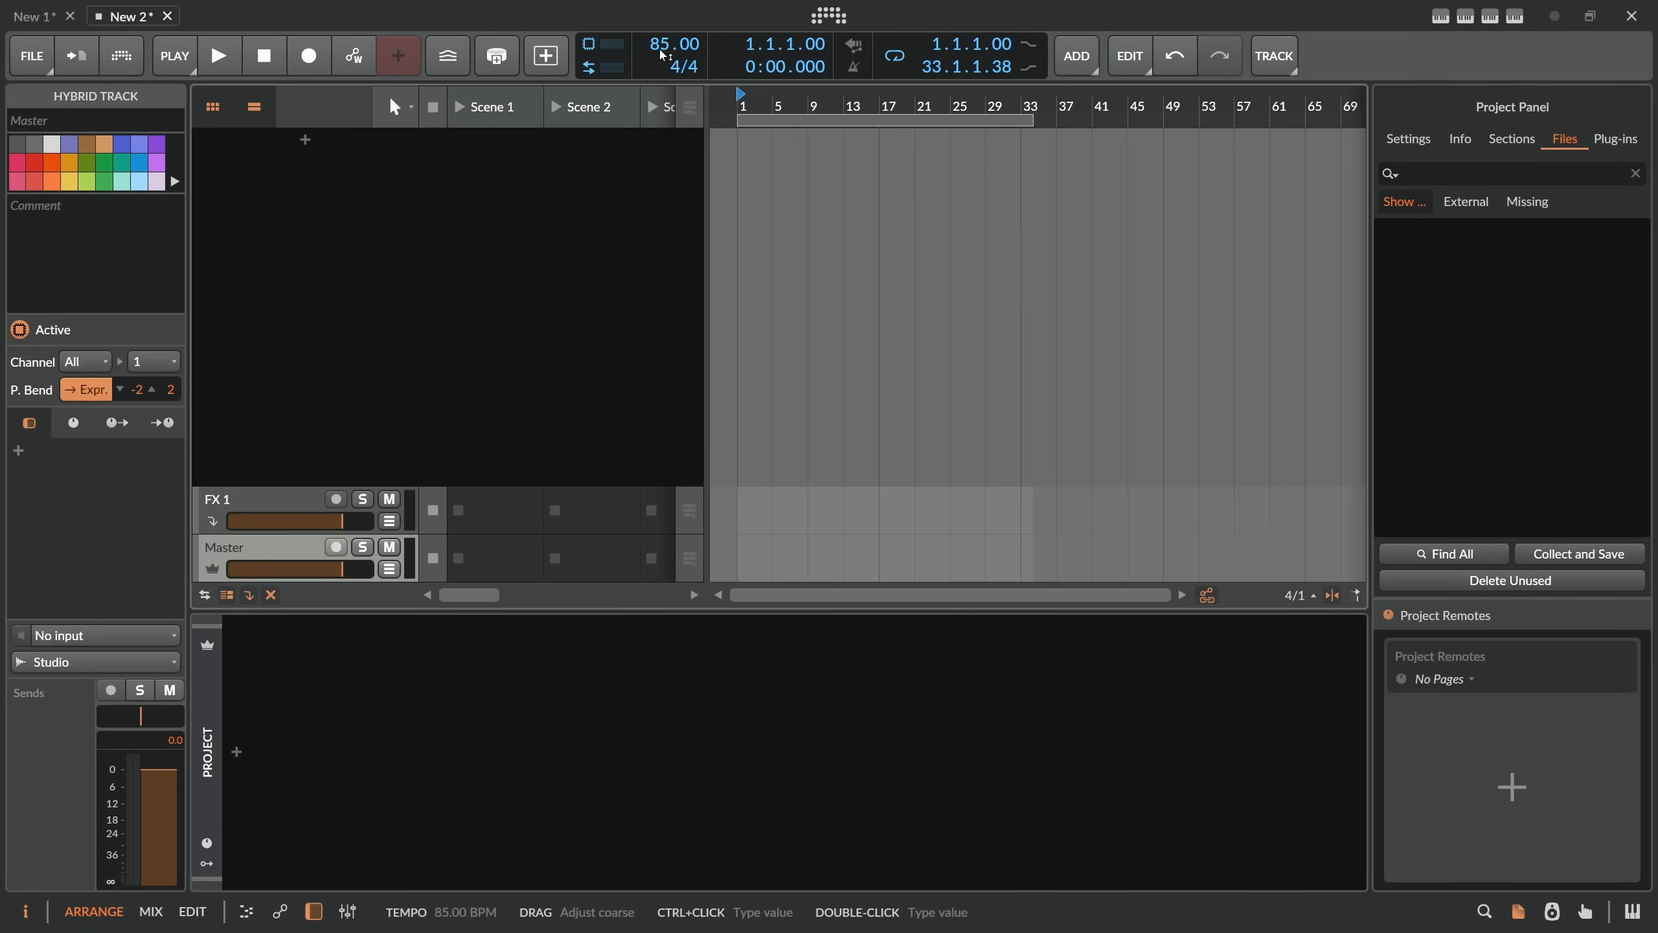
mouse_move(1509, 597)
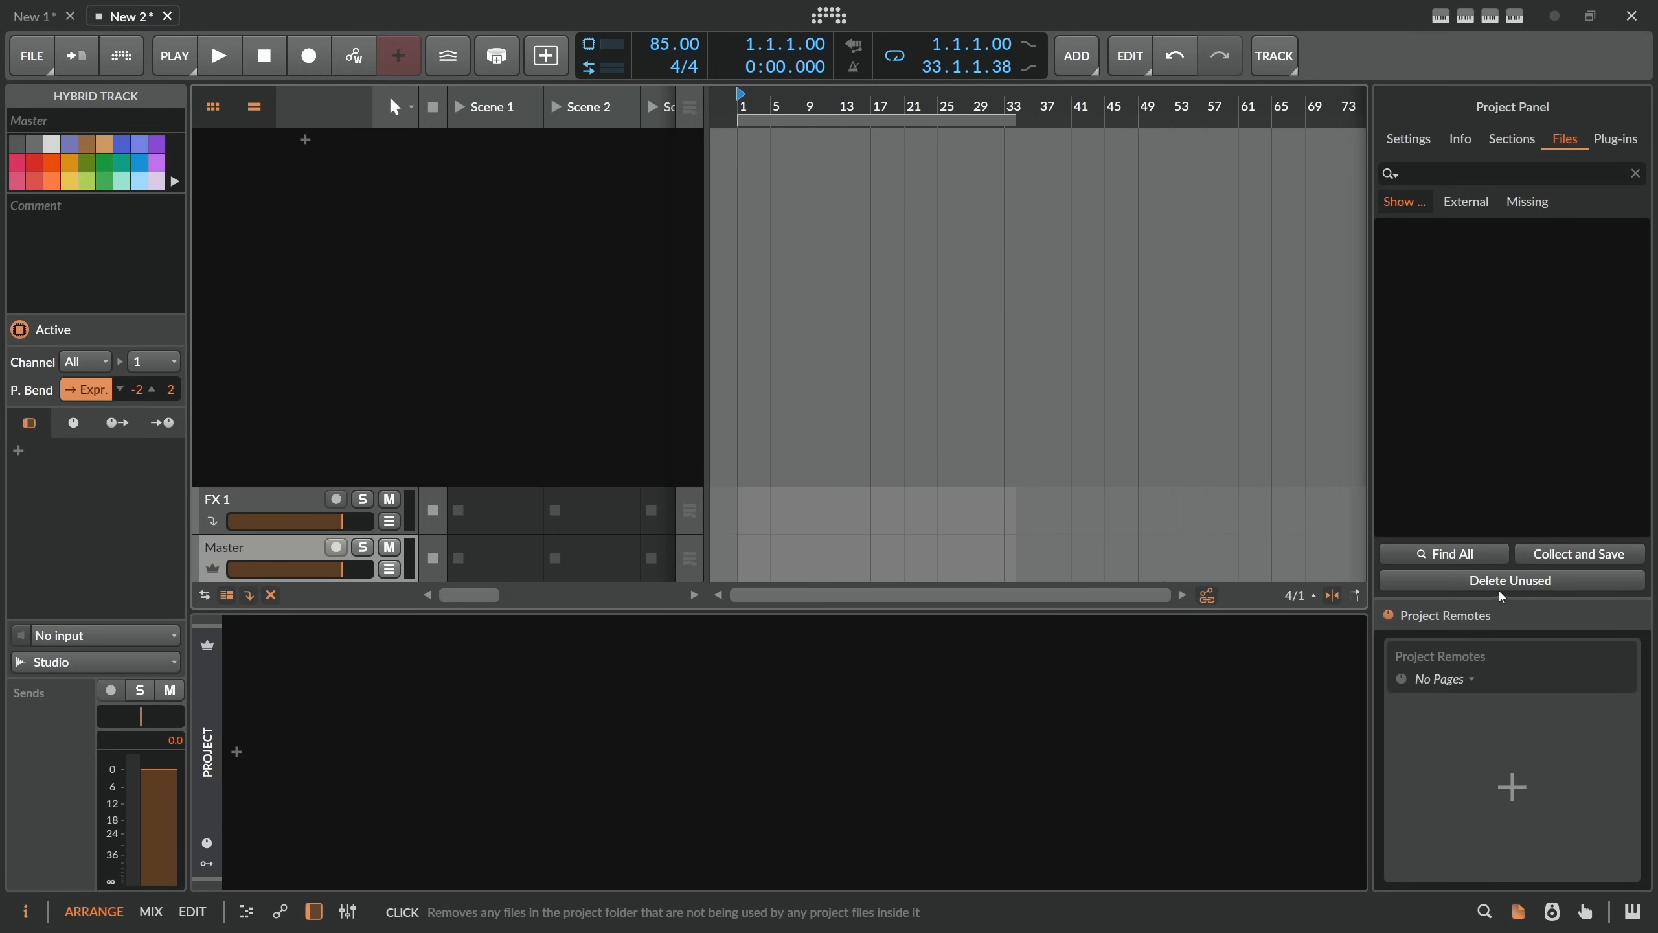
left_click(1510, 580)
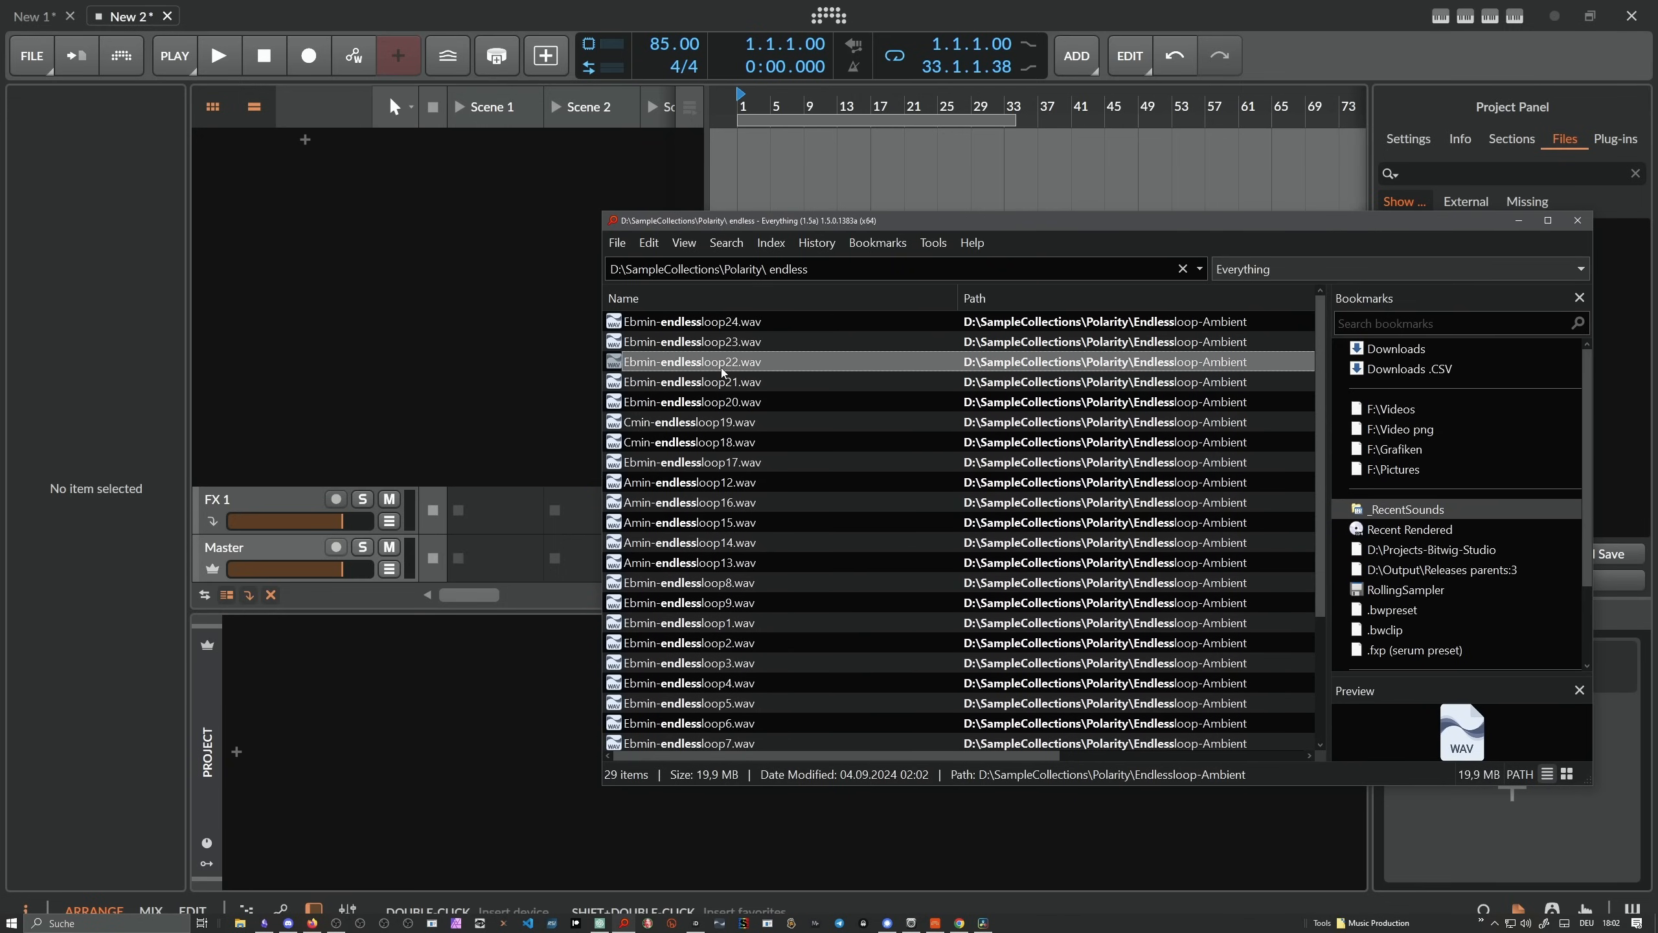
Select Ebmin-endlessloop20.wav in Everything's loop search results.
left_click(692, 402)
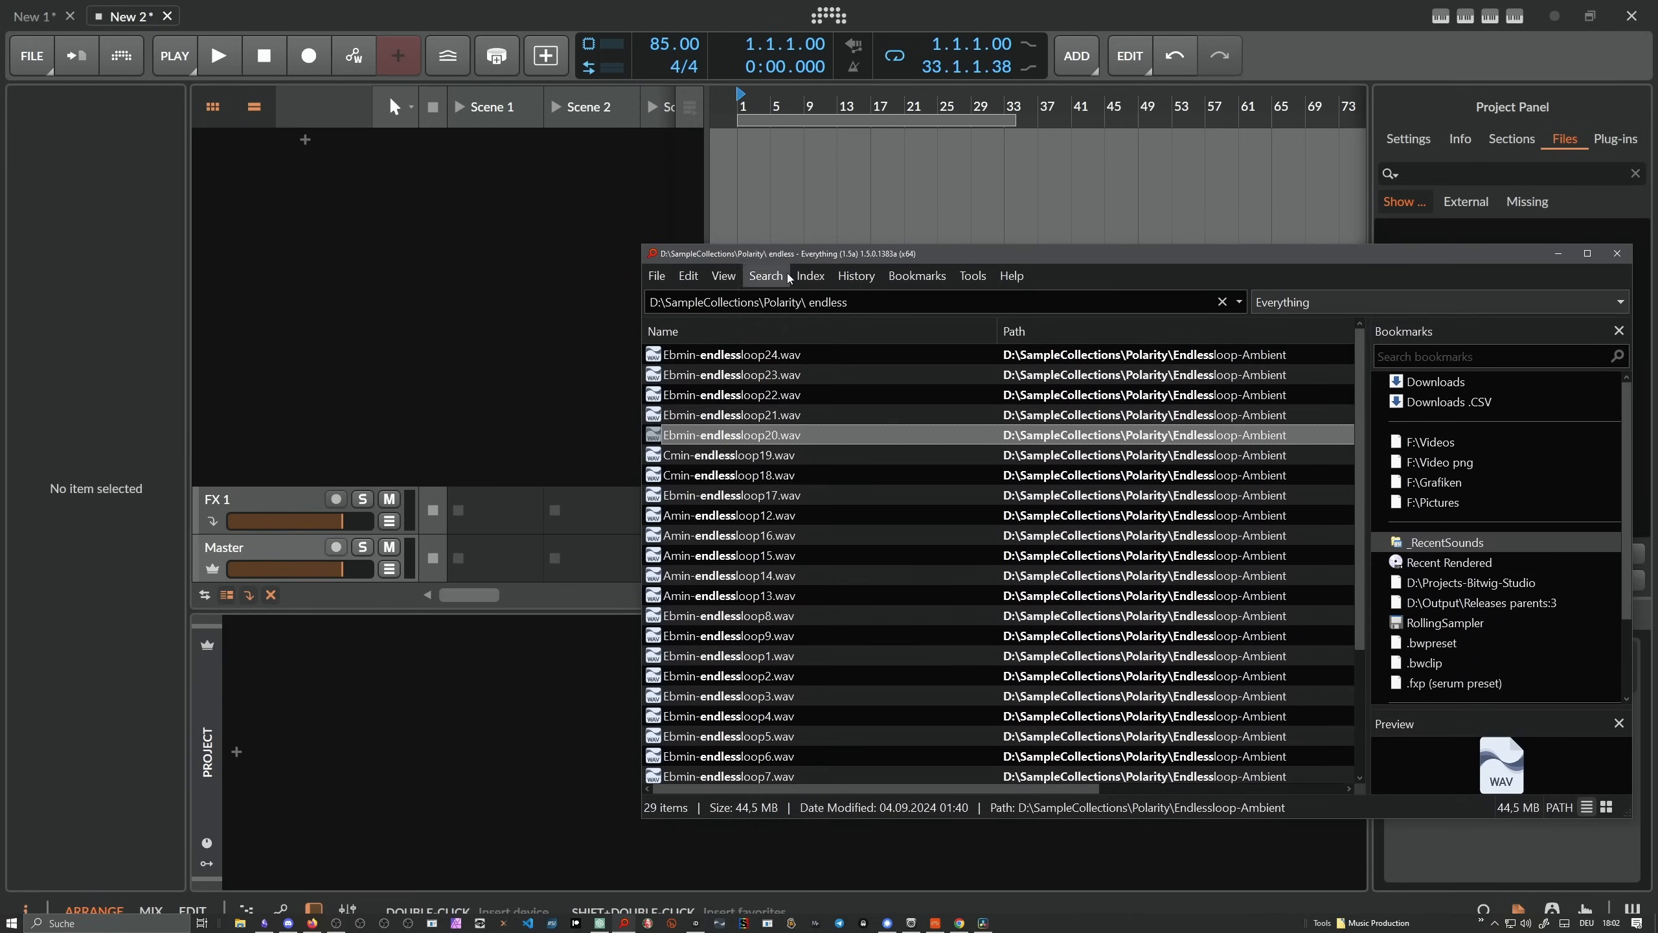
mouse_move(733, 433)
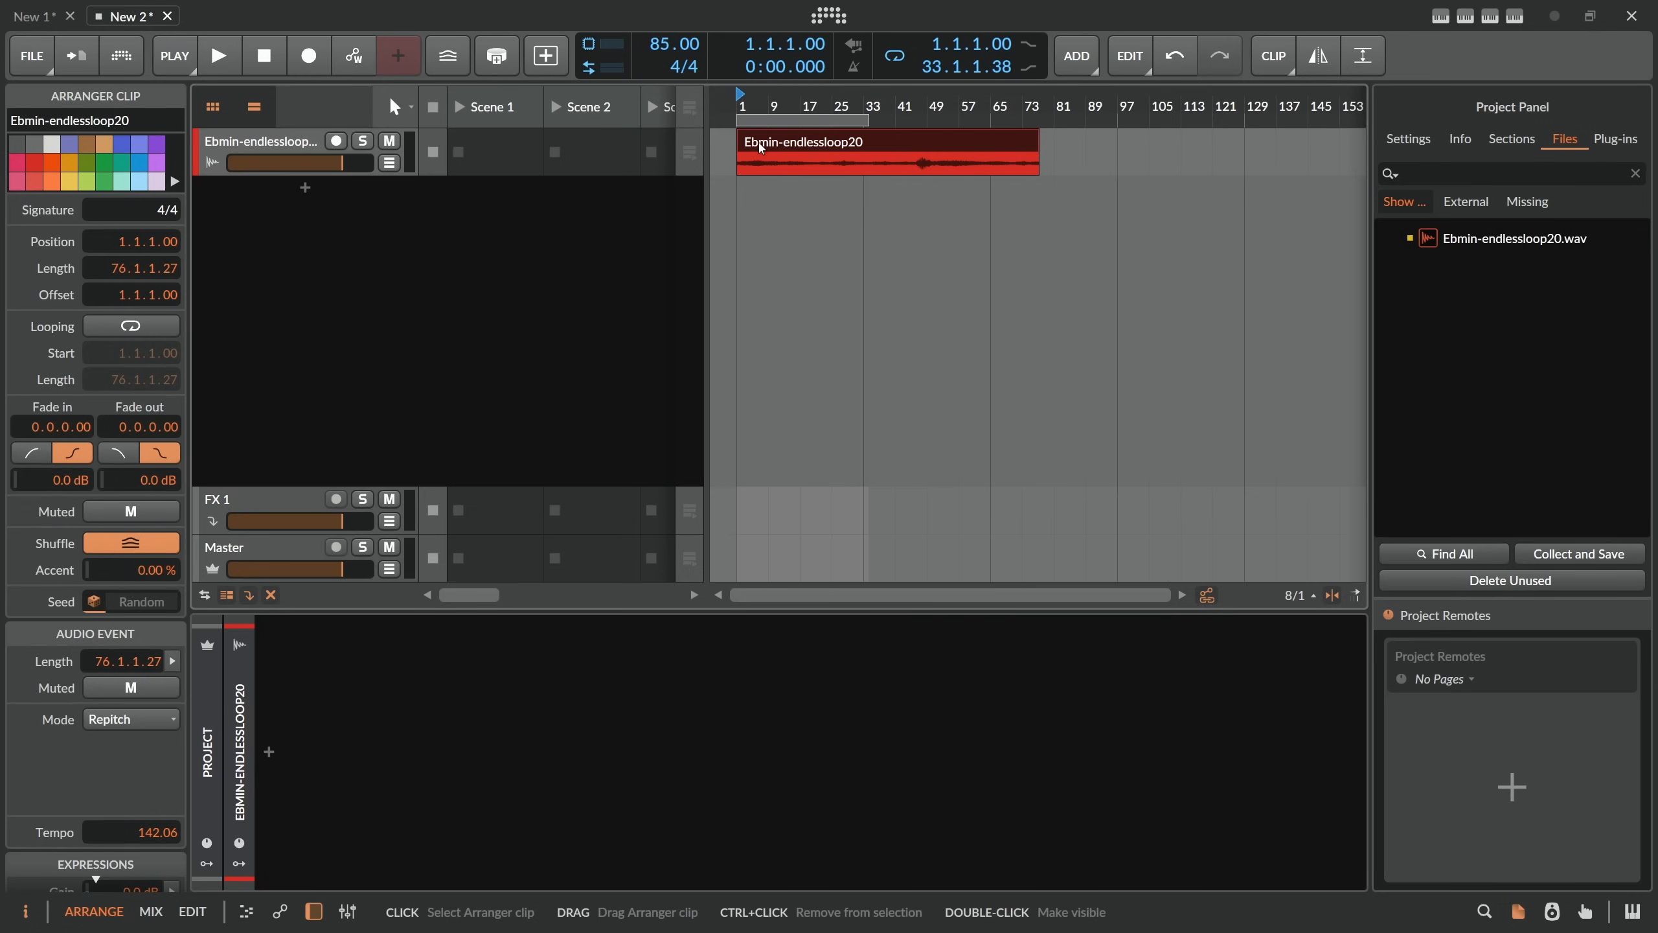
mouse_move(651, 42)
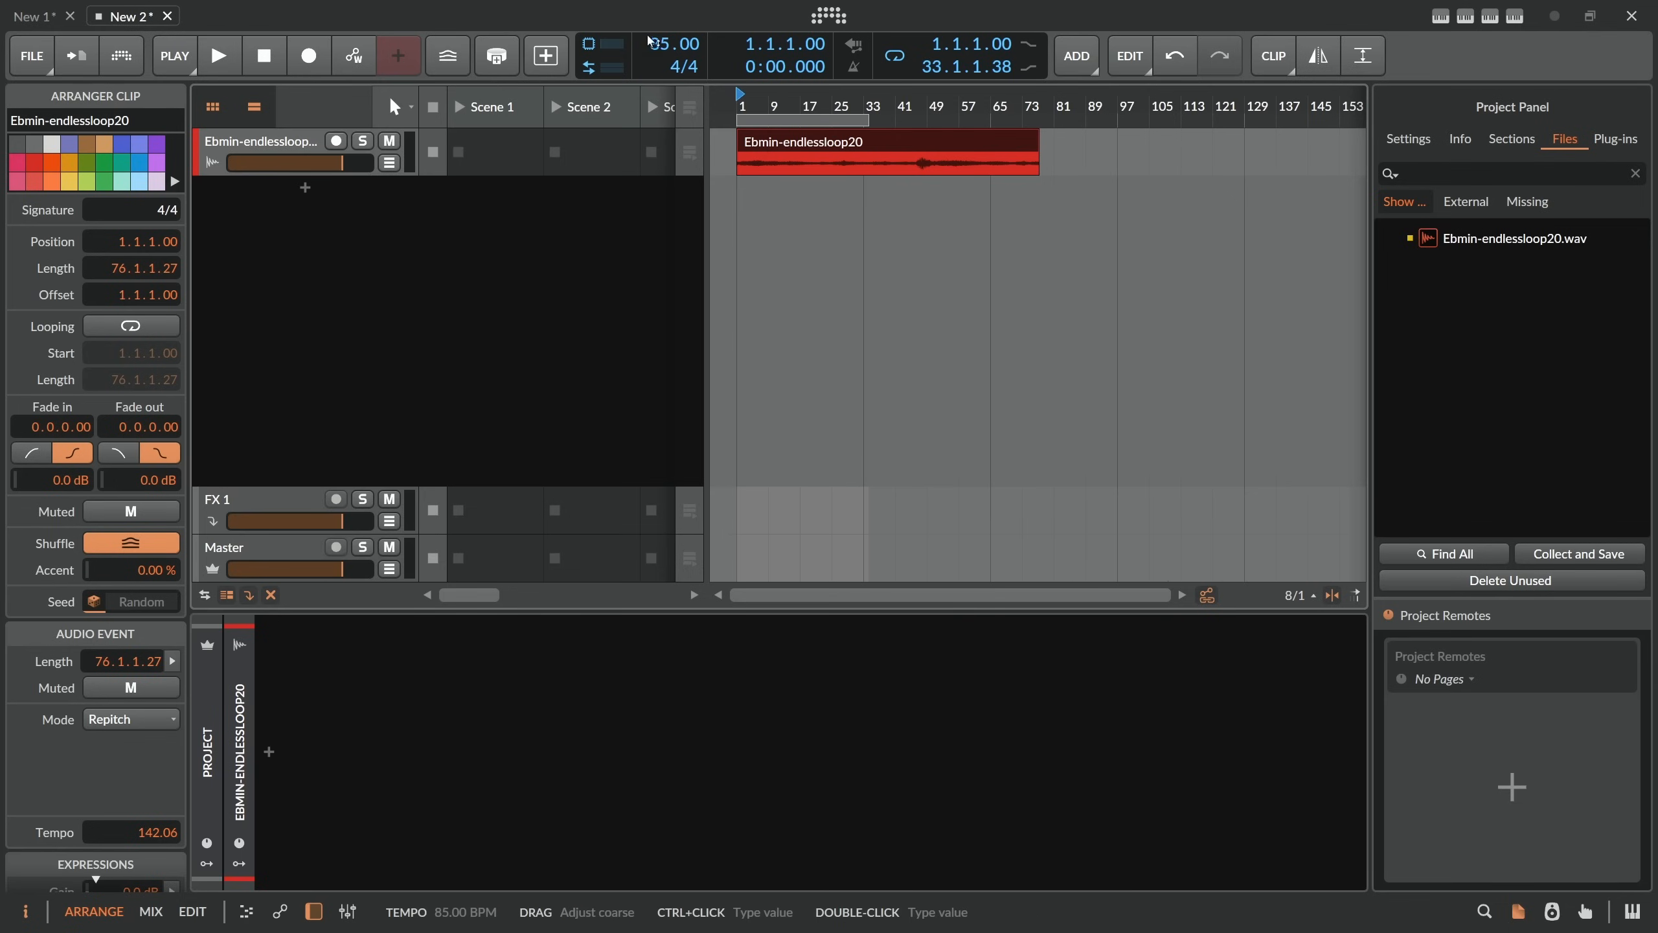
Check the transport tempo and scroll the Inspector to the event's Repitch settings.
left_click(673, 43)
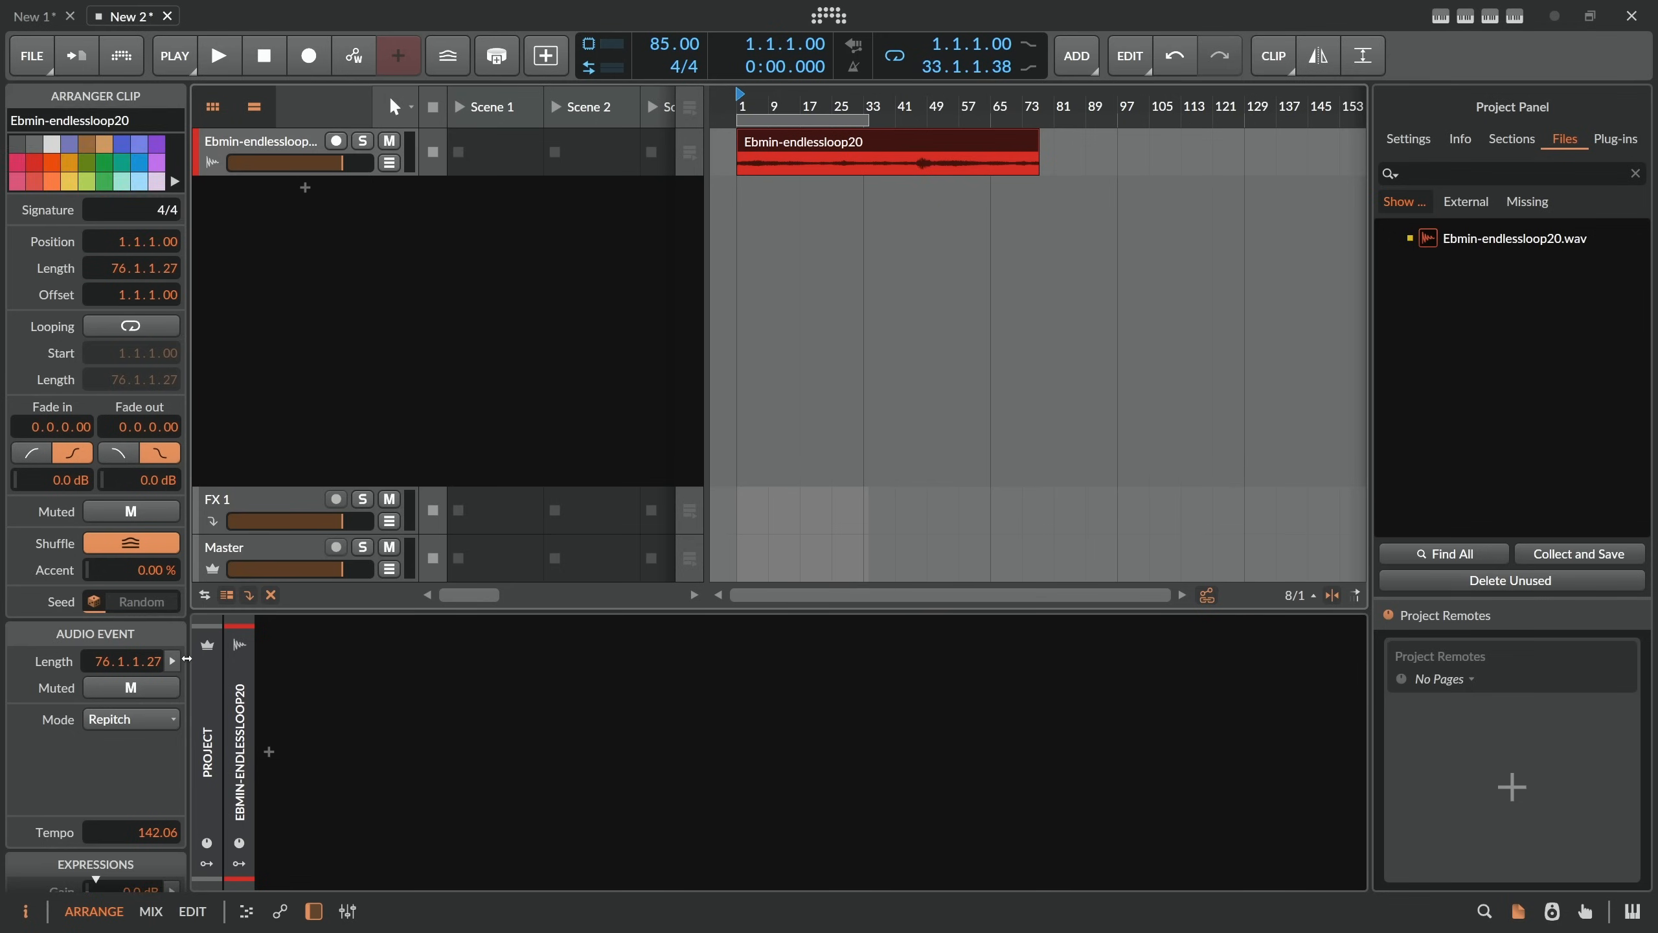
scroll("down", 3)
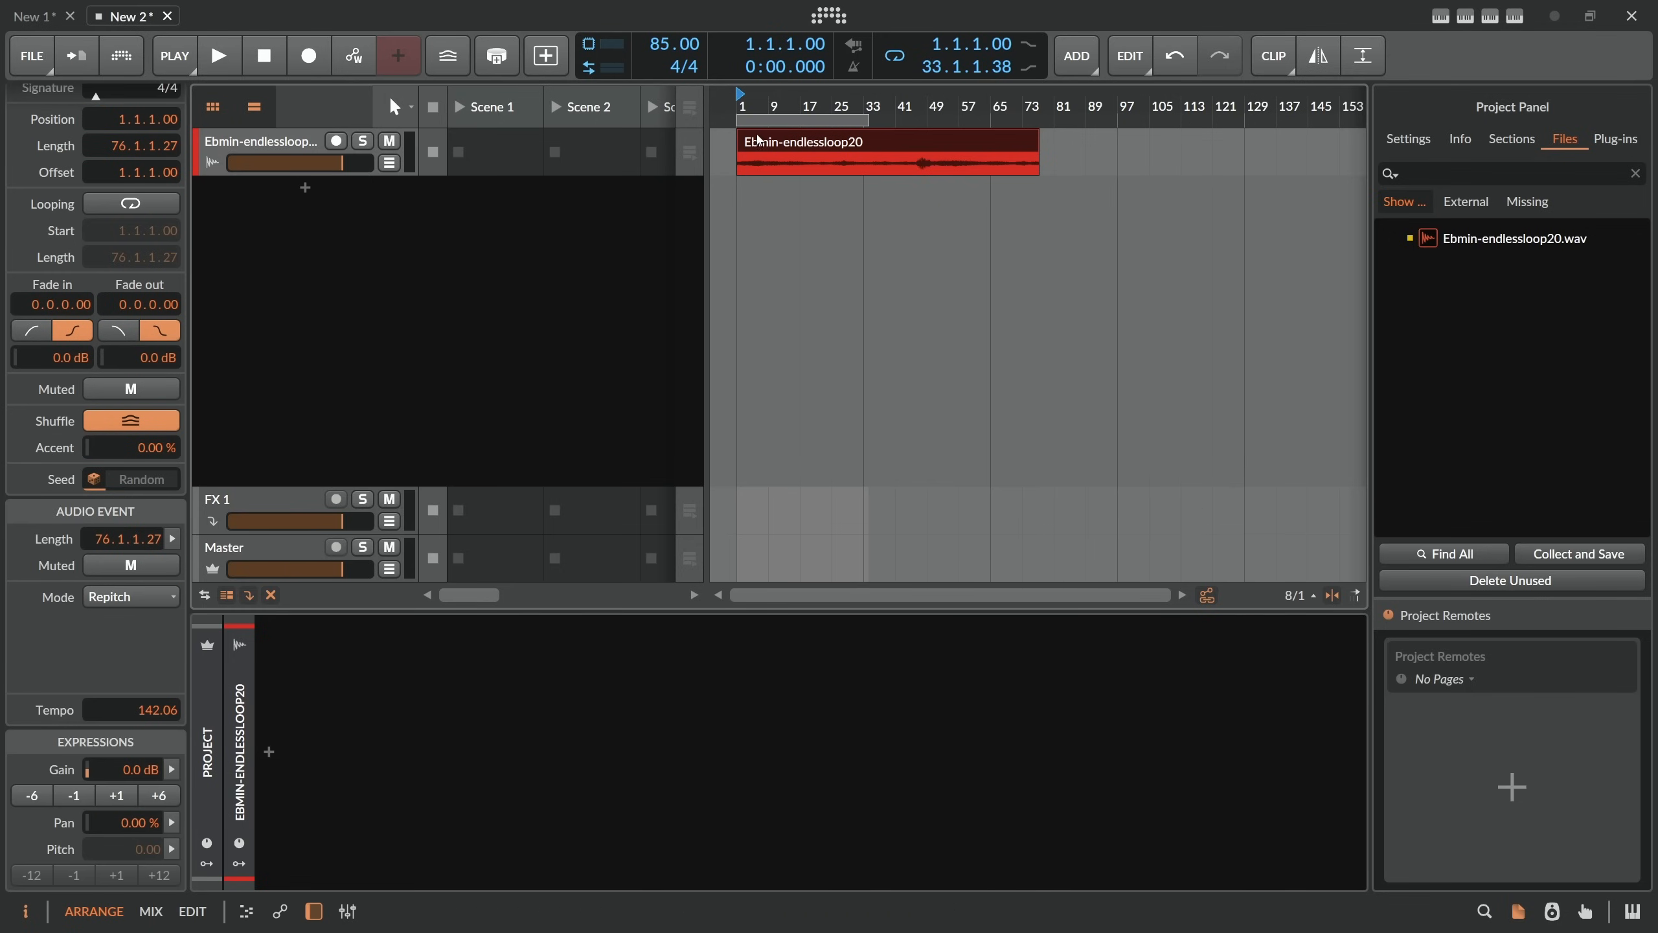
mouse_move(148, 710)
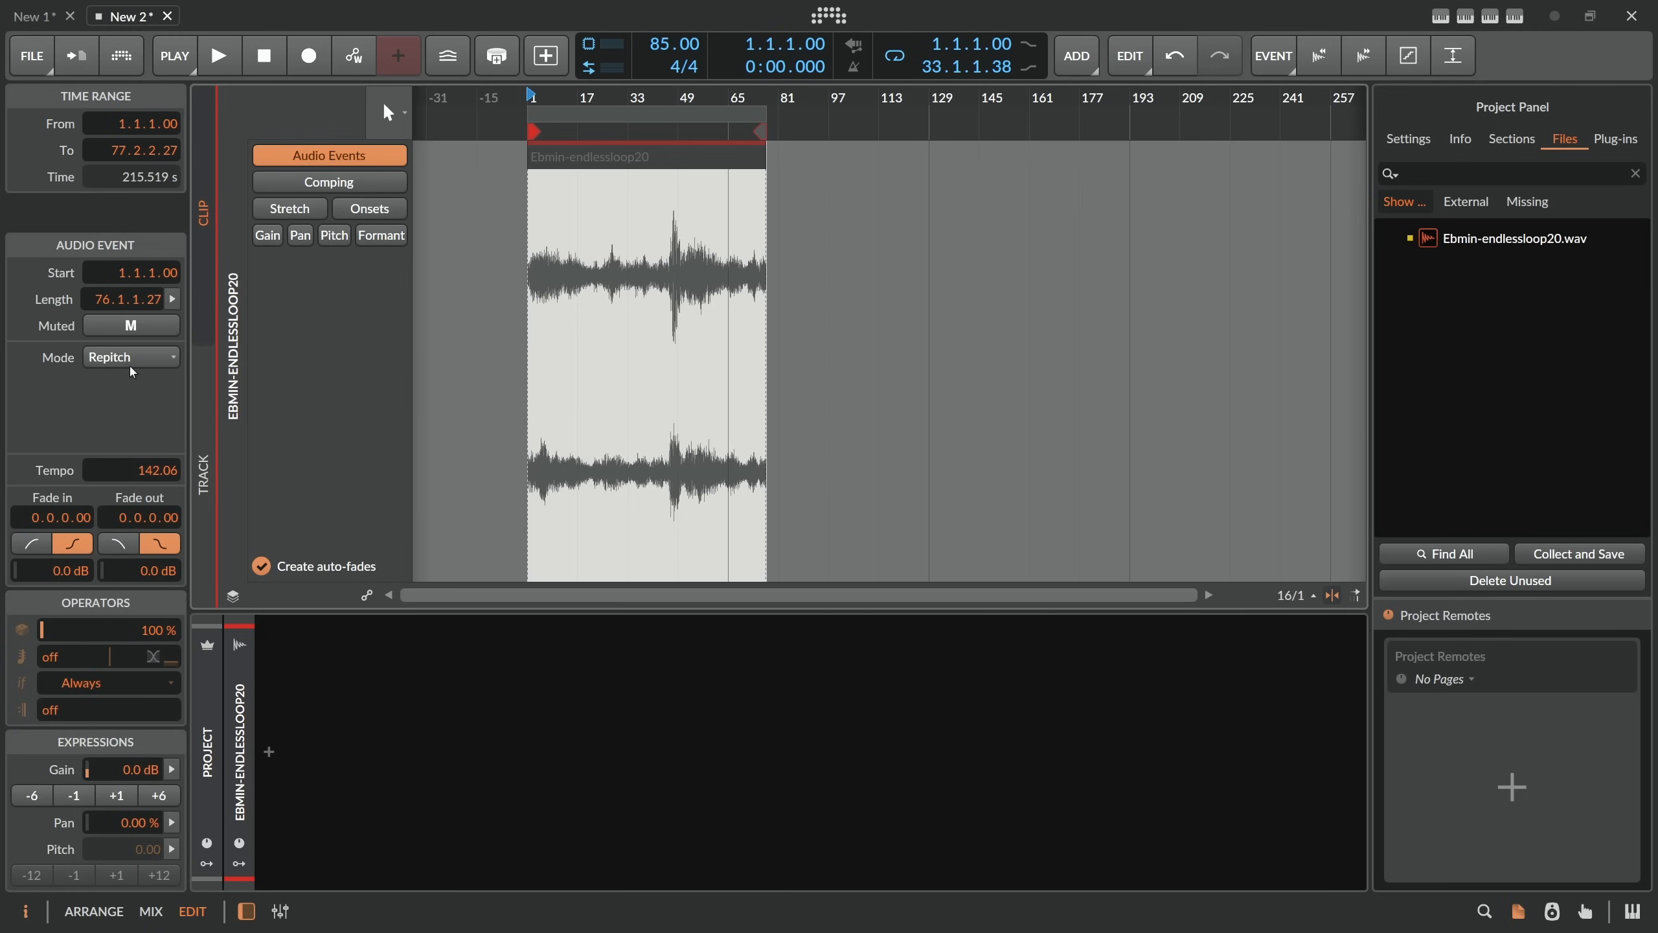
Set the Ebmin-endlessloop20 event's stretch mode to Raw.
left_click(129, 358)
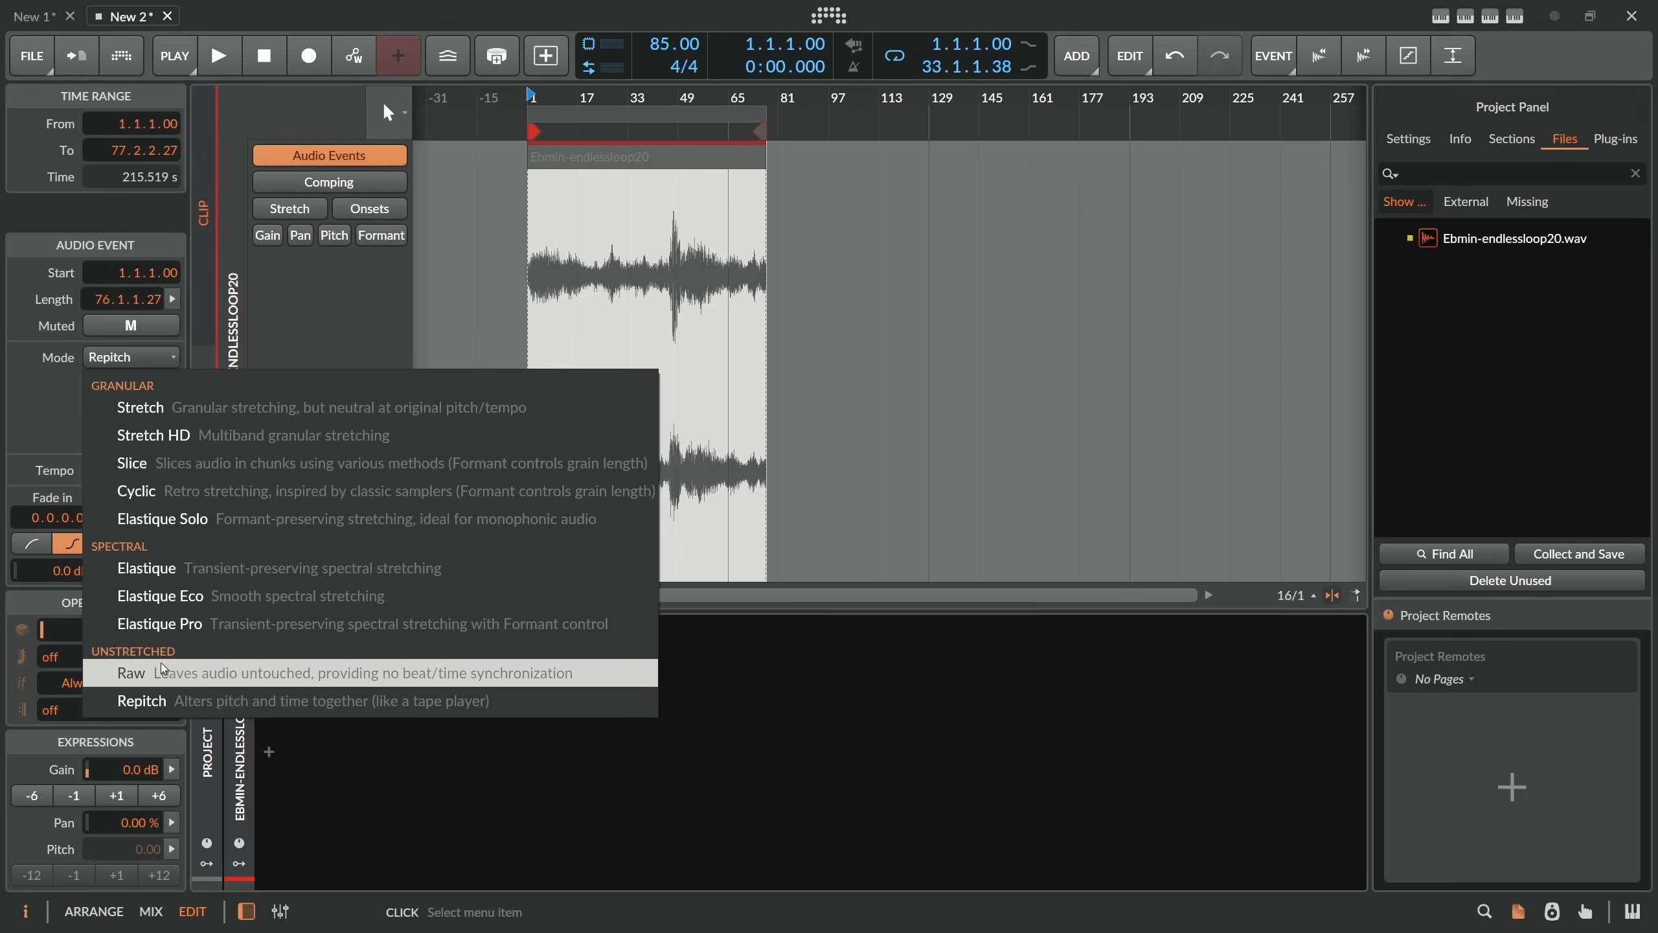
left_click(131, 672)
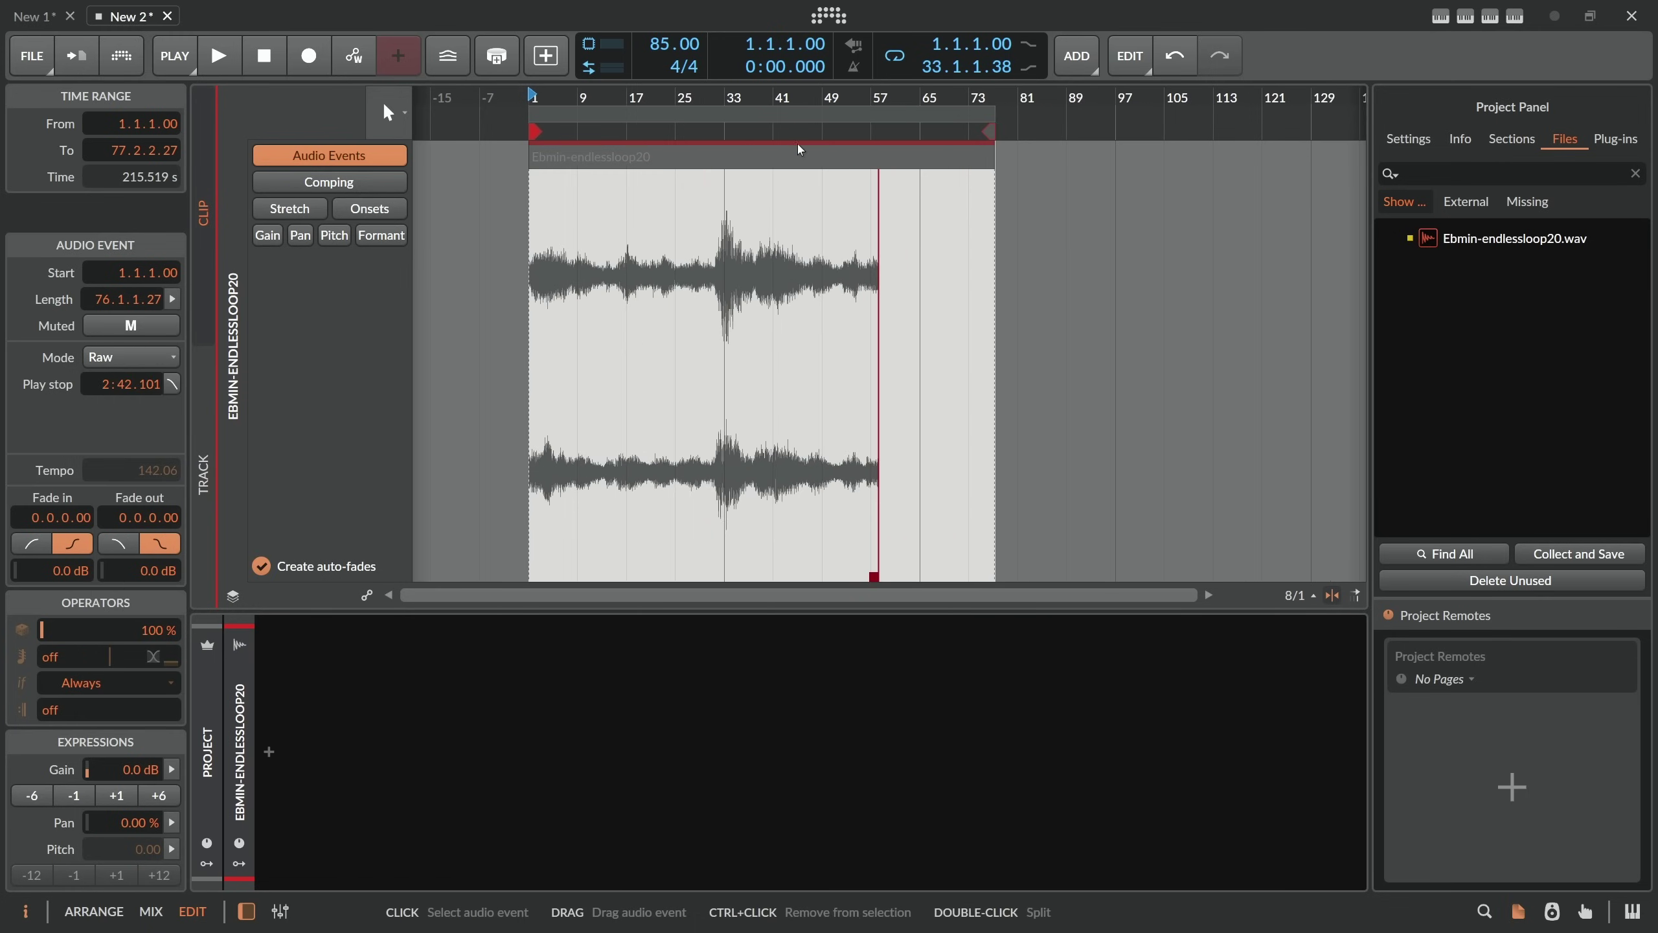
mouse_move(962, 156)
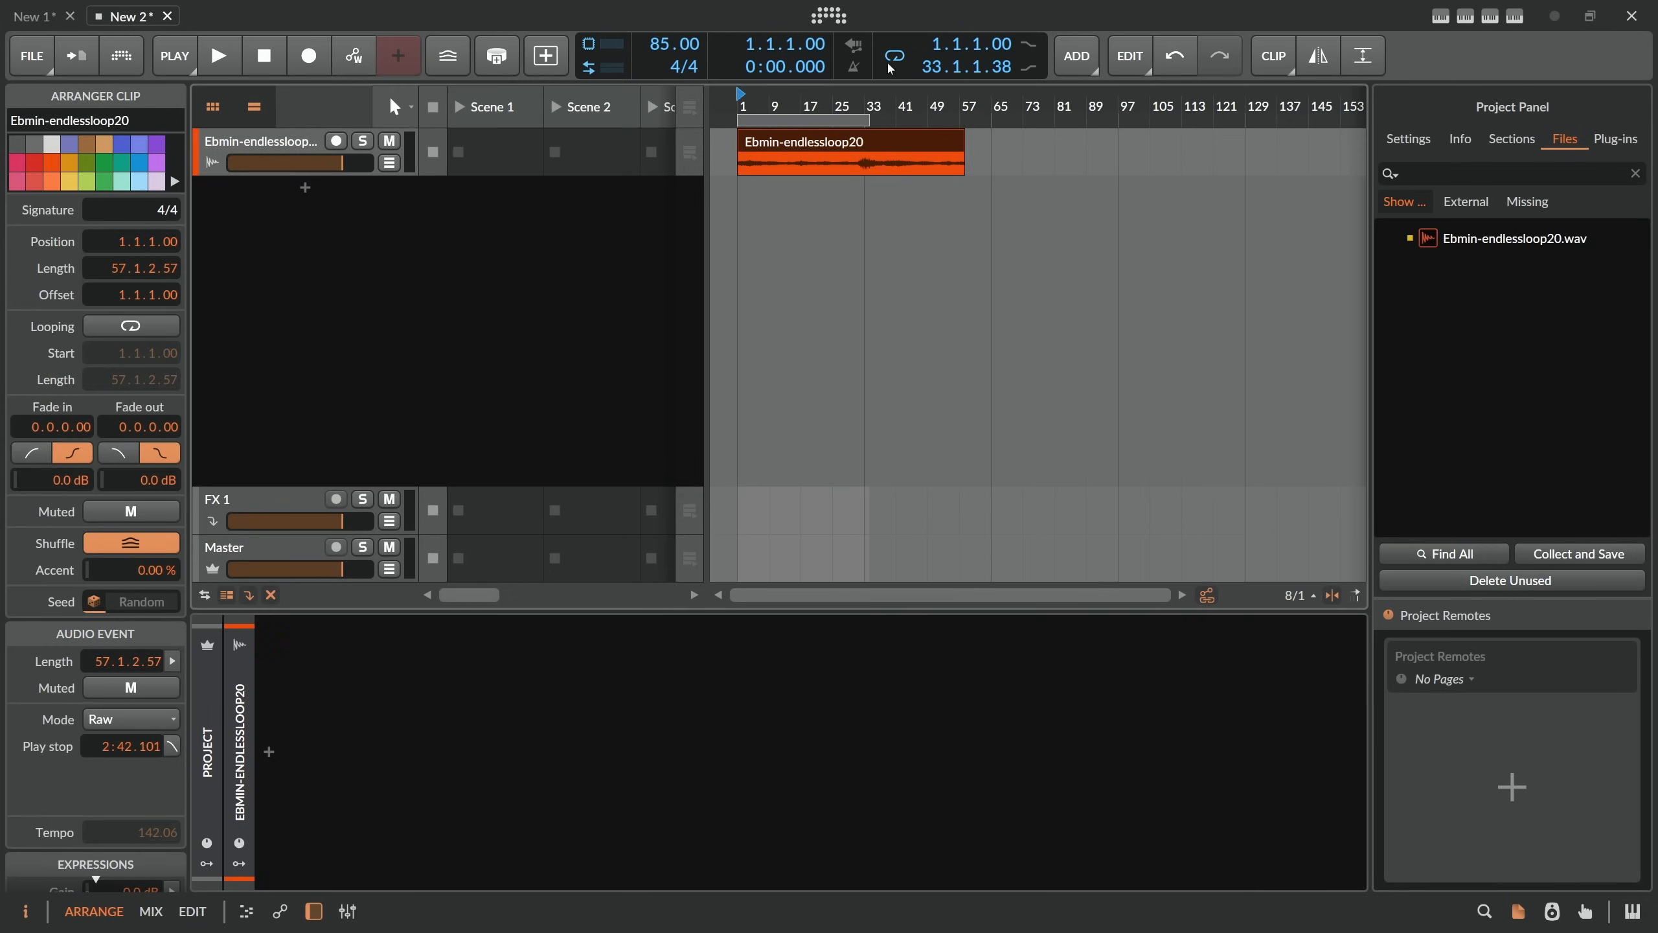
mouse_move(929, 141)
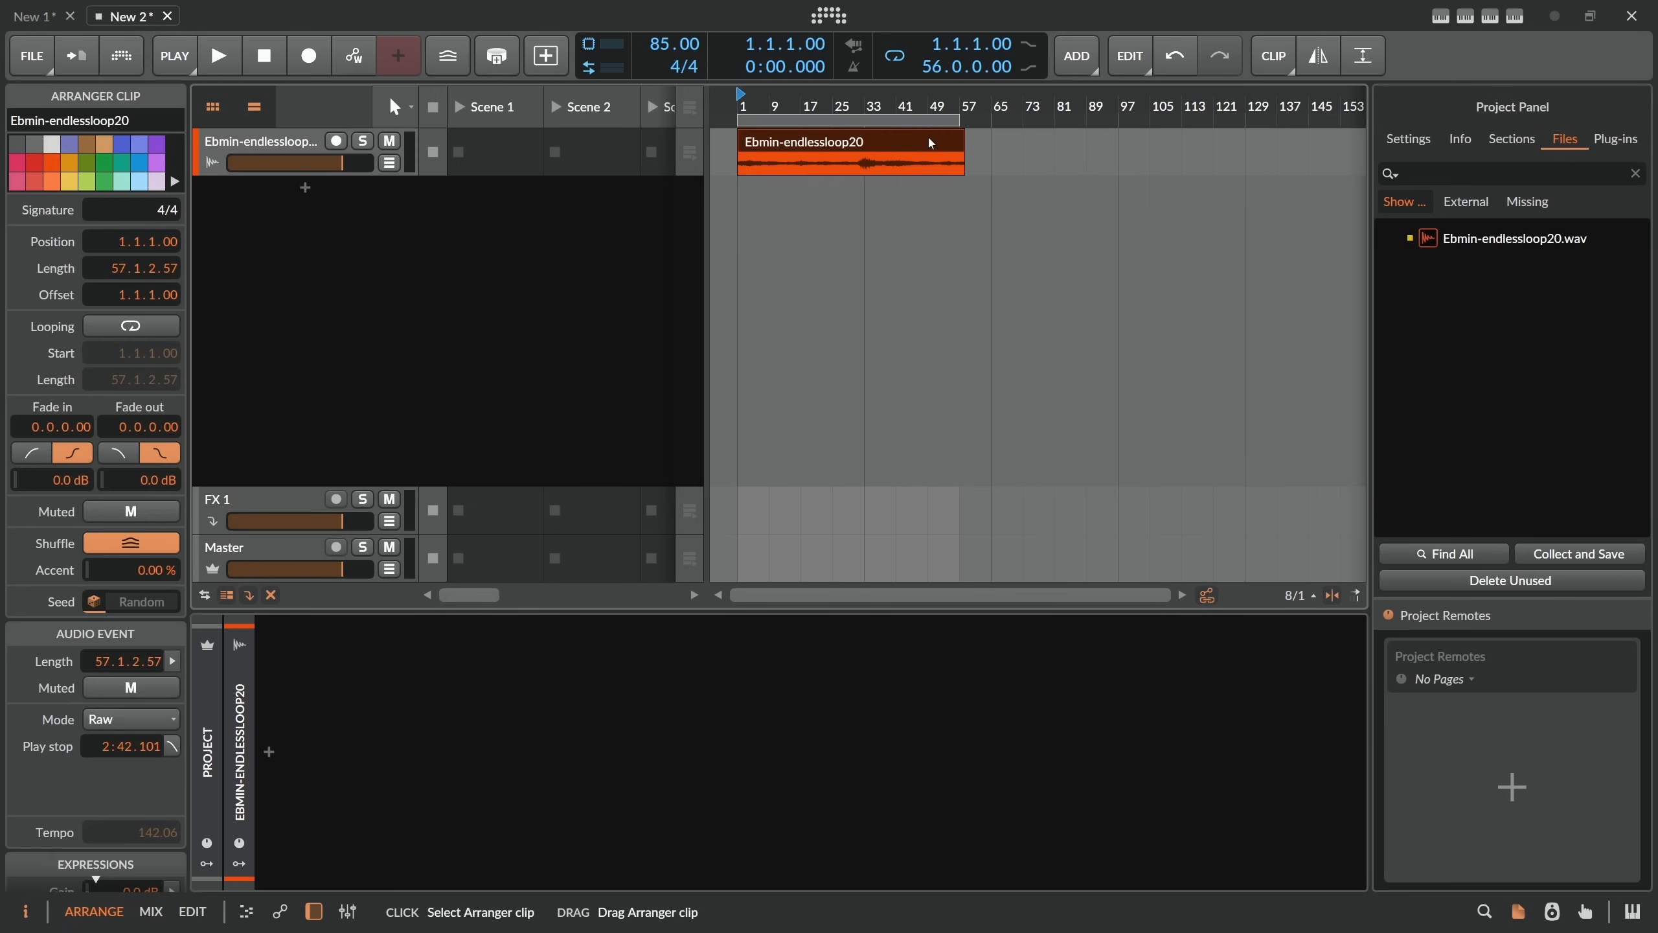
Bring the Raw clip into the editor from the arrangement.
double_click(850, 153)
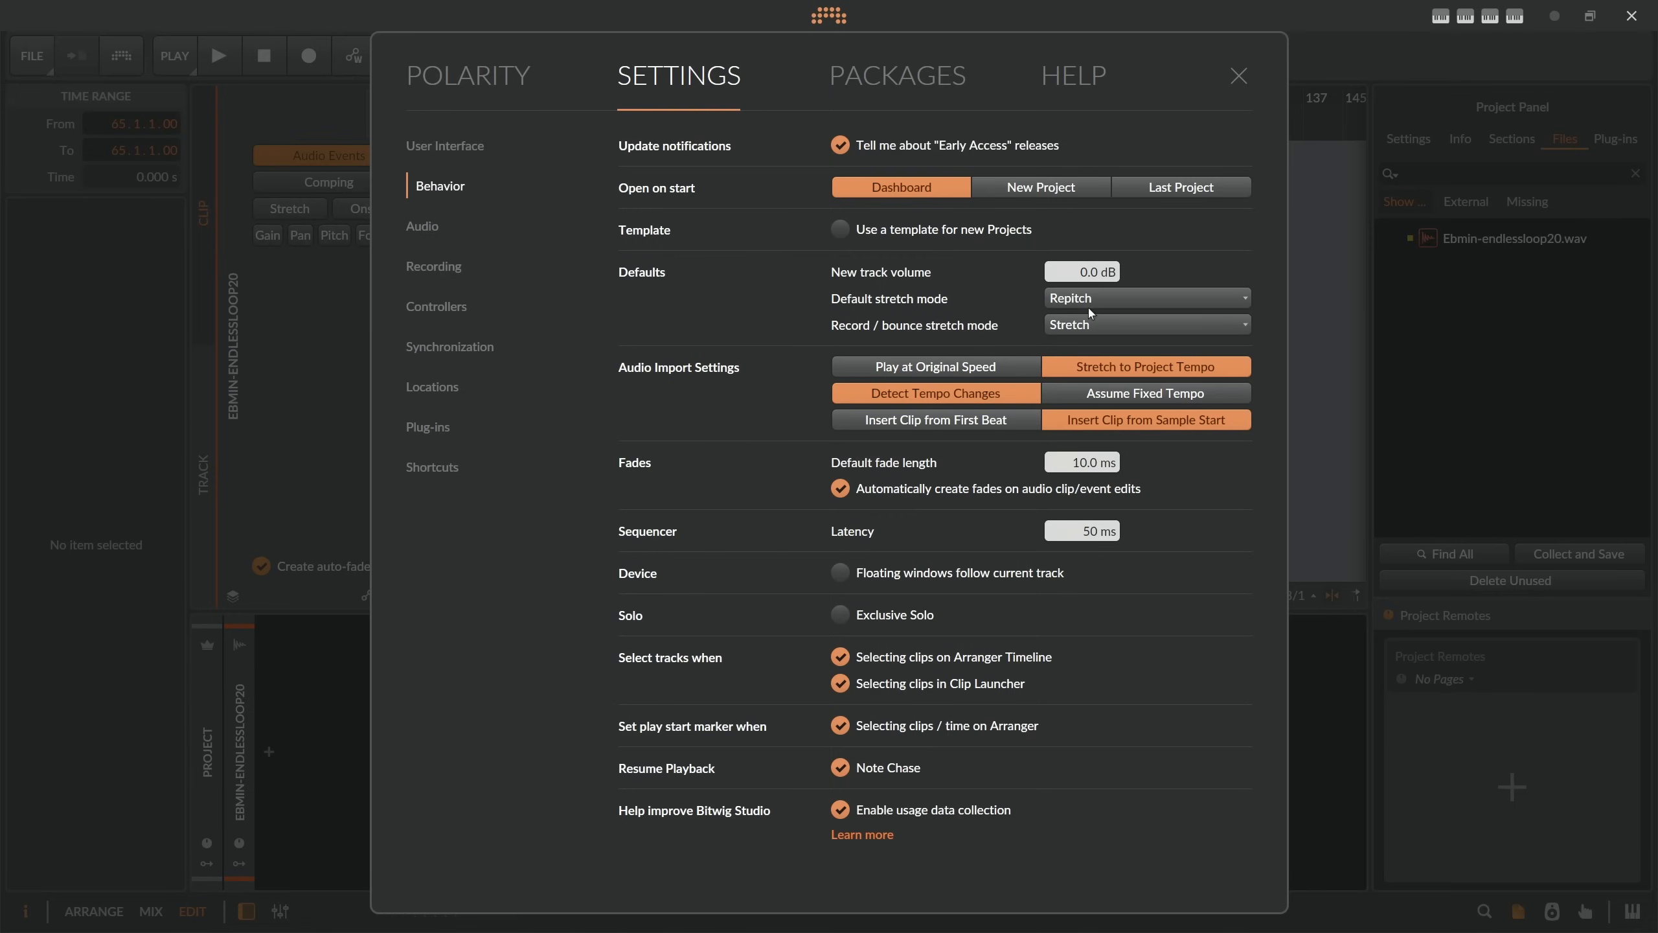
Review the default stretch mode list, then close the Settings window.
left_click(1145, 297)
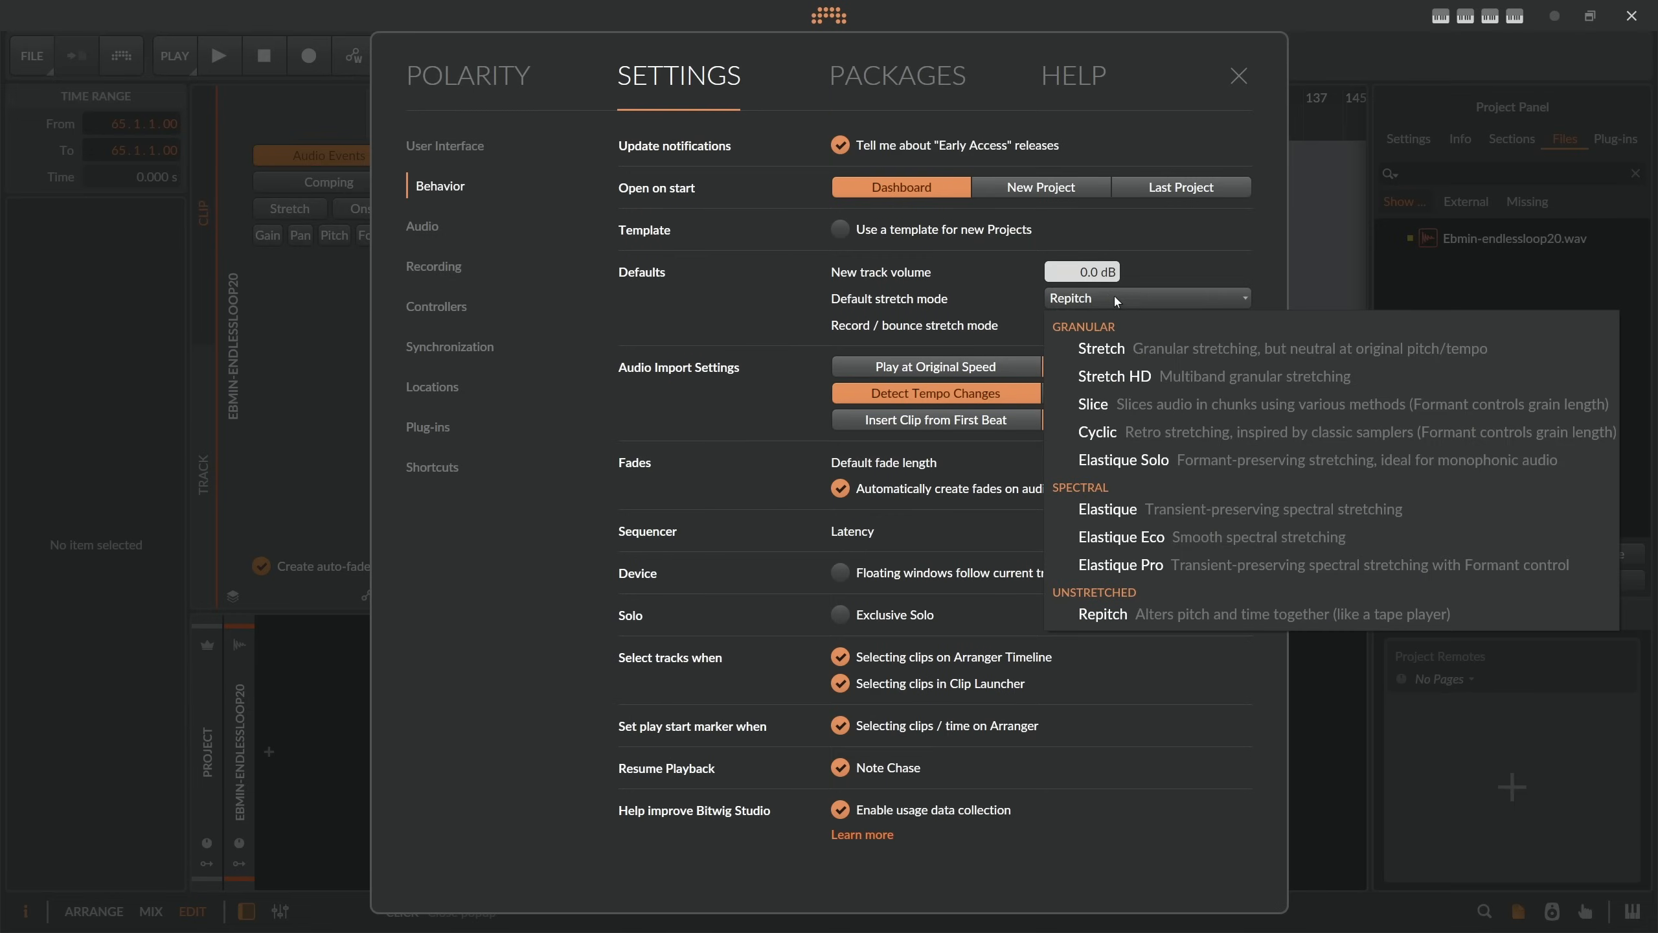
mouse_move(1110, 302)
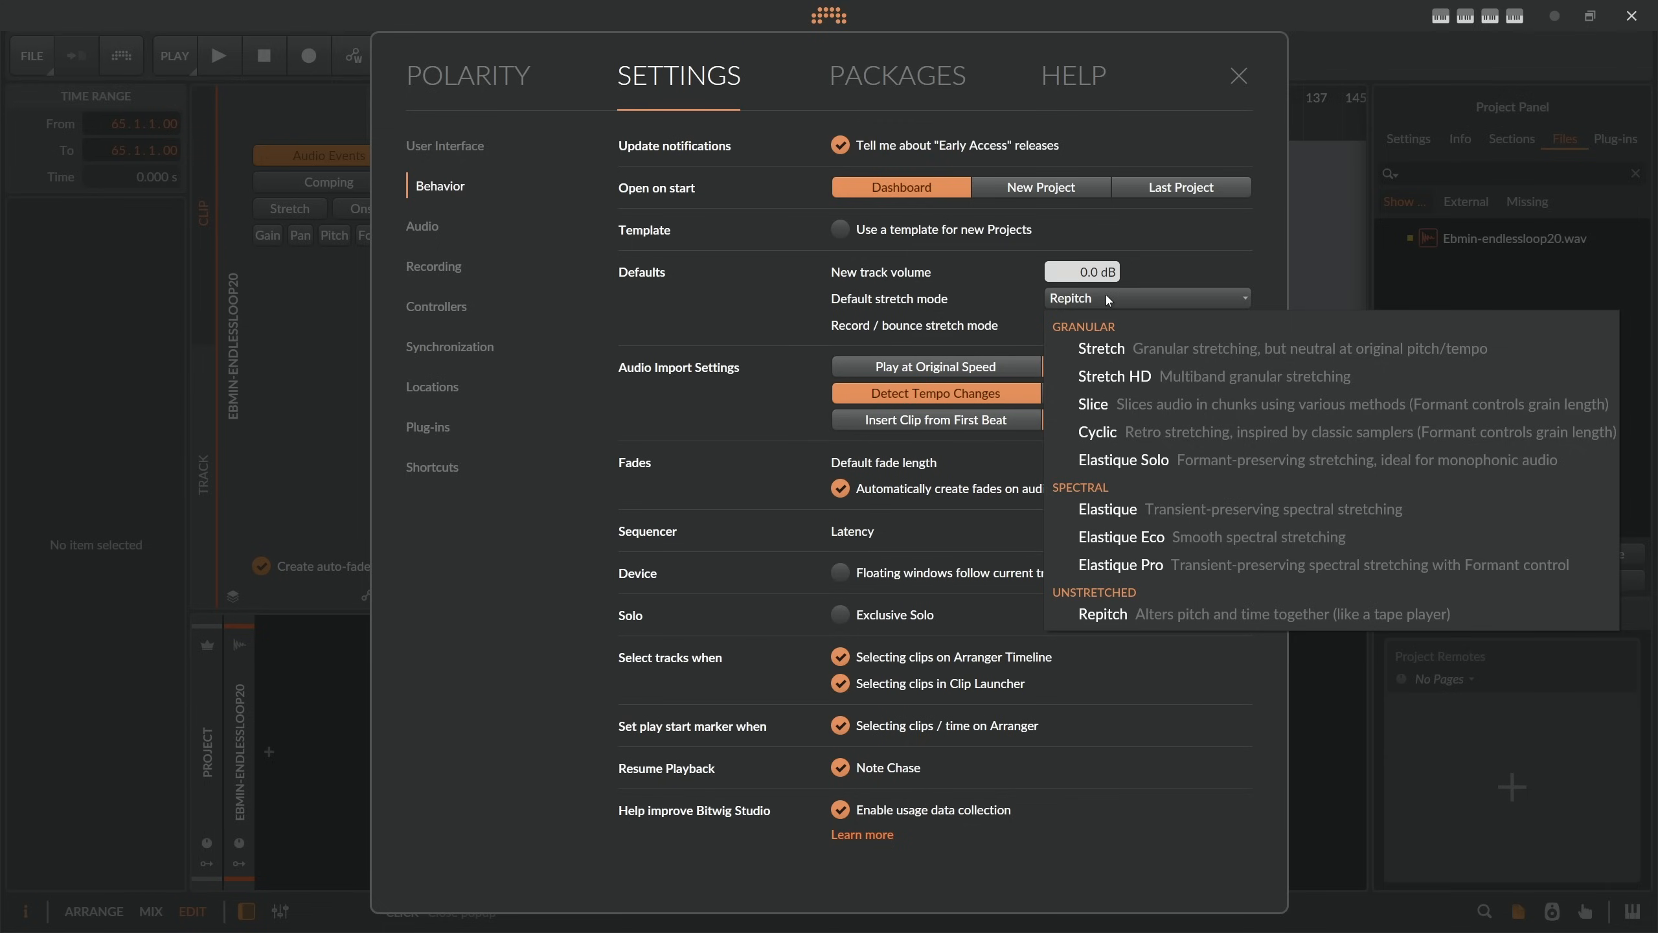
mouse_move(1188, 244)
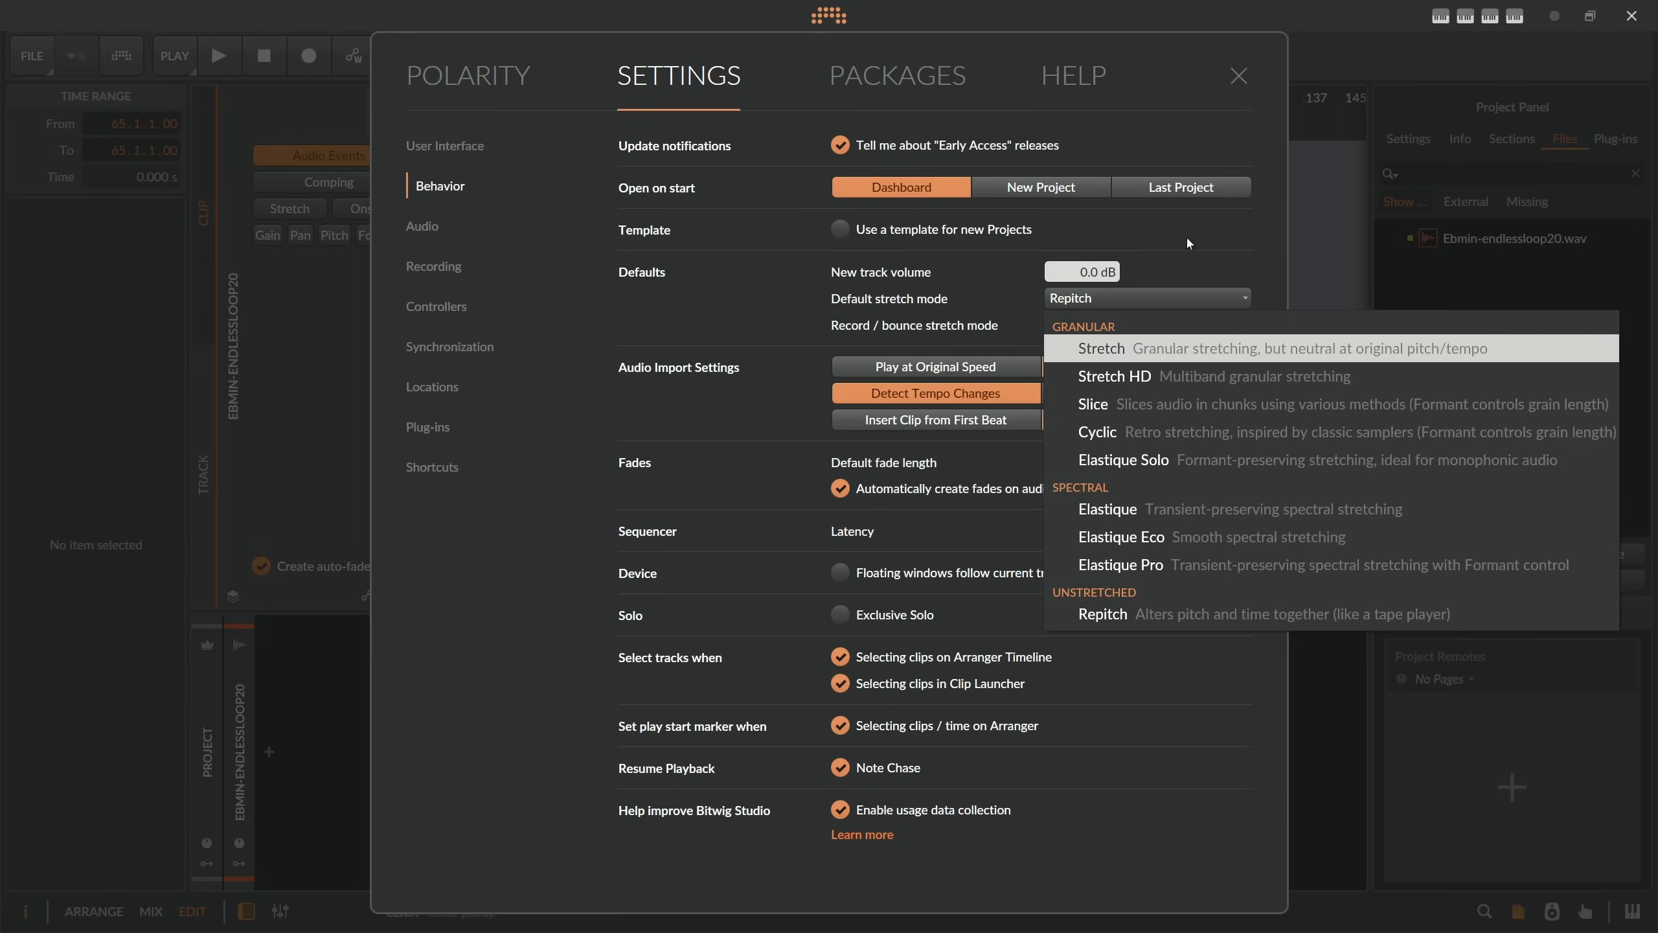
left_click(1239, 76)
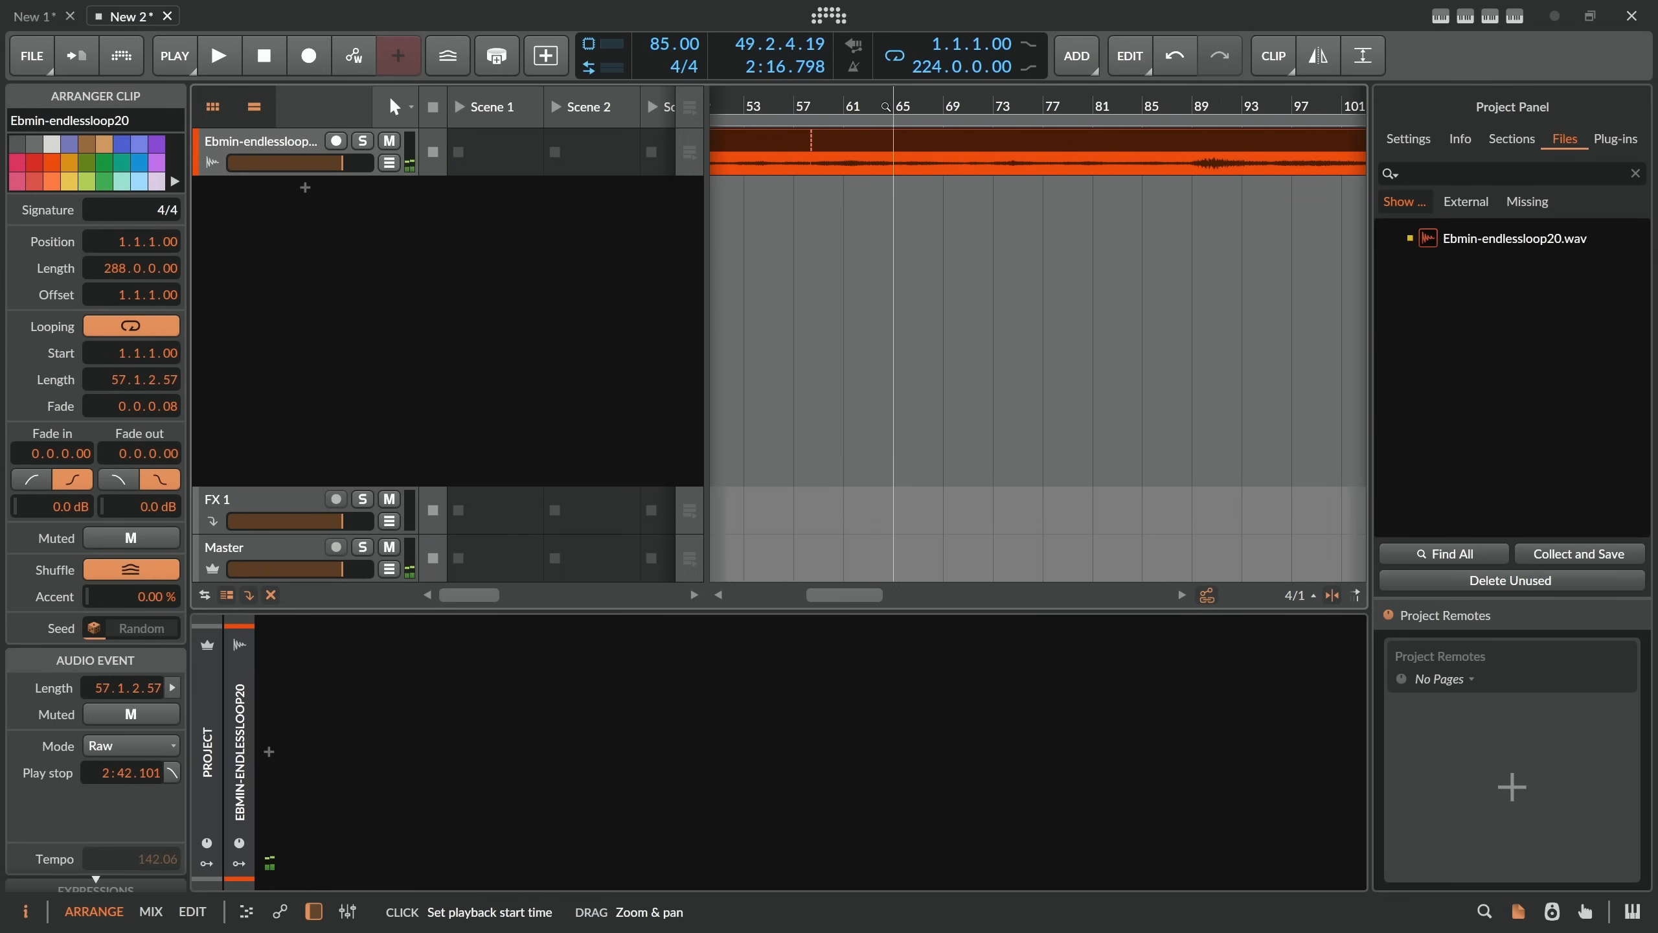
Select the Raw loop event and drag the project tempo down from 85 BPM.
left_click(219, 55)
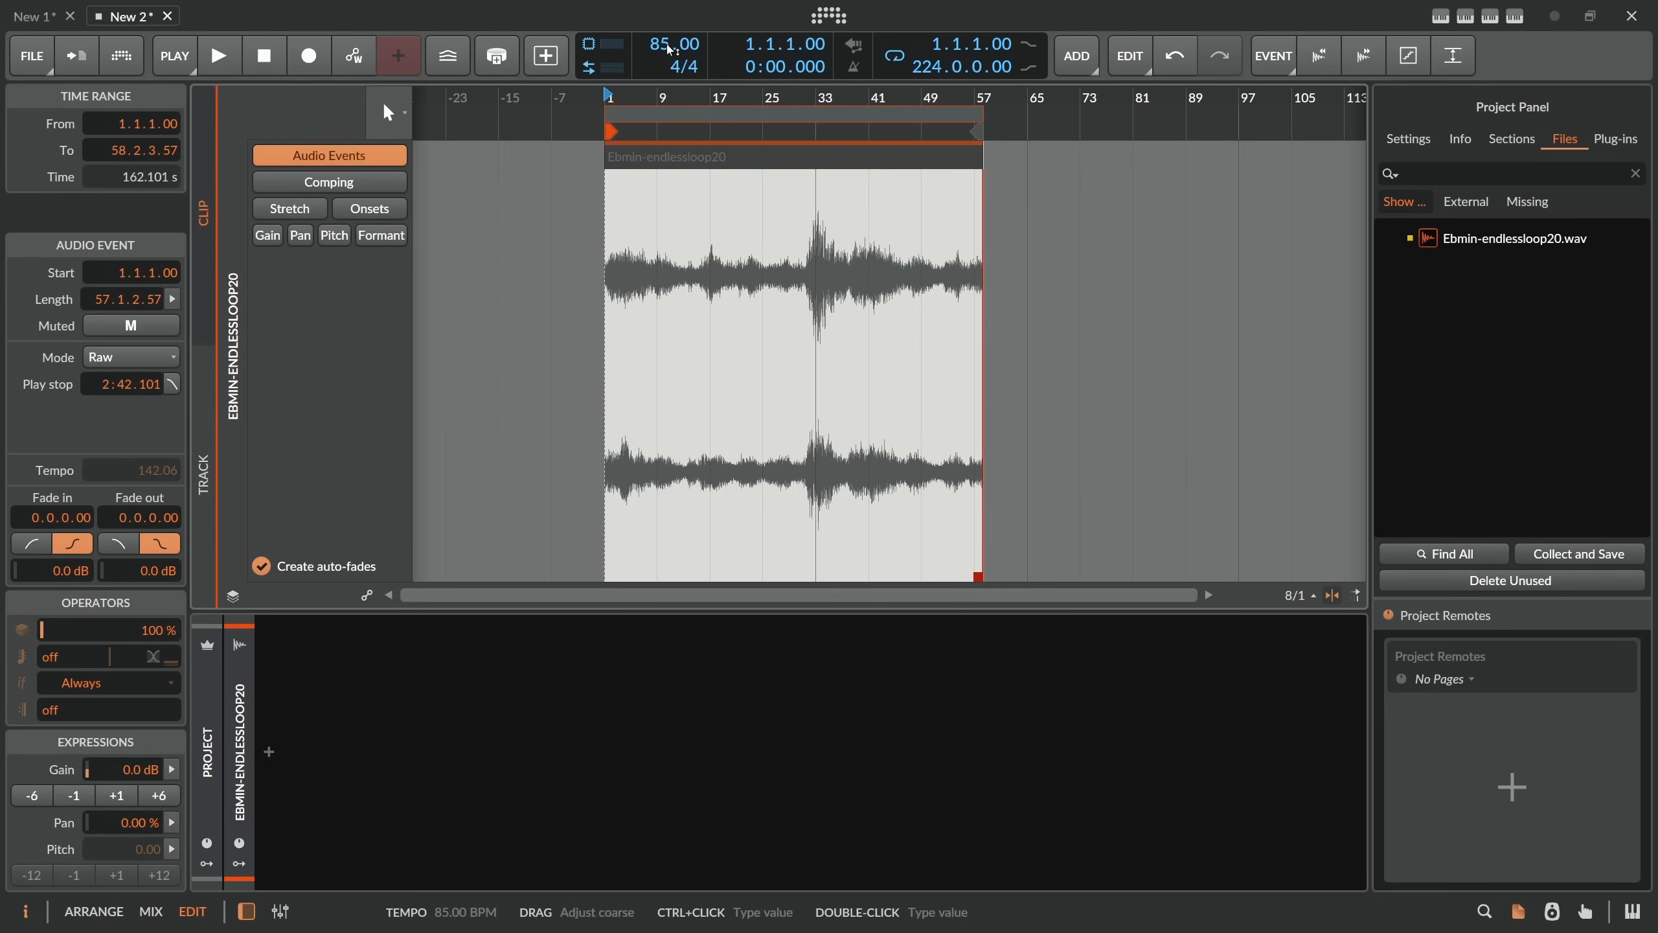
left_click_drag(674, 44, 674, 50)
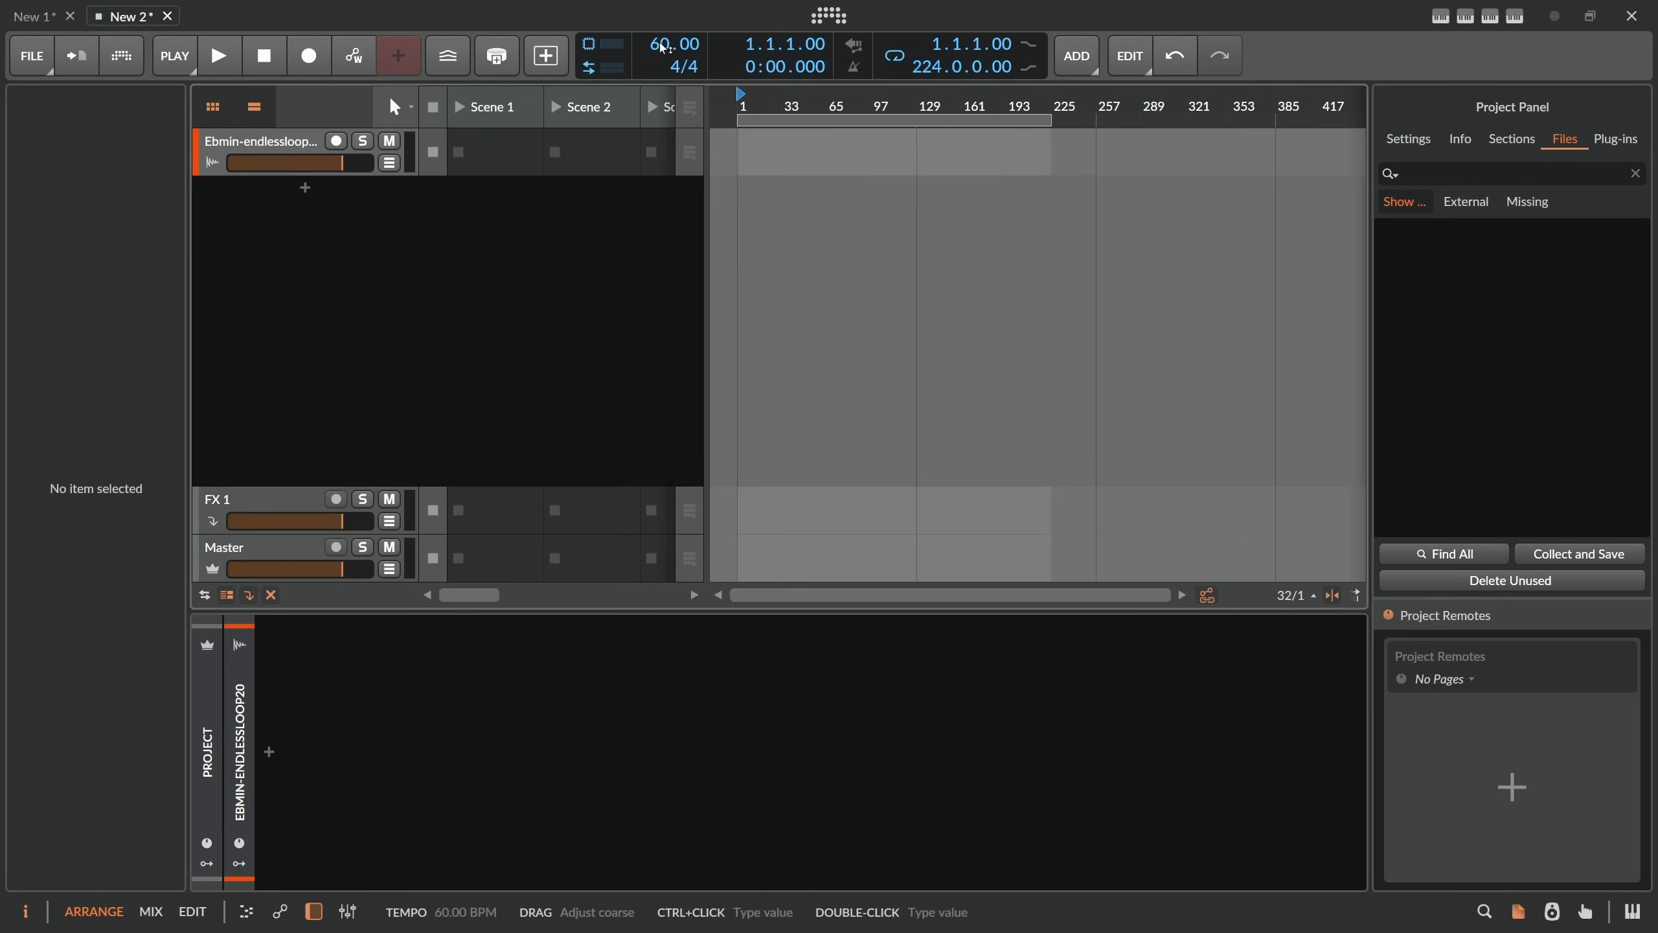
mouse_move(828, 214)
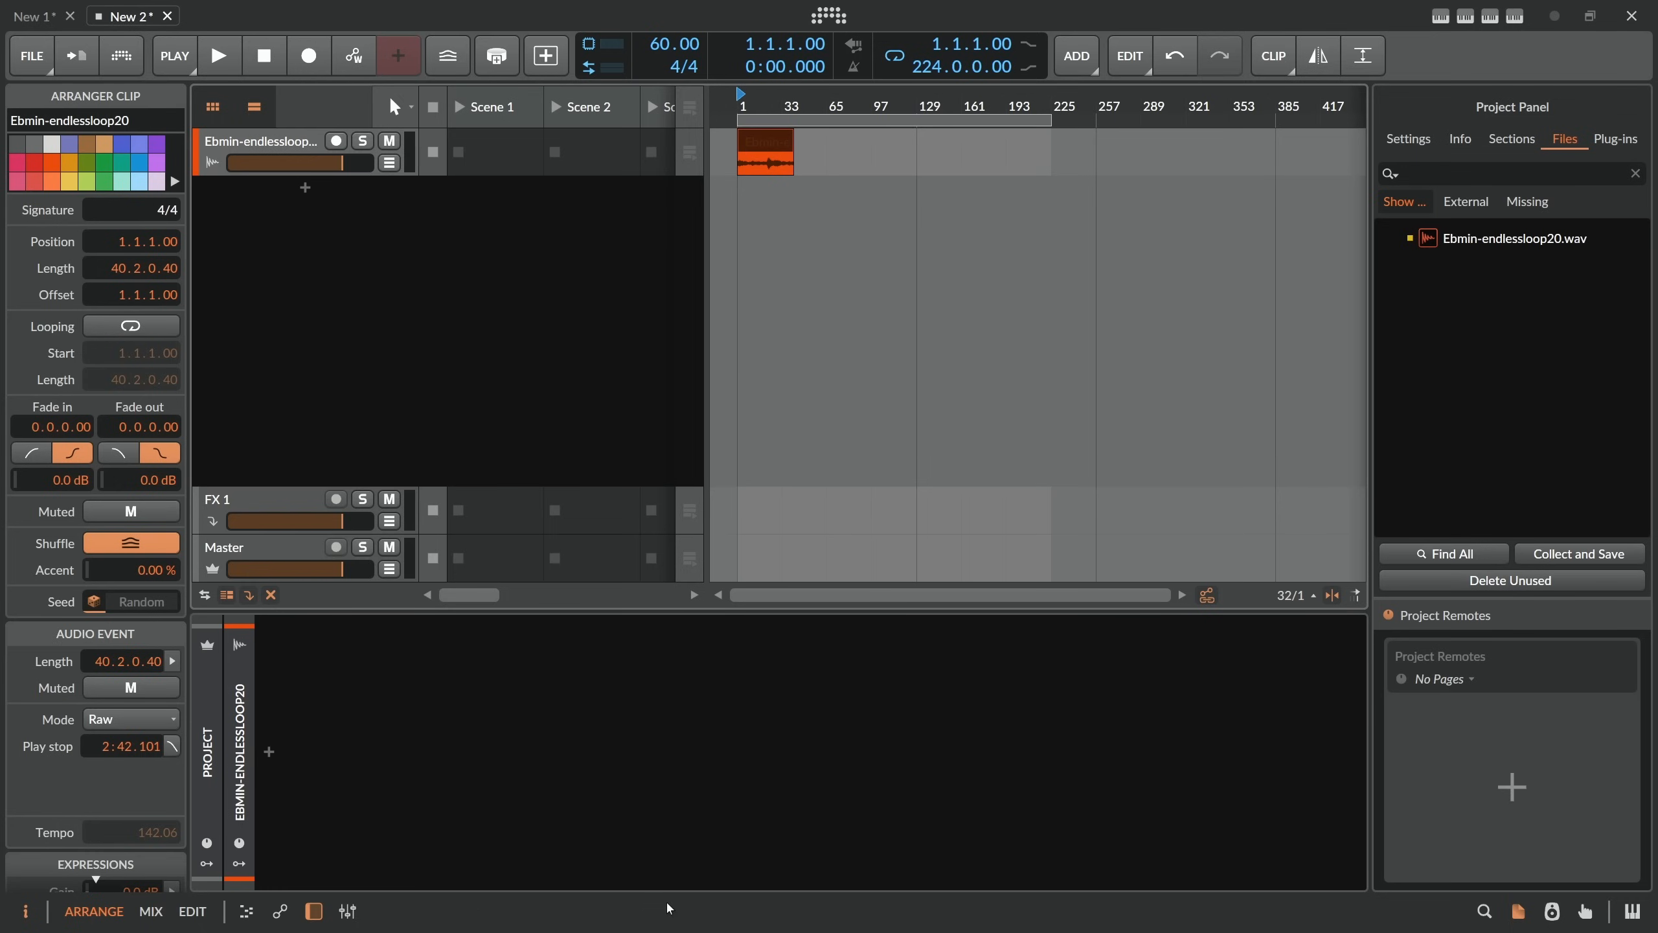
mouse_move(561, 905)
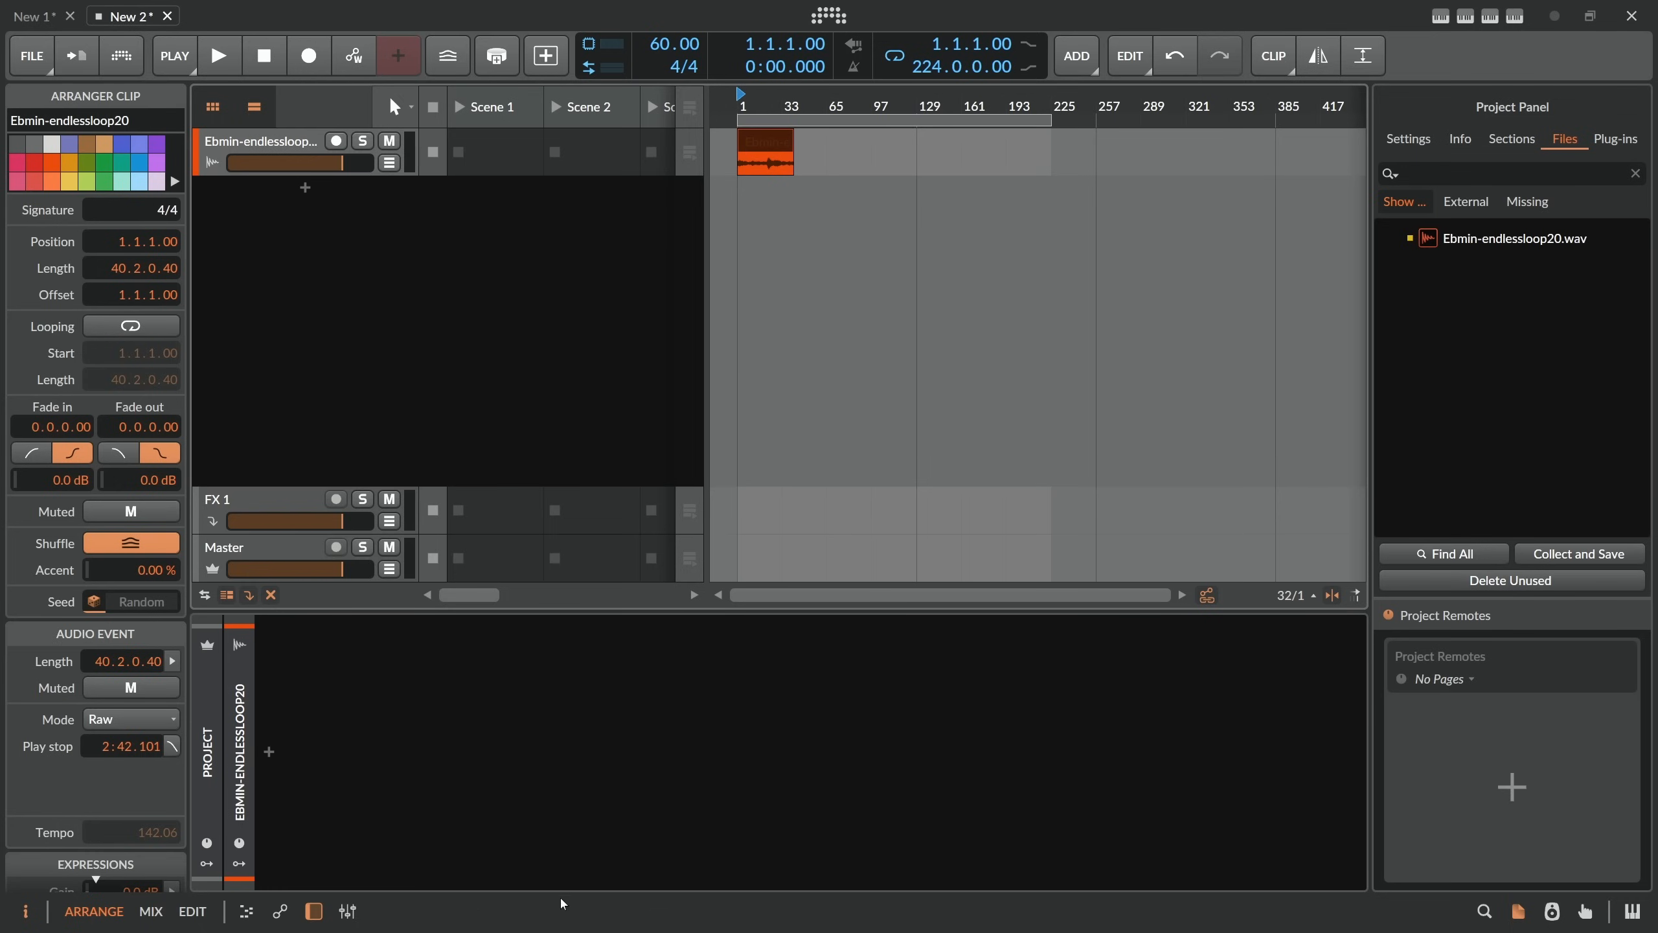
mouse_move(616, 905)
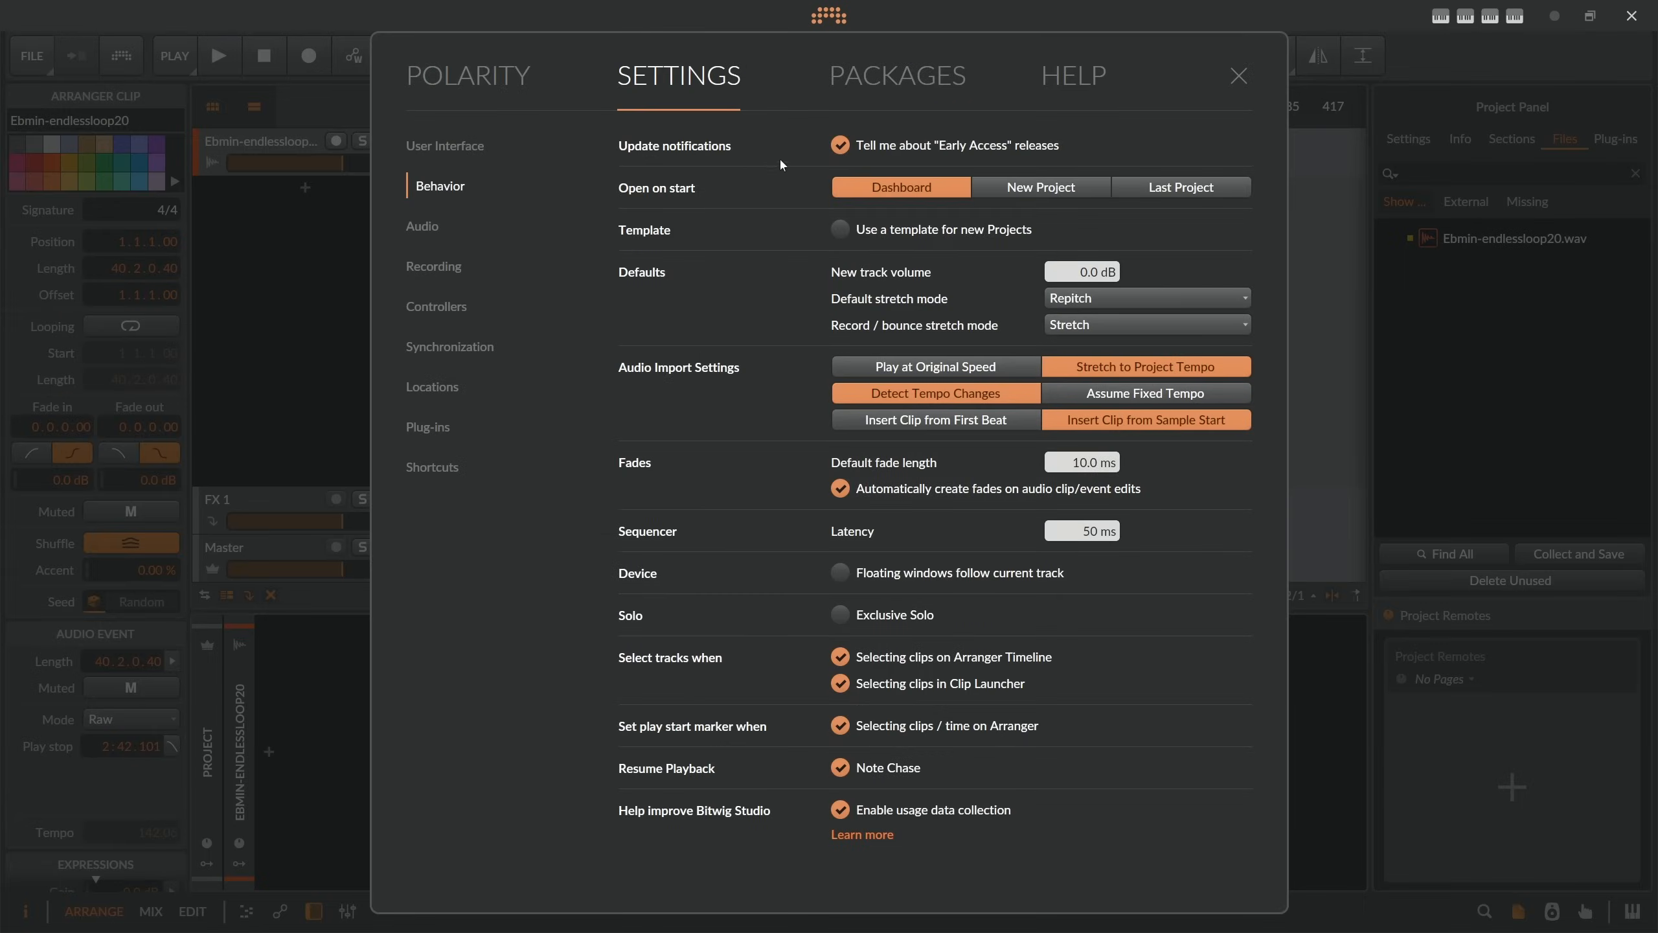
Review the File keyboard shortcut mappings and close Settings.
left_click(442, 467)
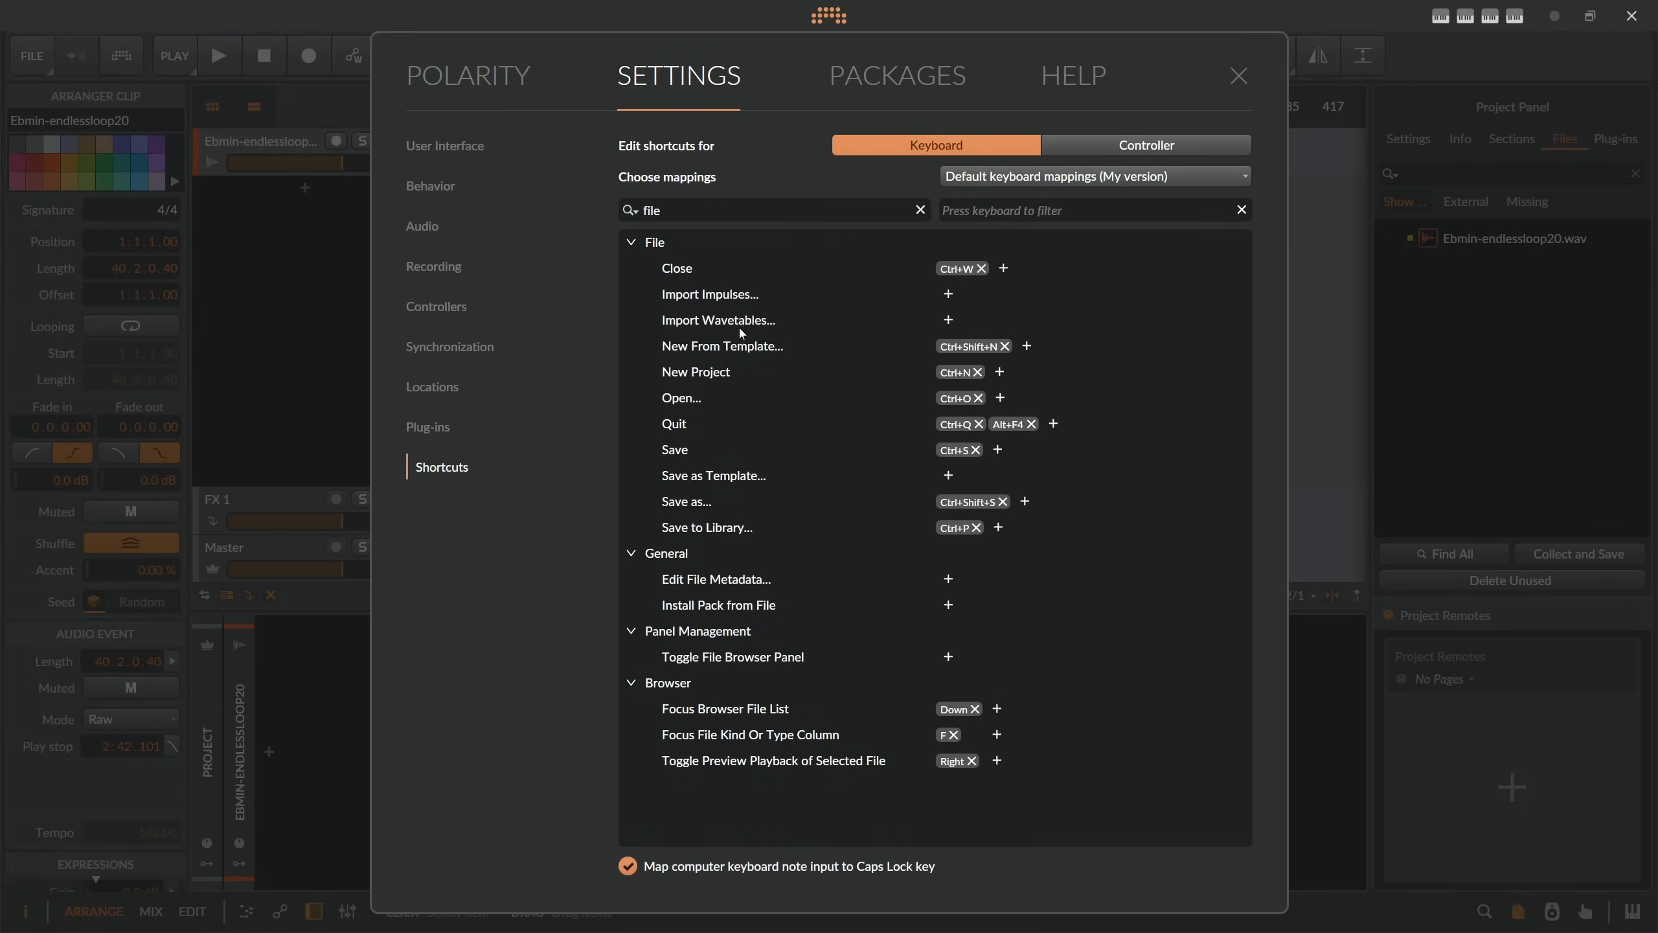
mouse_move(891, 453)
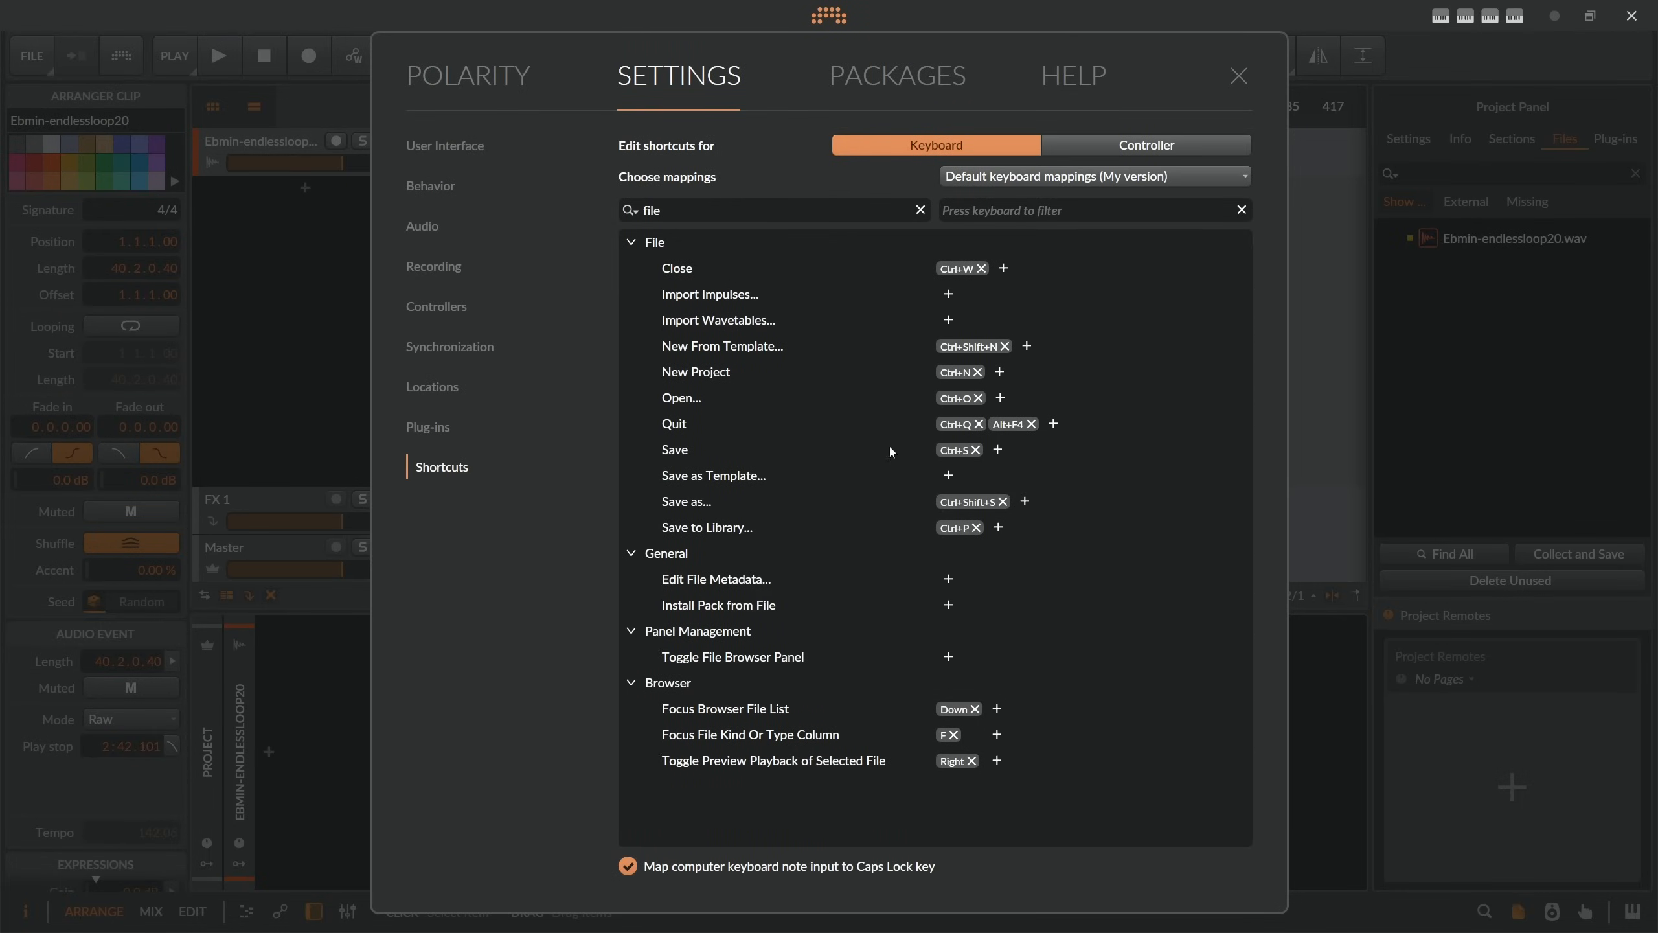
mouse_move(1239, 77)
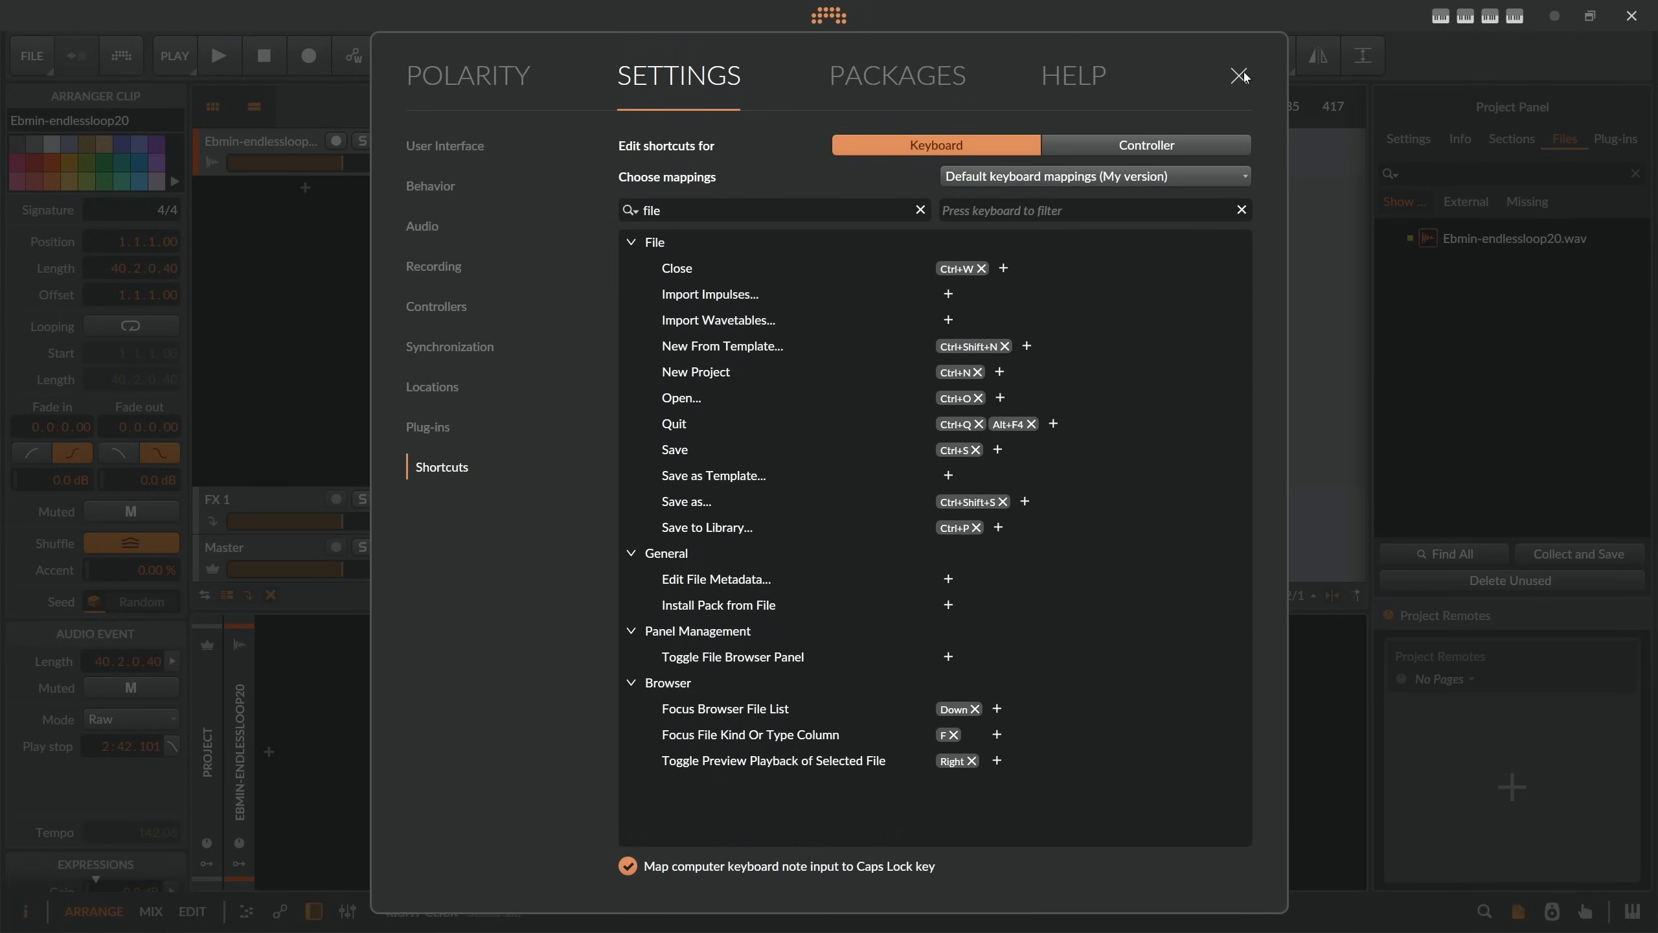
left_click(1241, 75)
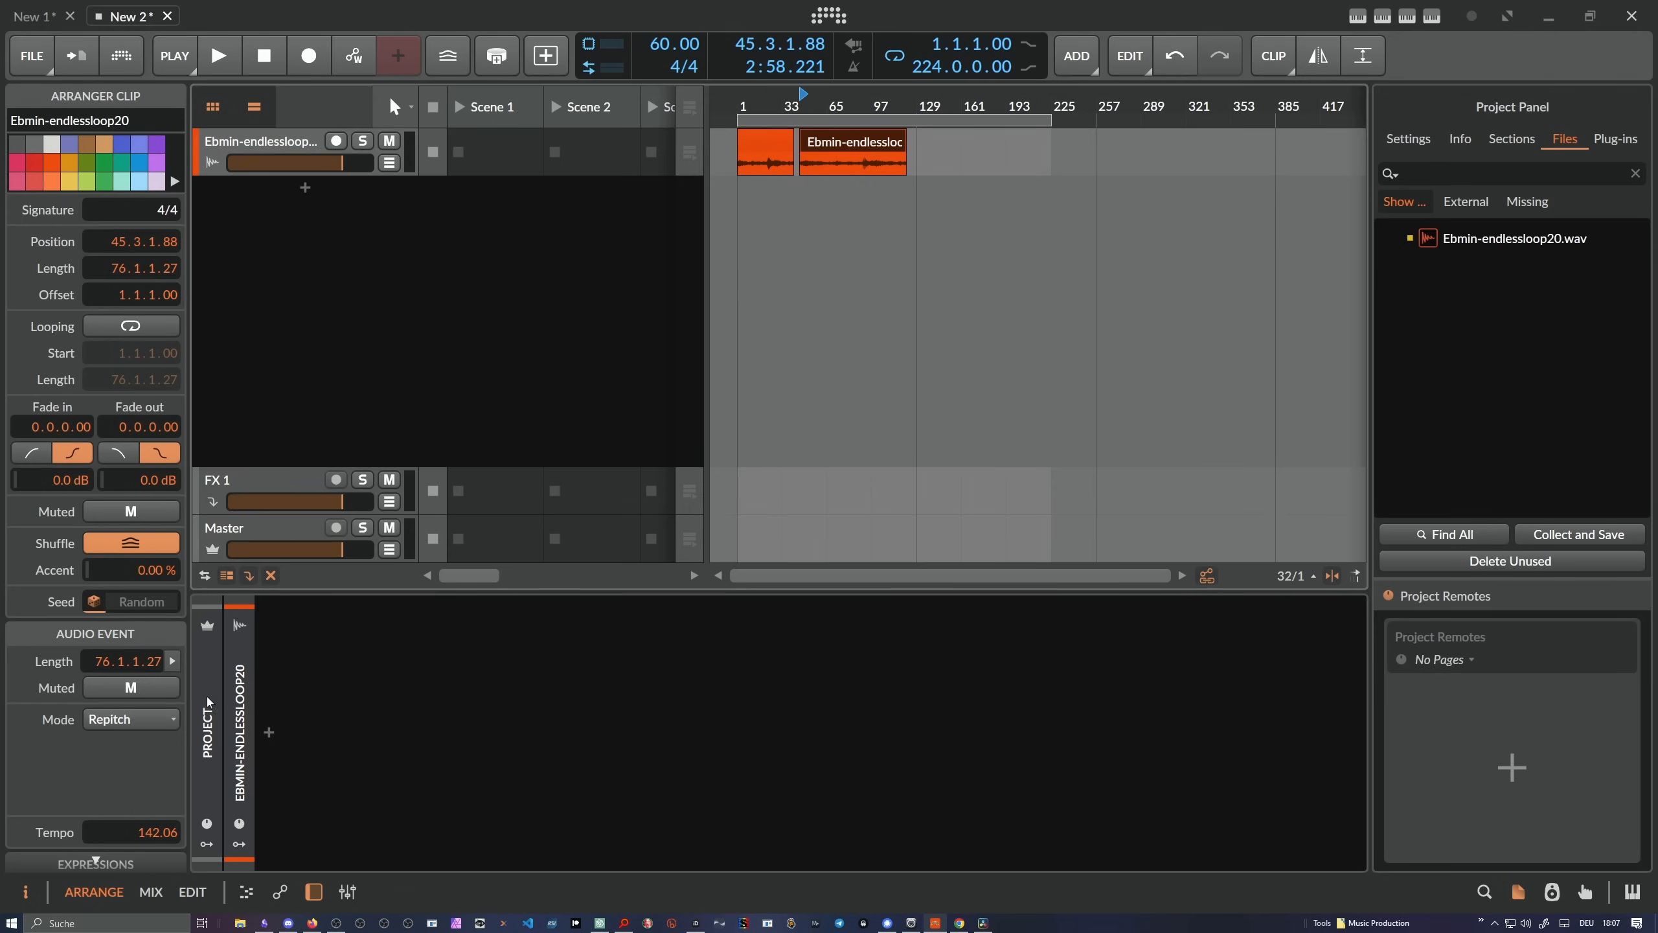
left_click(129, 719)
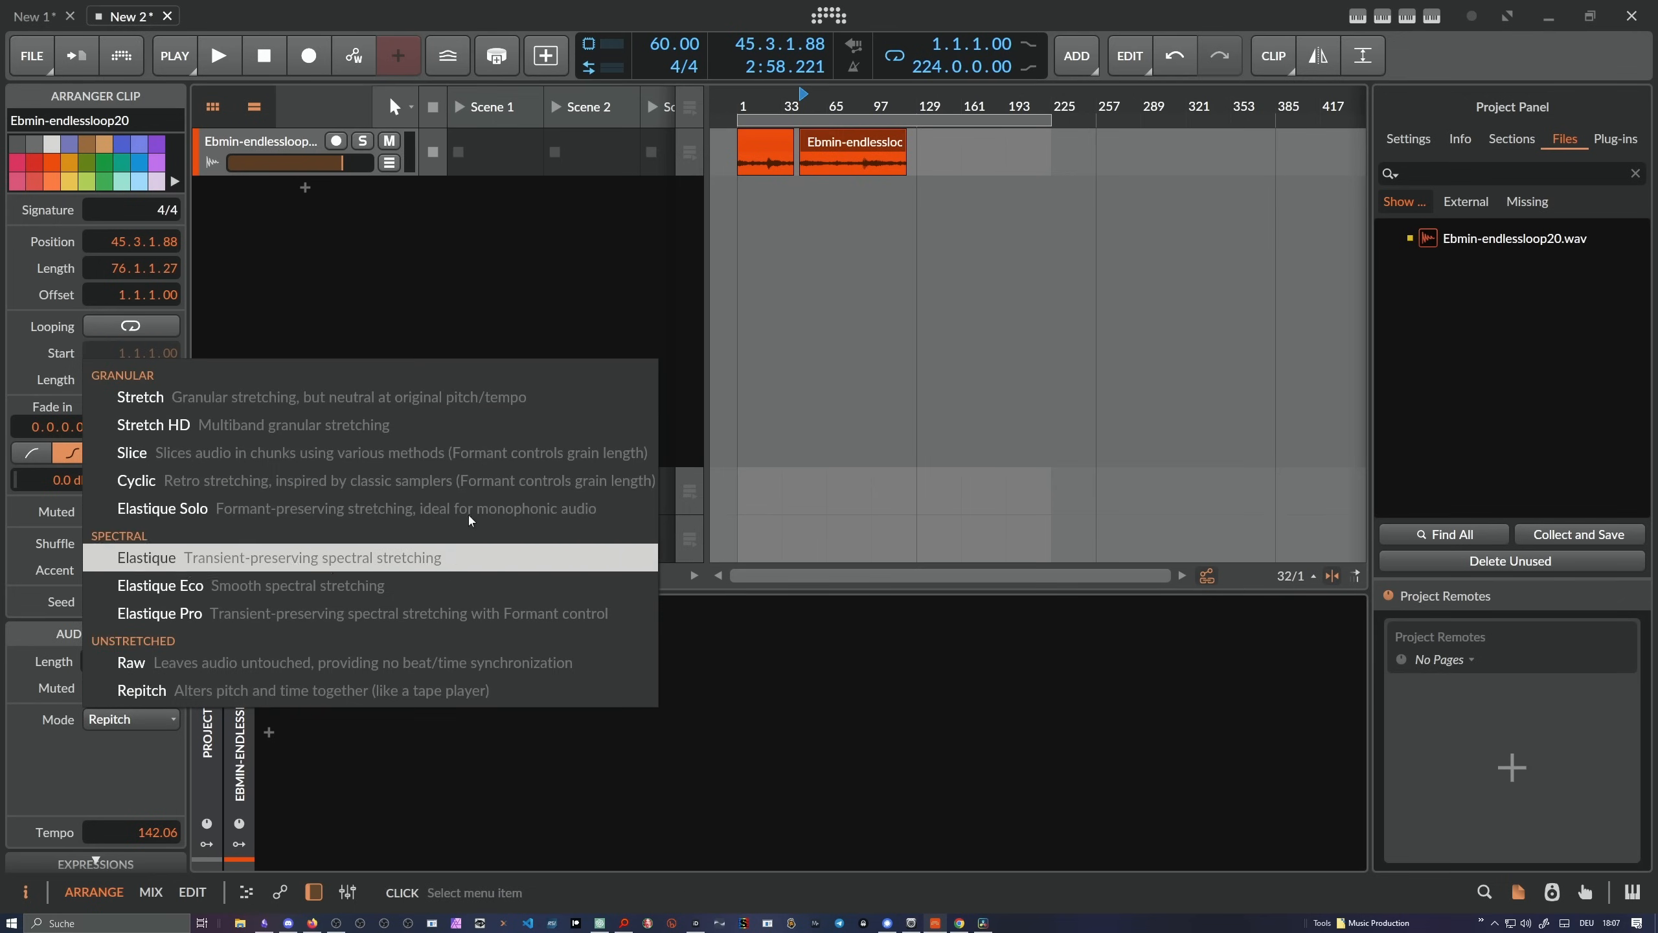
left_click(465, 296)
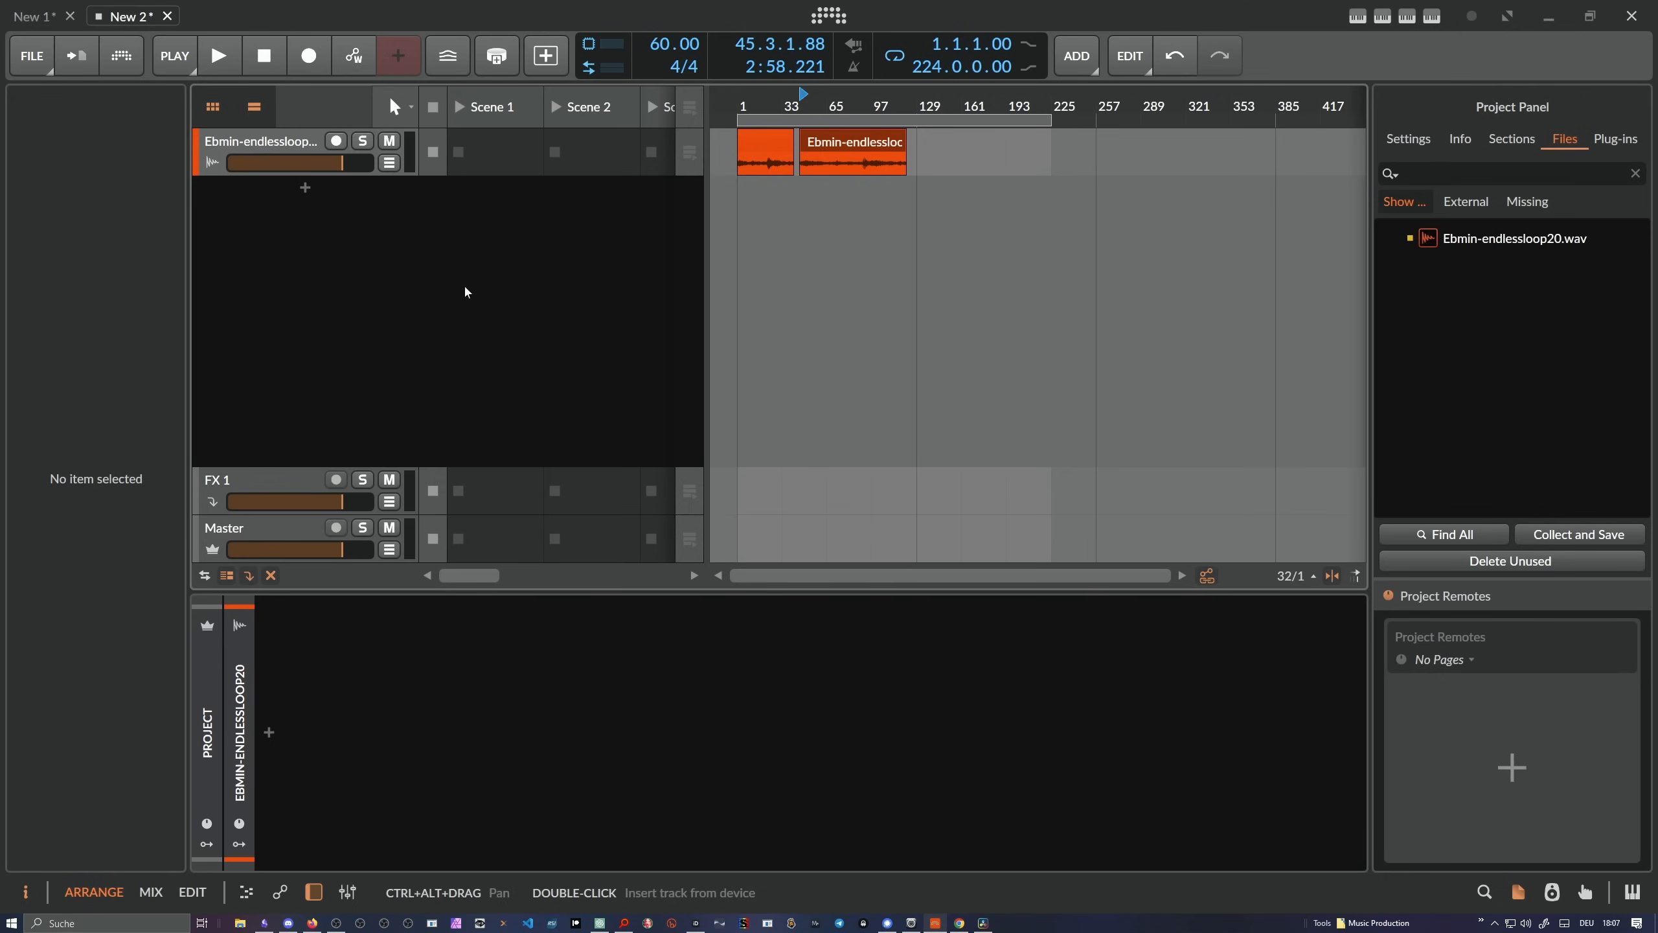
mouse_move(303, 124)
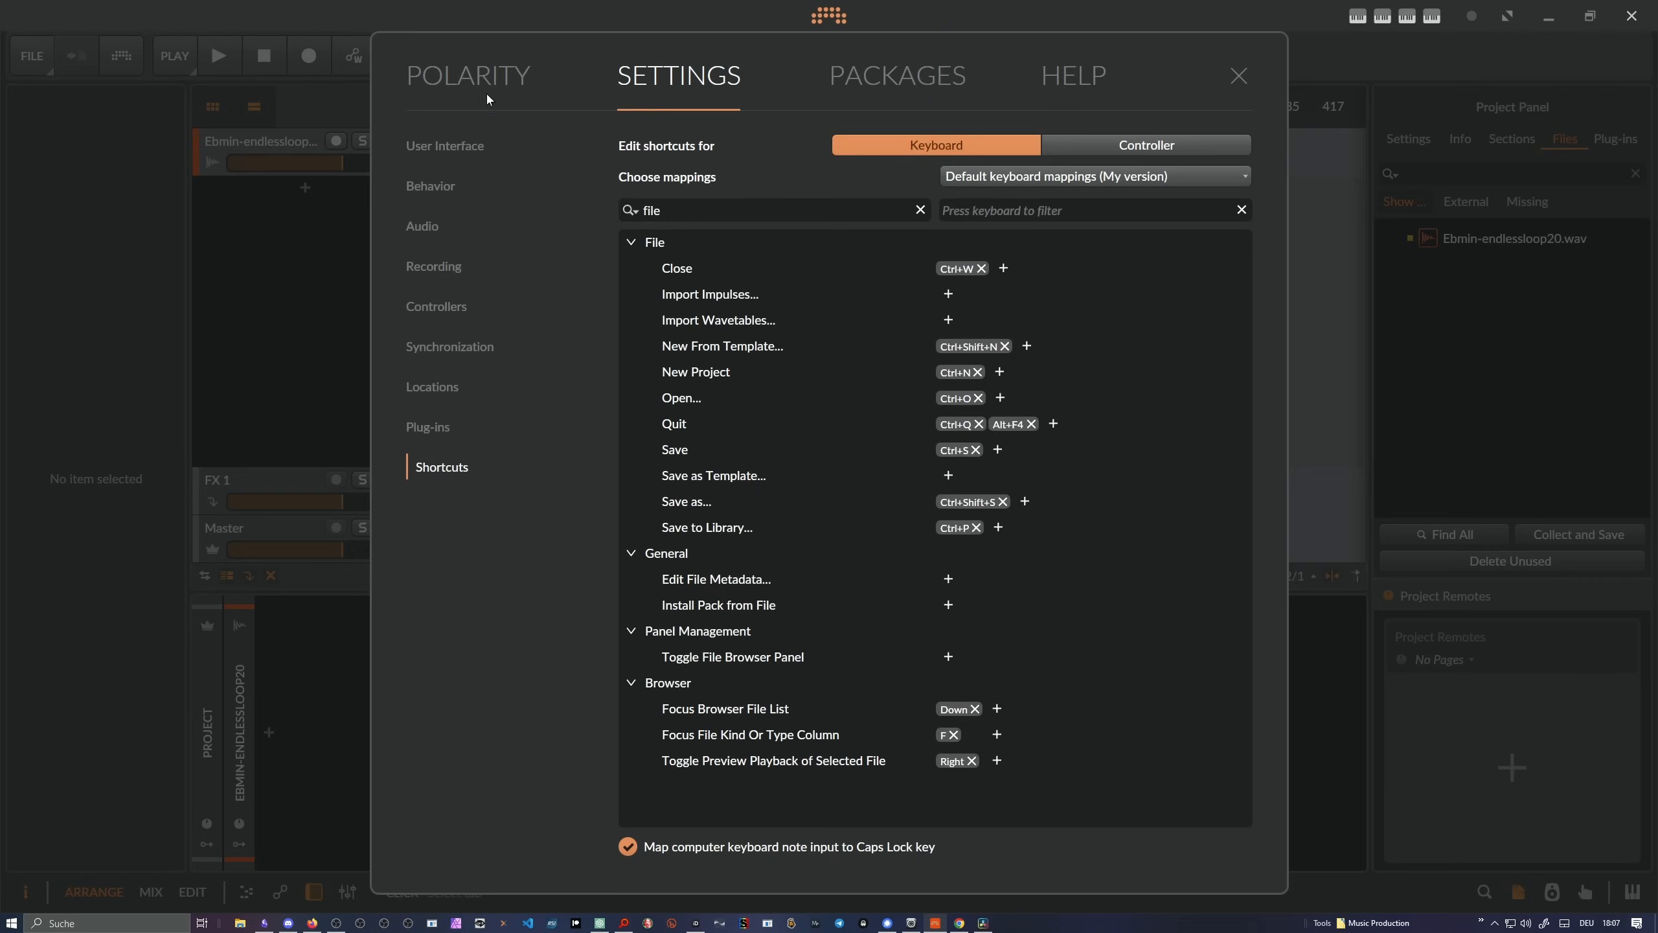
mouse_move(570, 133)
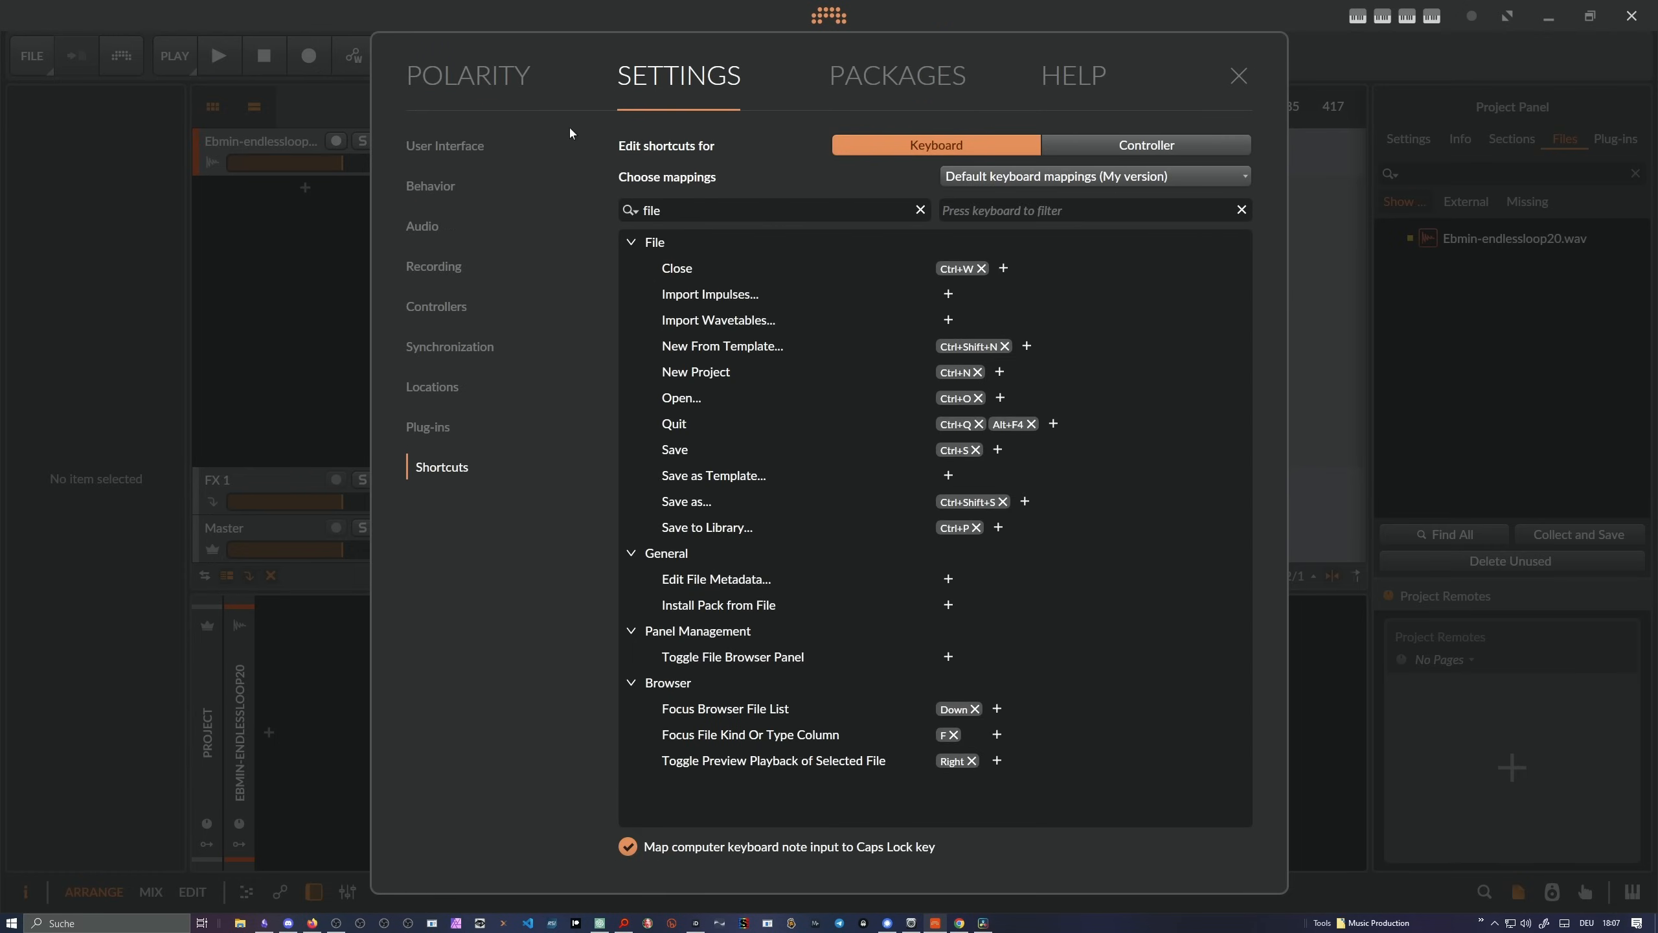
left_click(432, 186)
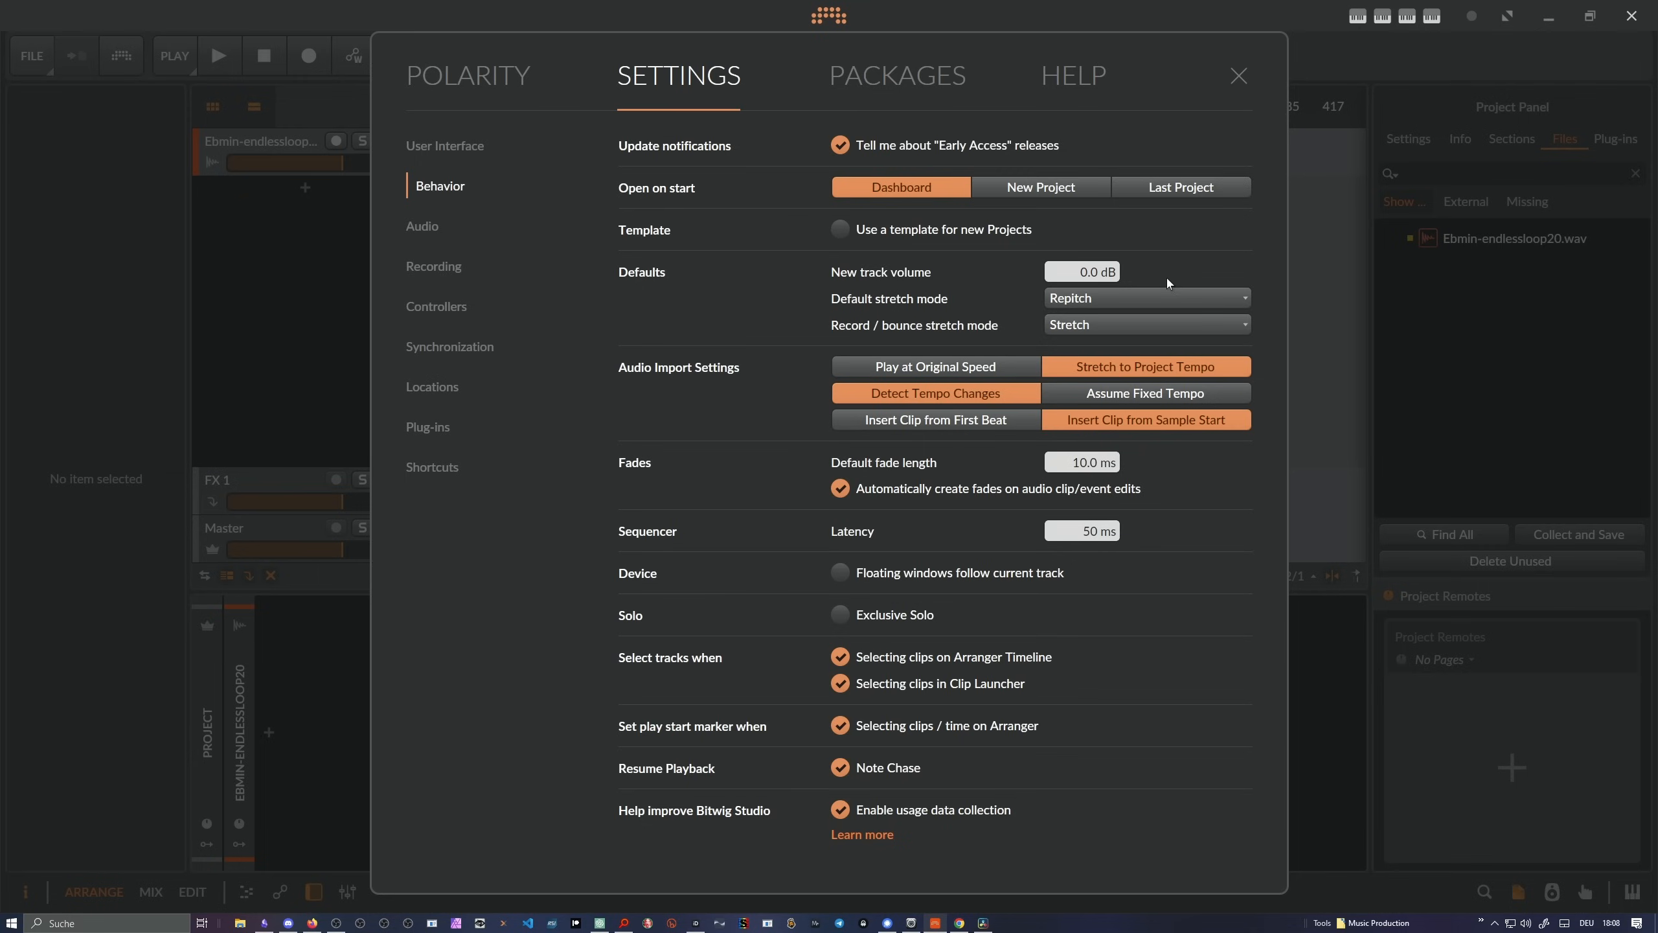
mouse_move(1244, 106)
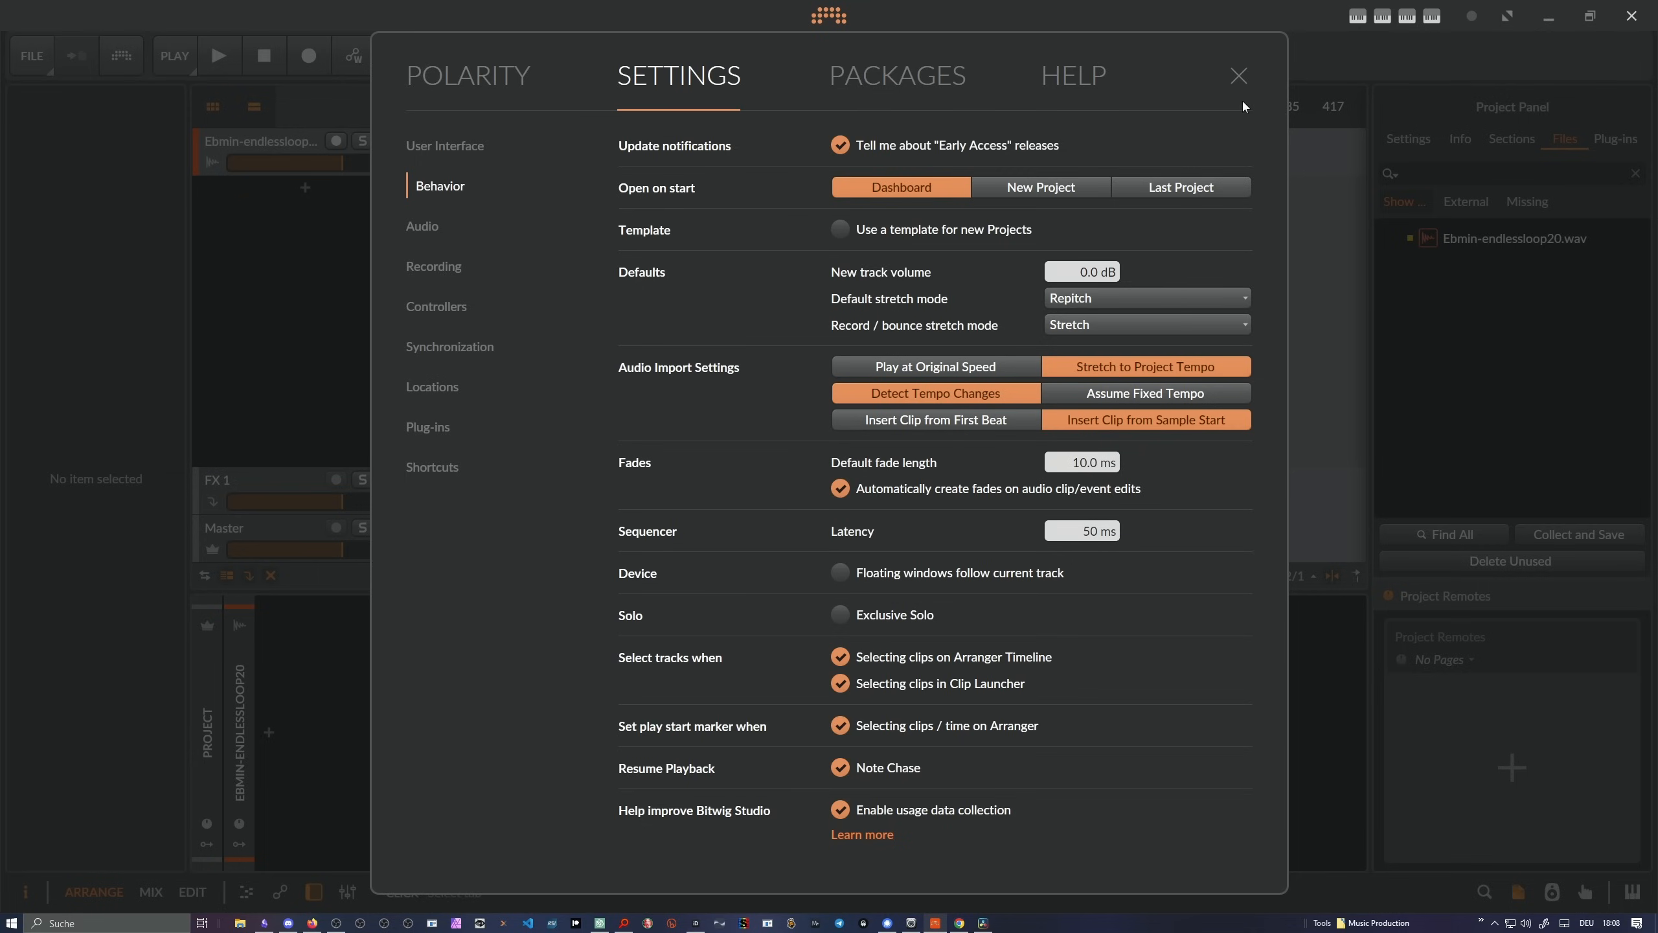
left_click(1239, 75)
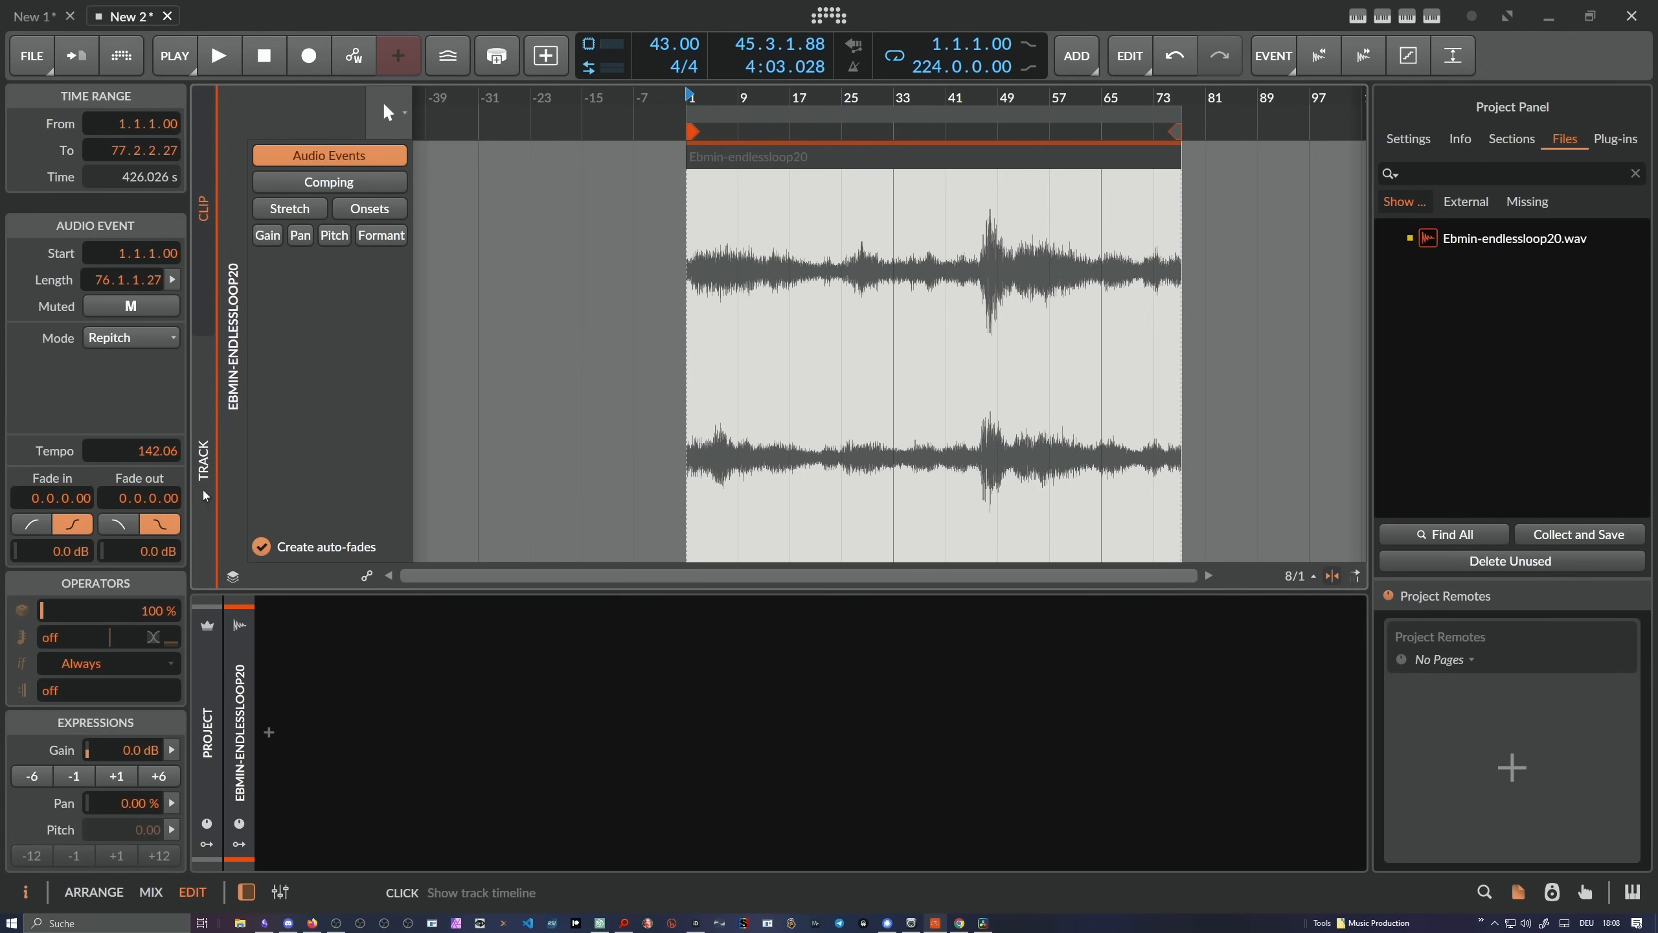
Set the second loop clip's audio event to Raw, unstretched playback.
left_click(127, 337)
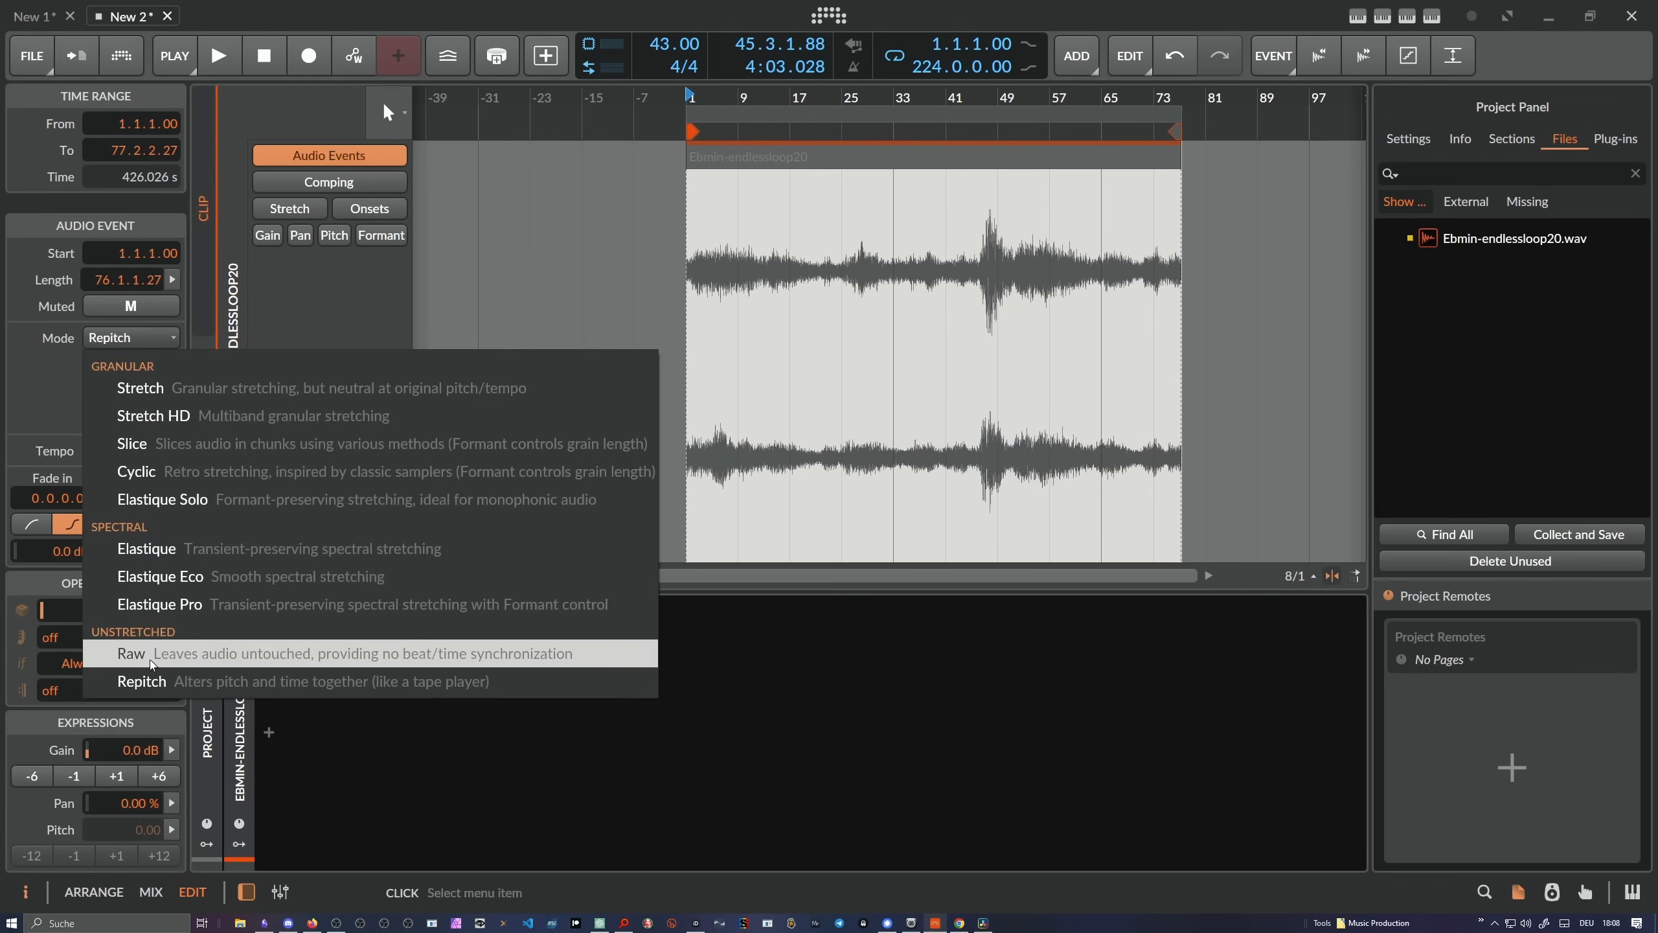
left_click(131, 653)
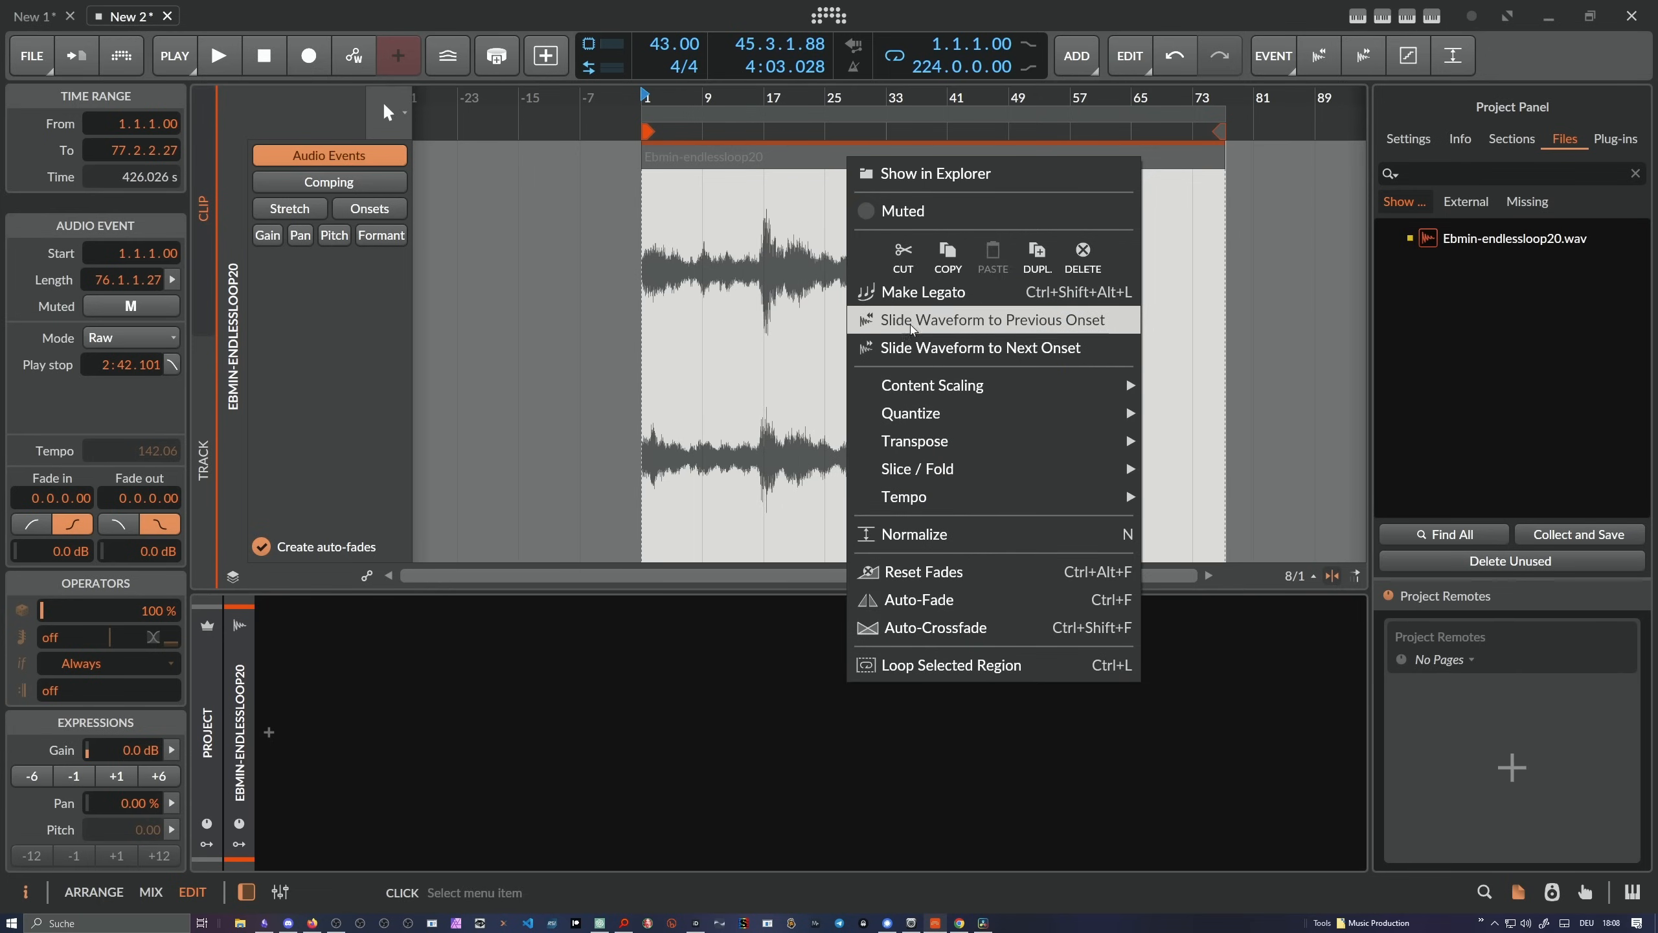
mouse_move(751, 187)
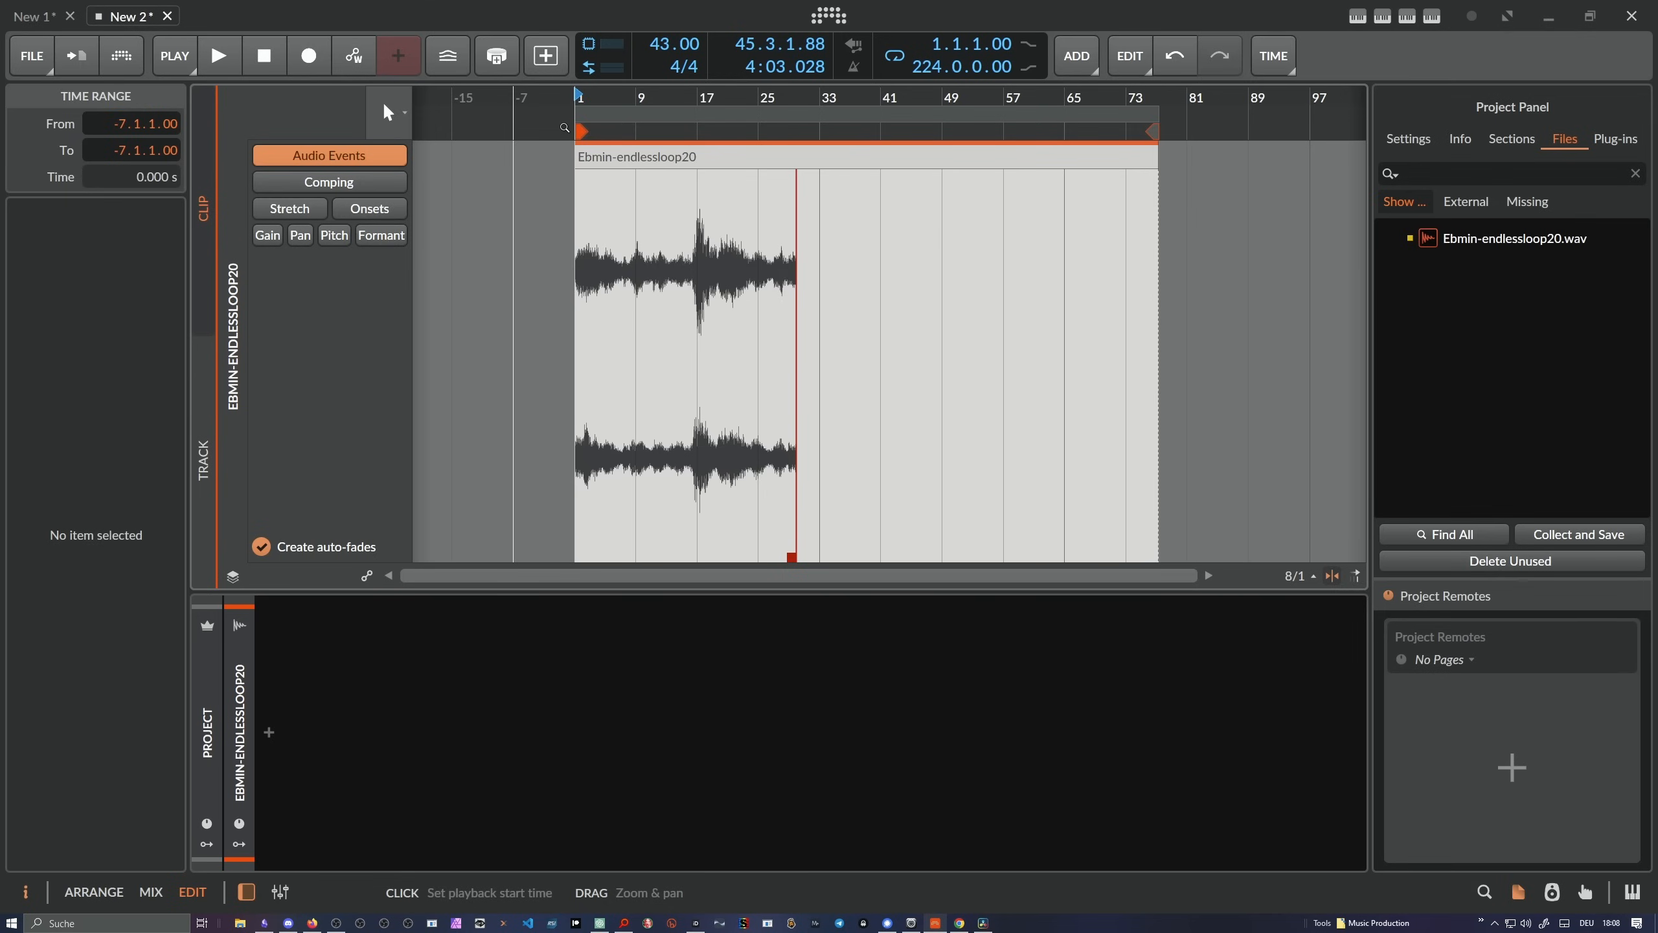
Select the loop event and show the clip's comping takes.
left_click(219, 54)
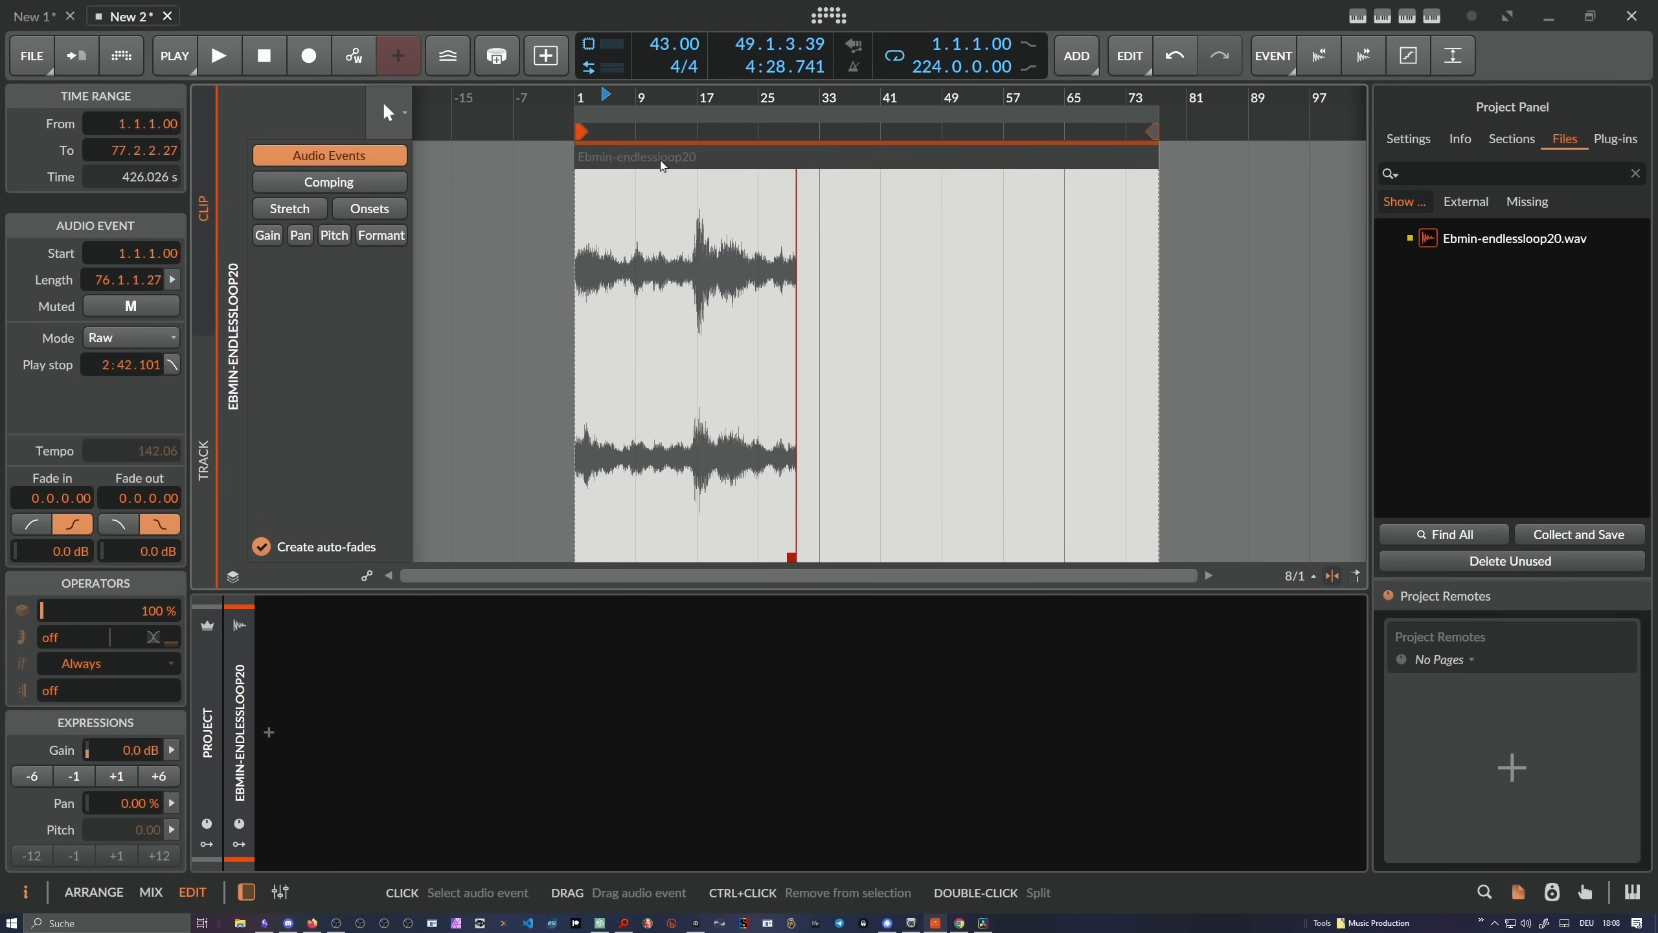
left_click(329, 182)
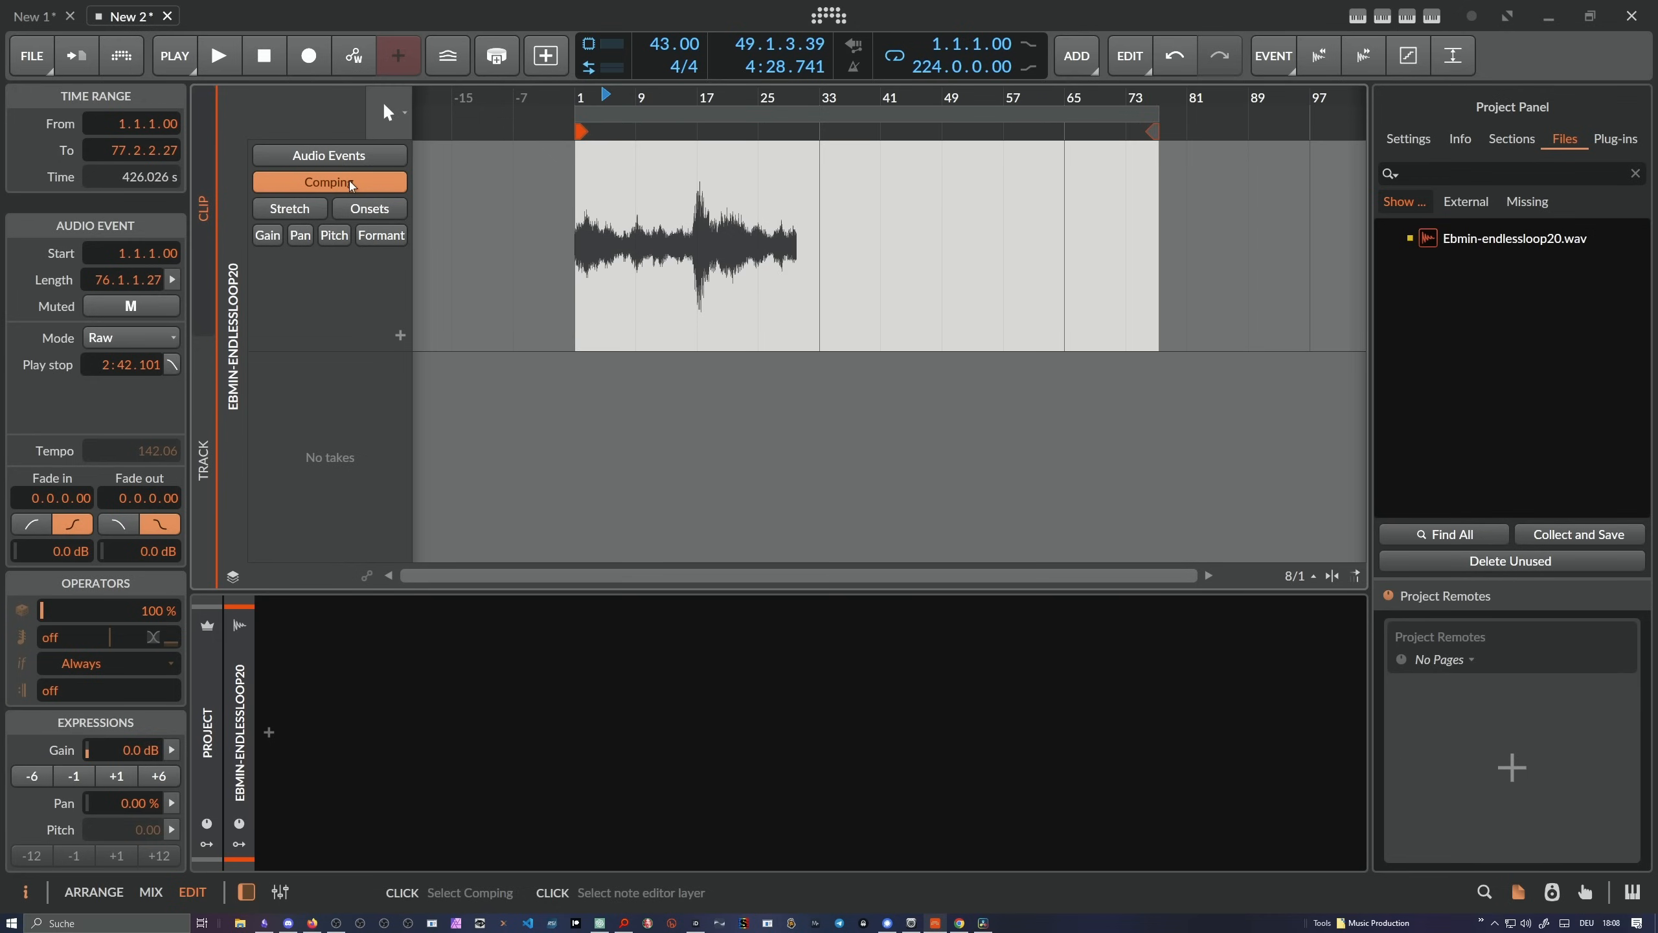
mouse_move(348, 164)
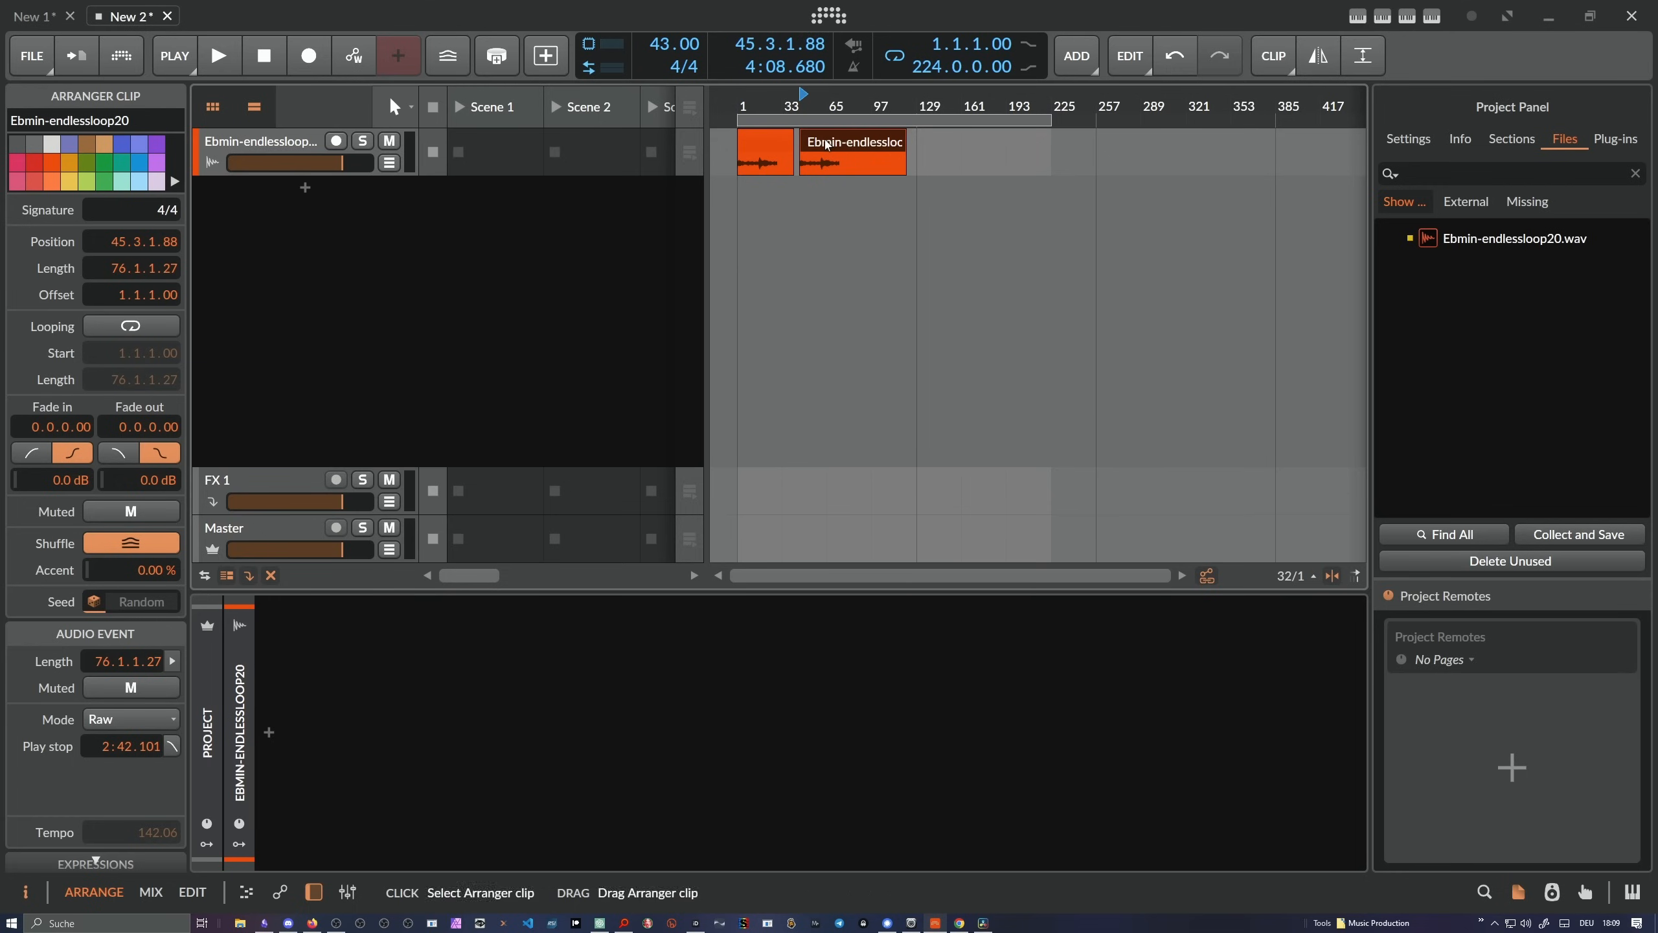
Check the Behavior settings once more and close them.
left_click(763, 153)
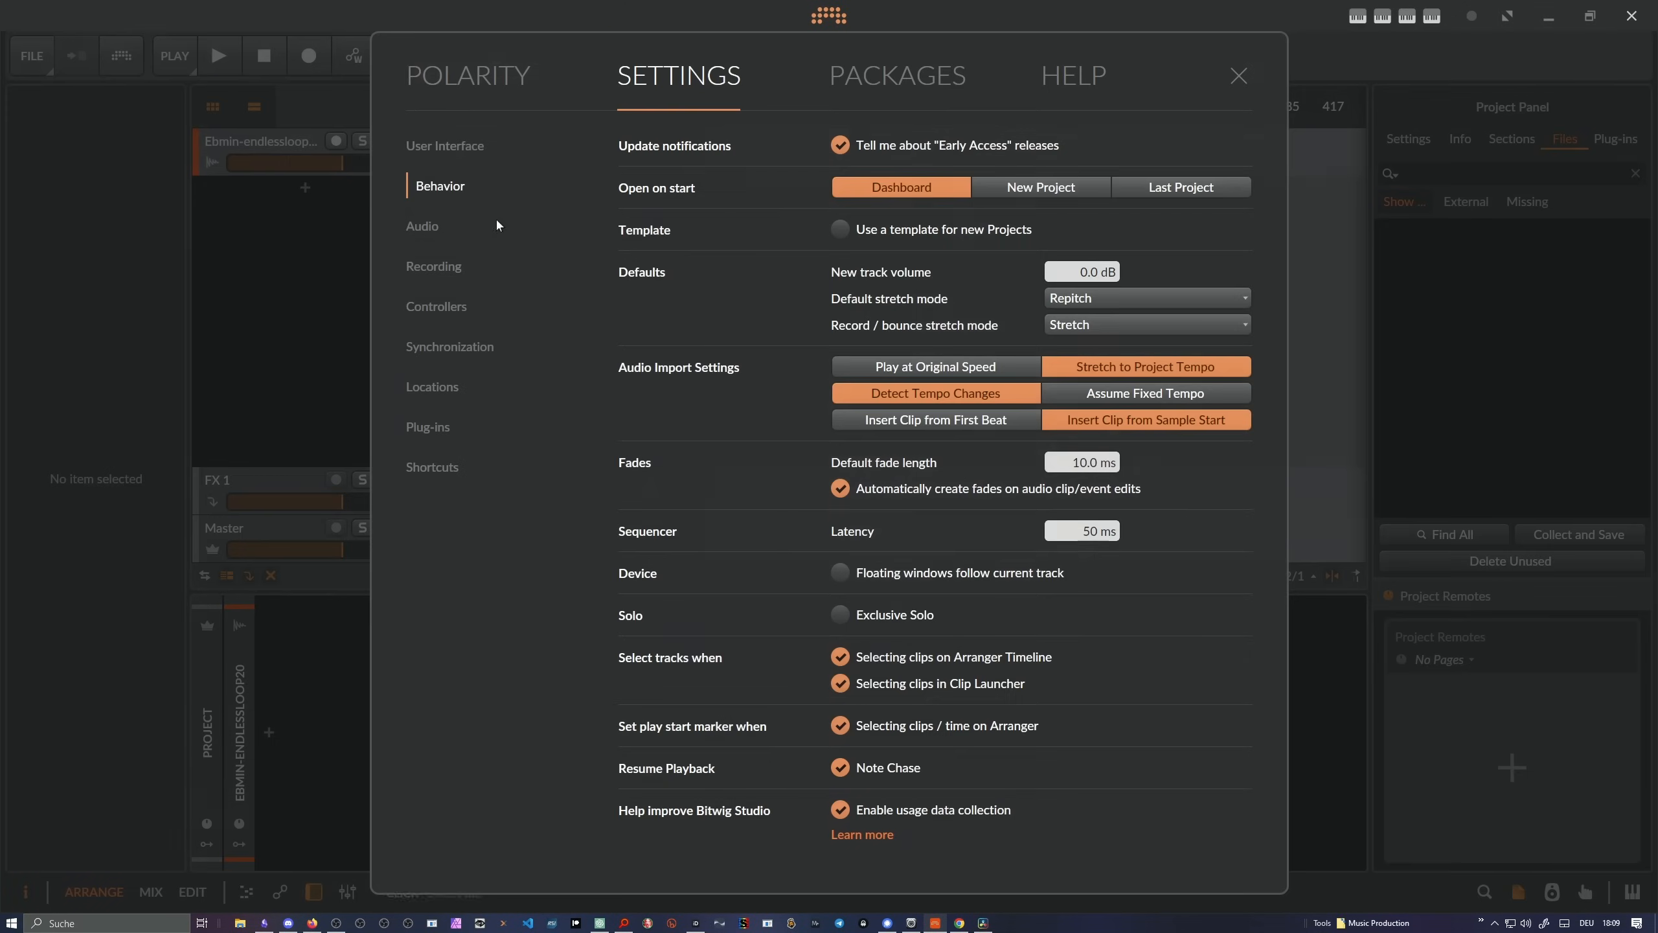
mouse_move(833, 268)
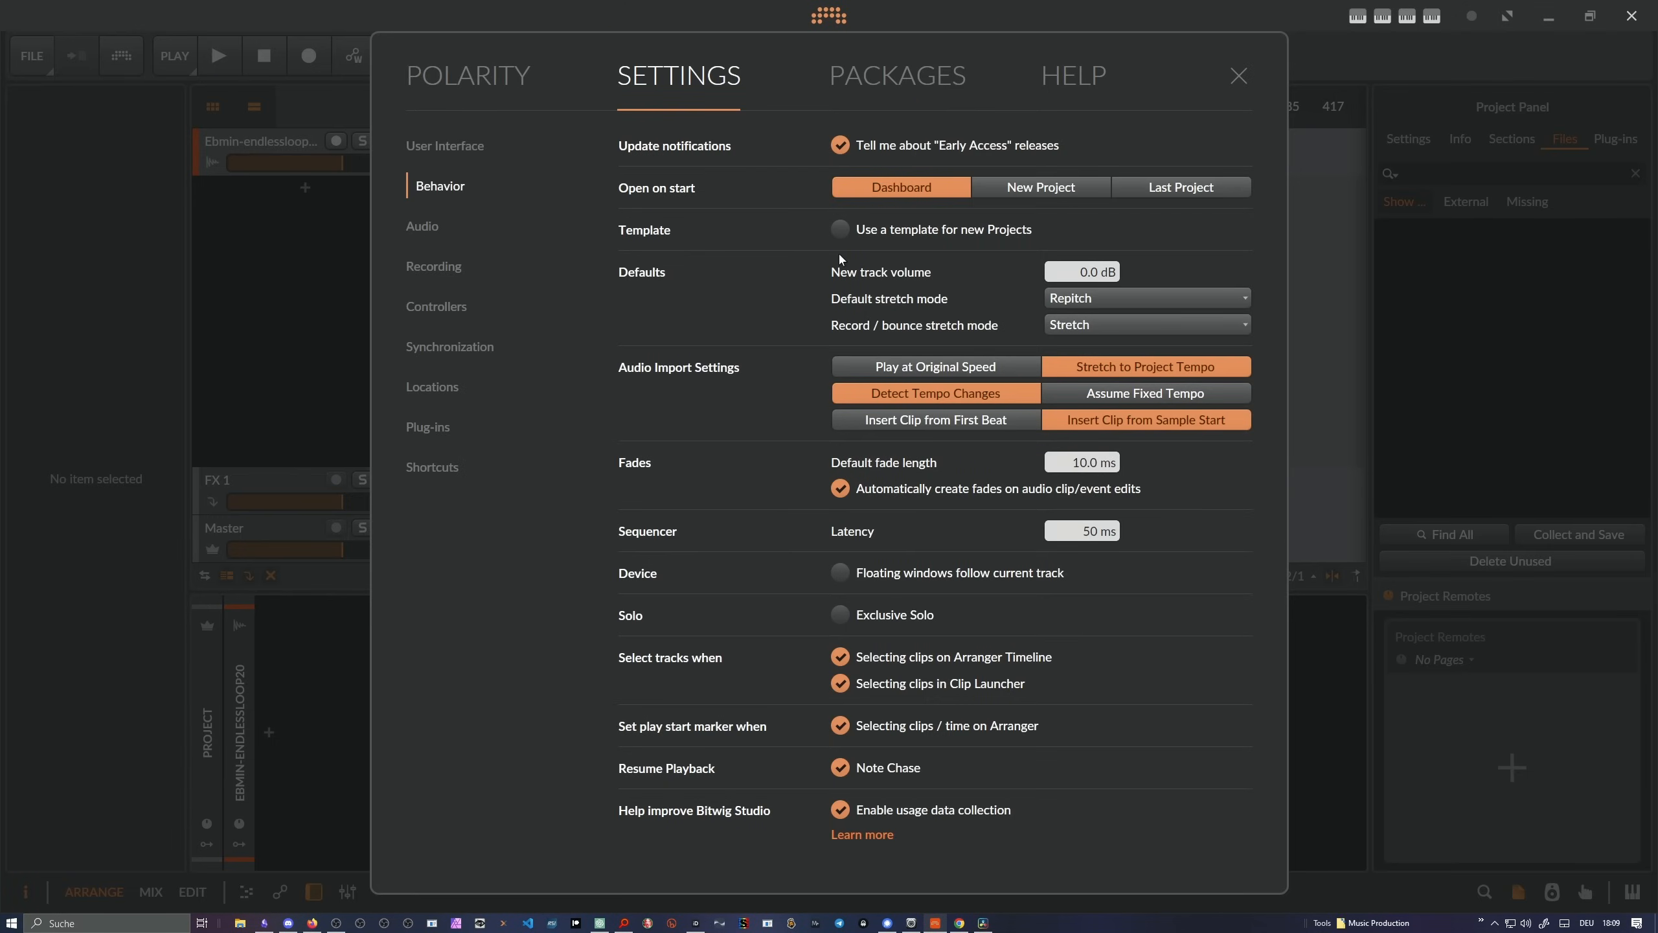
mouse_move(847, 251)
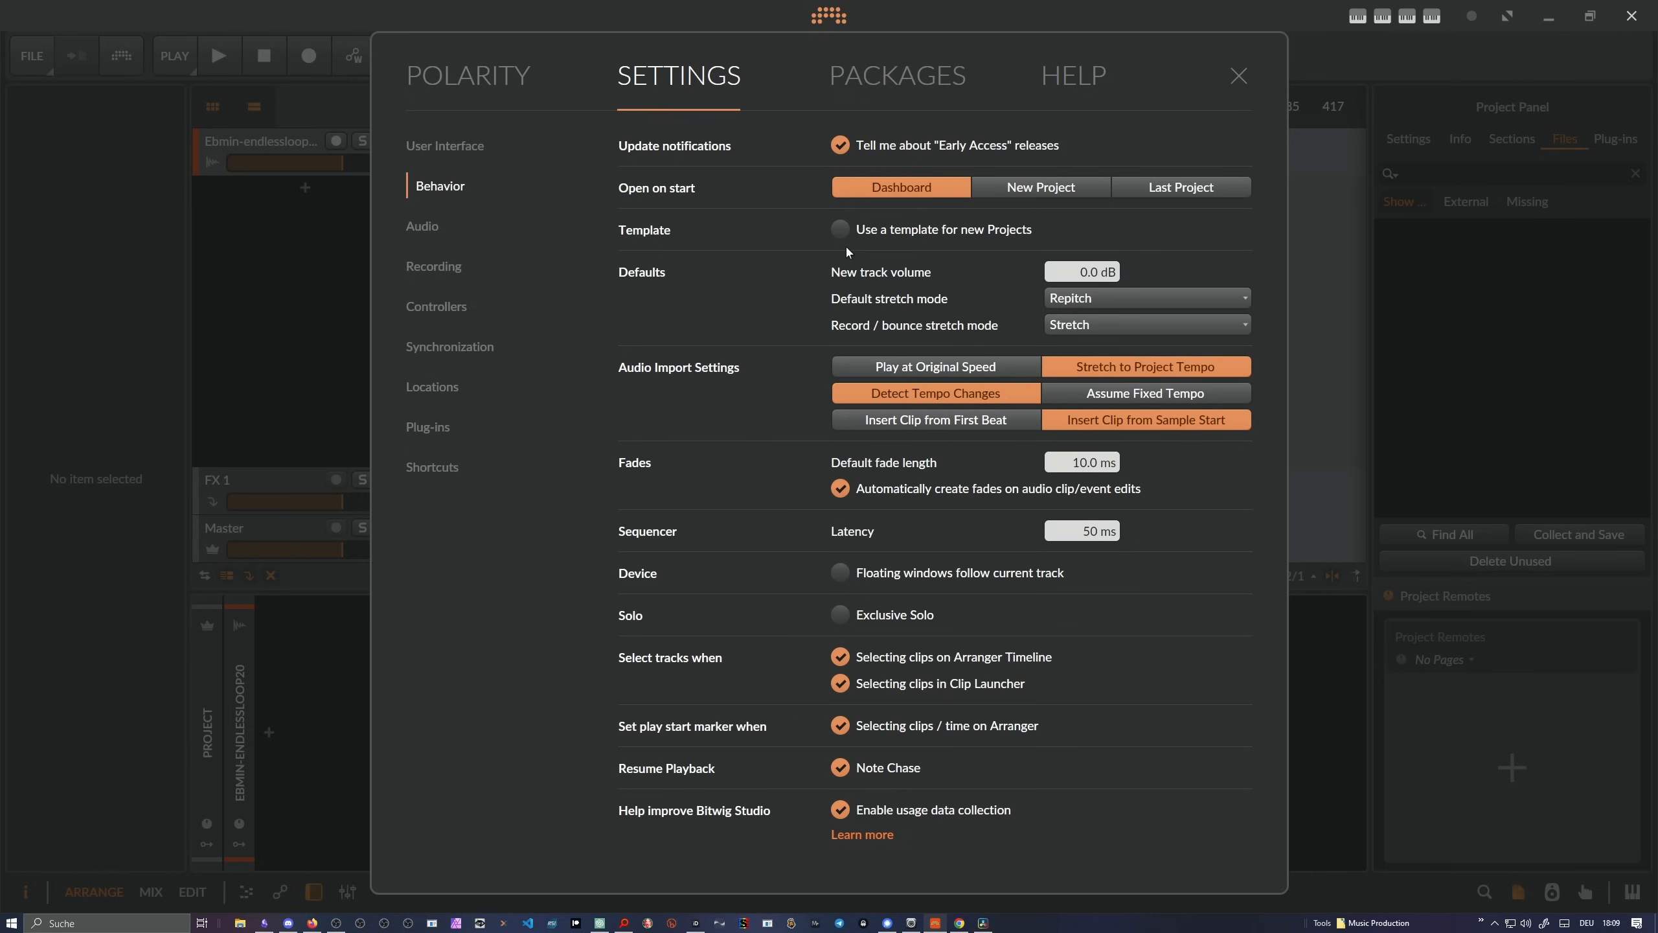
mouse_move(936, 245)
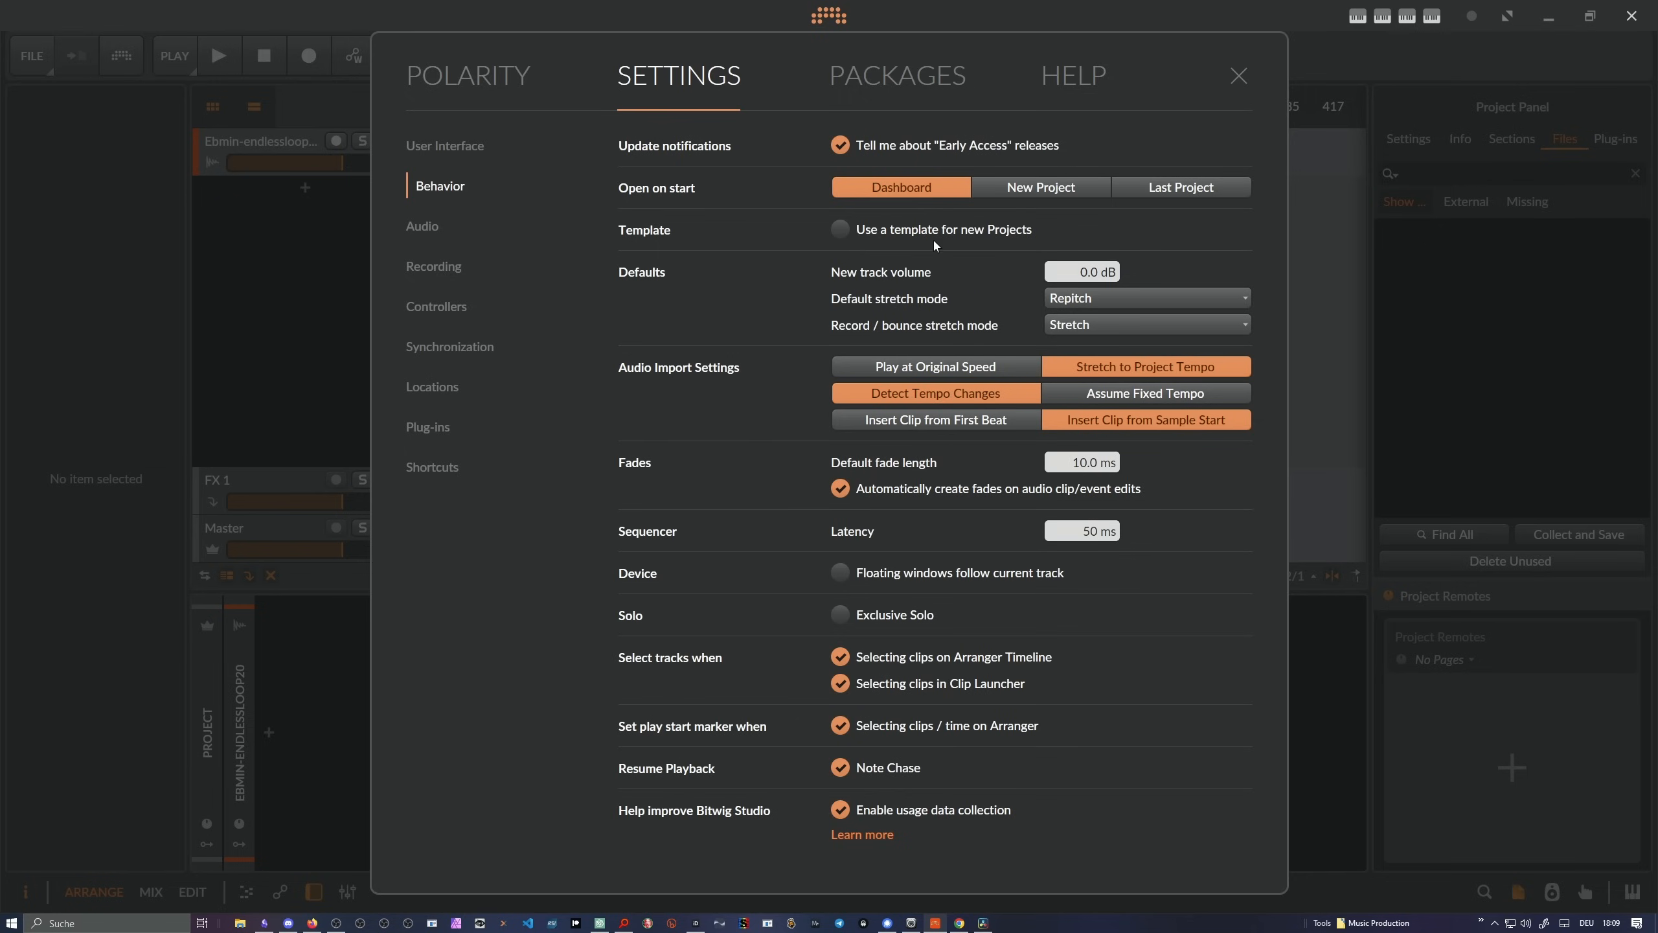
left_click(1238, 75)
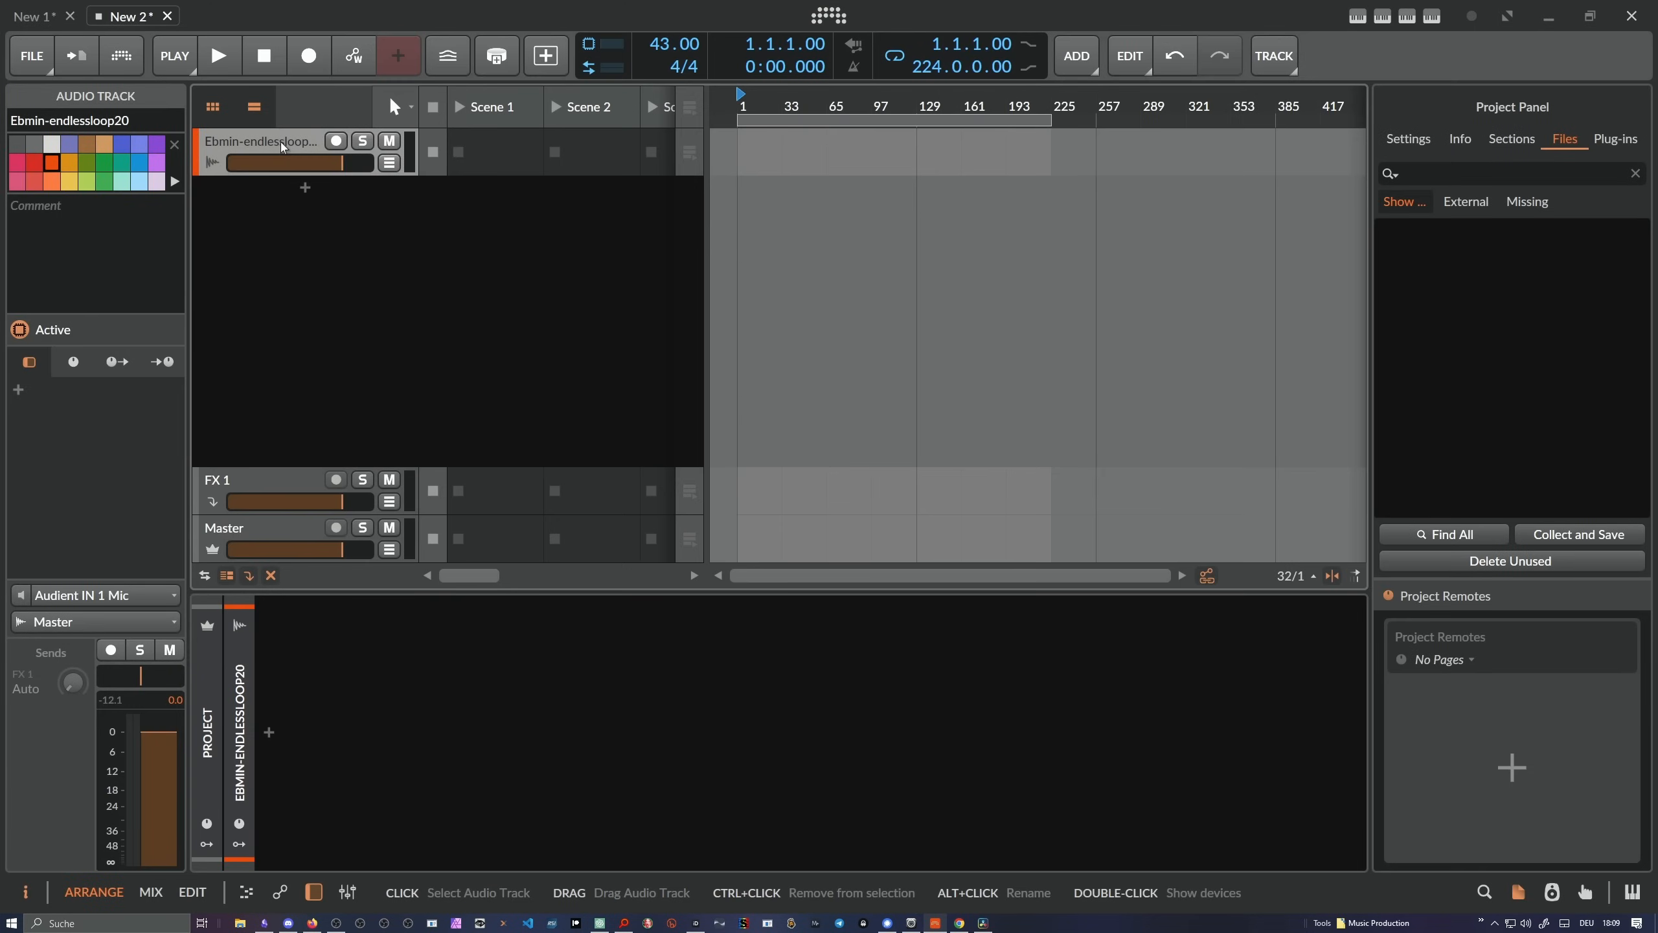
mouse_move(262, 141)
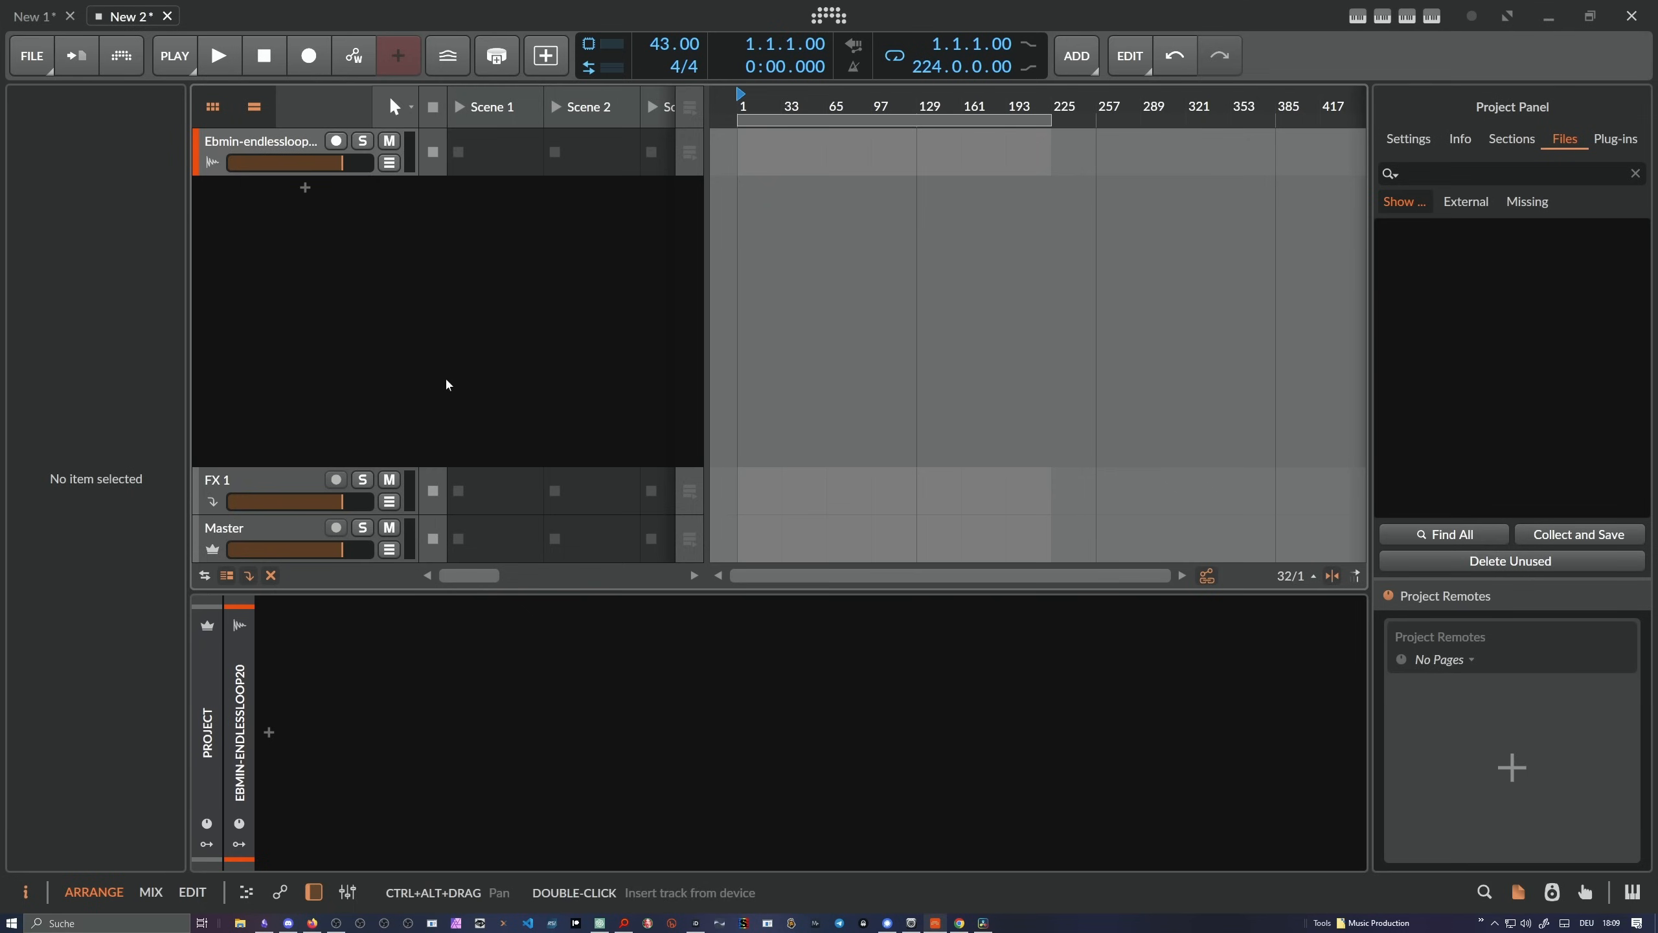
mouse_move(509, 807)
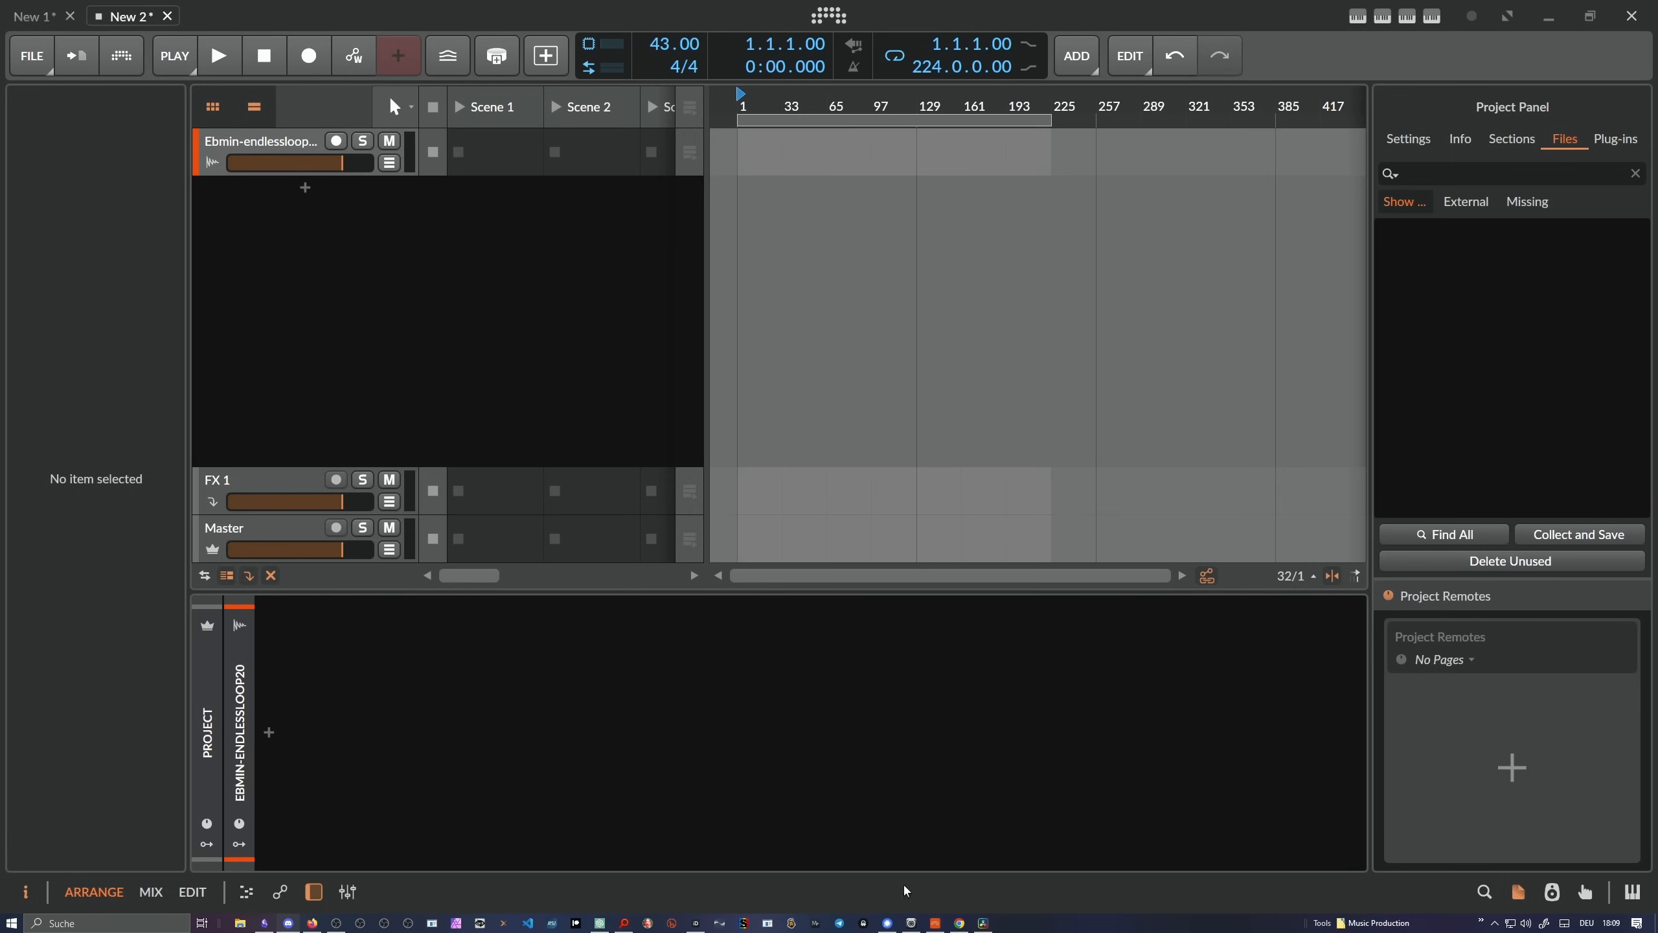
mouse_move(785, 778)
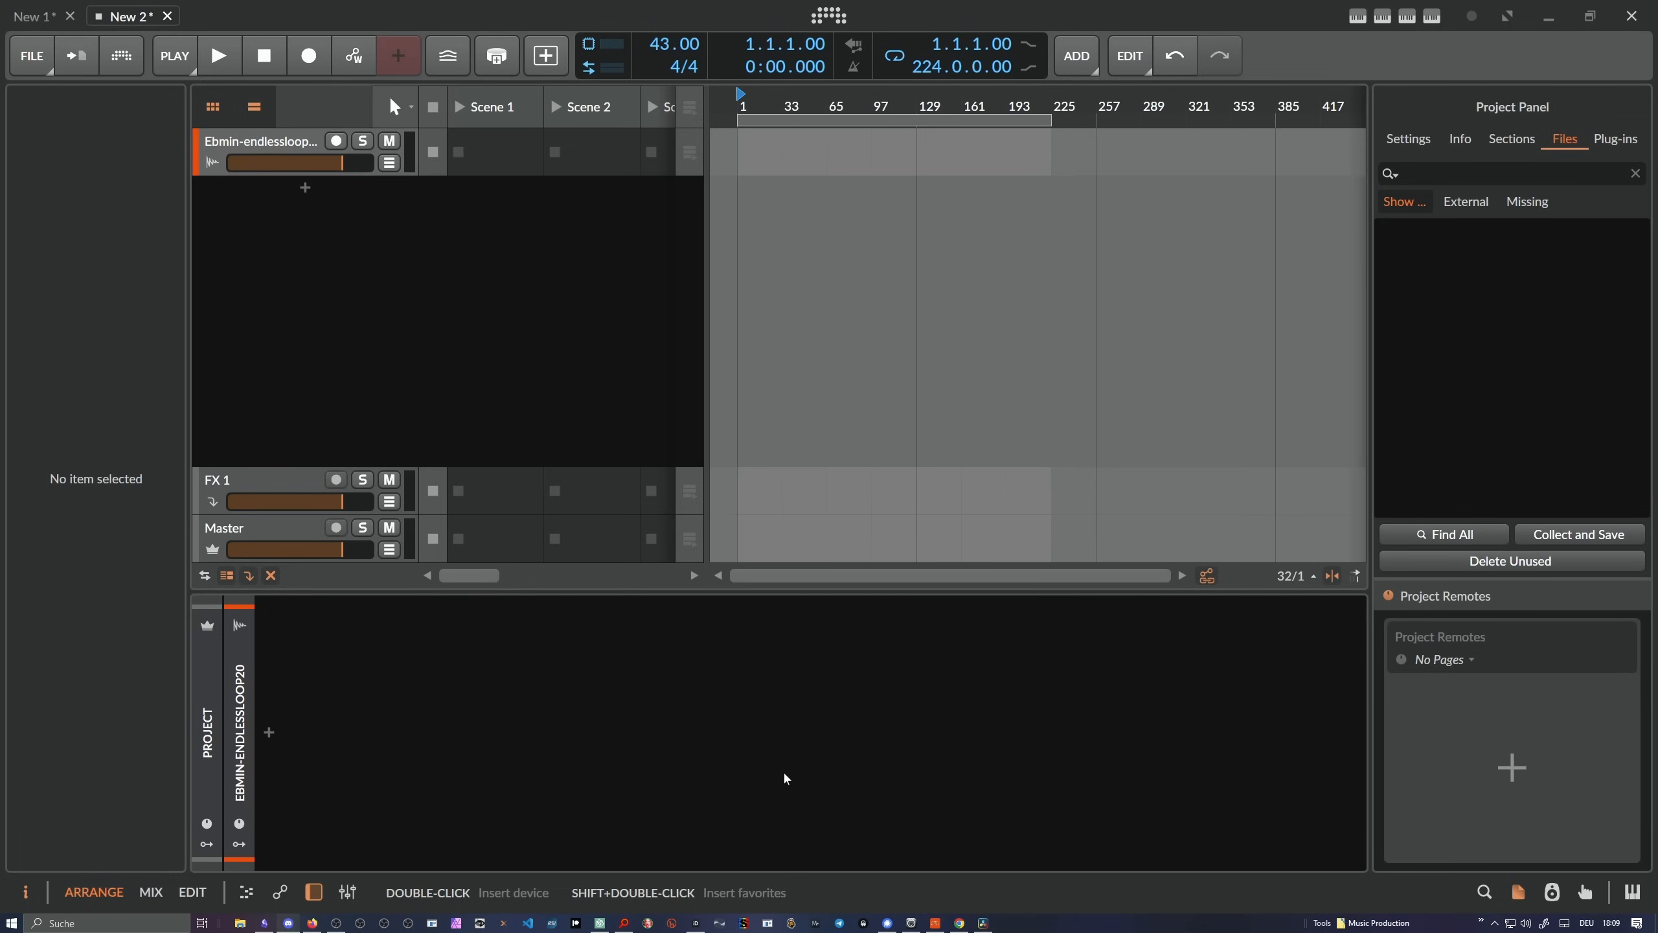
mouse_move(452, 867)
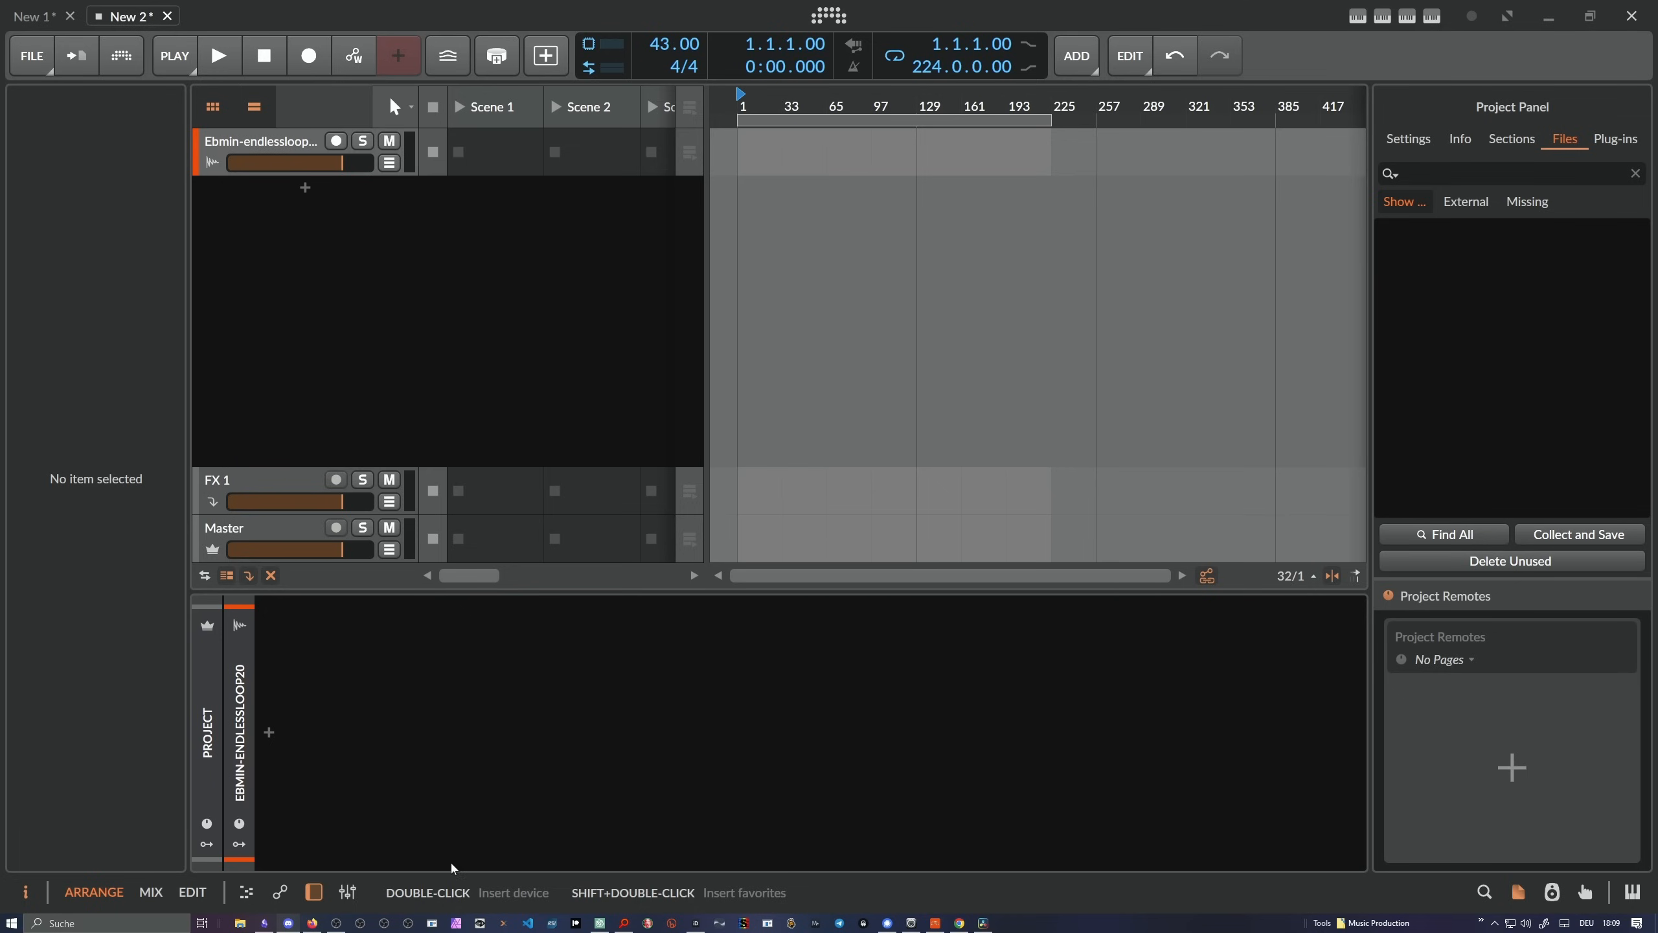